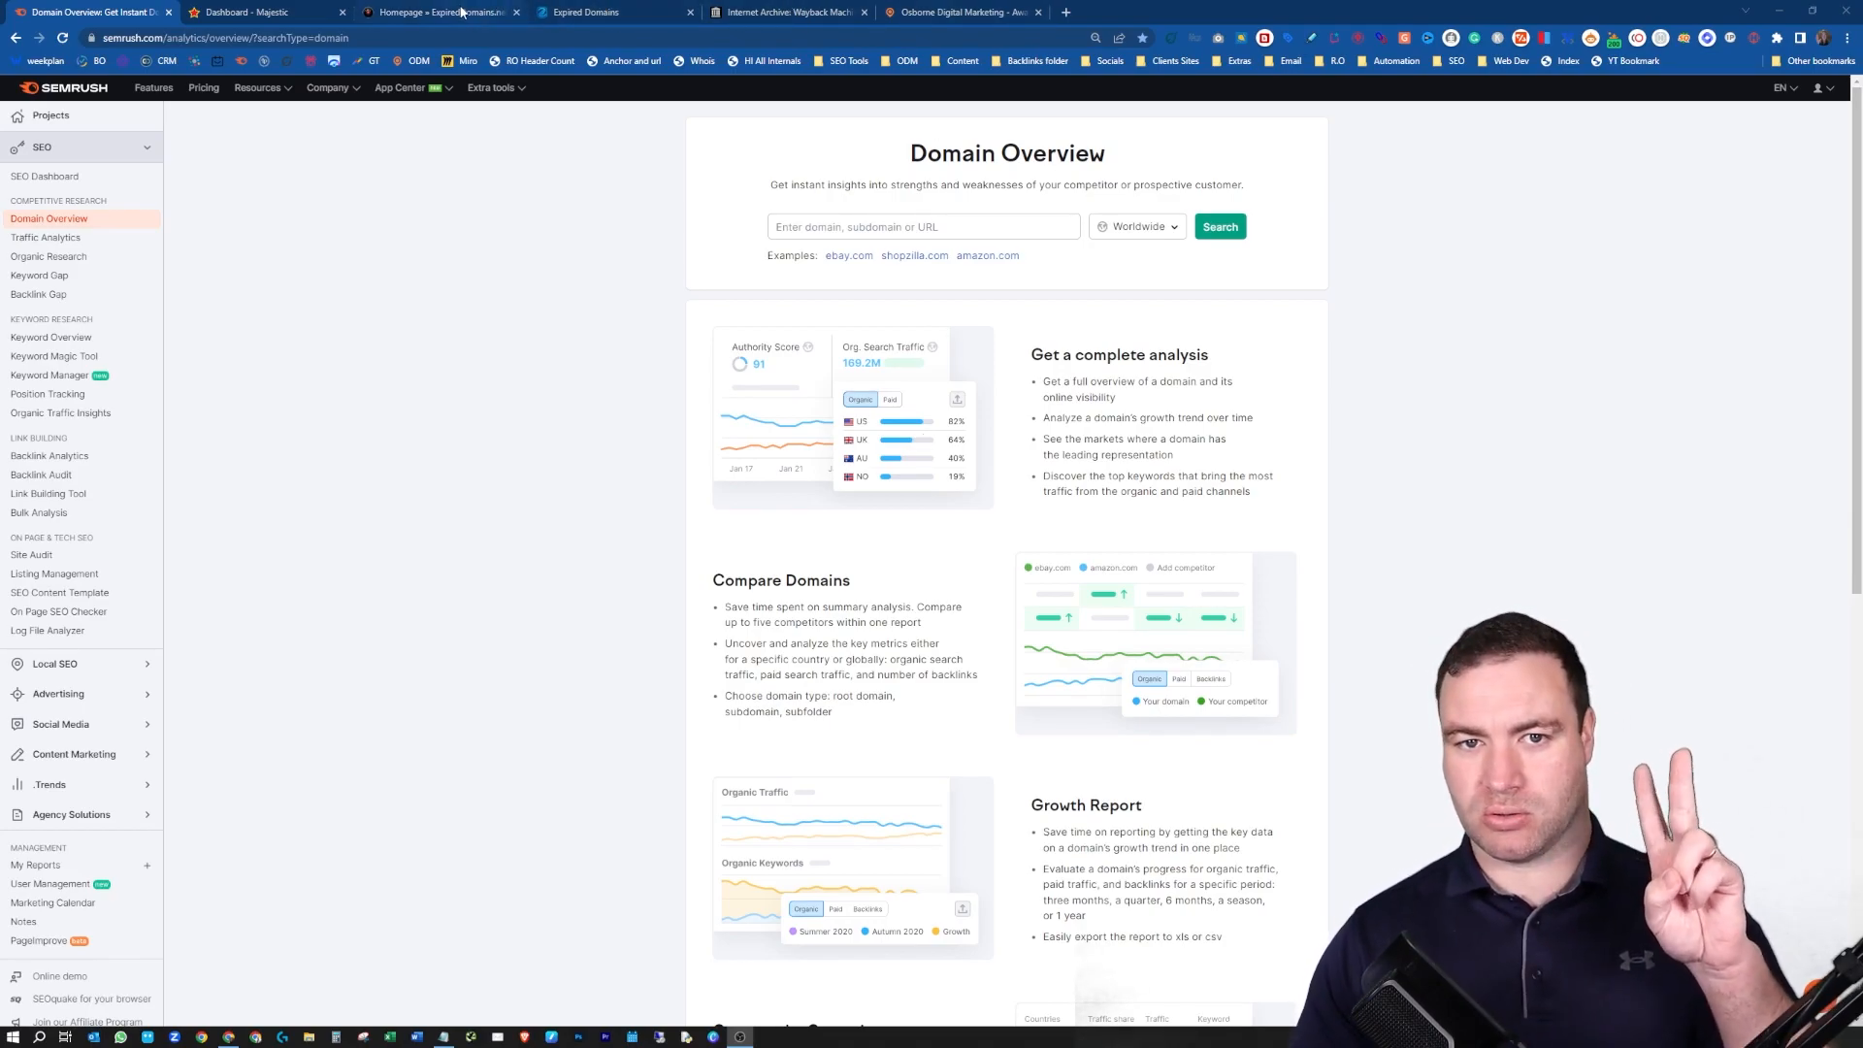
- Switch from Semrush through ExpiredDomains.net to SpamZilla's expired domains list
click(439, 12)
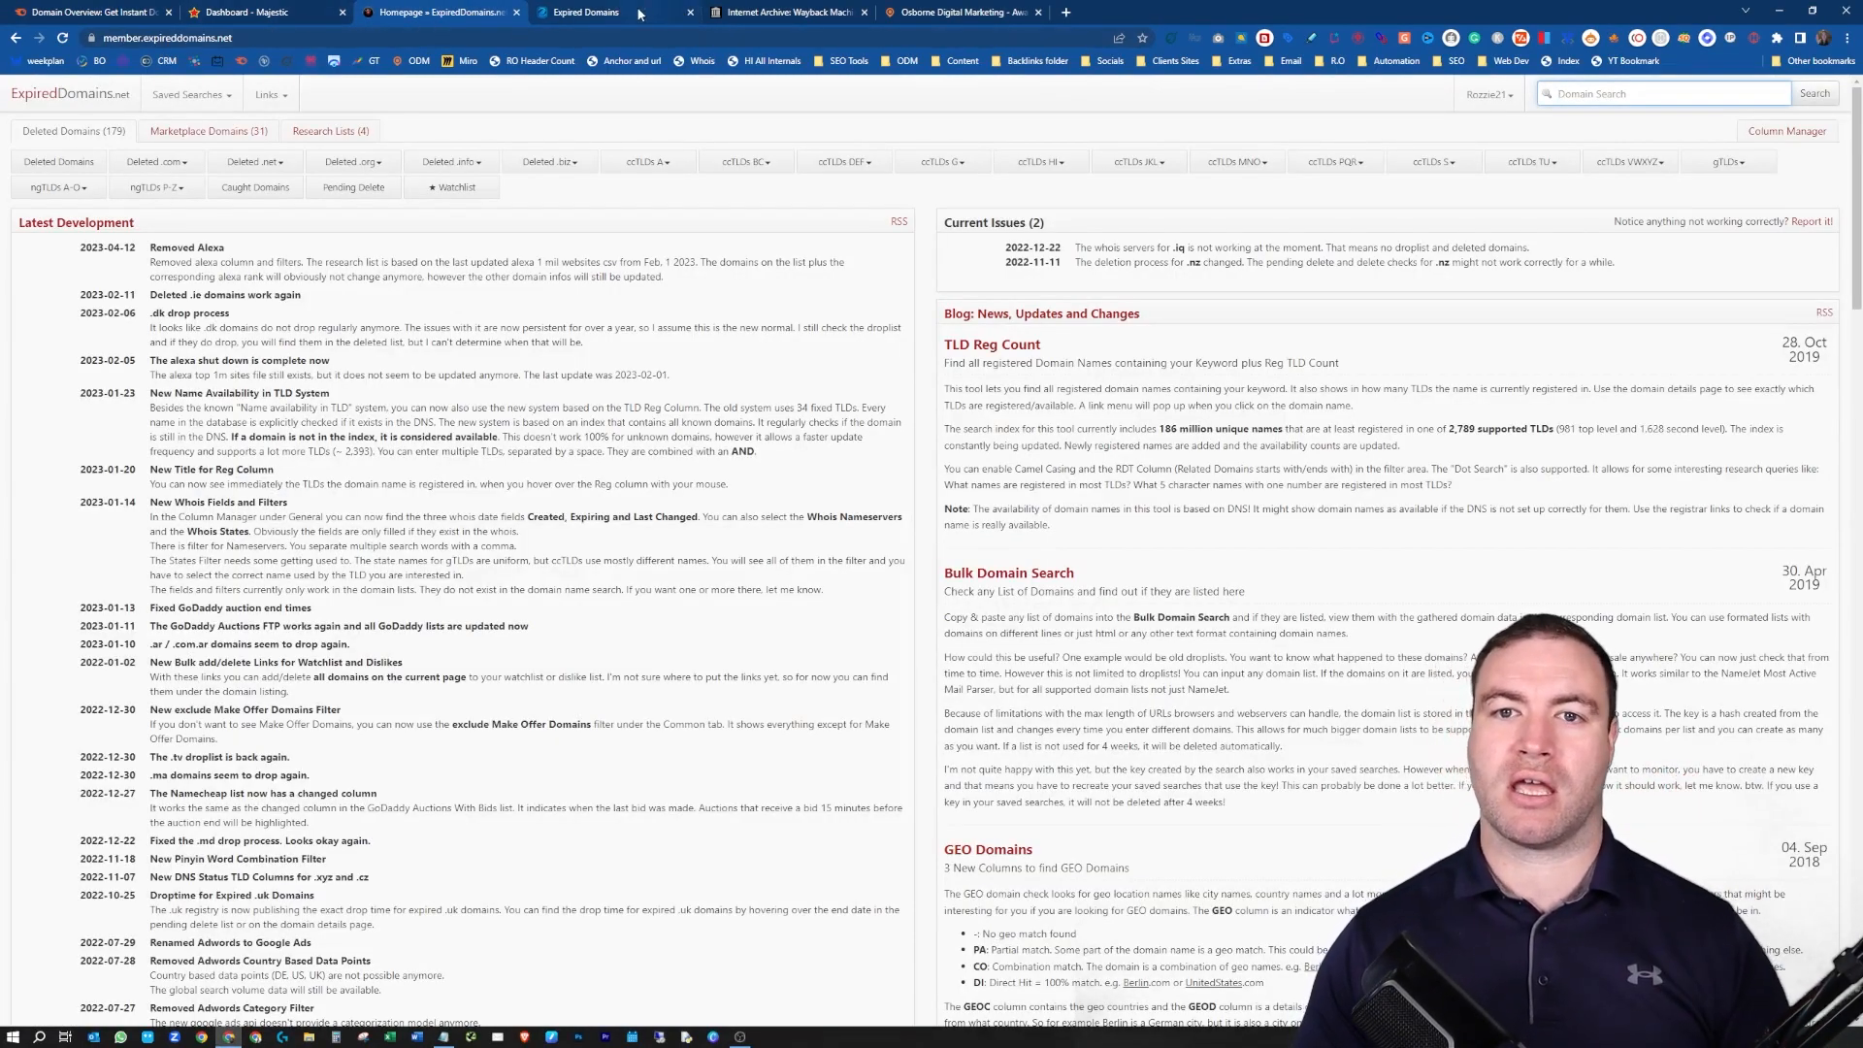
click(583, 12)
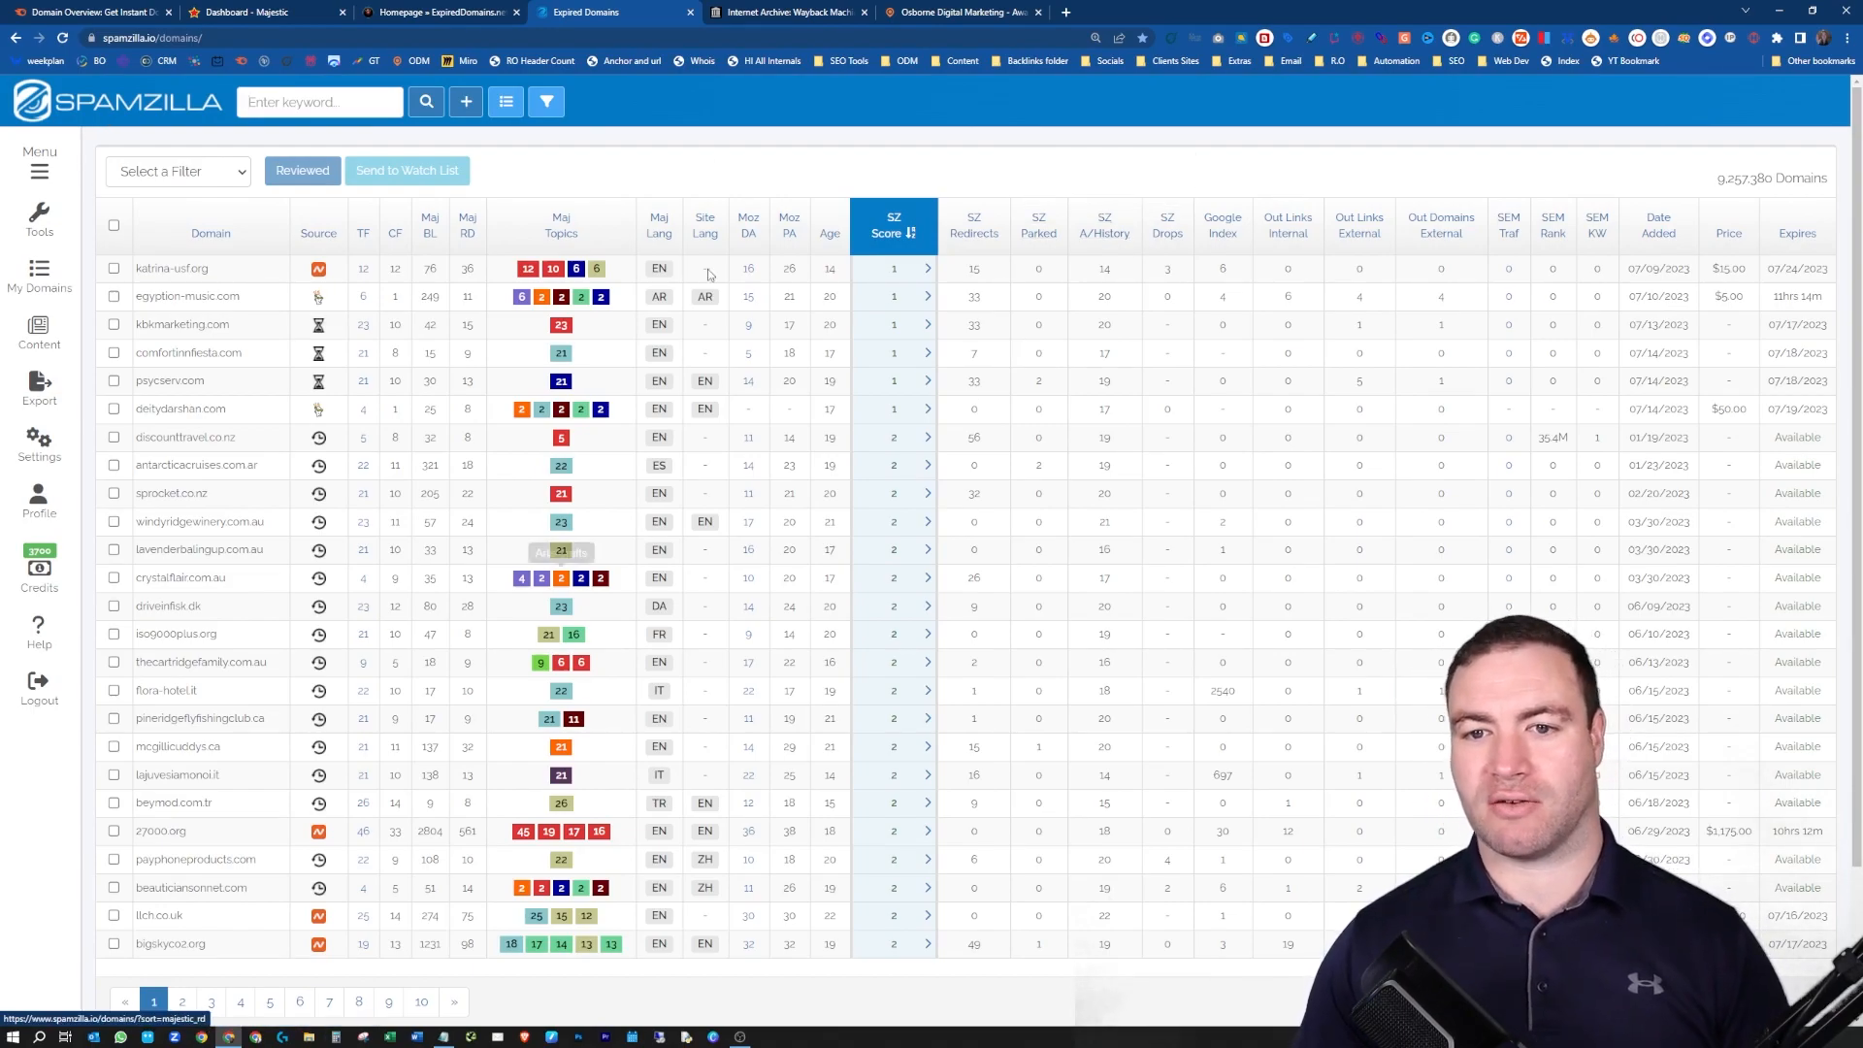
mouse_move(408, 534)
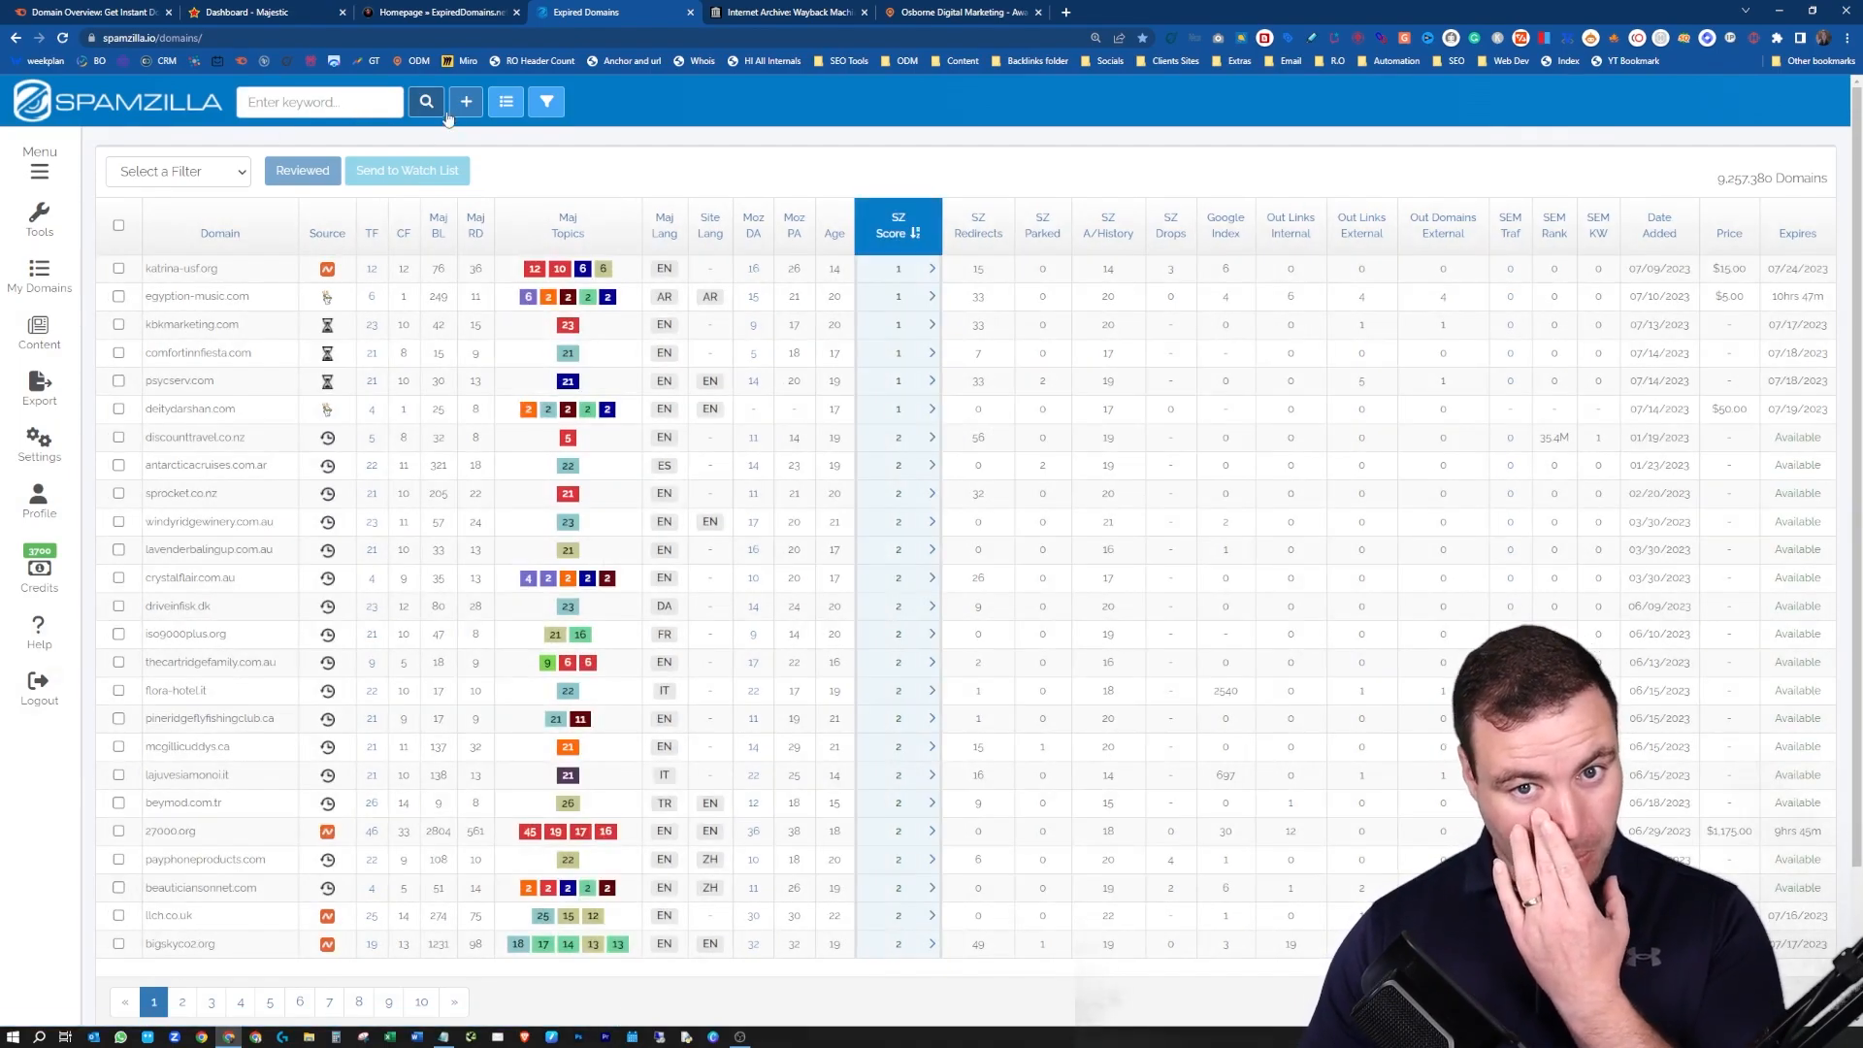
- Open the SZ Filters panel from the toolbar funnel button
click(546, 101)
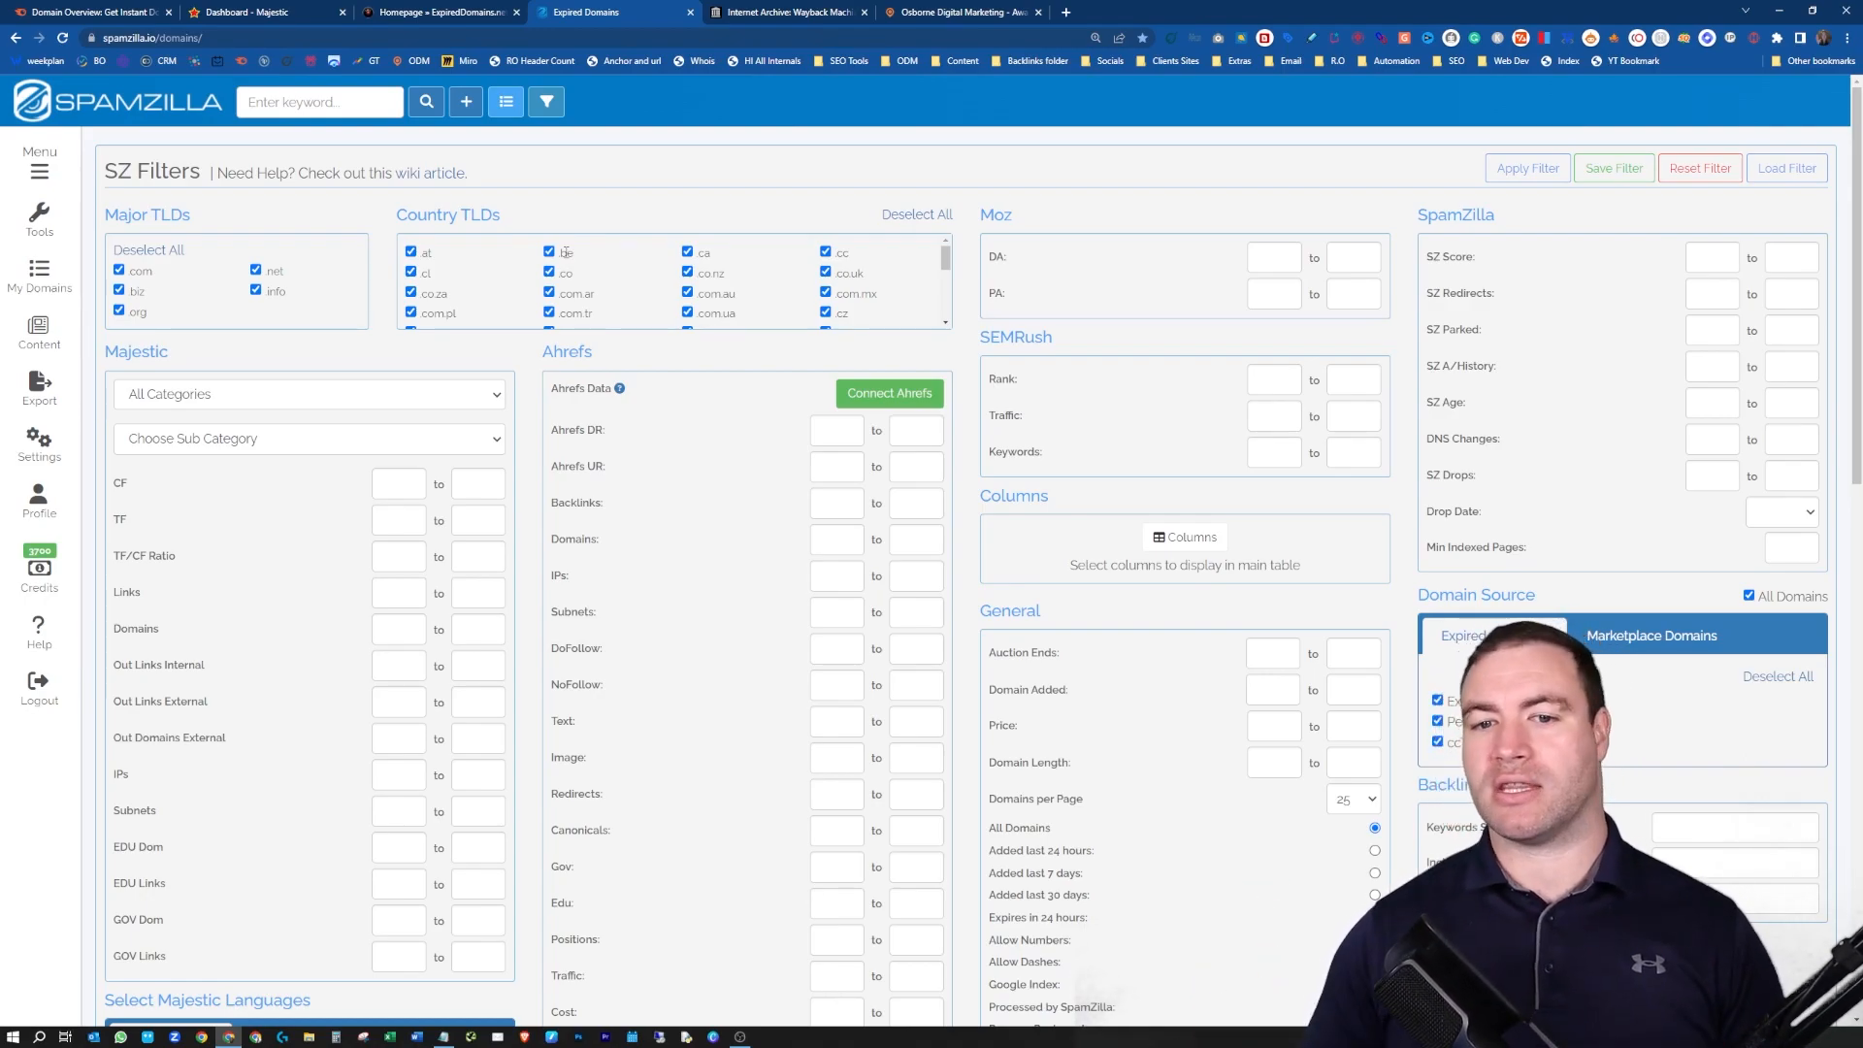
mouse_move(888, 393)
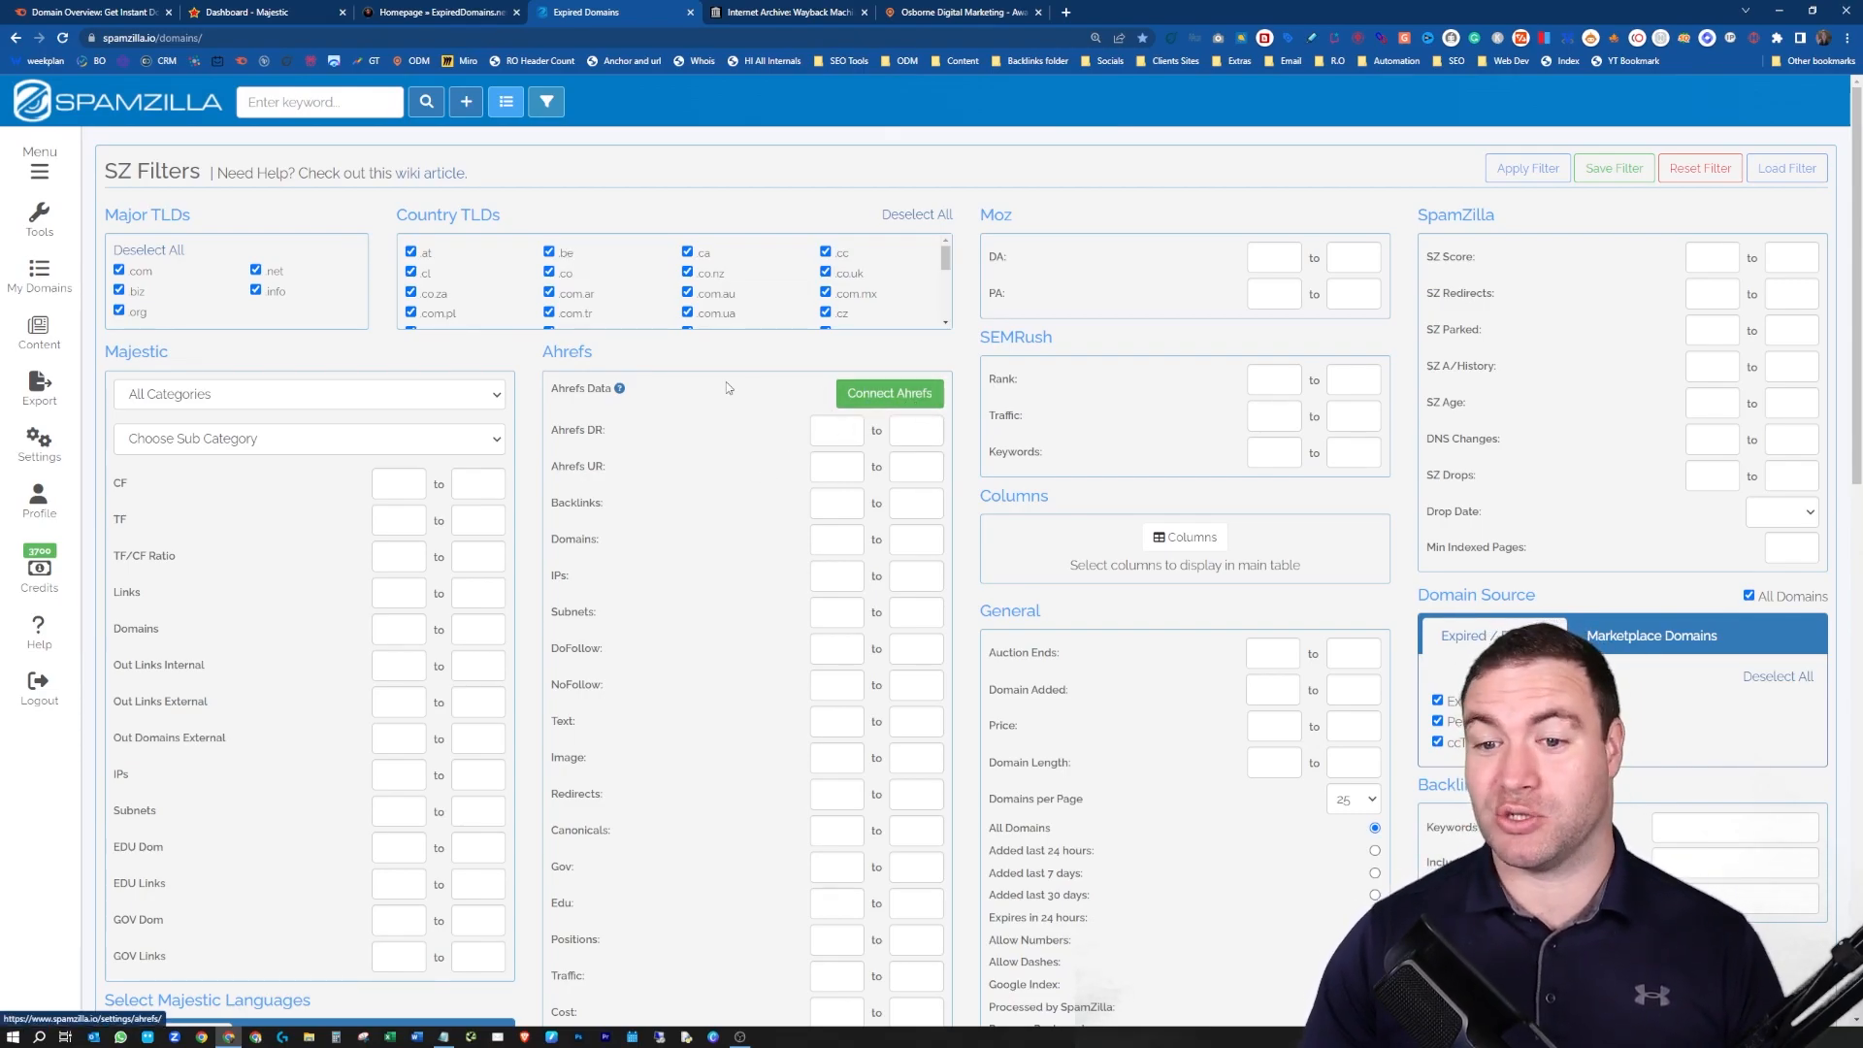
scroll(down, 3)
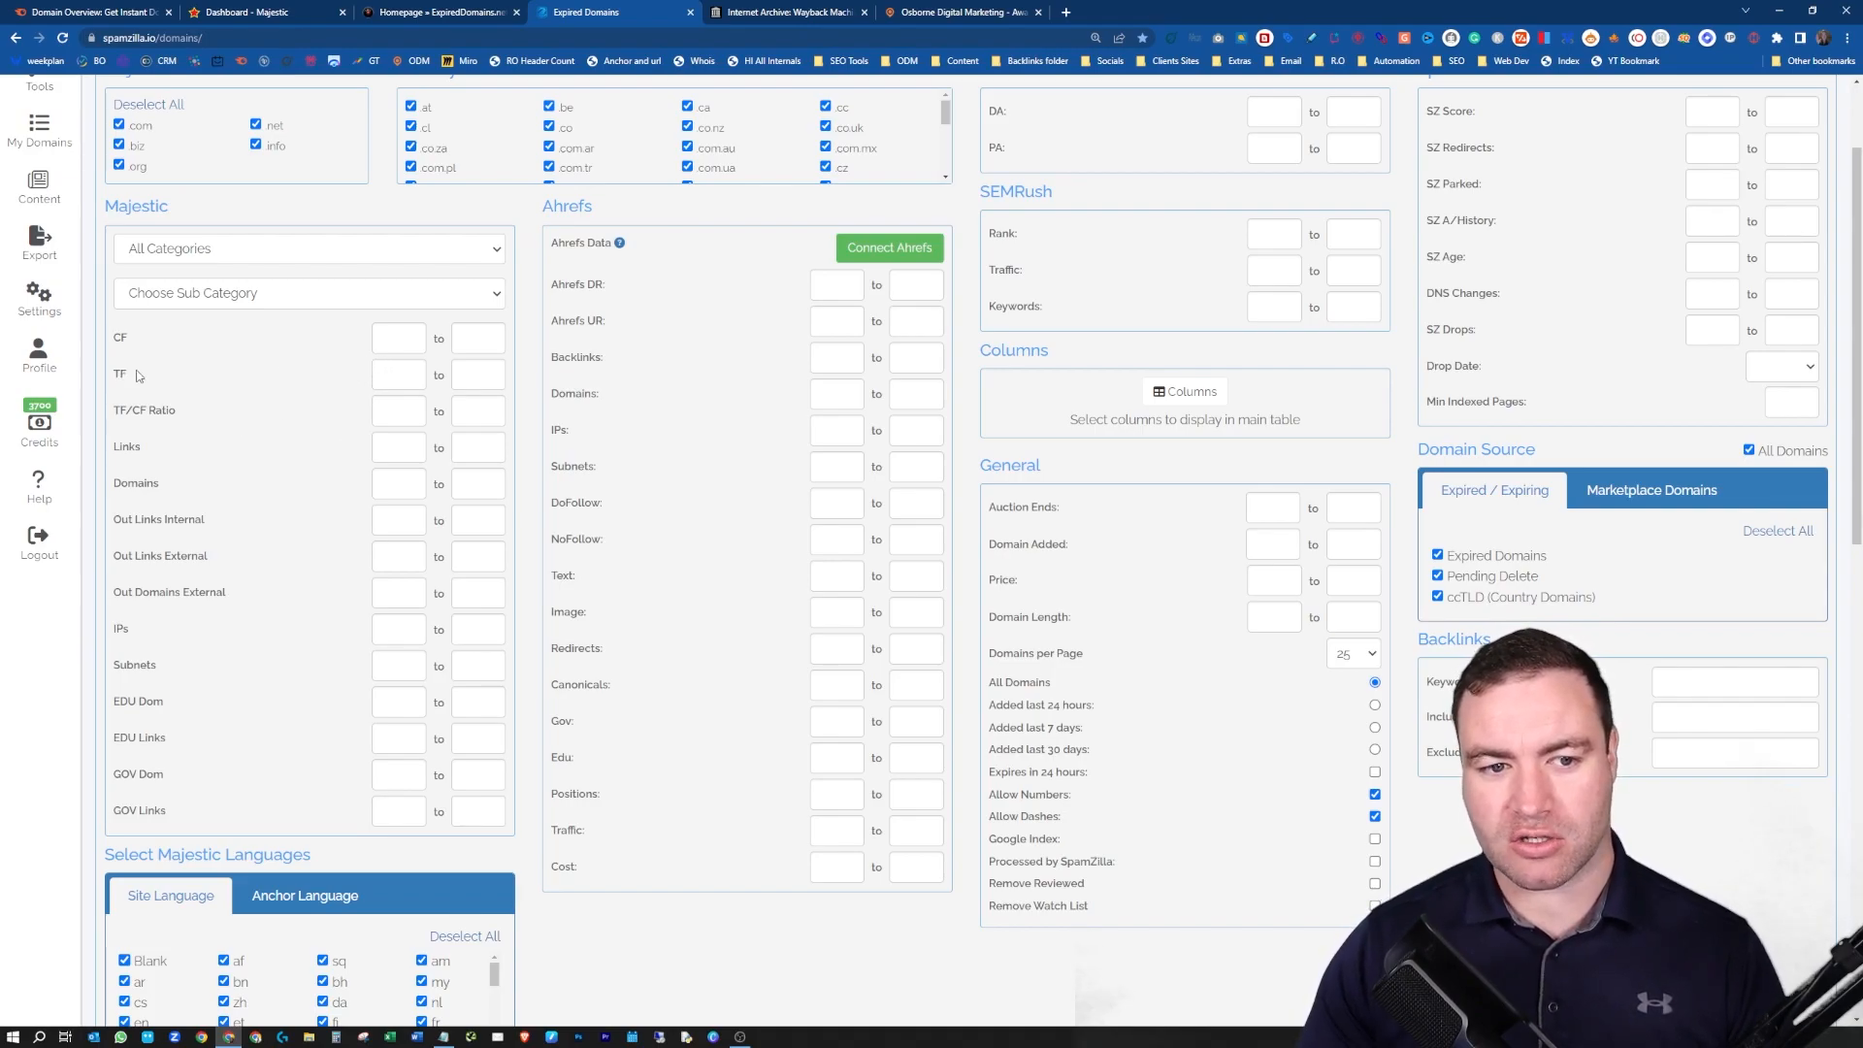
double_click(119, 374)
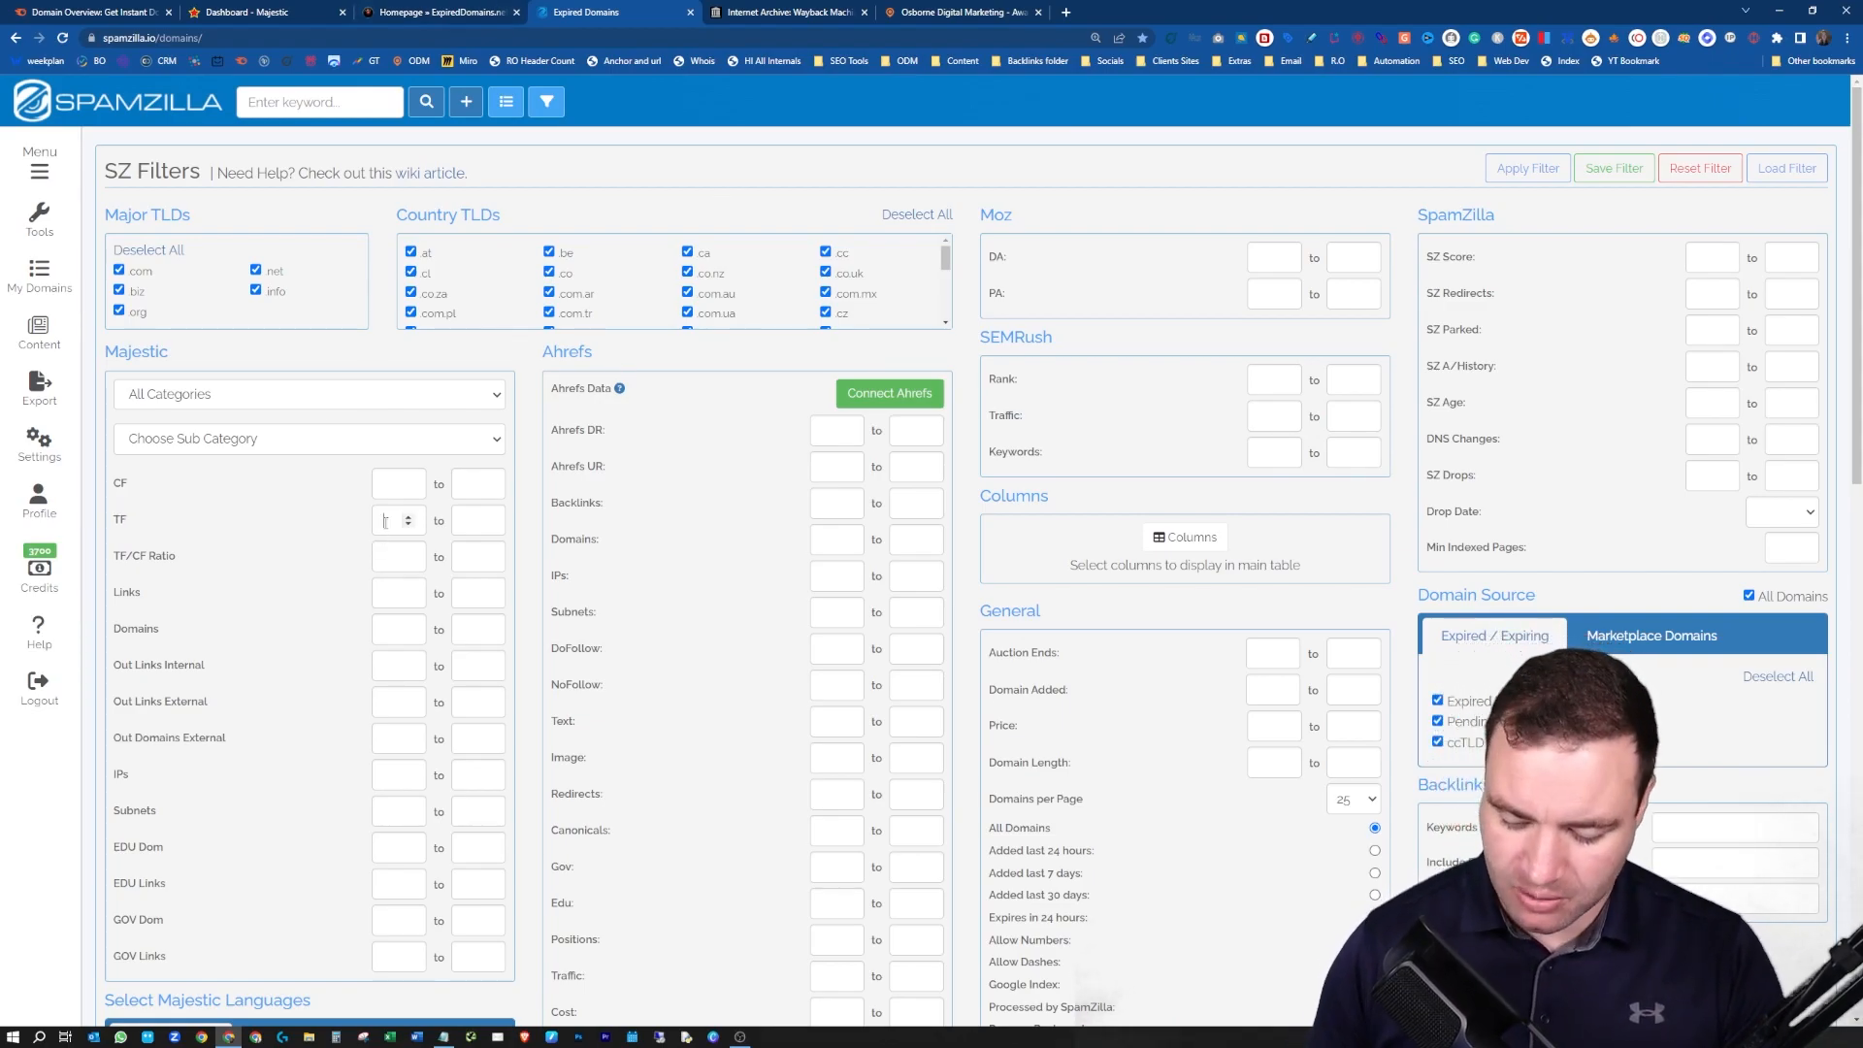
- Set minimum Trust Flow 10 and the Business/Accounting Majestic category, then trigger filtering
text(10)
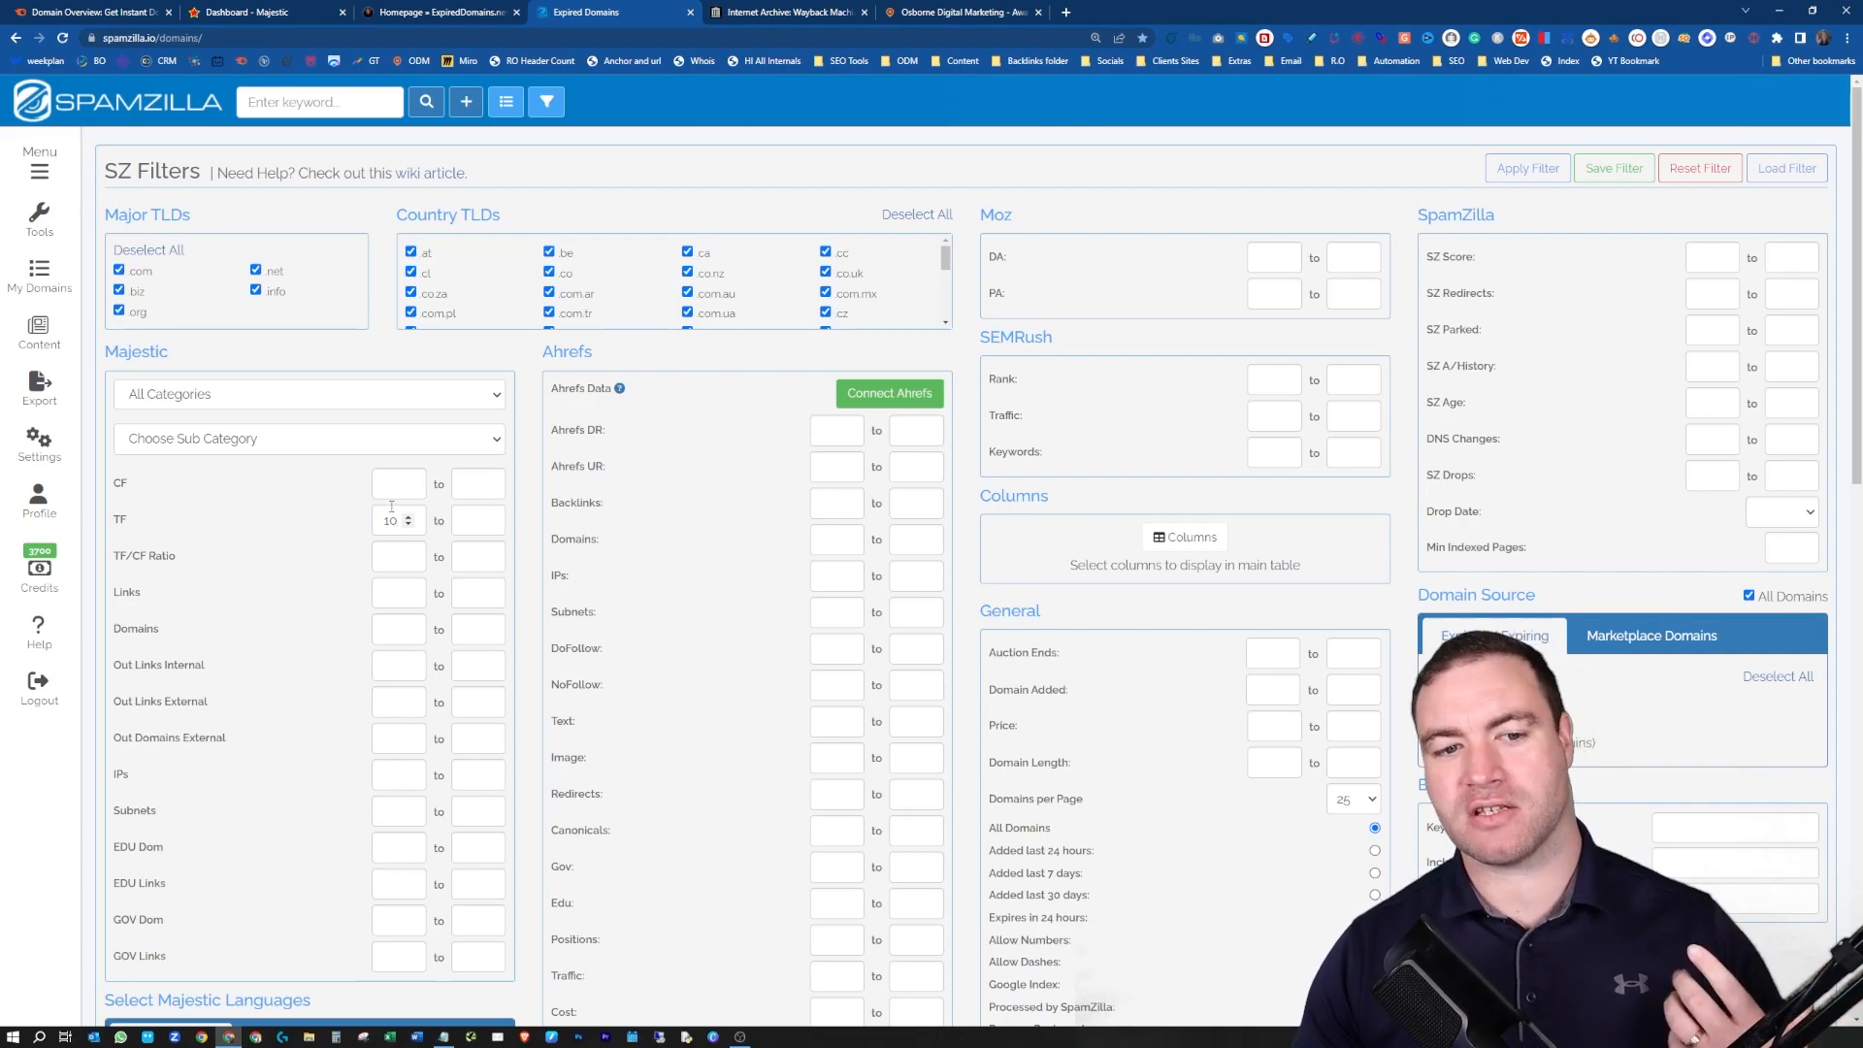
click(306, 439)
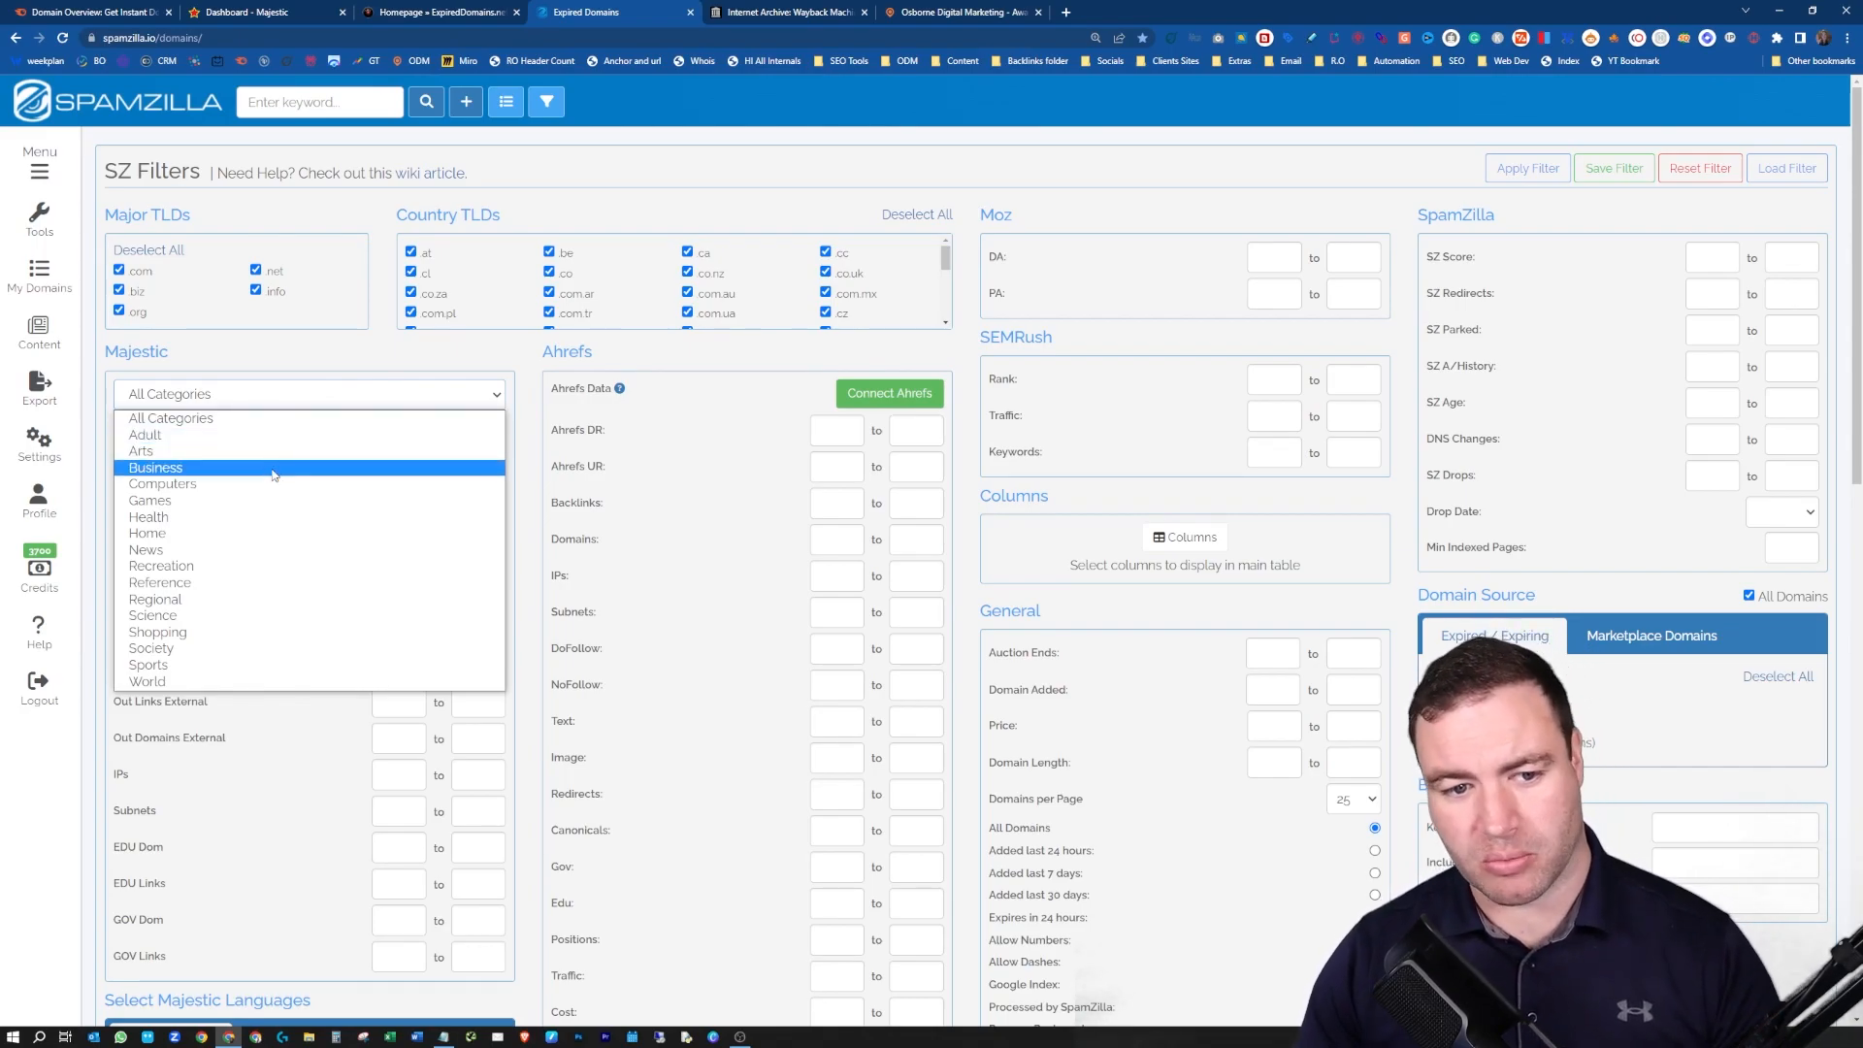
mouse_move(297, 533)
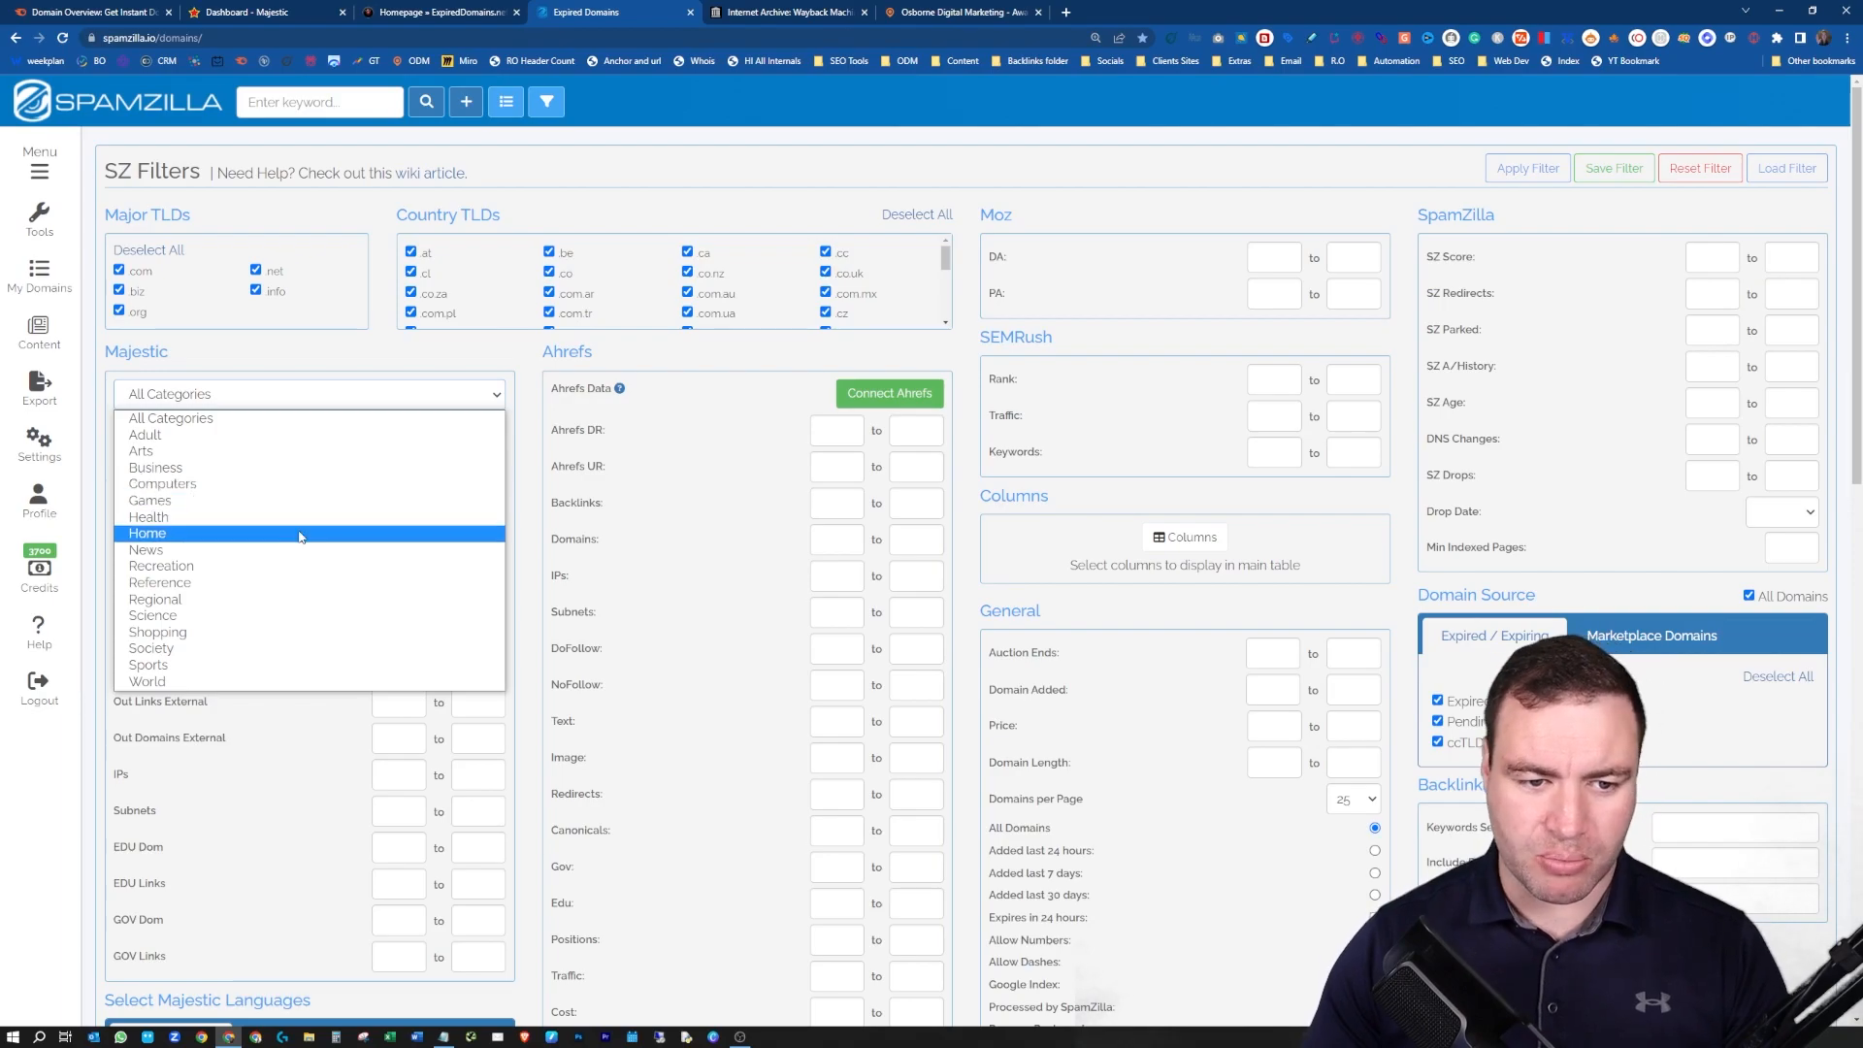
mouse_move(307, 583)
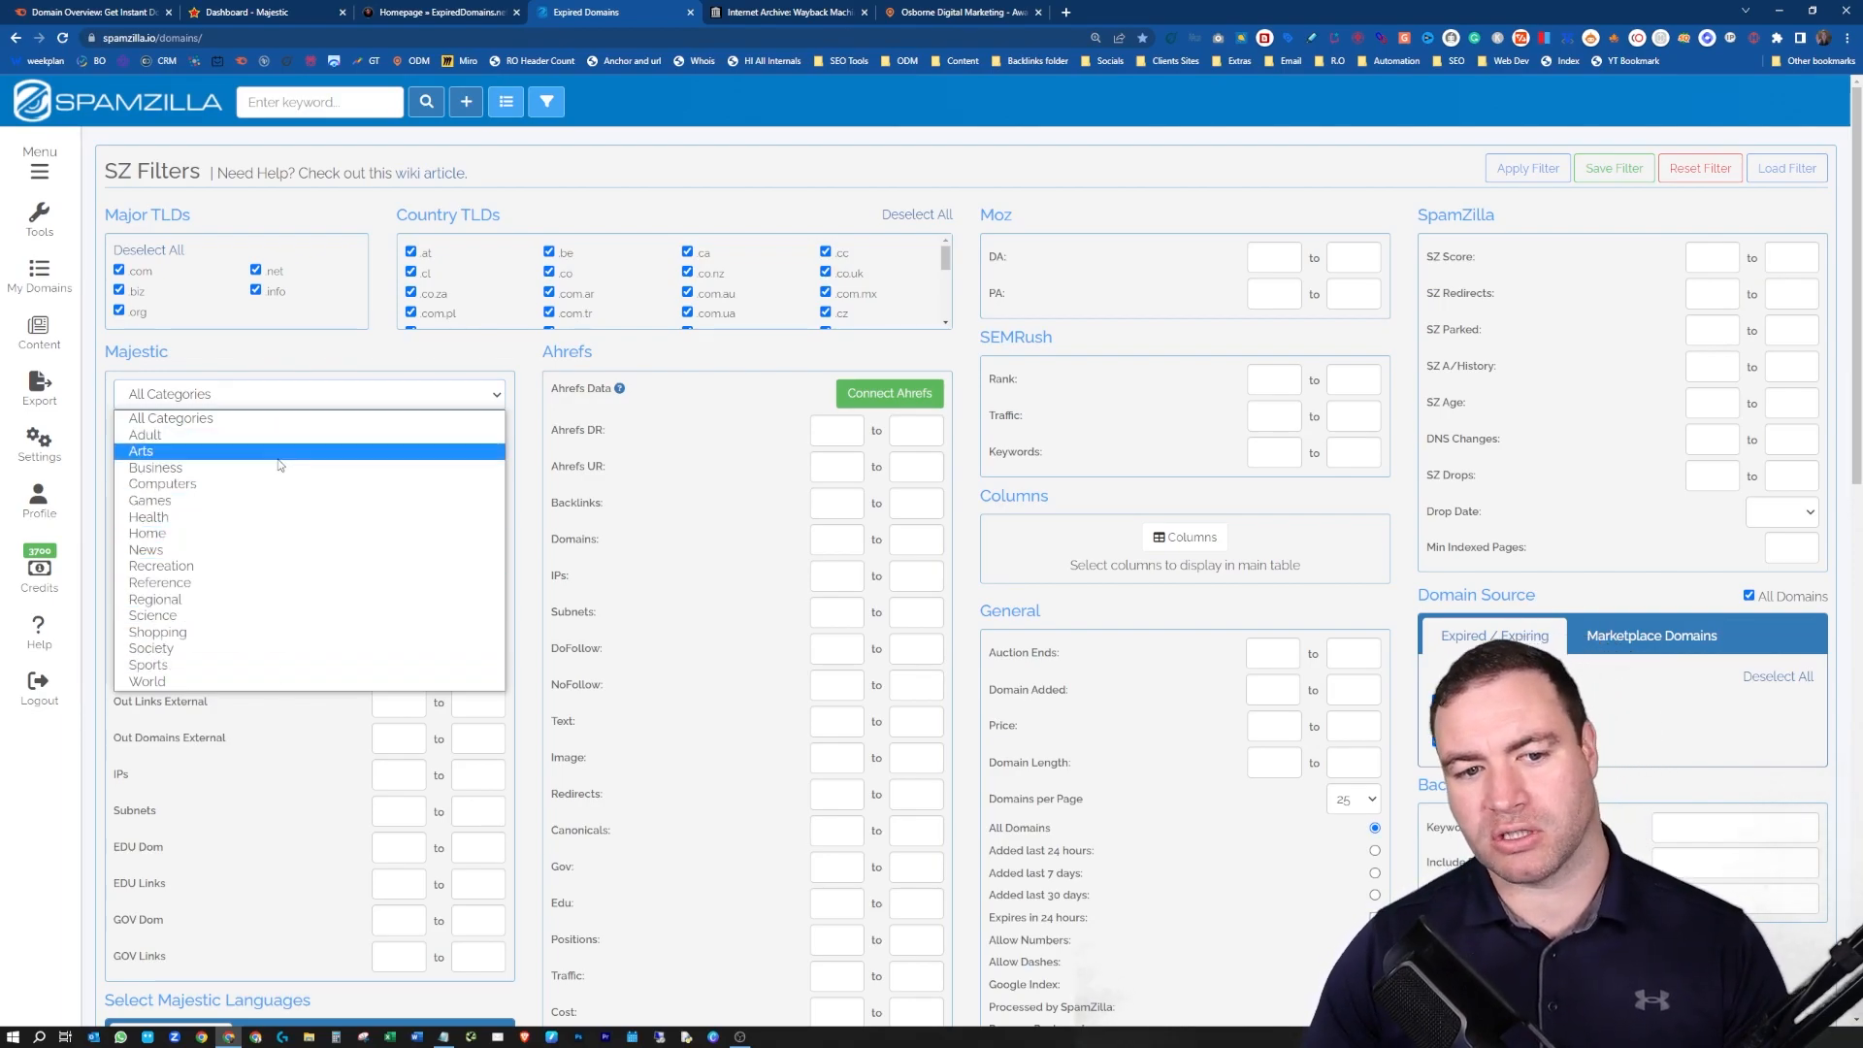
click(155, 466)
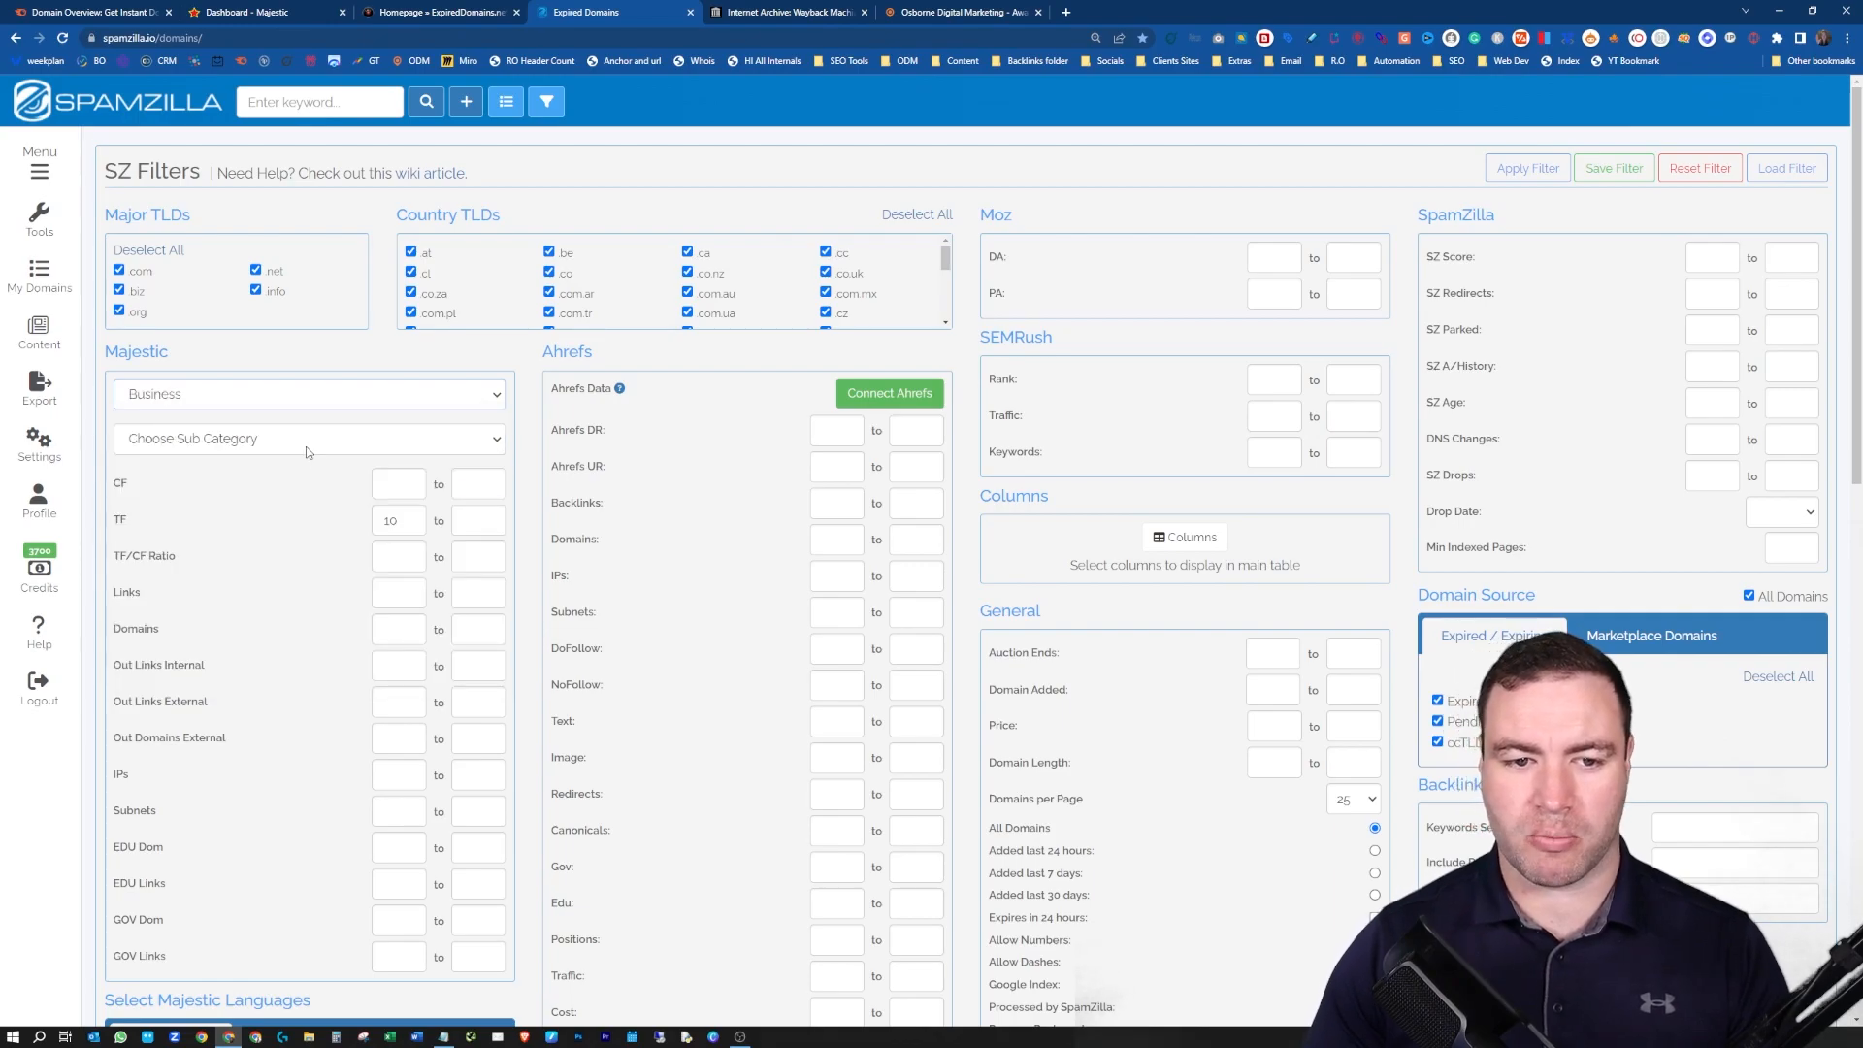
click(308, 438)
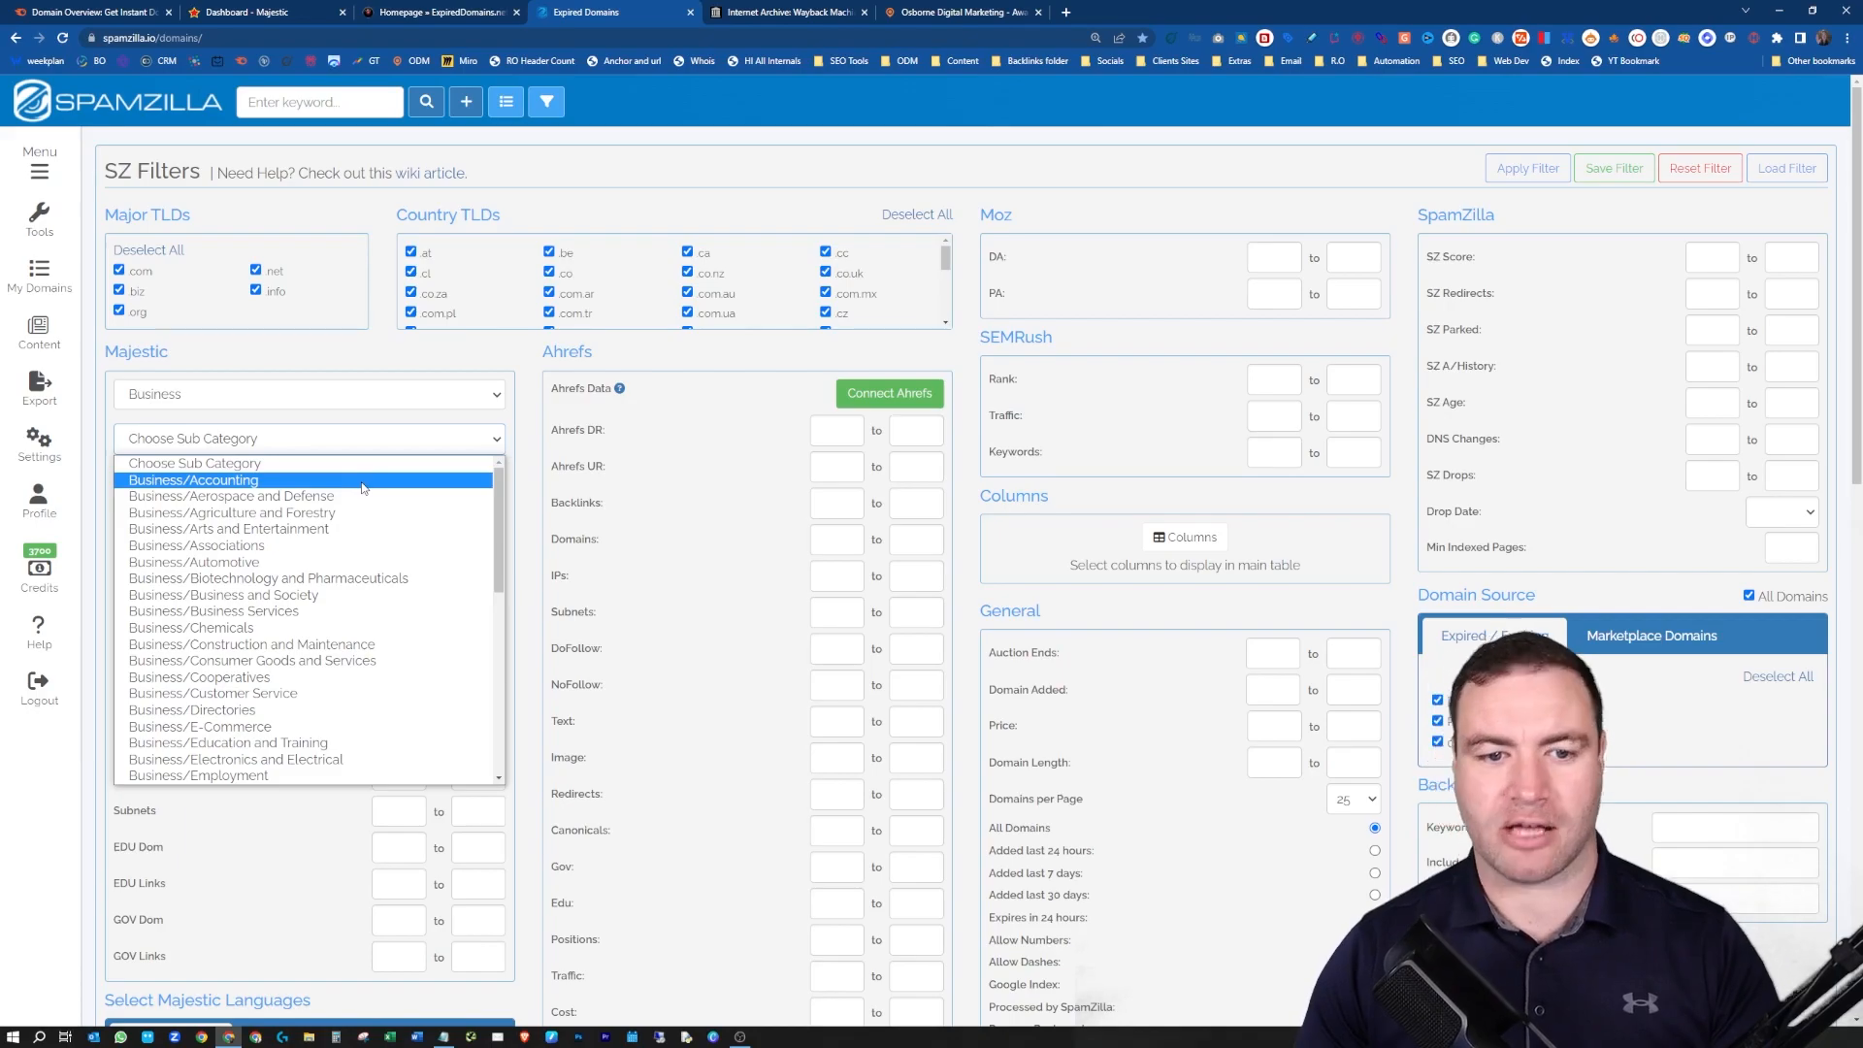
click(194, 478)
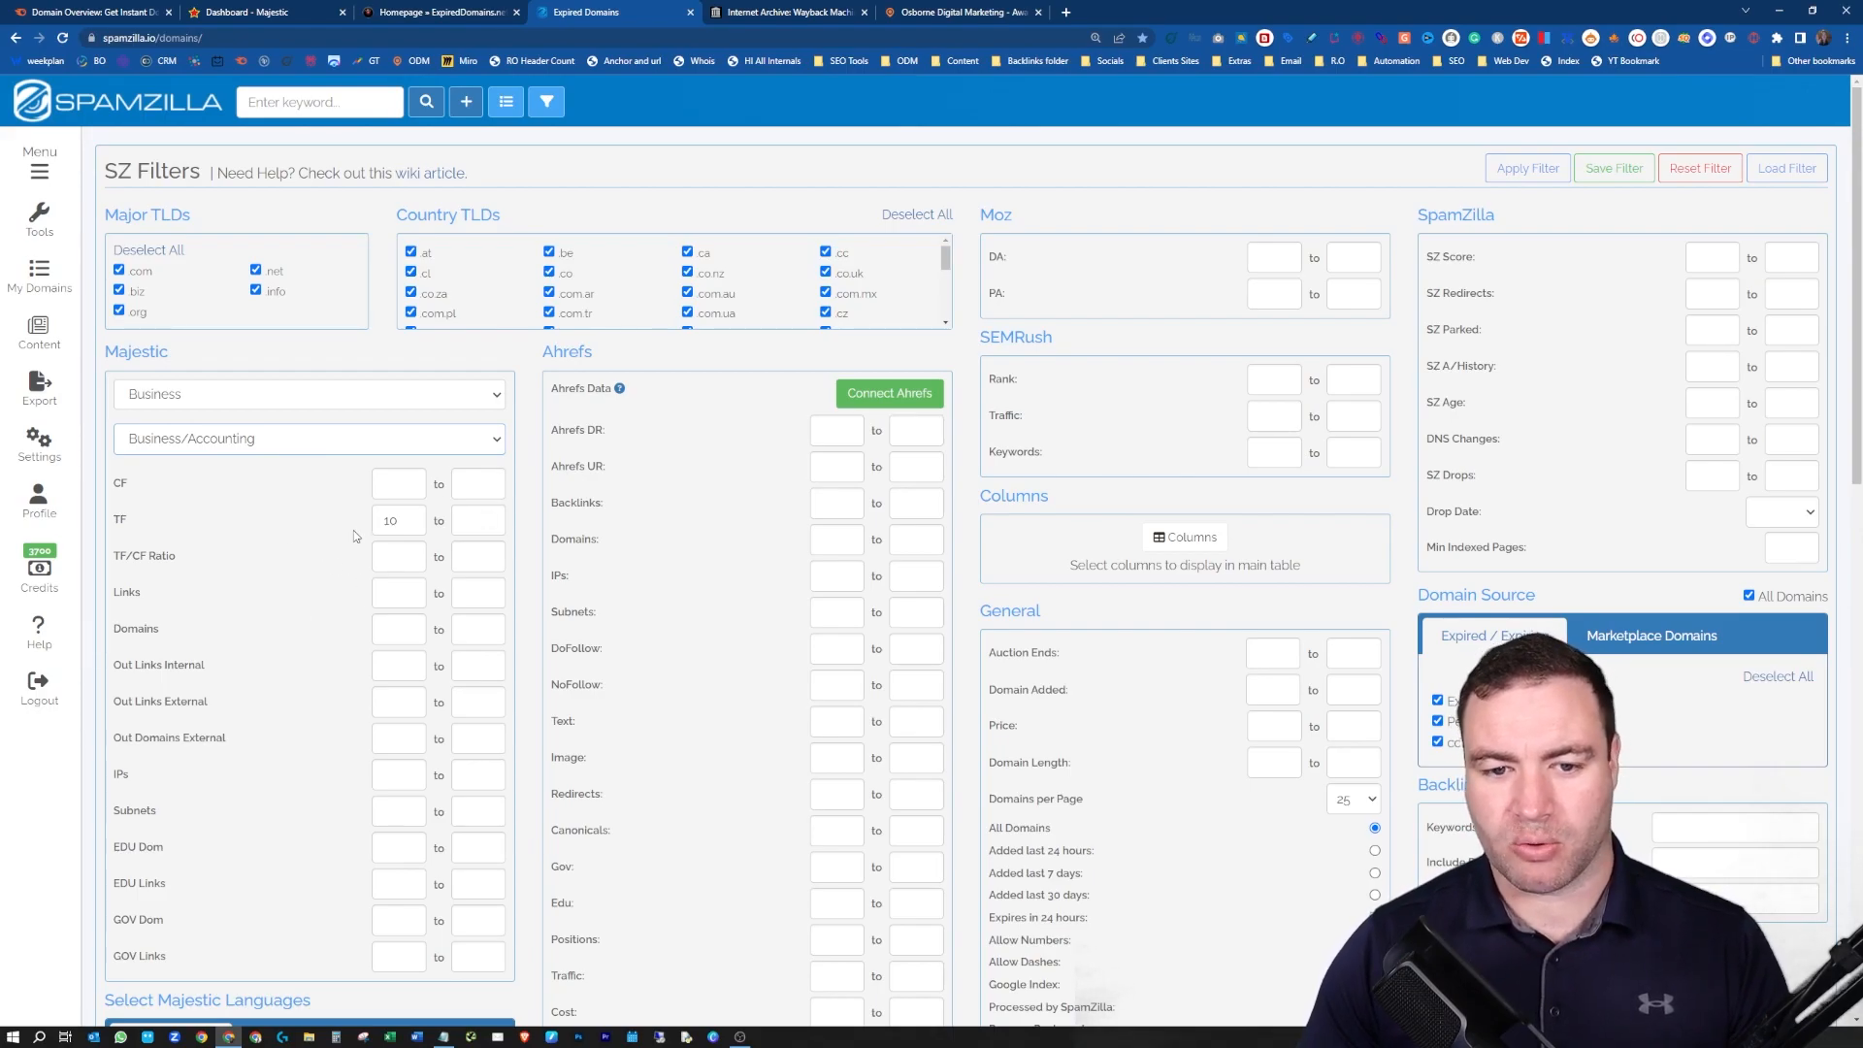
click(1526, 168)
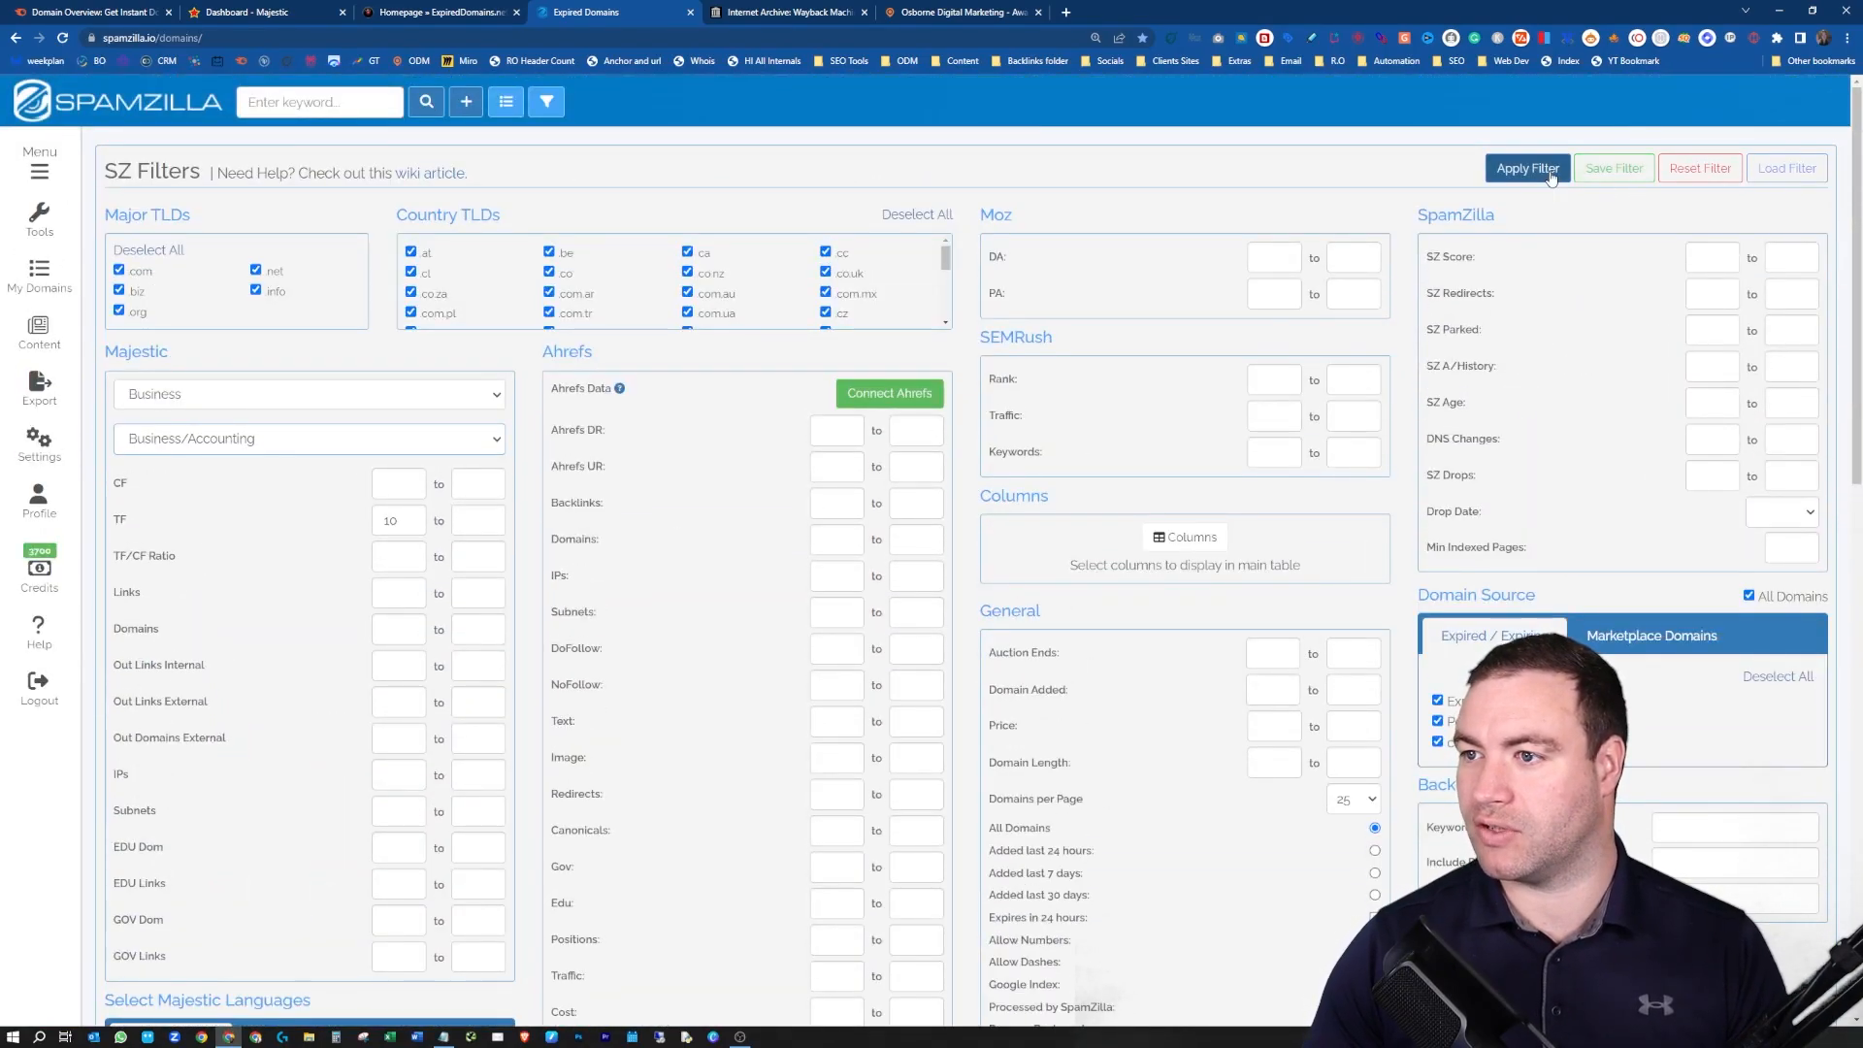
- Dismiss the Save SZ Filter dialog and apply the filters, listing 73 matching domains
click(1613, 168)
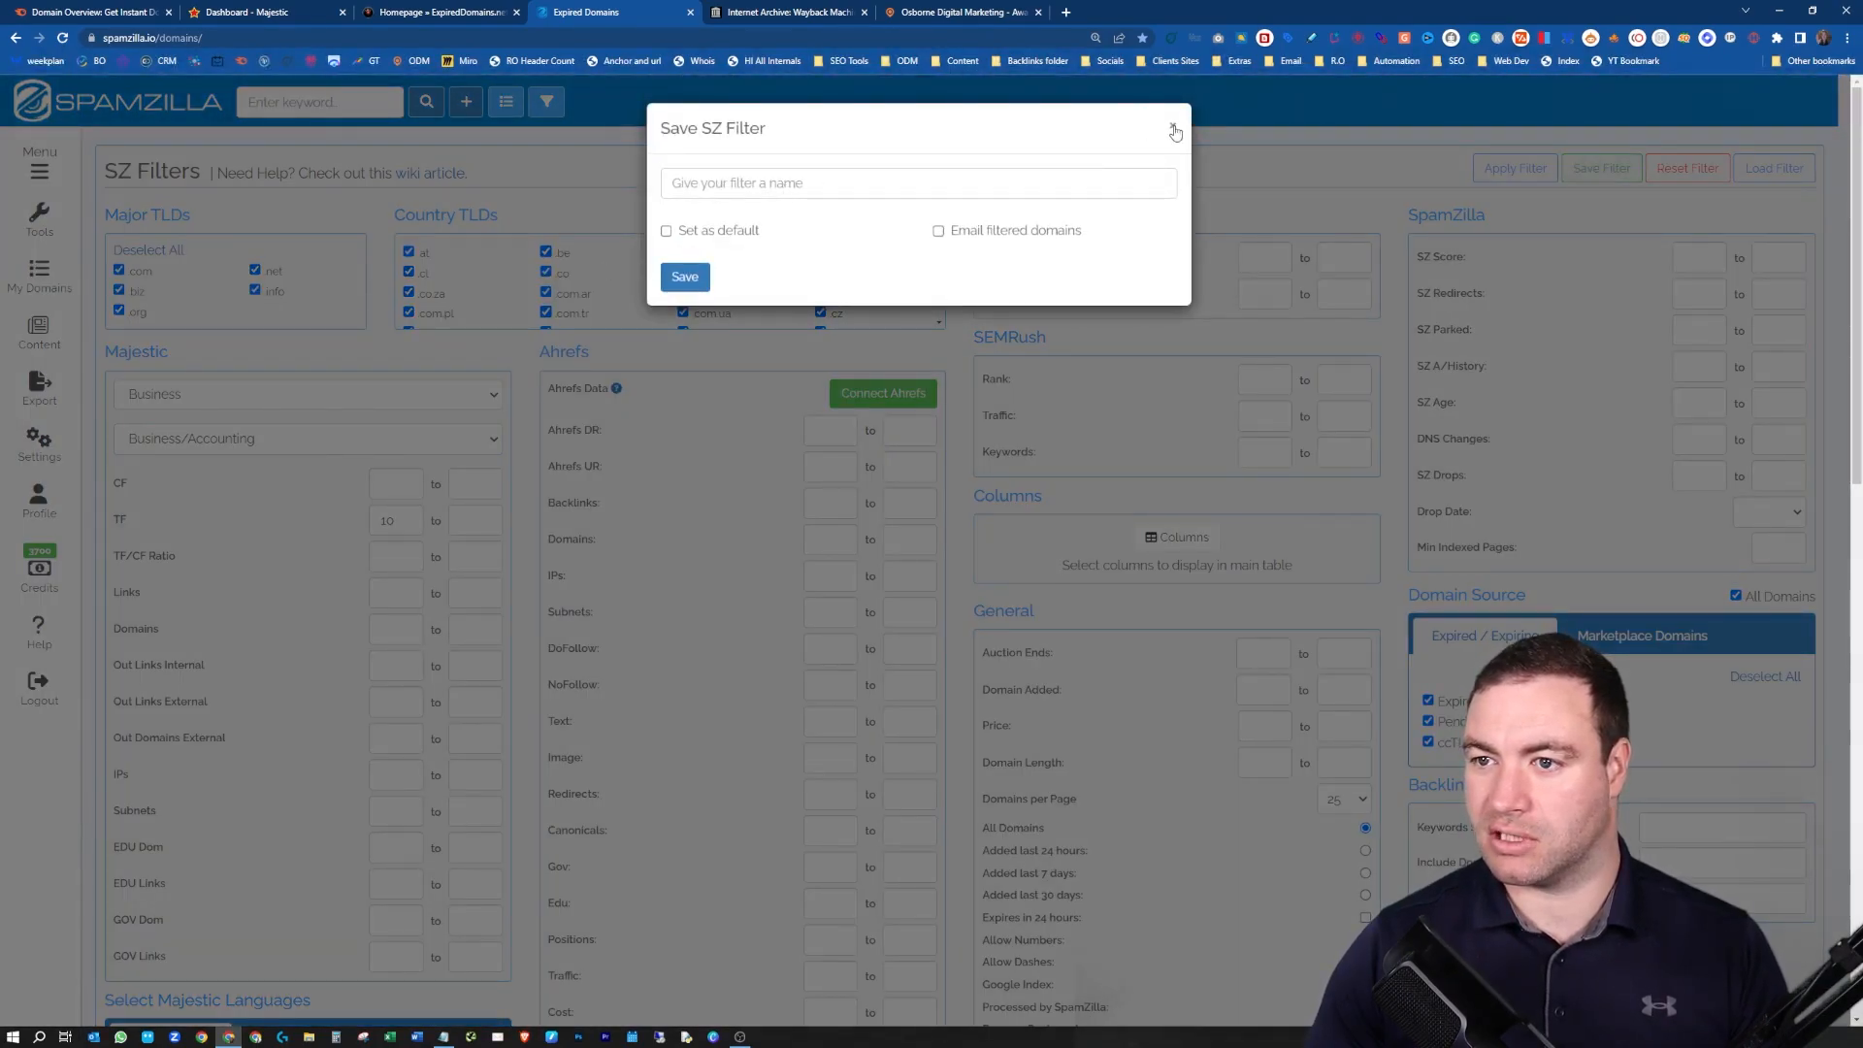
click(1174, 128)
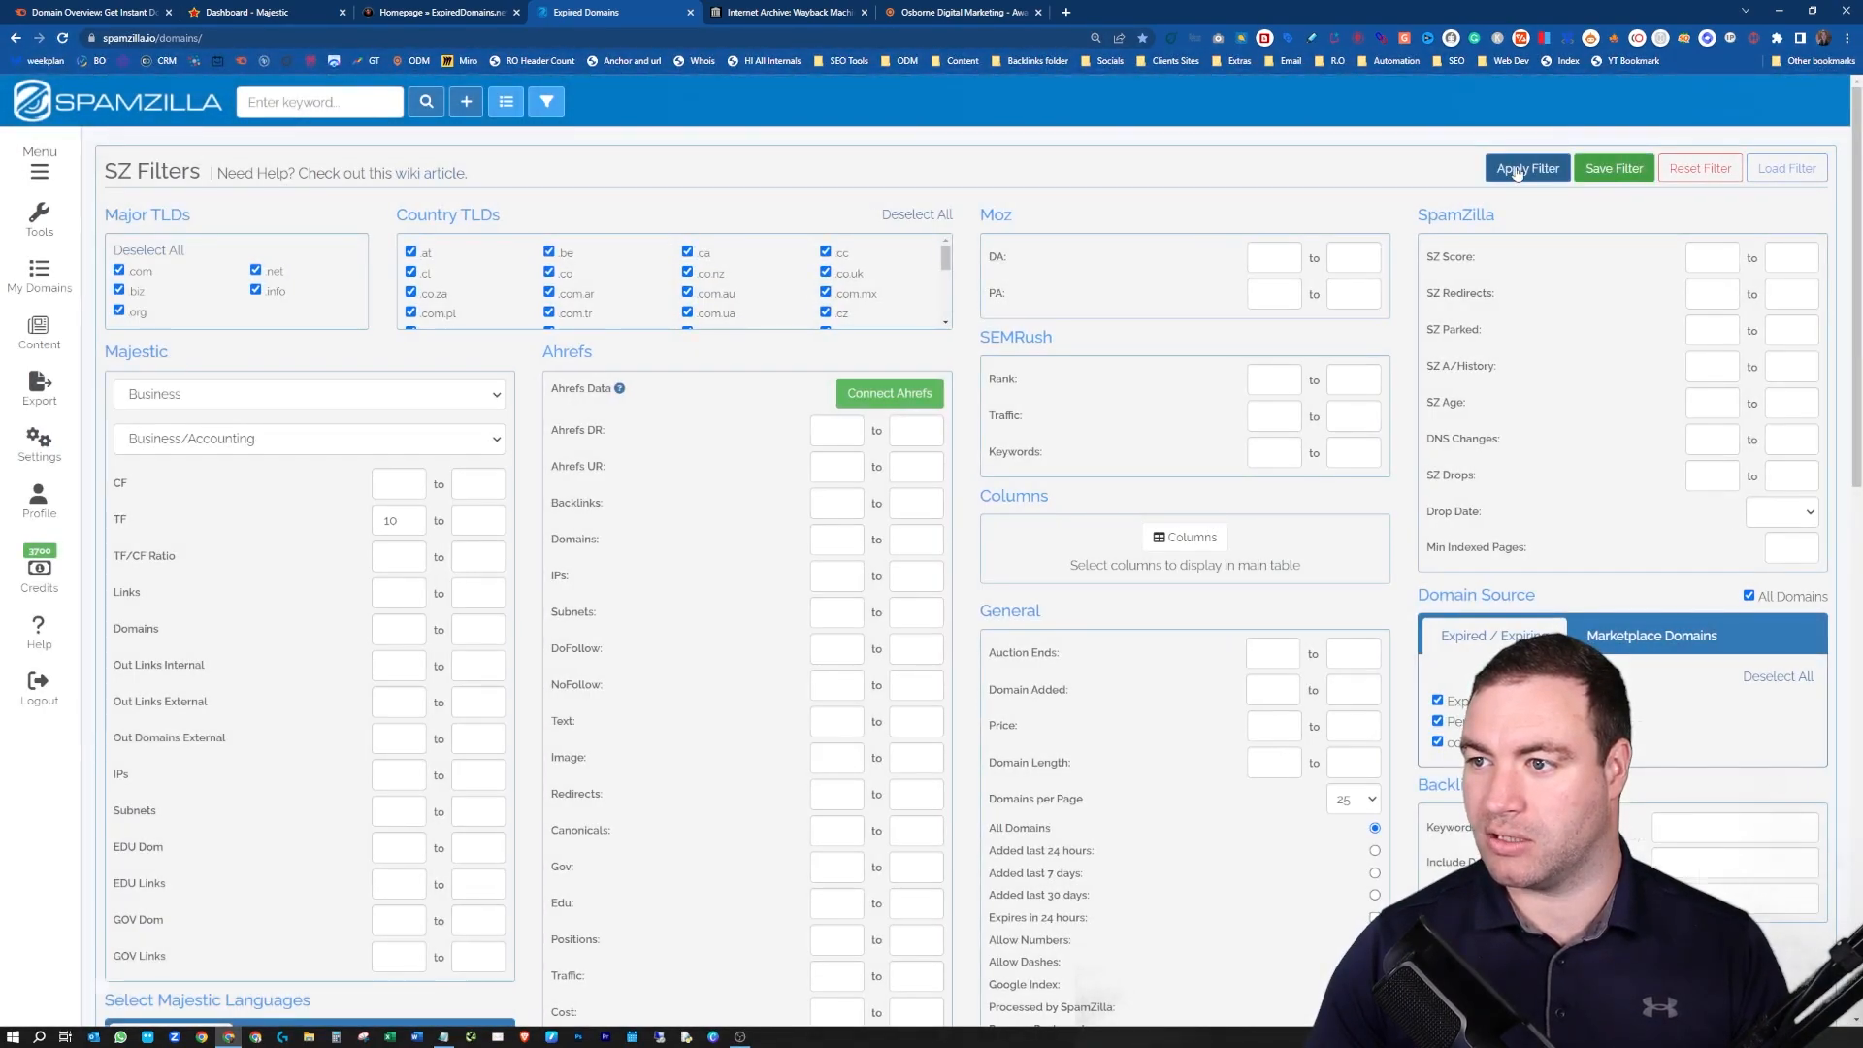
click(1526, 167)
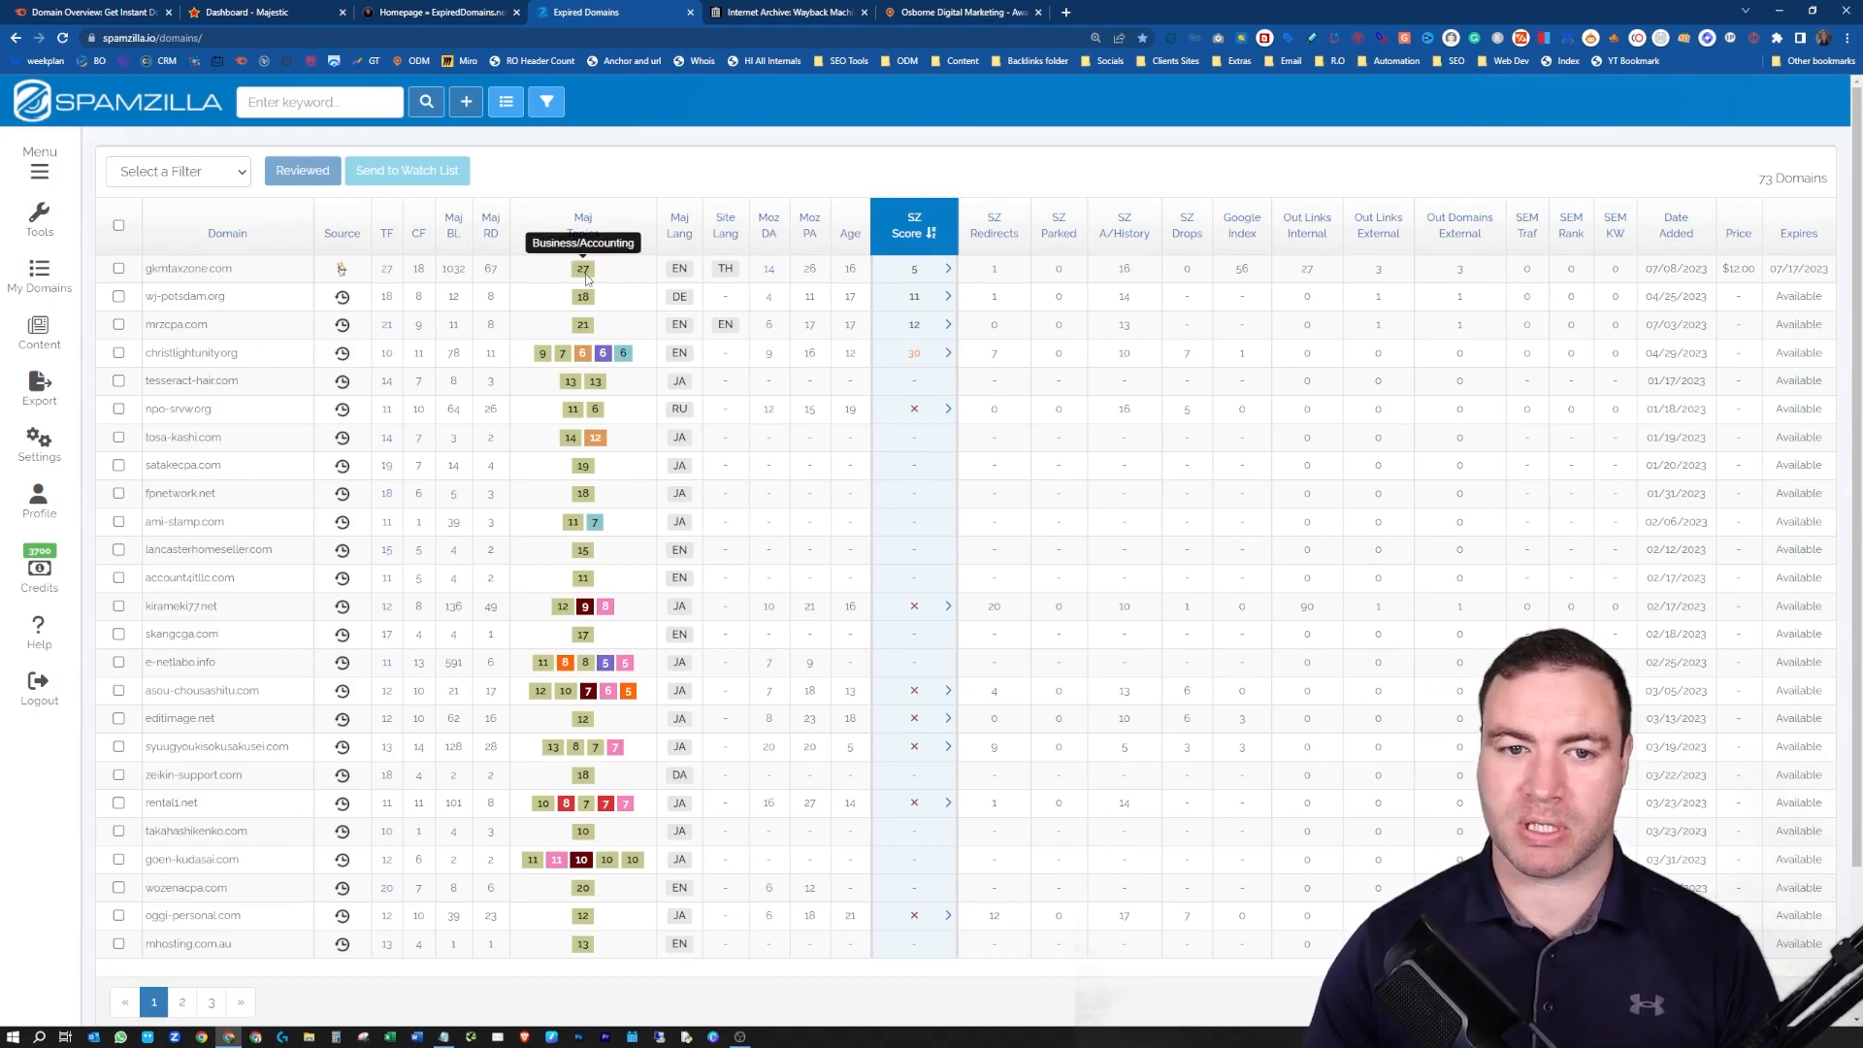
mouse_move(343, 268)
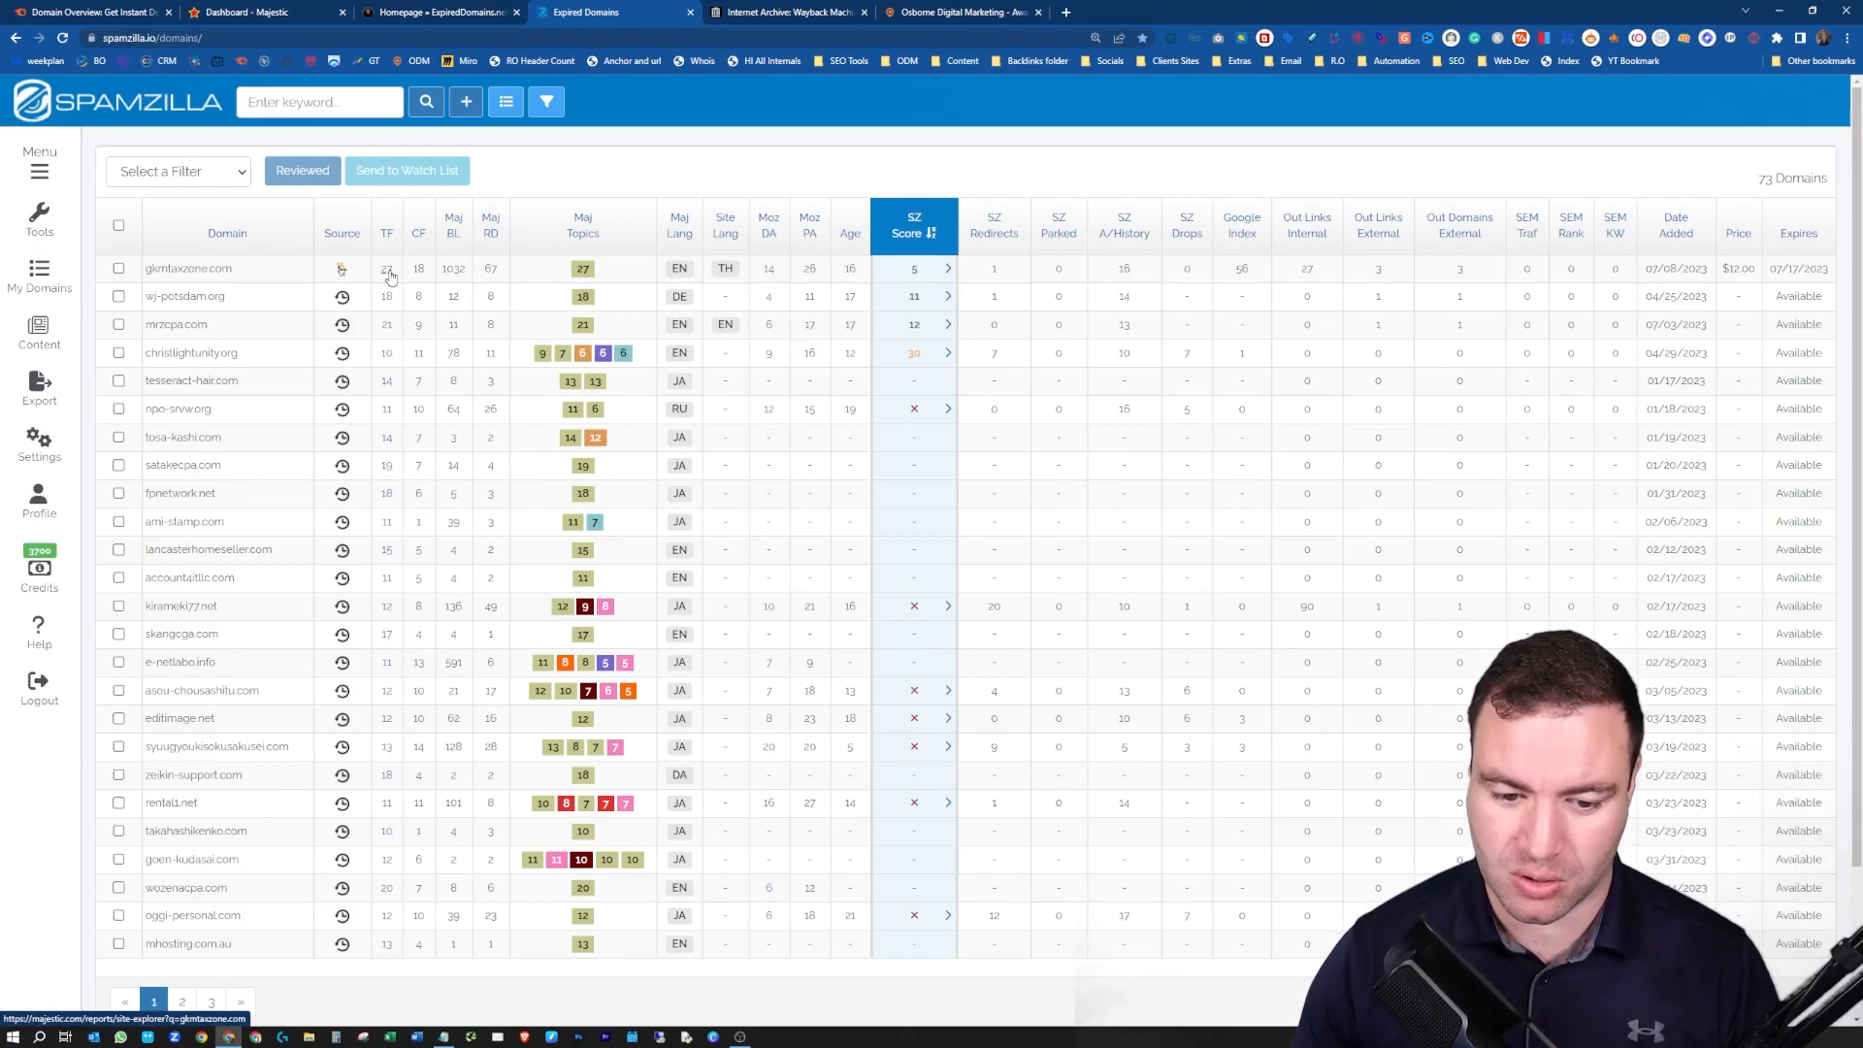
- Sort the 73 results by Trust Flow descending and move to the ExpiredDomains.net page
click(386, 233)
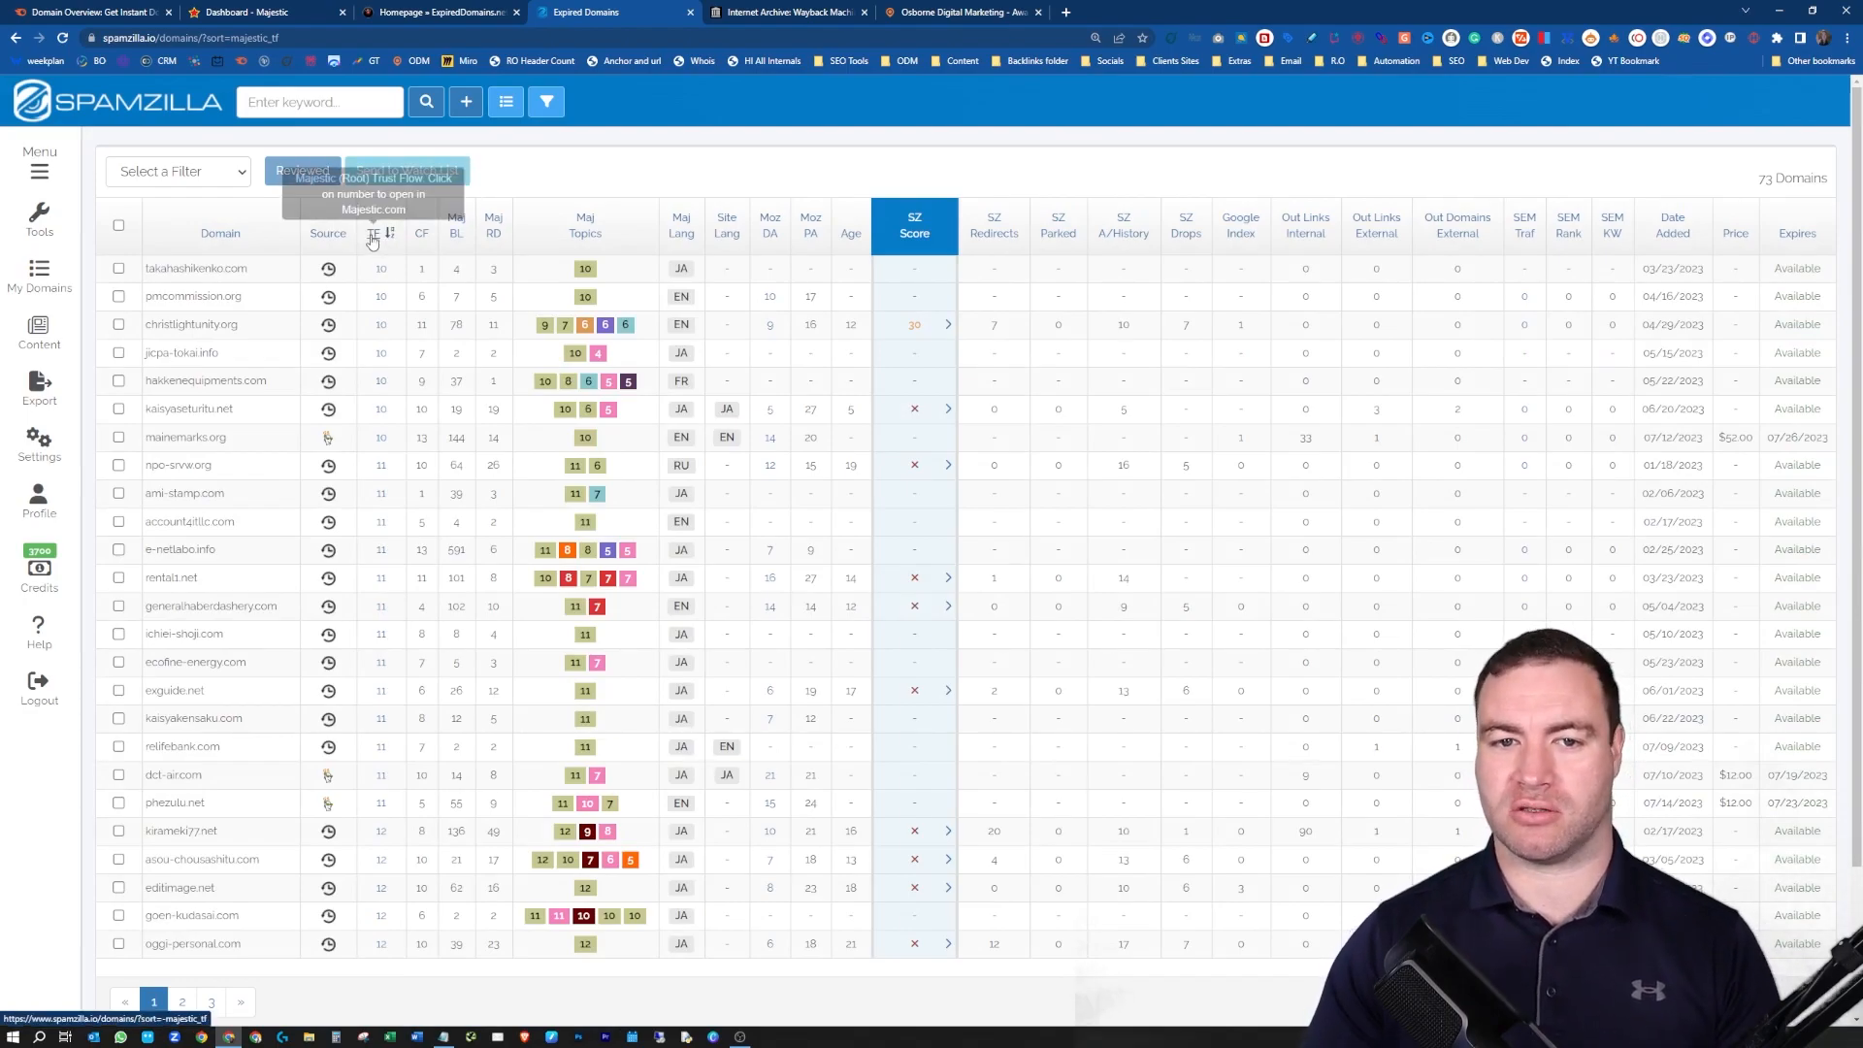
click(371, 232)
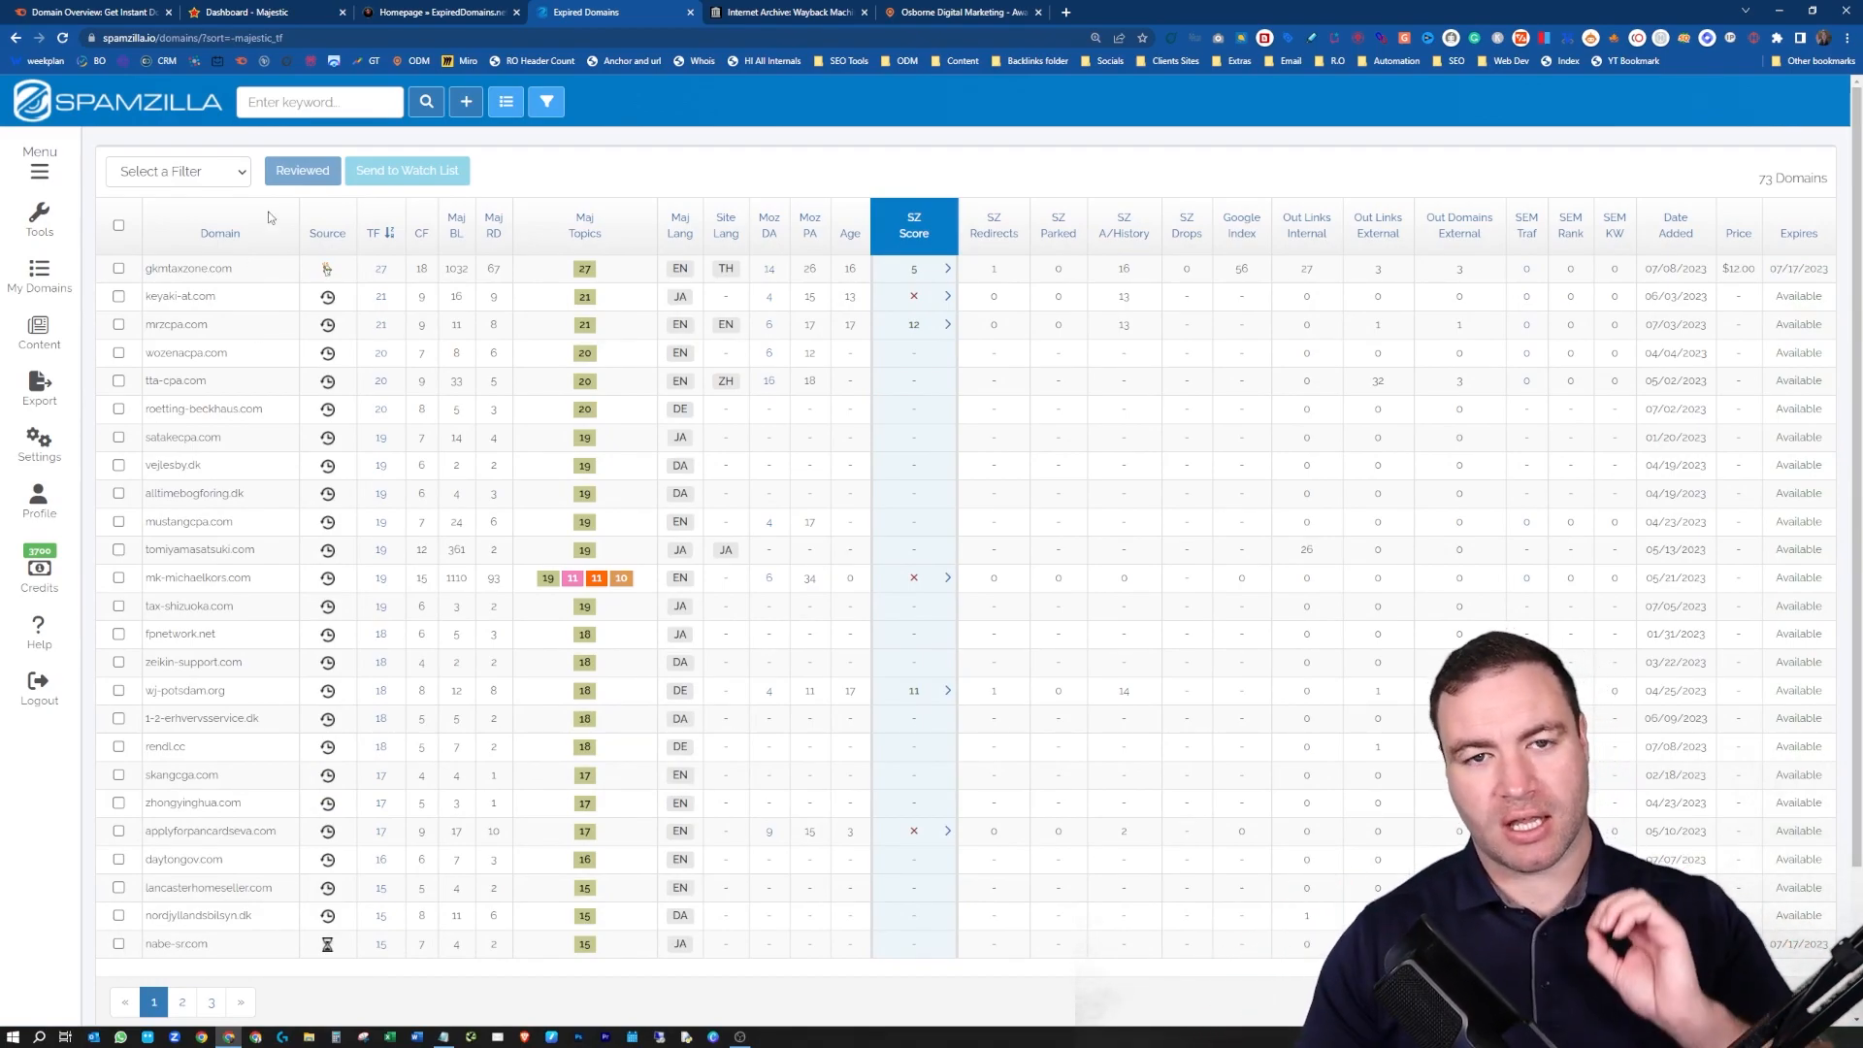
click(439, 12)
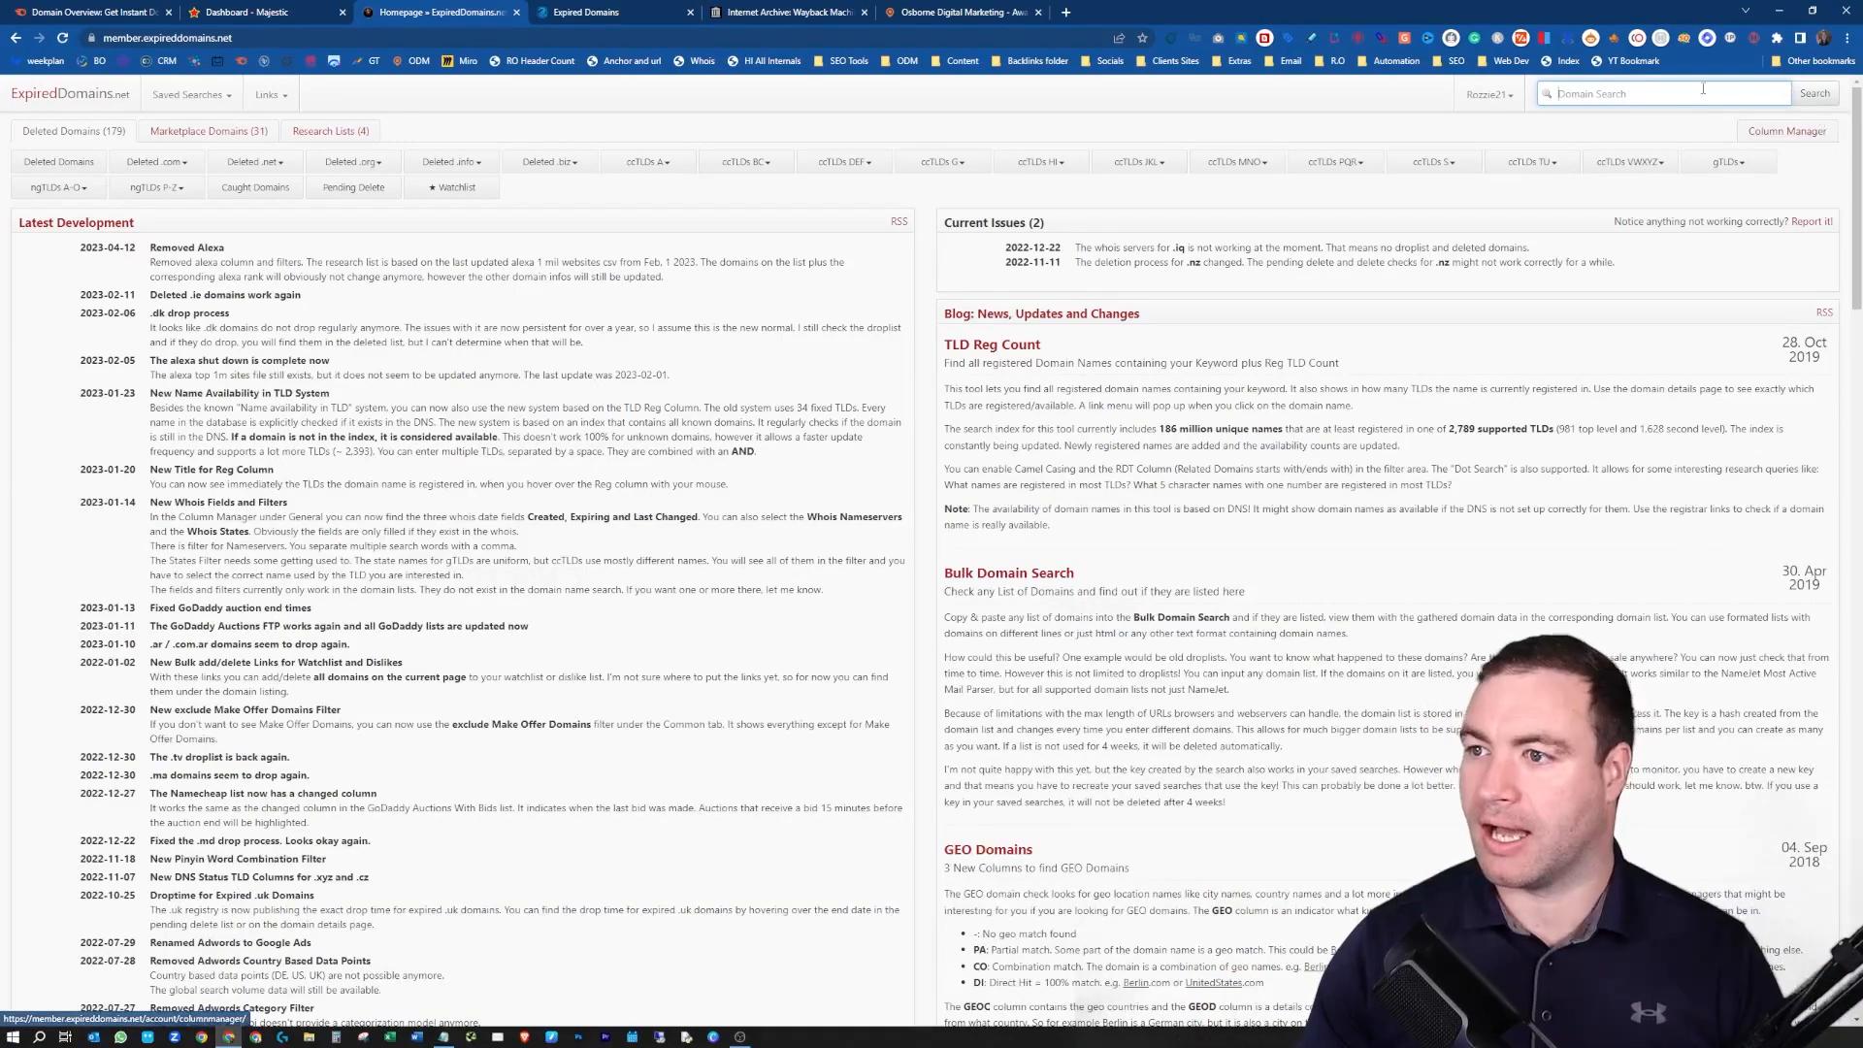
- Search ExpiredDomains.net for the keyword 'account' and show the result filter options
text(ad)
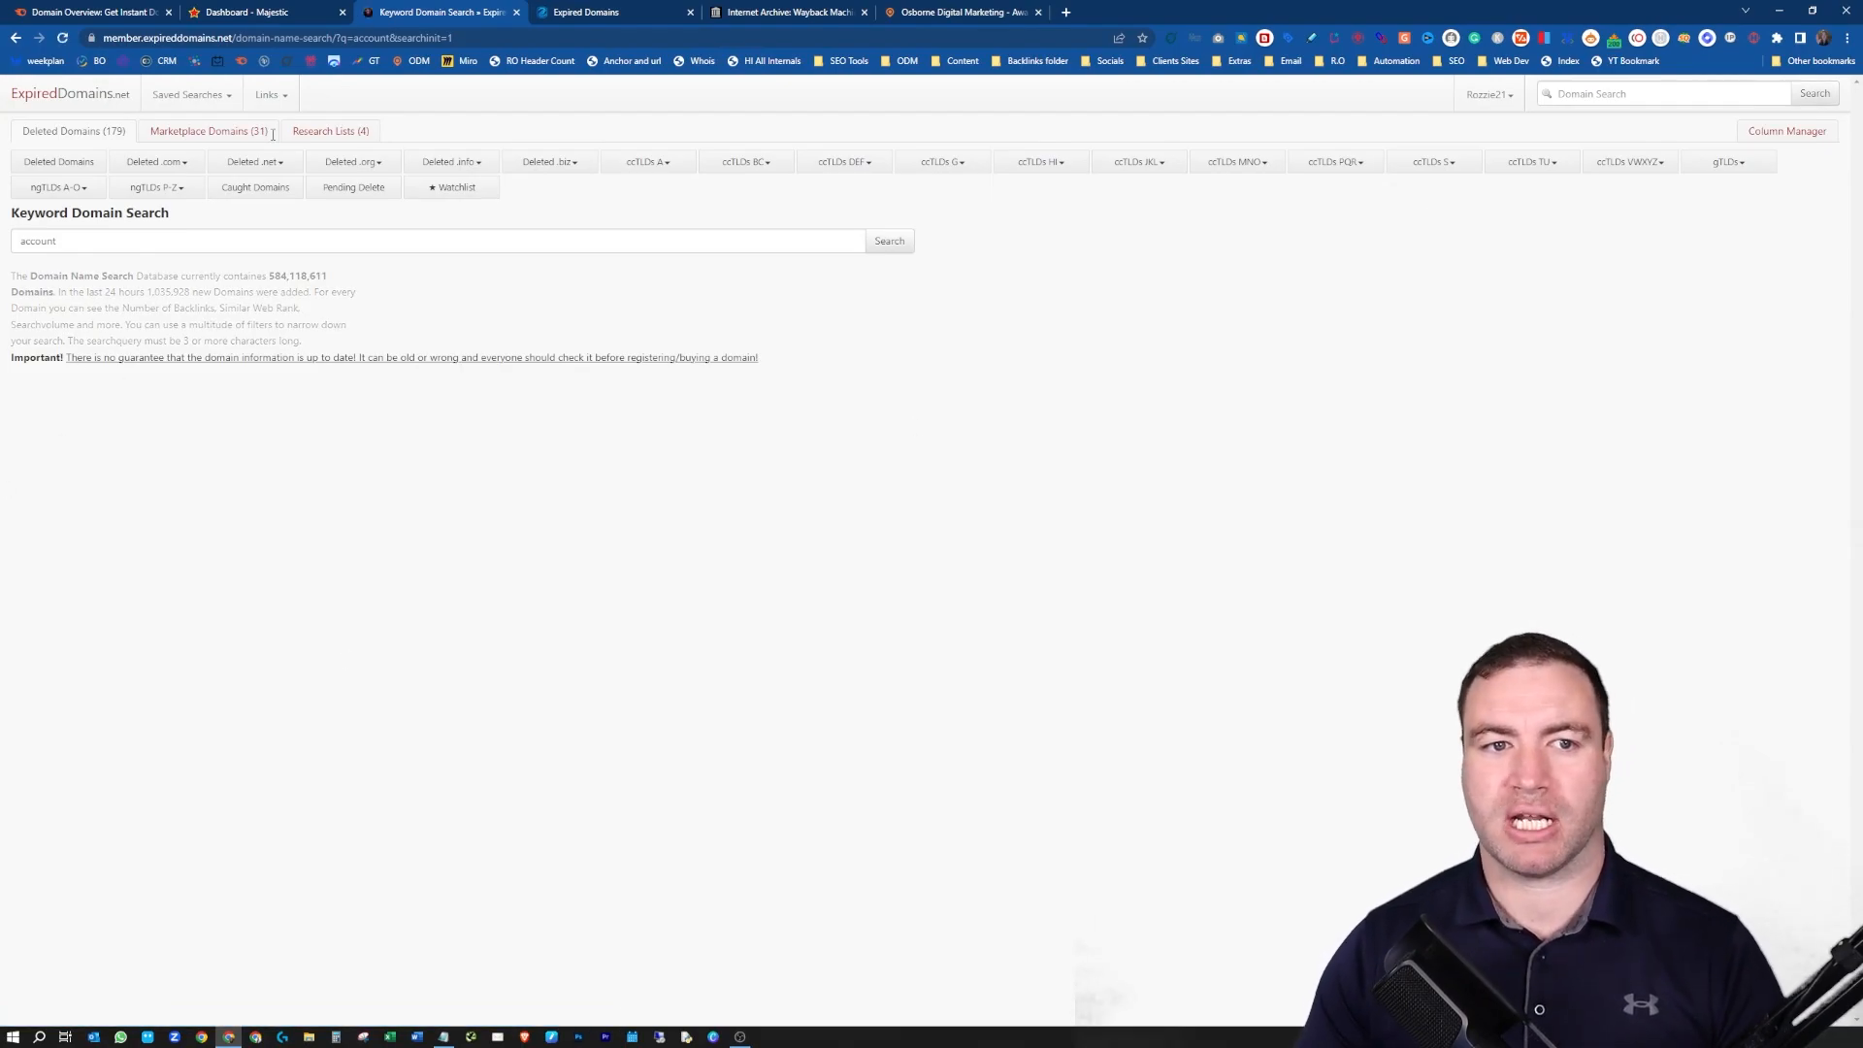
click(889, 240)
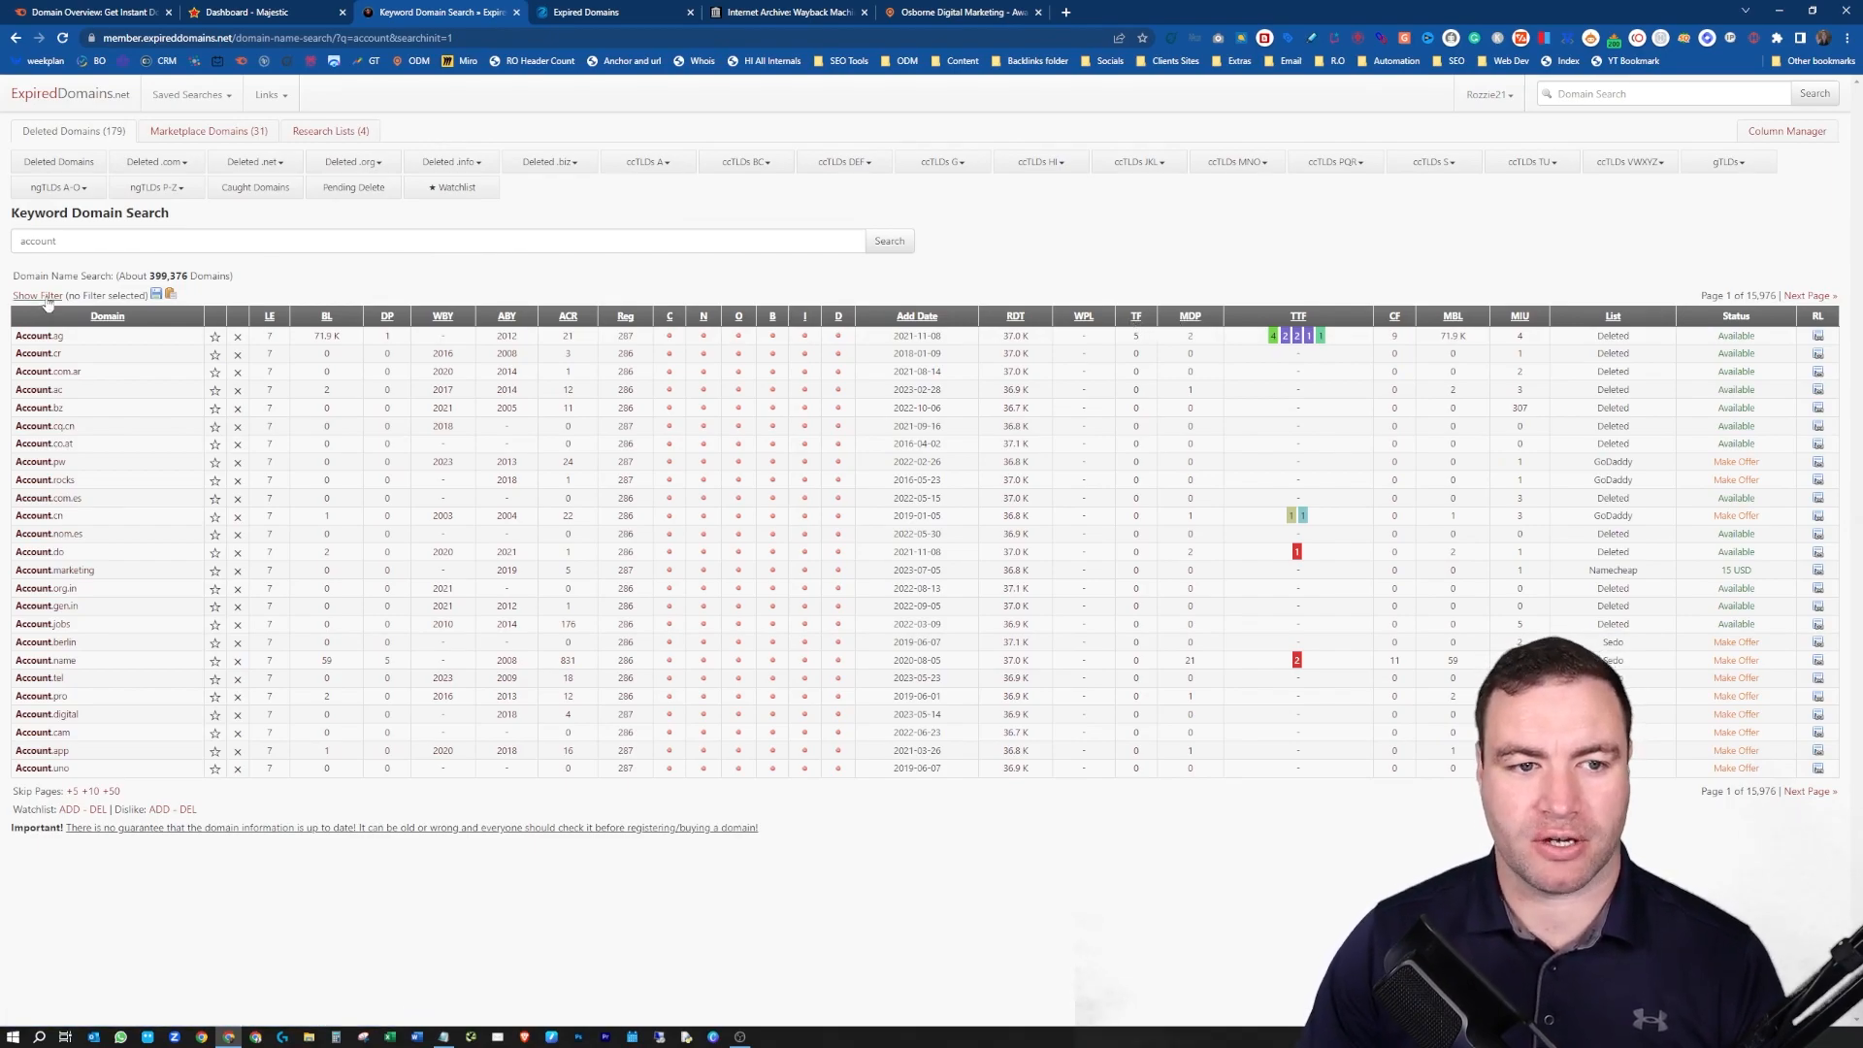
click(36, 296)
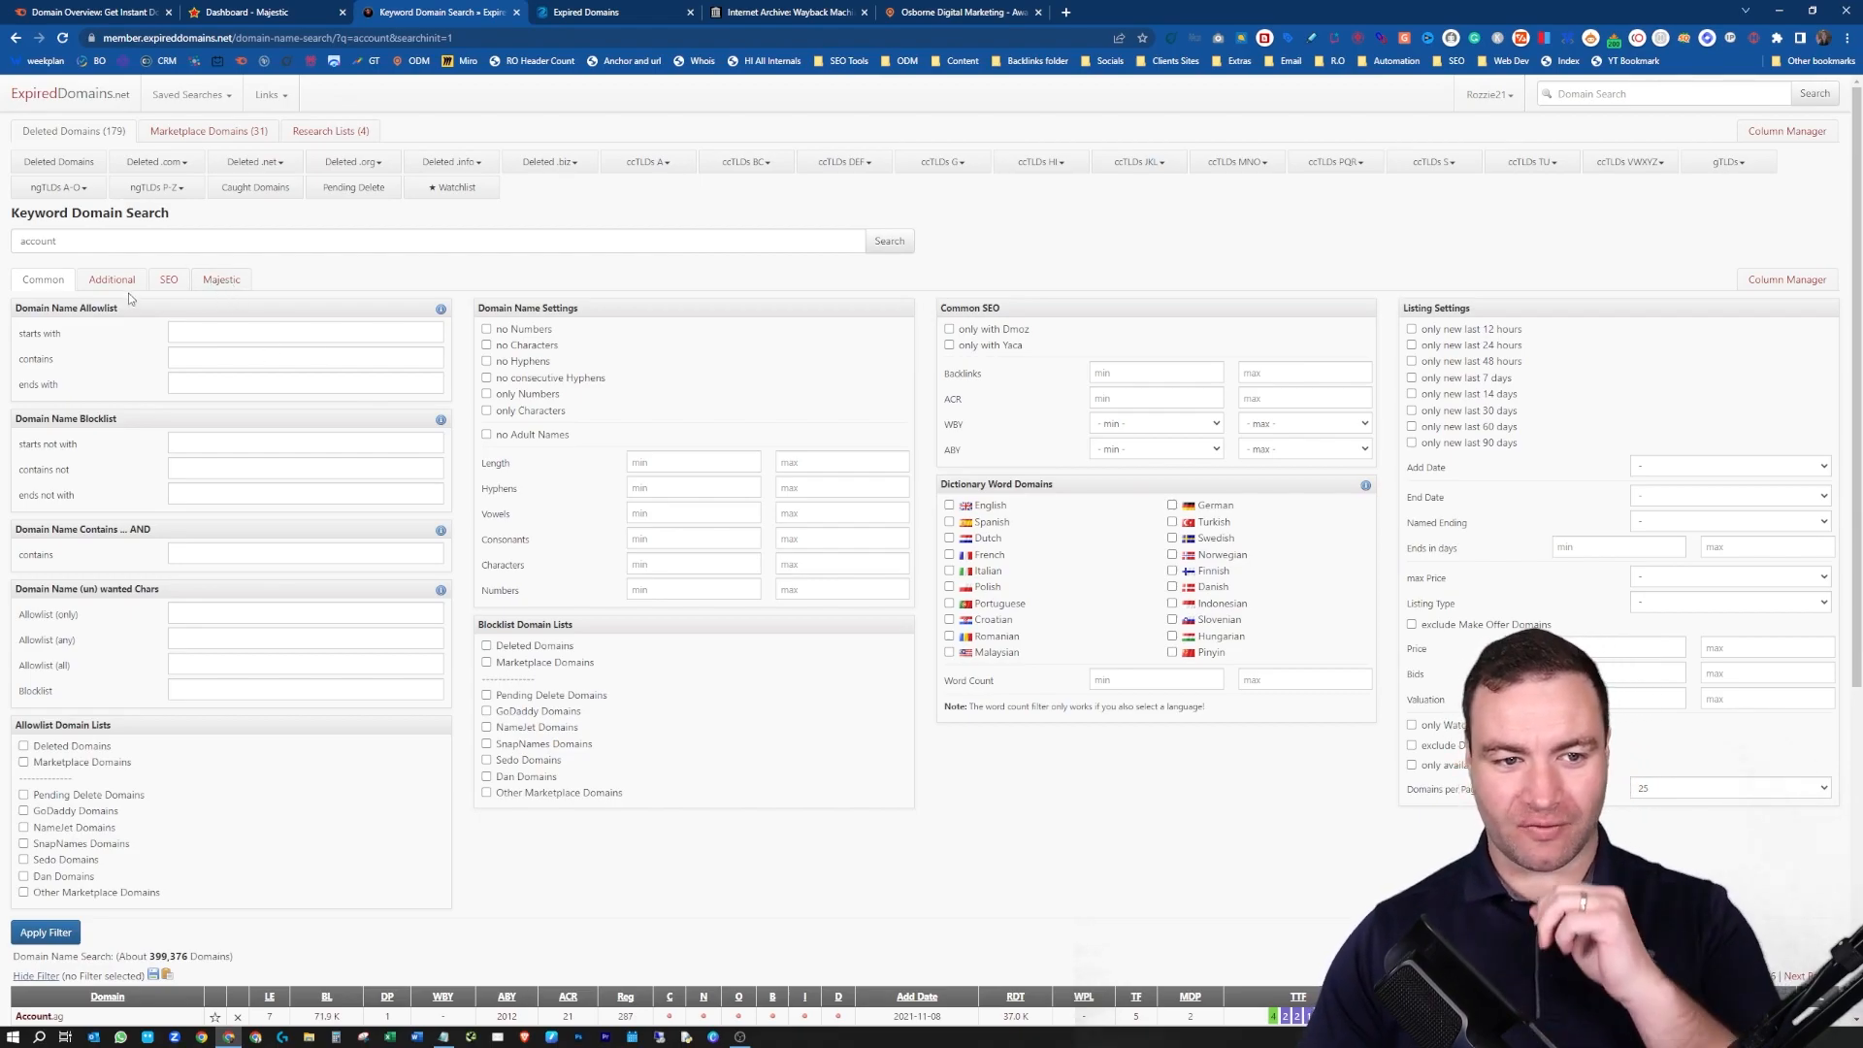
- Set Majestic filters to Trust Flow min 10 and Business/Accounting topic, then apply them
click(222, 279)
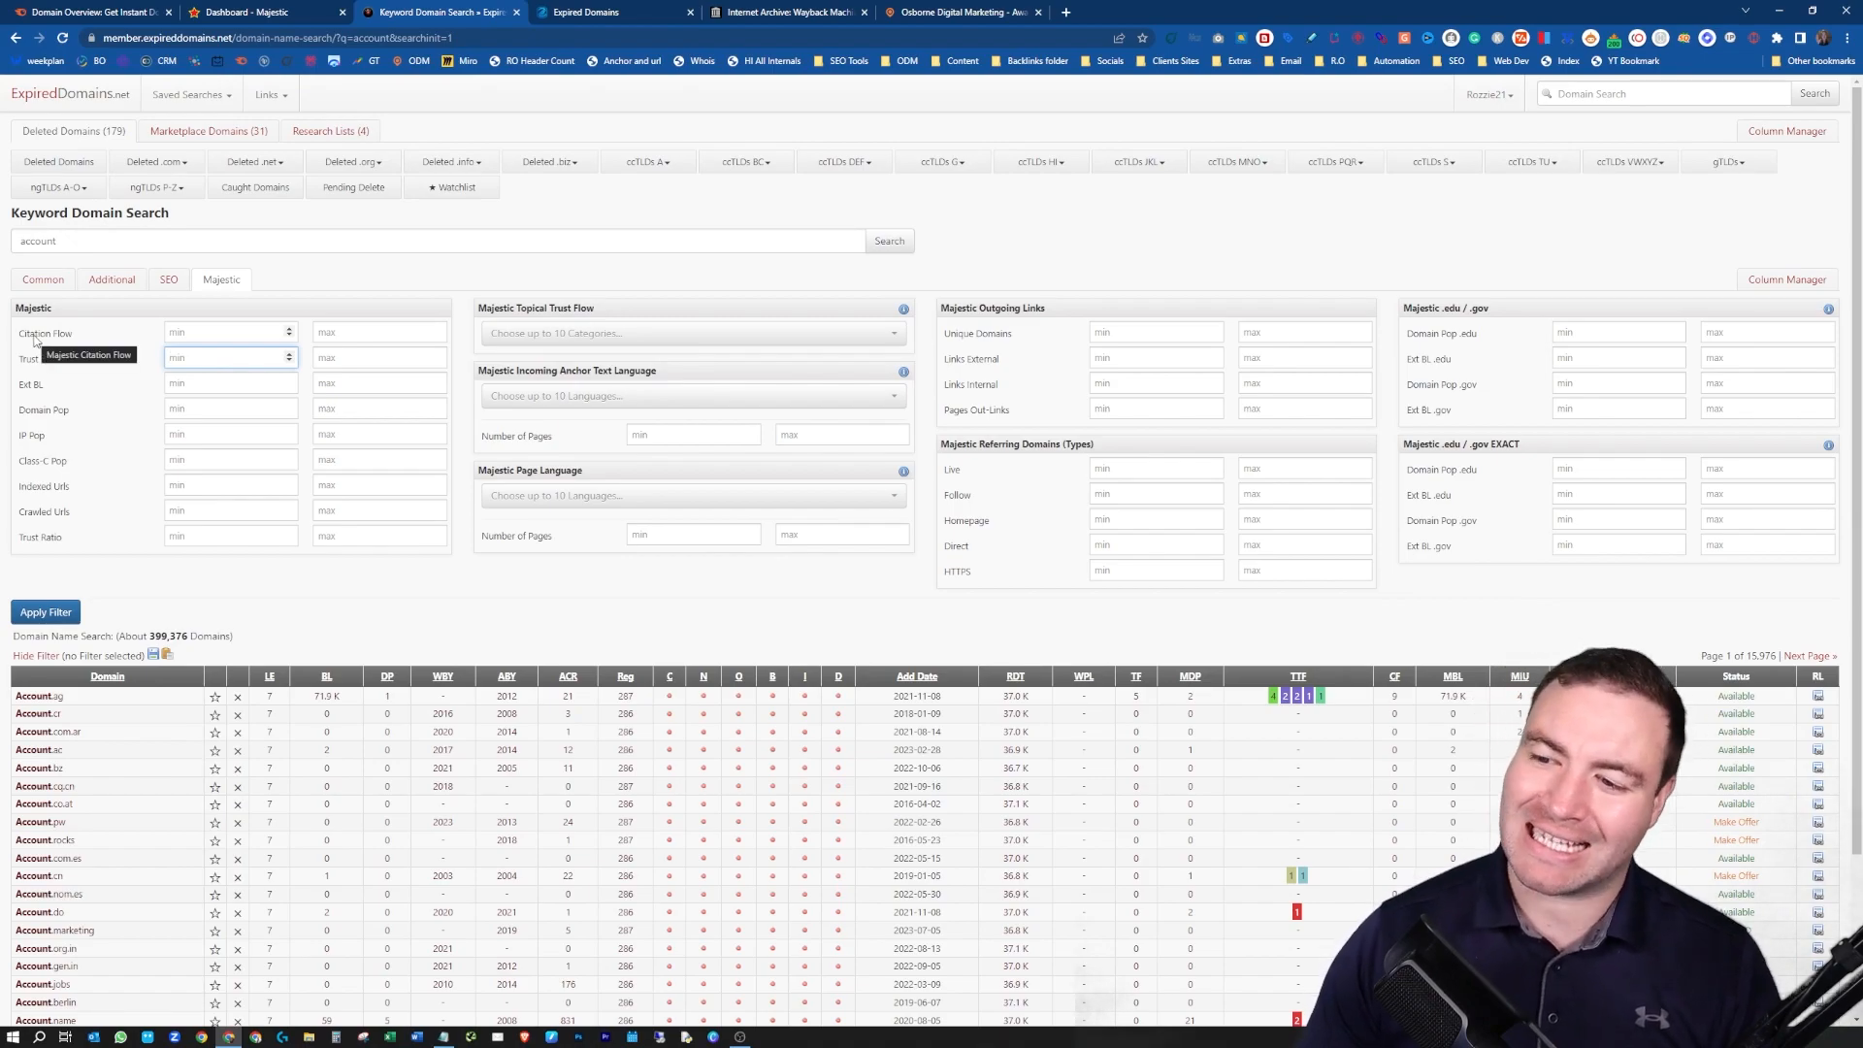
click(226, 358)
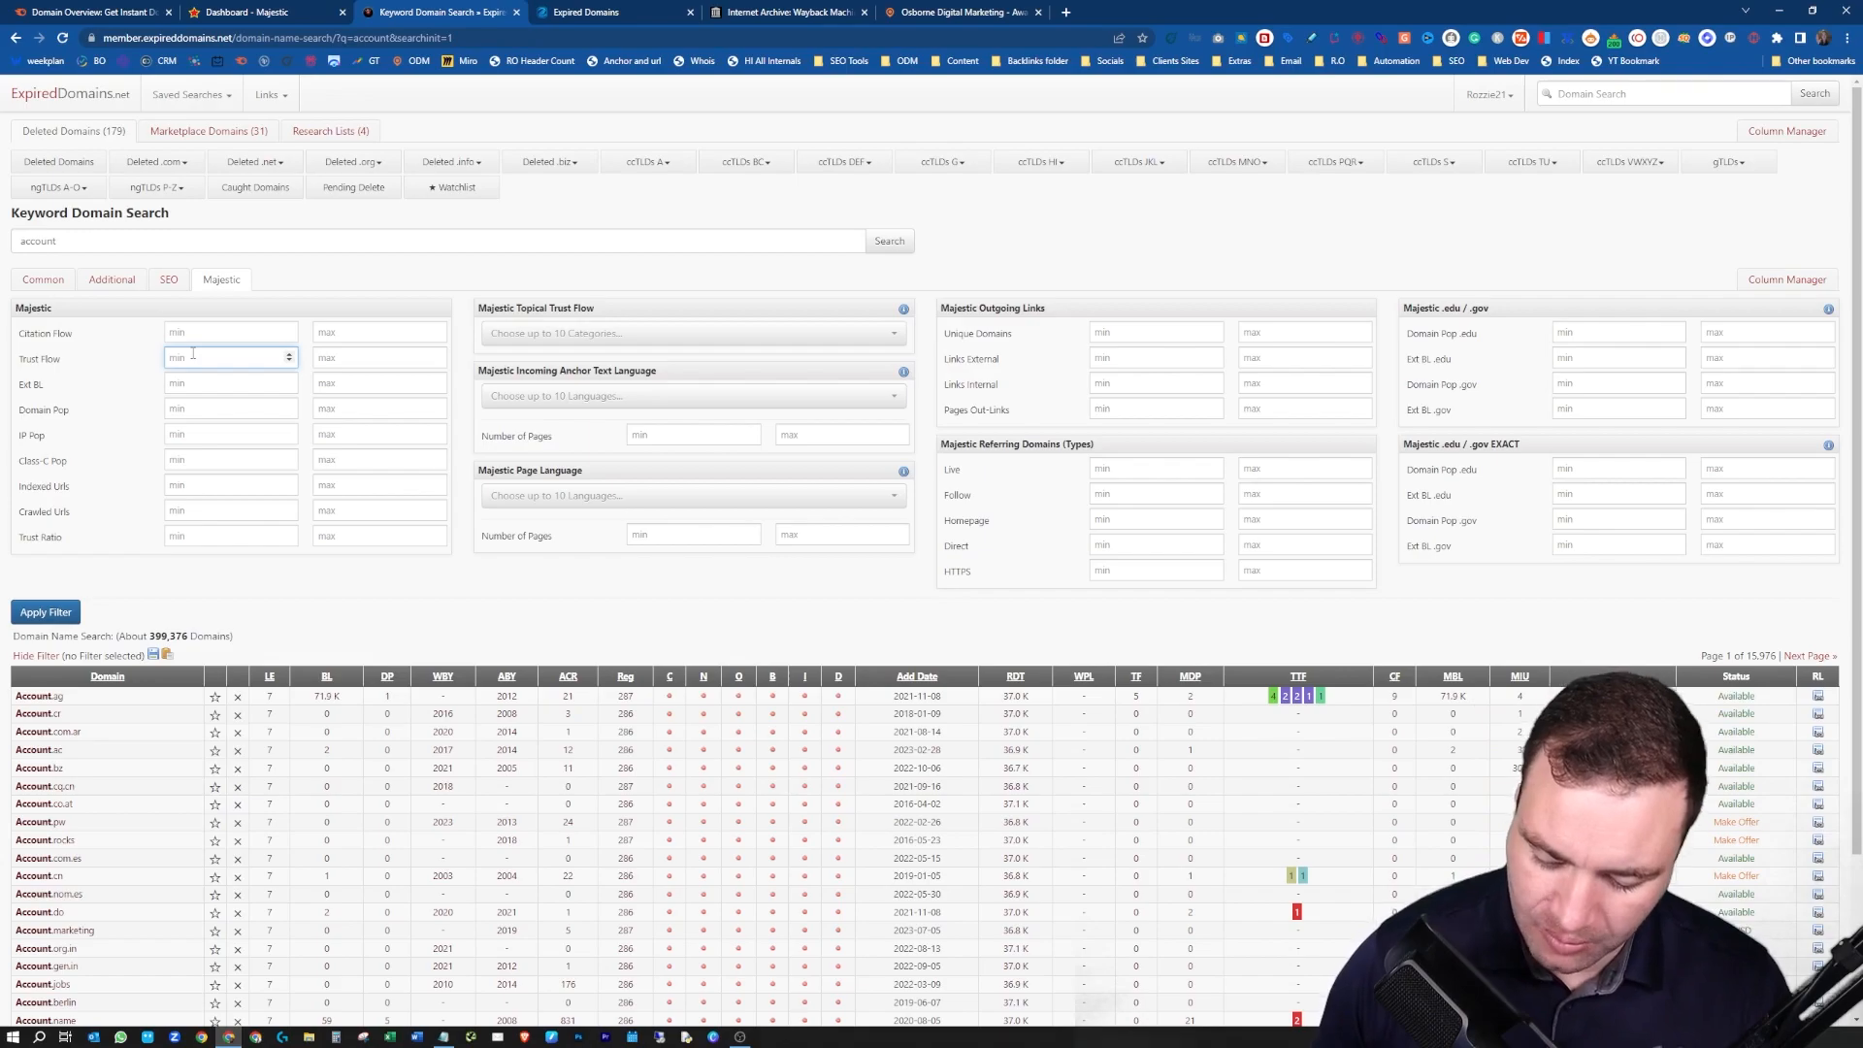
text(10)
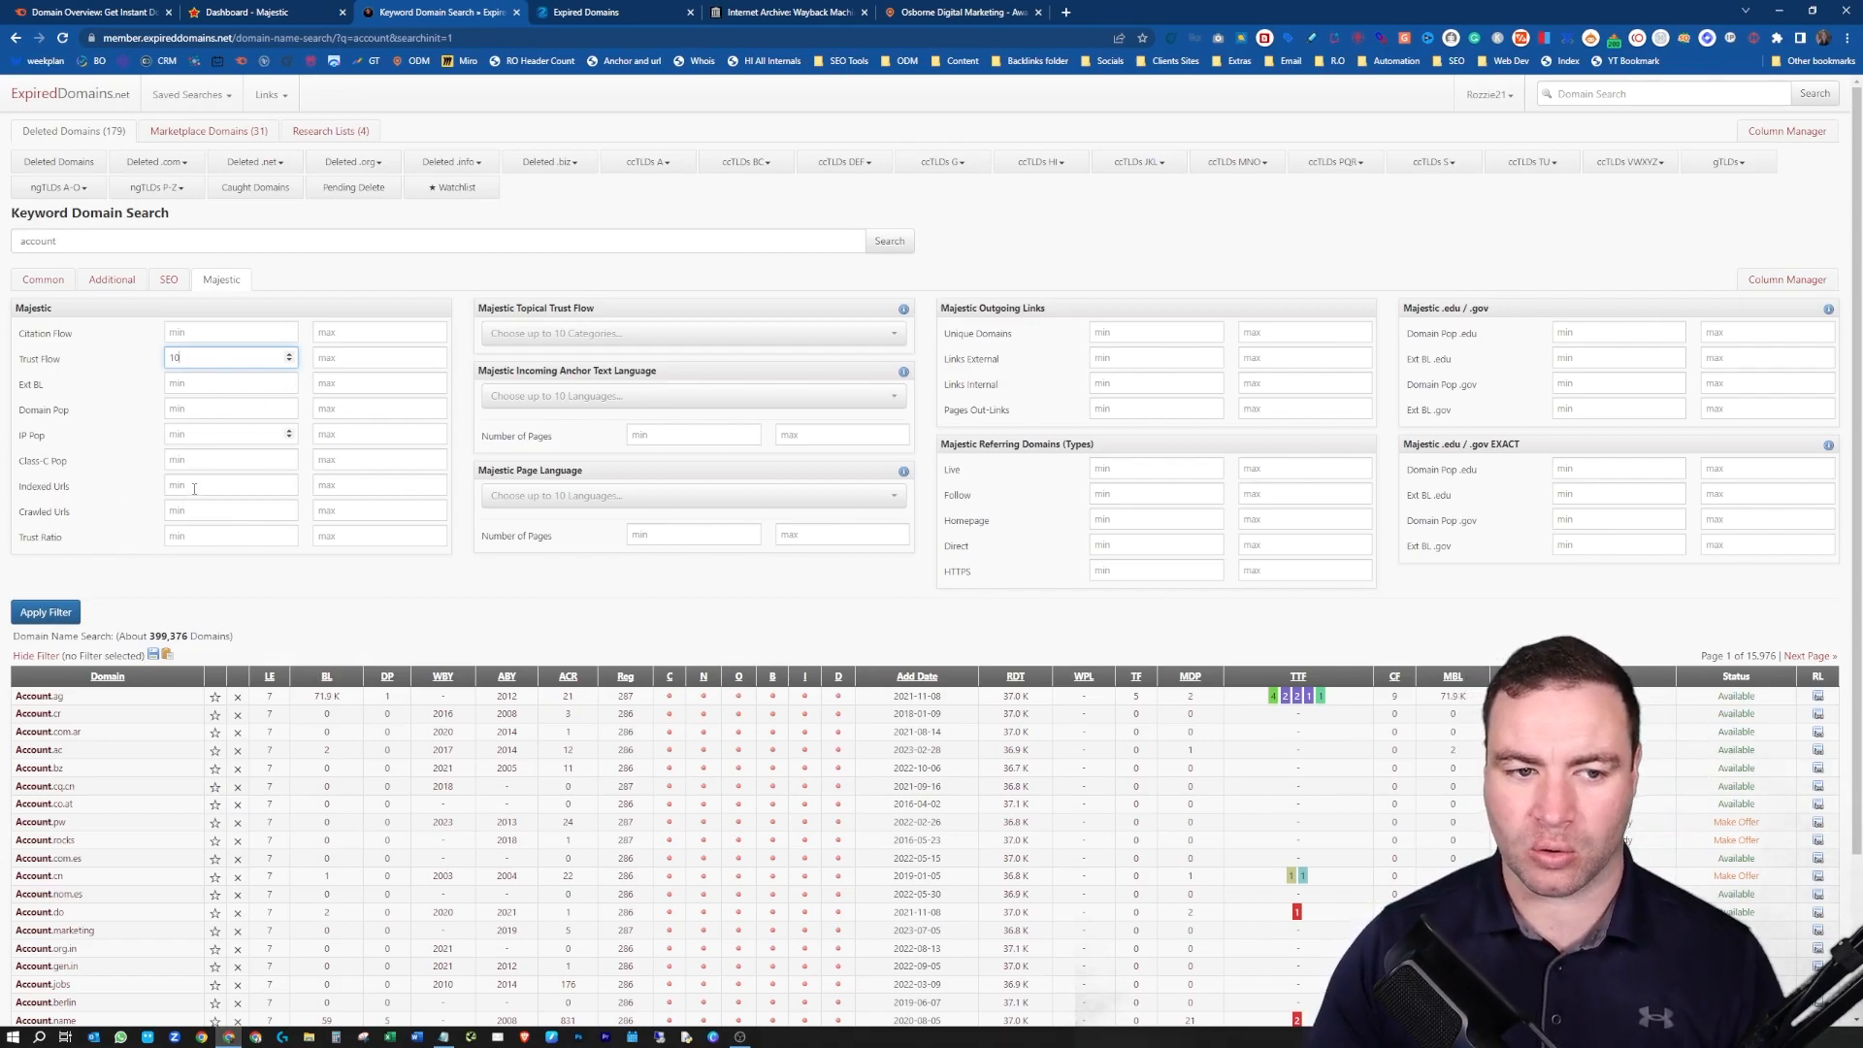
click(689, 333)
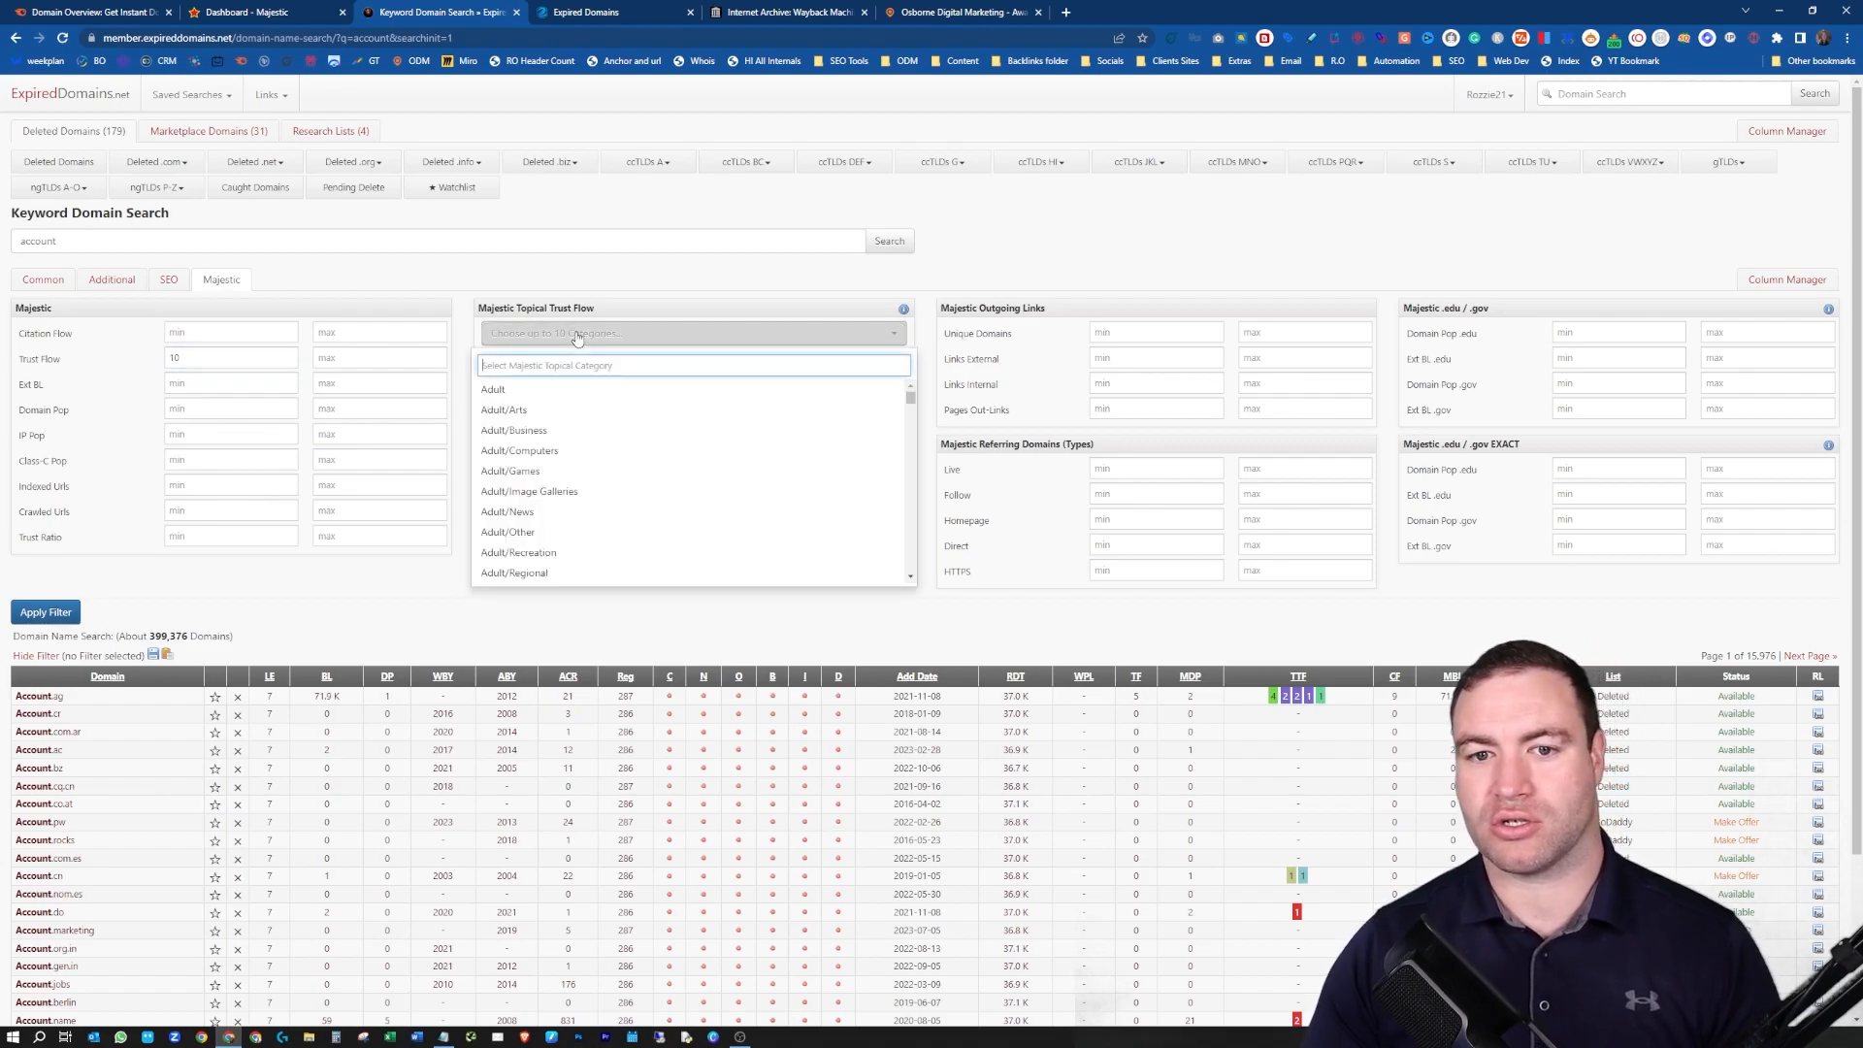
scroll(down, 3)
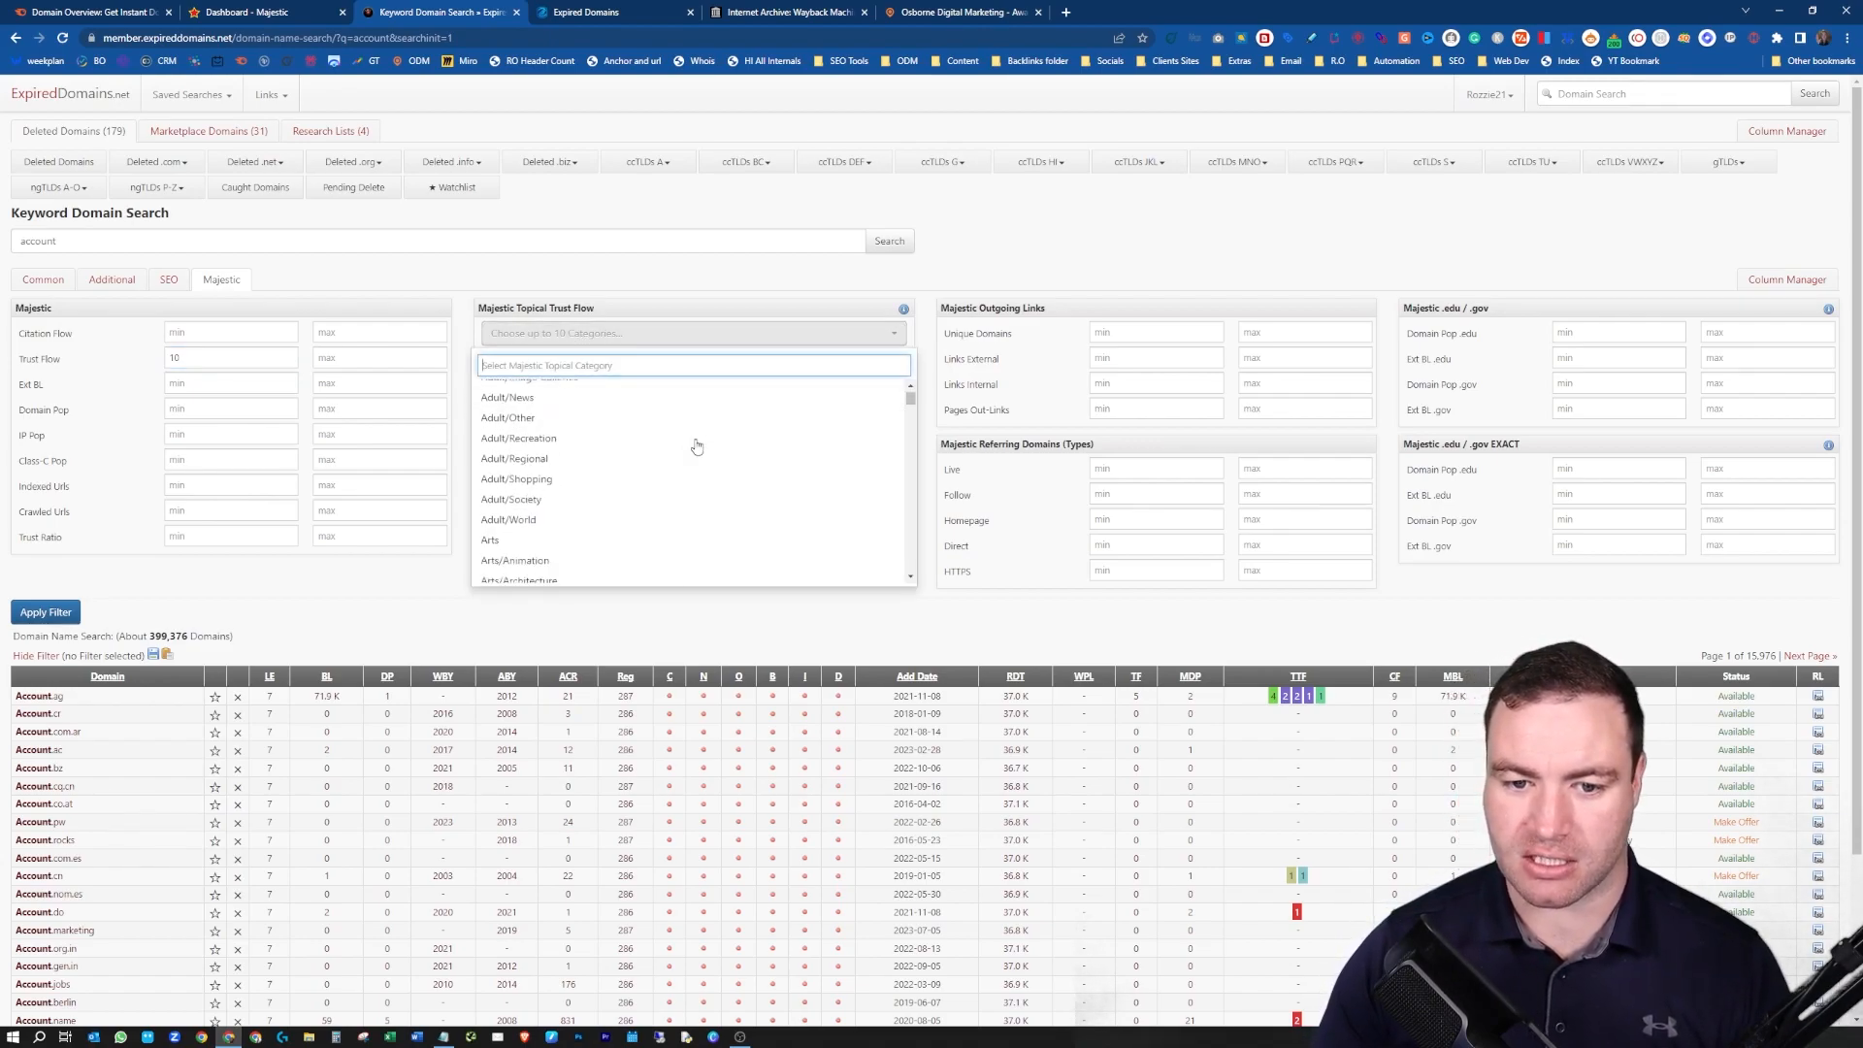
scroll(down, 3)
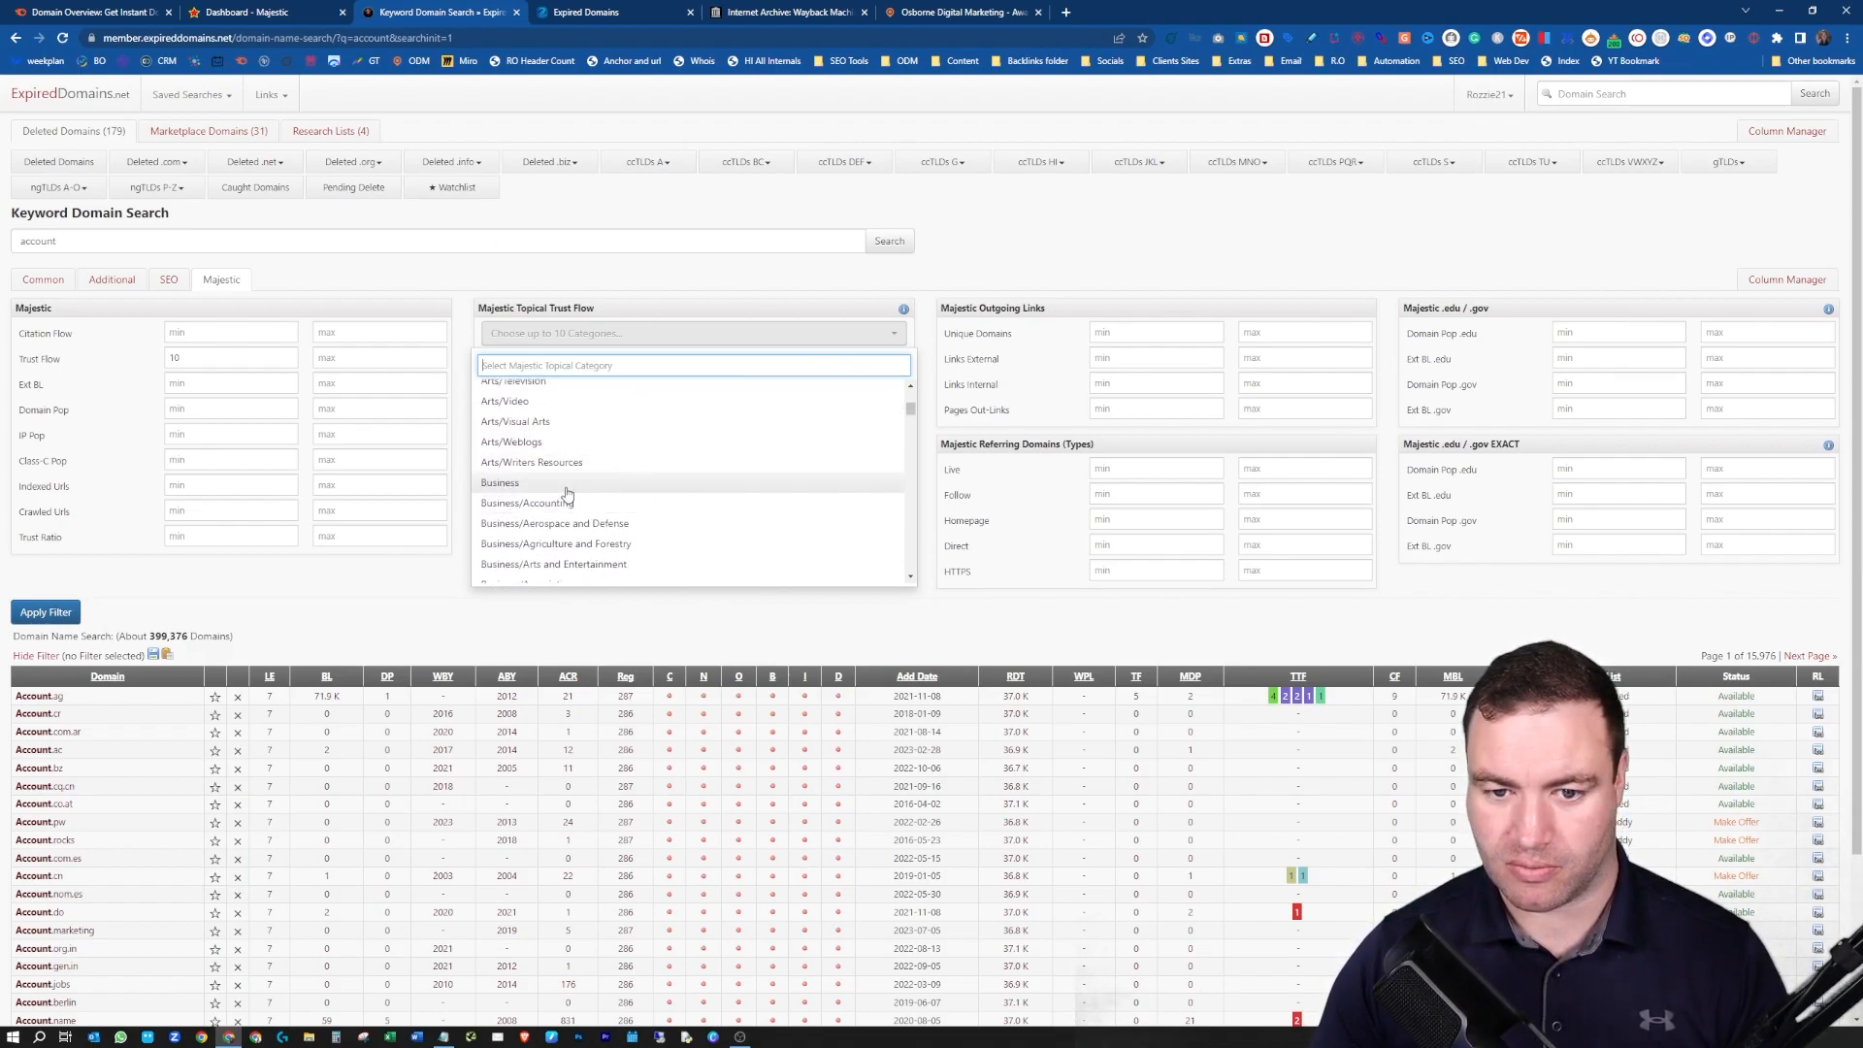
click(528, 503)
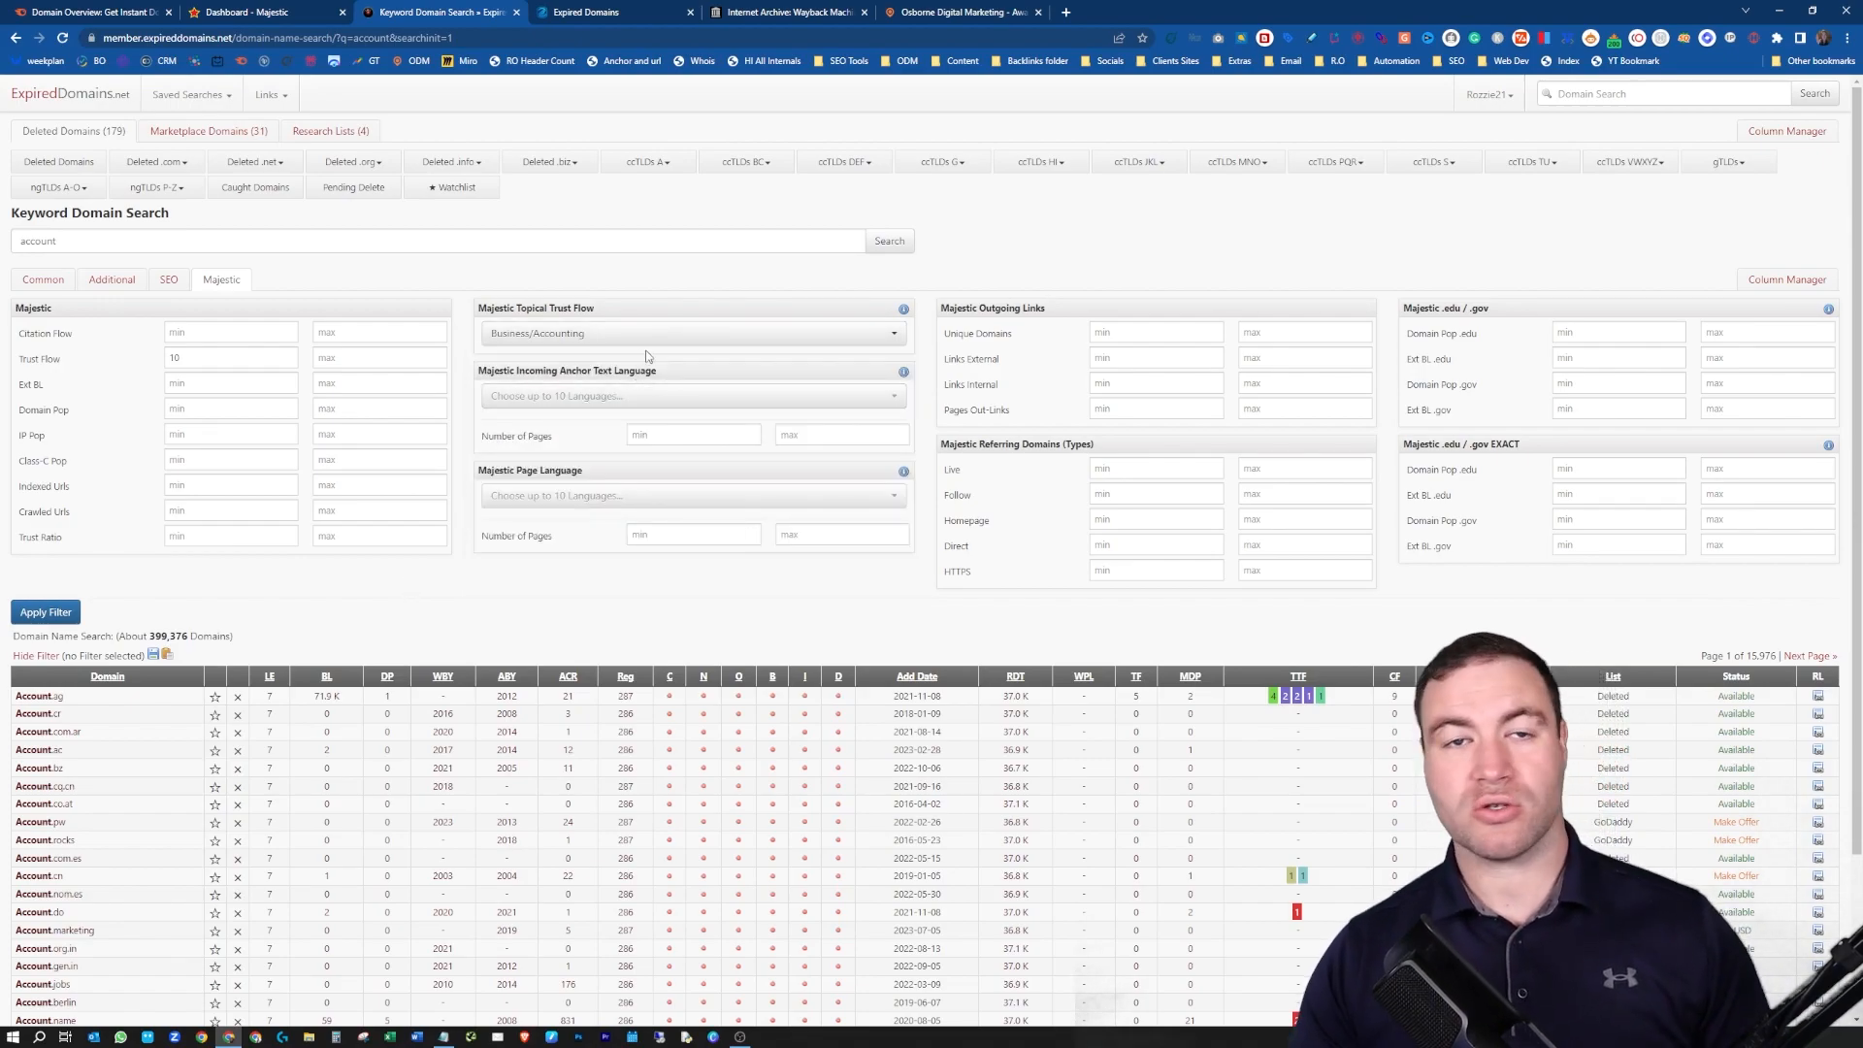
click(46, 612)
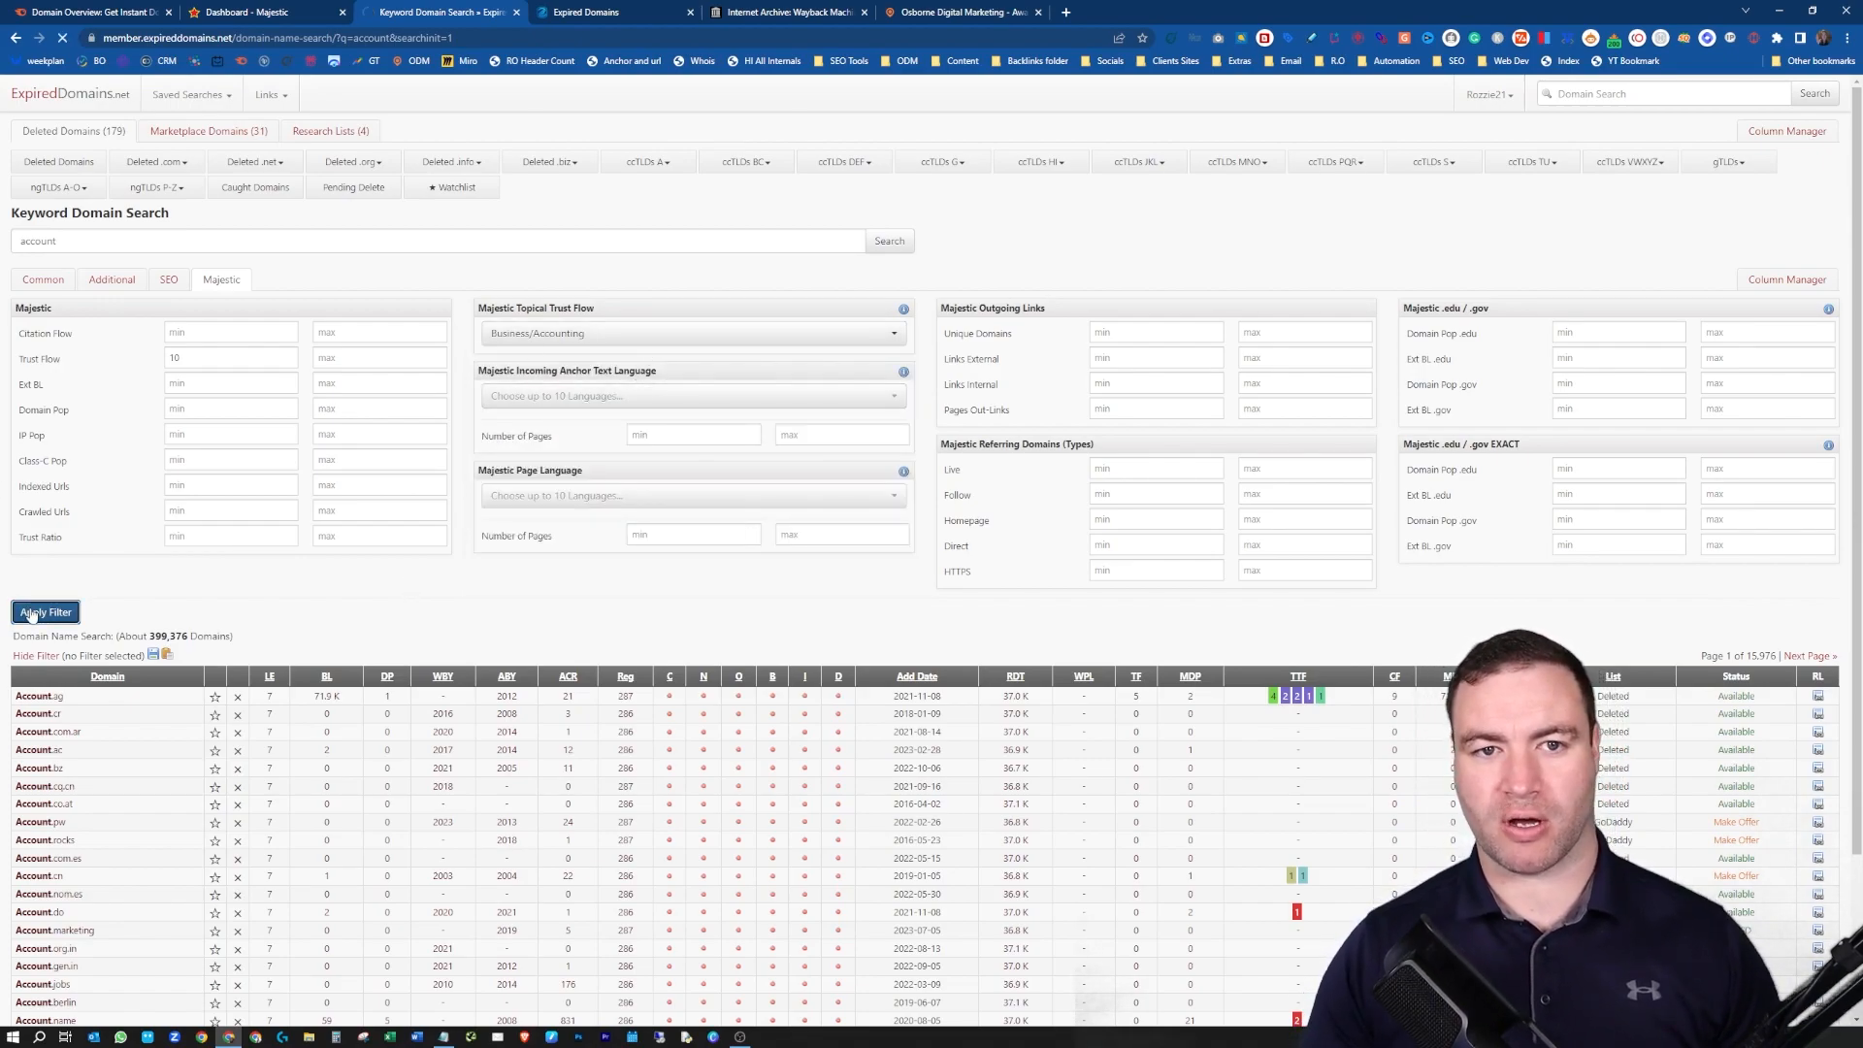
- Load the 26 filtered Business/Accounting domains with Trust Flow 10+
click(46, 612)
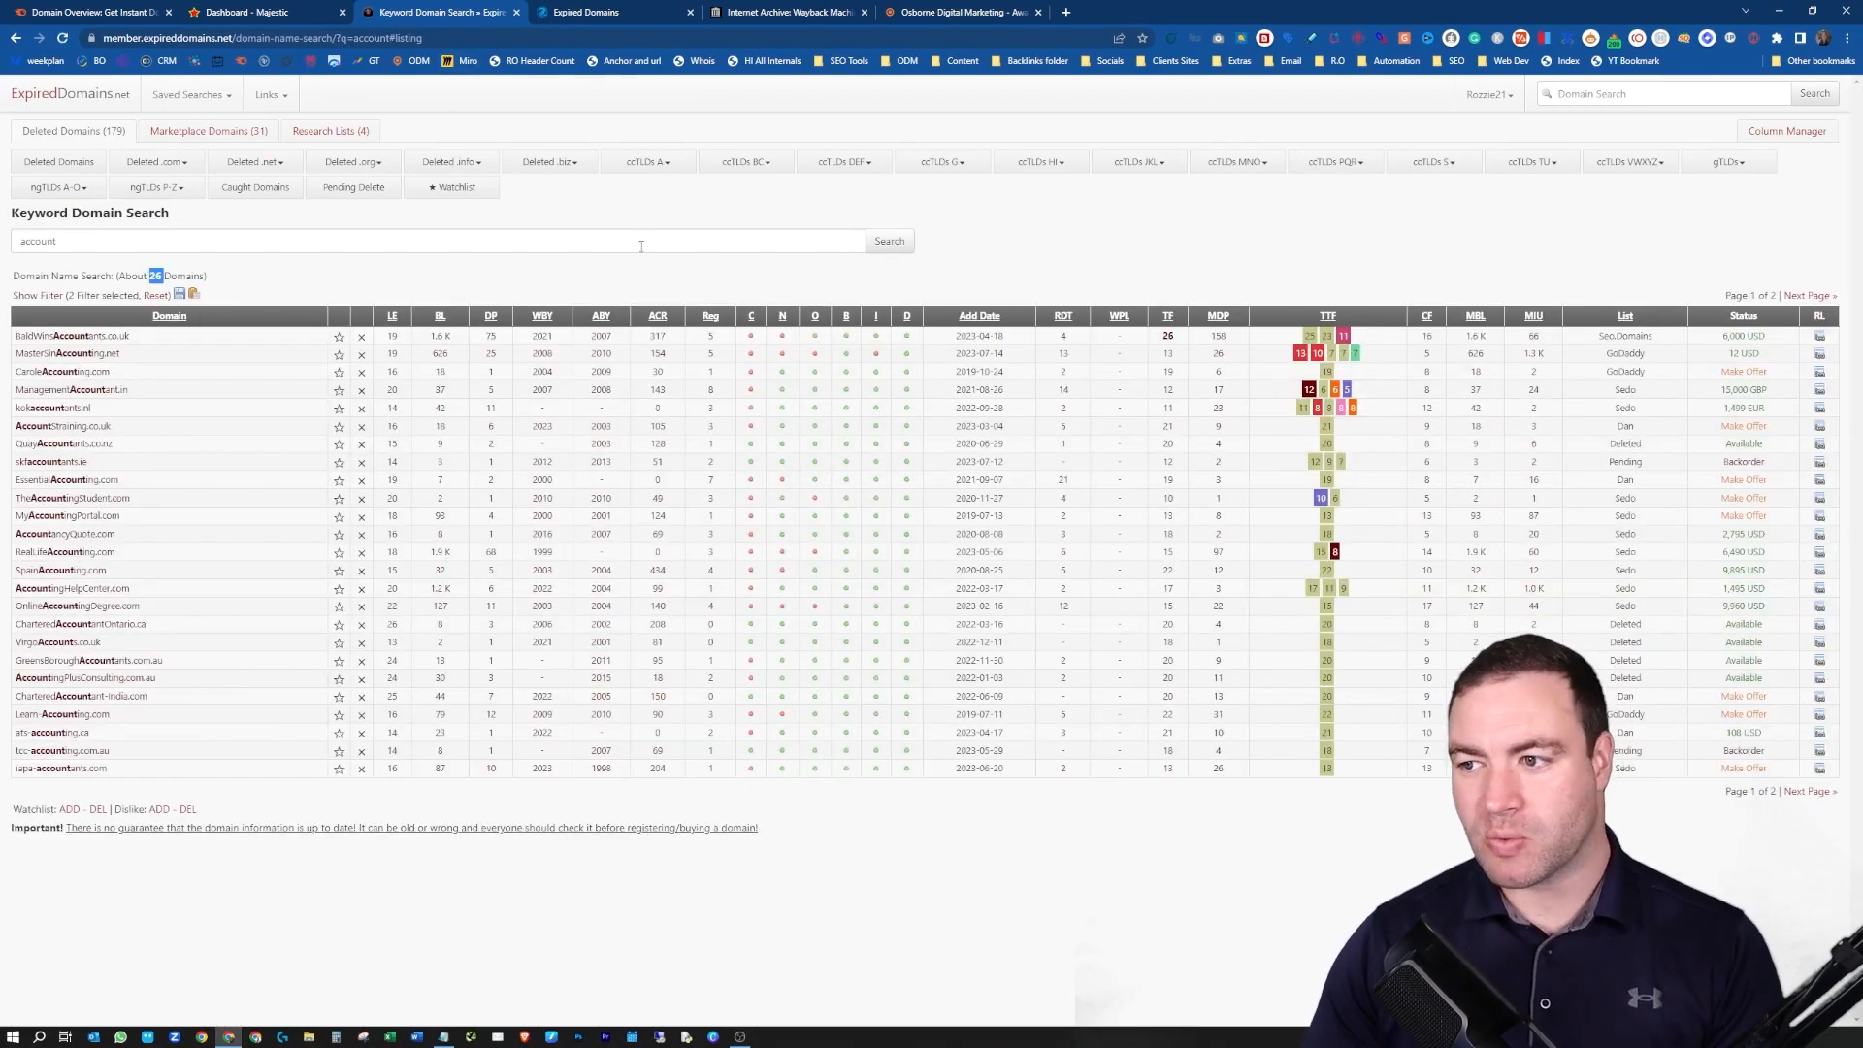
mouse_move(561, 382)
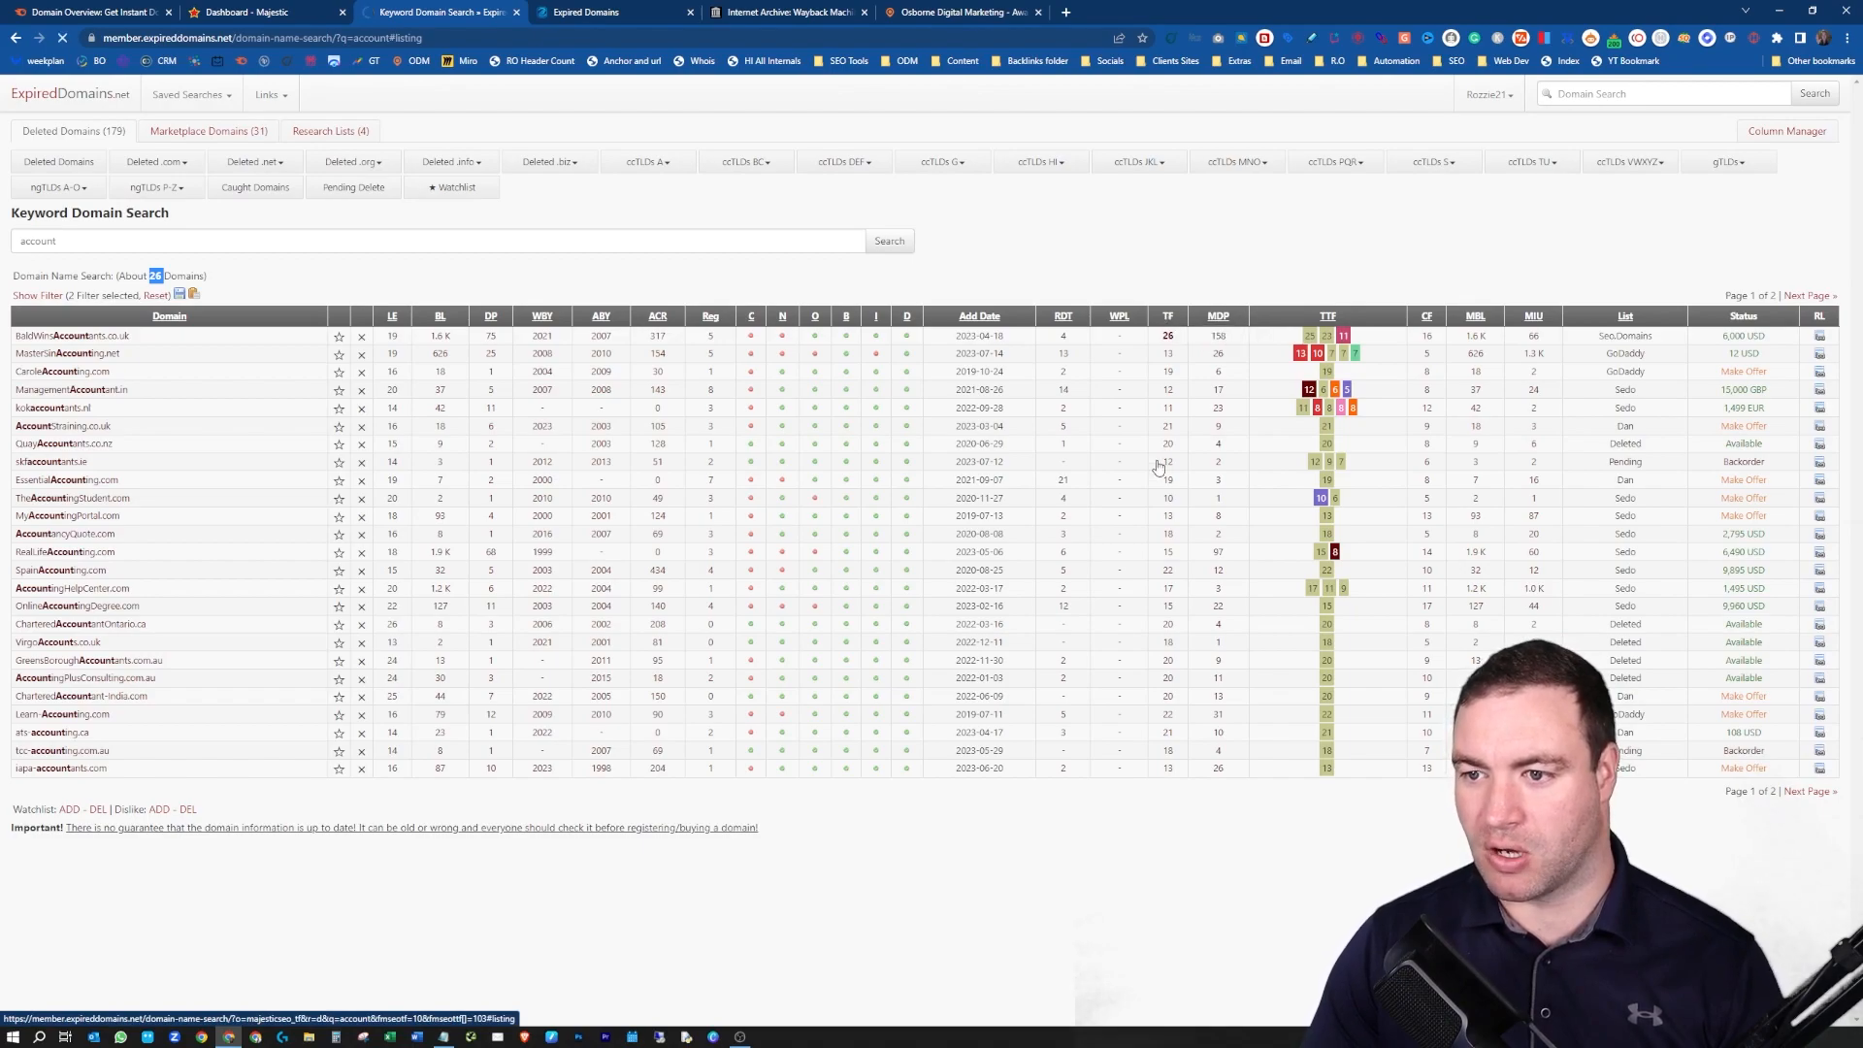
- Sort the 26 results by Trust Flow descending, then close the tab and return to SpamZilla
click(1161, 314)
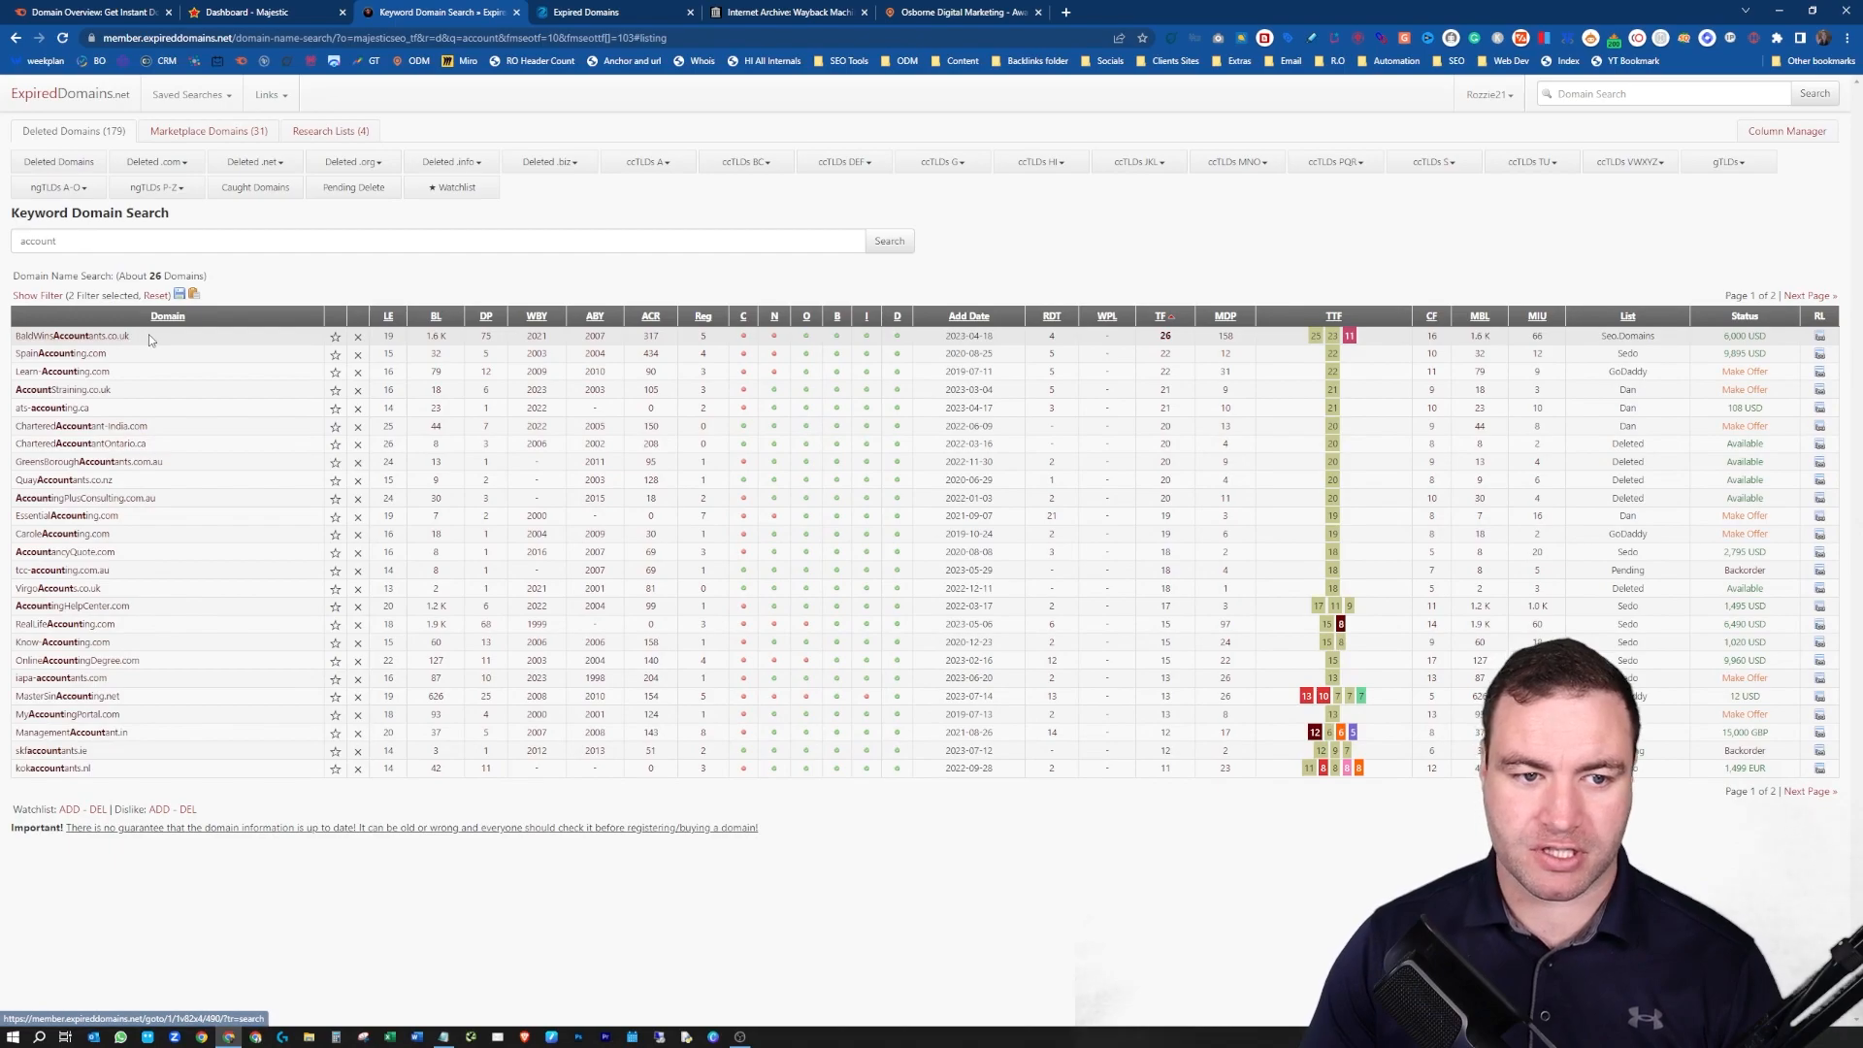
mouse_move(129, 348)
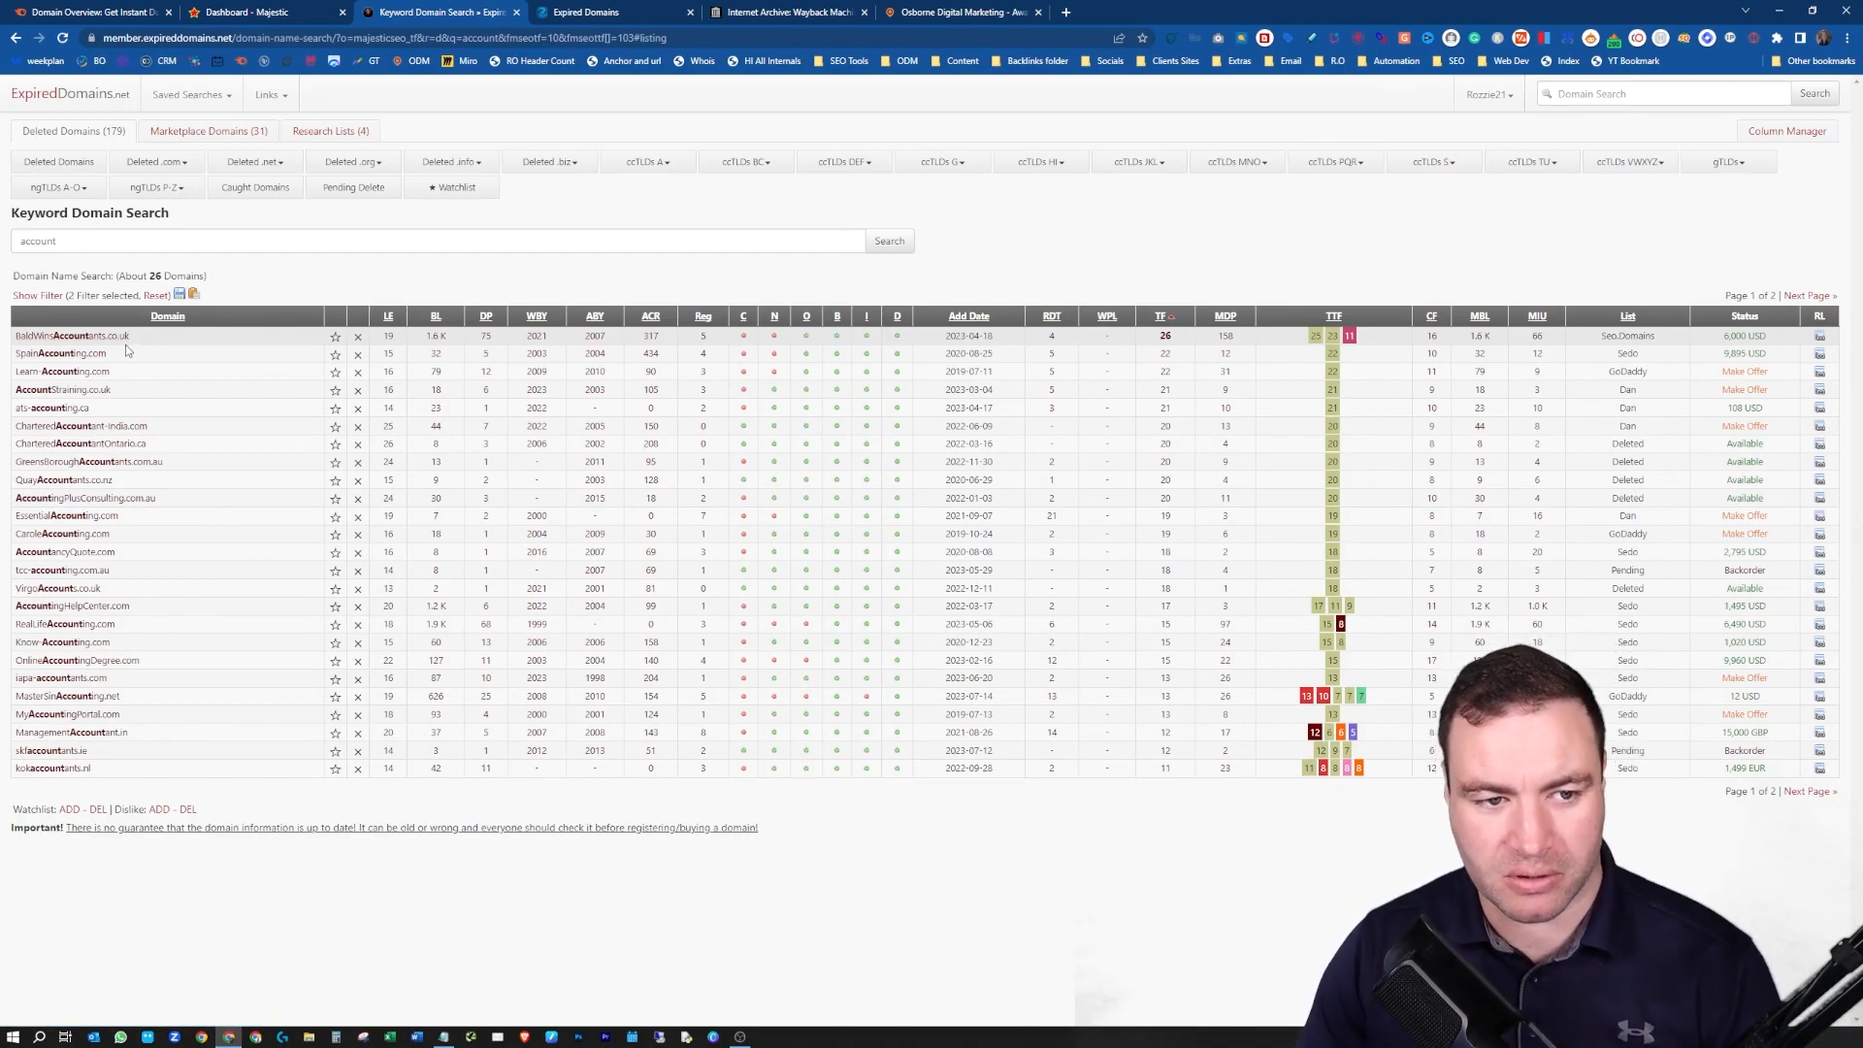
double_click(71, 335)
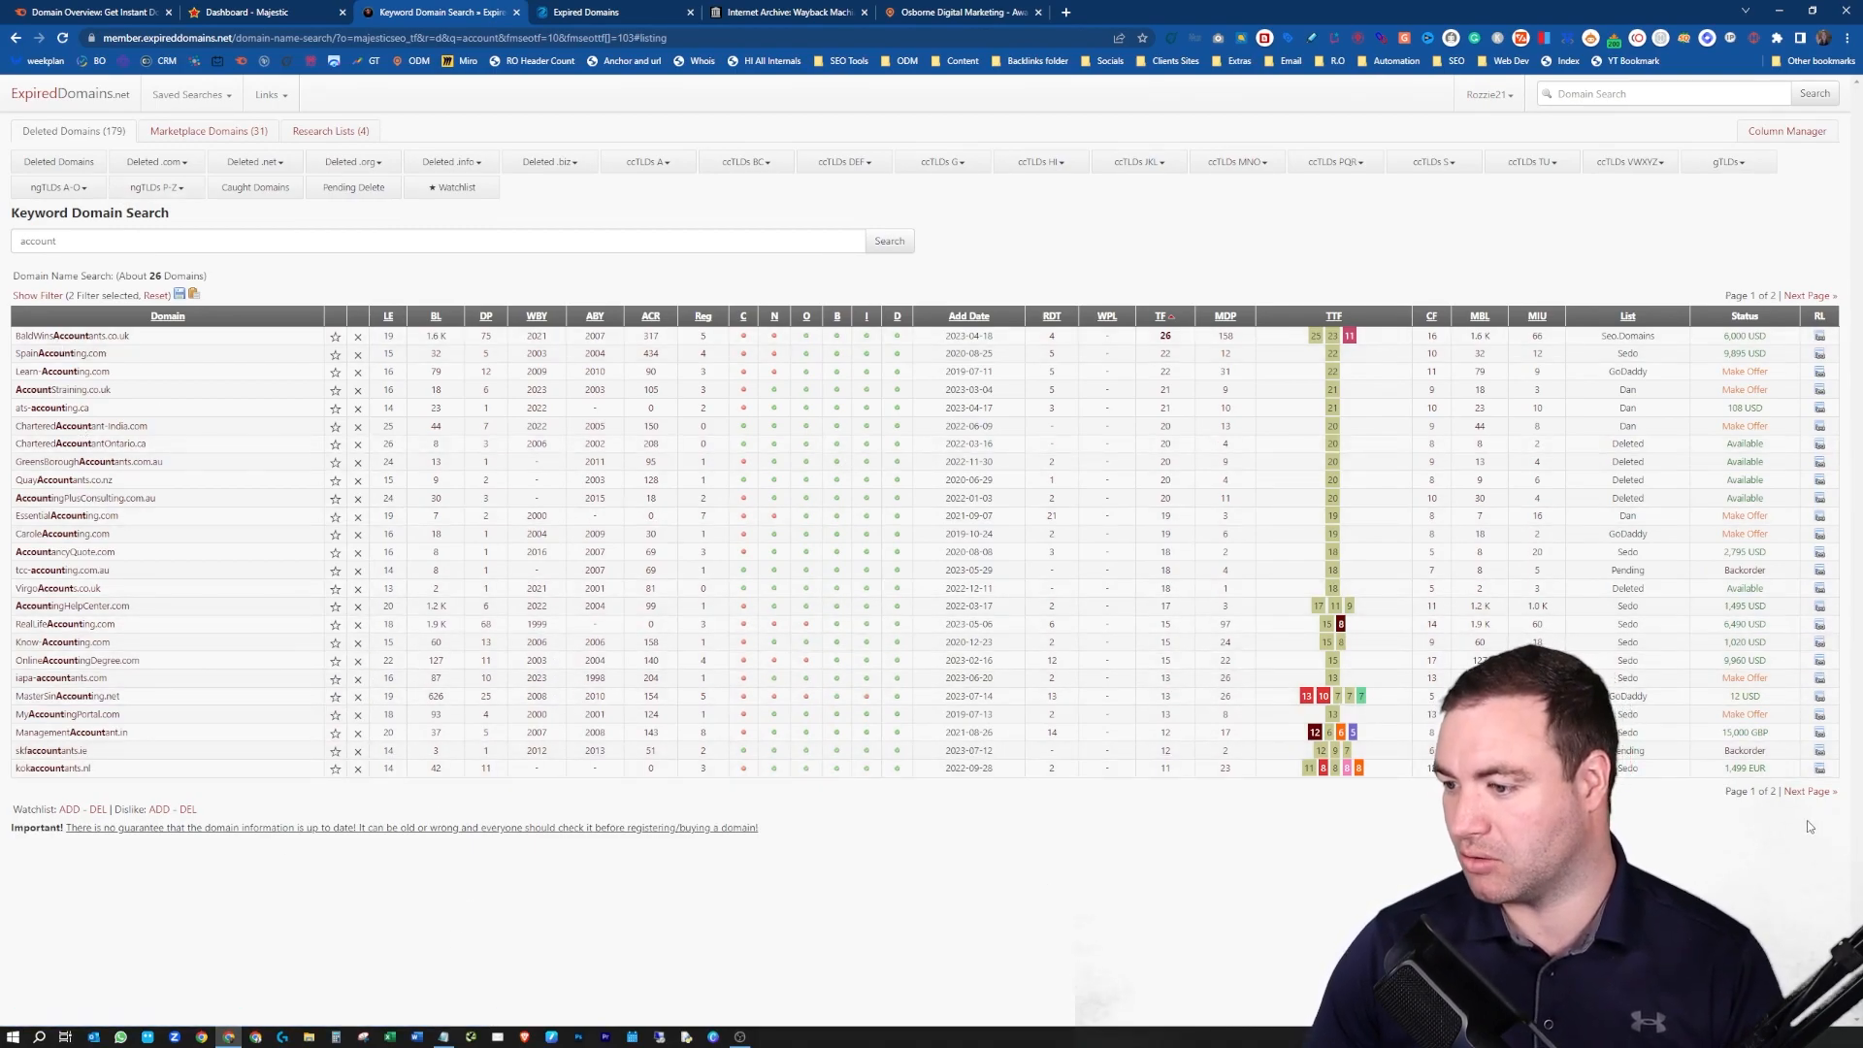
click(1809, 295)
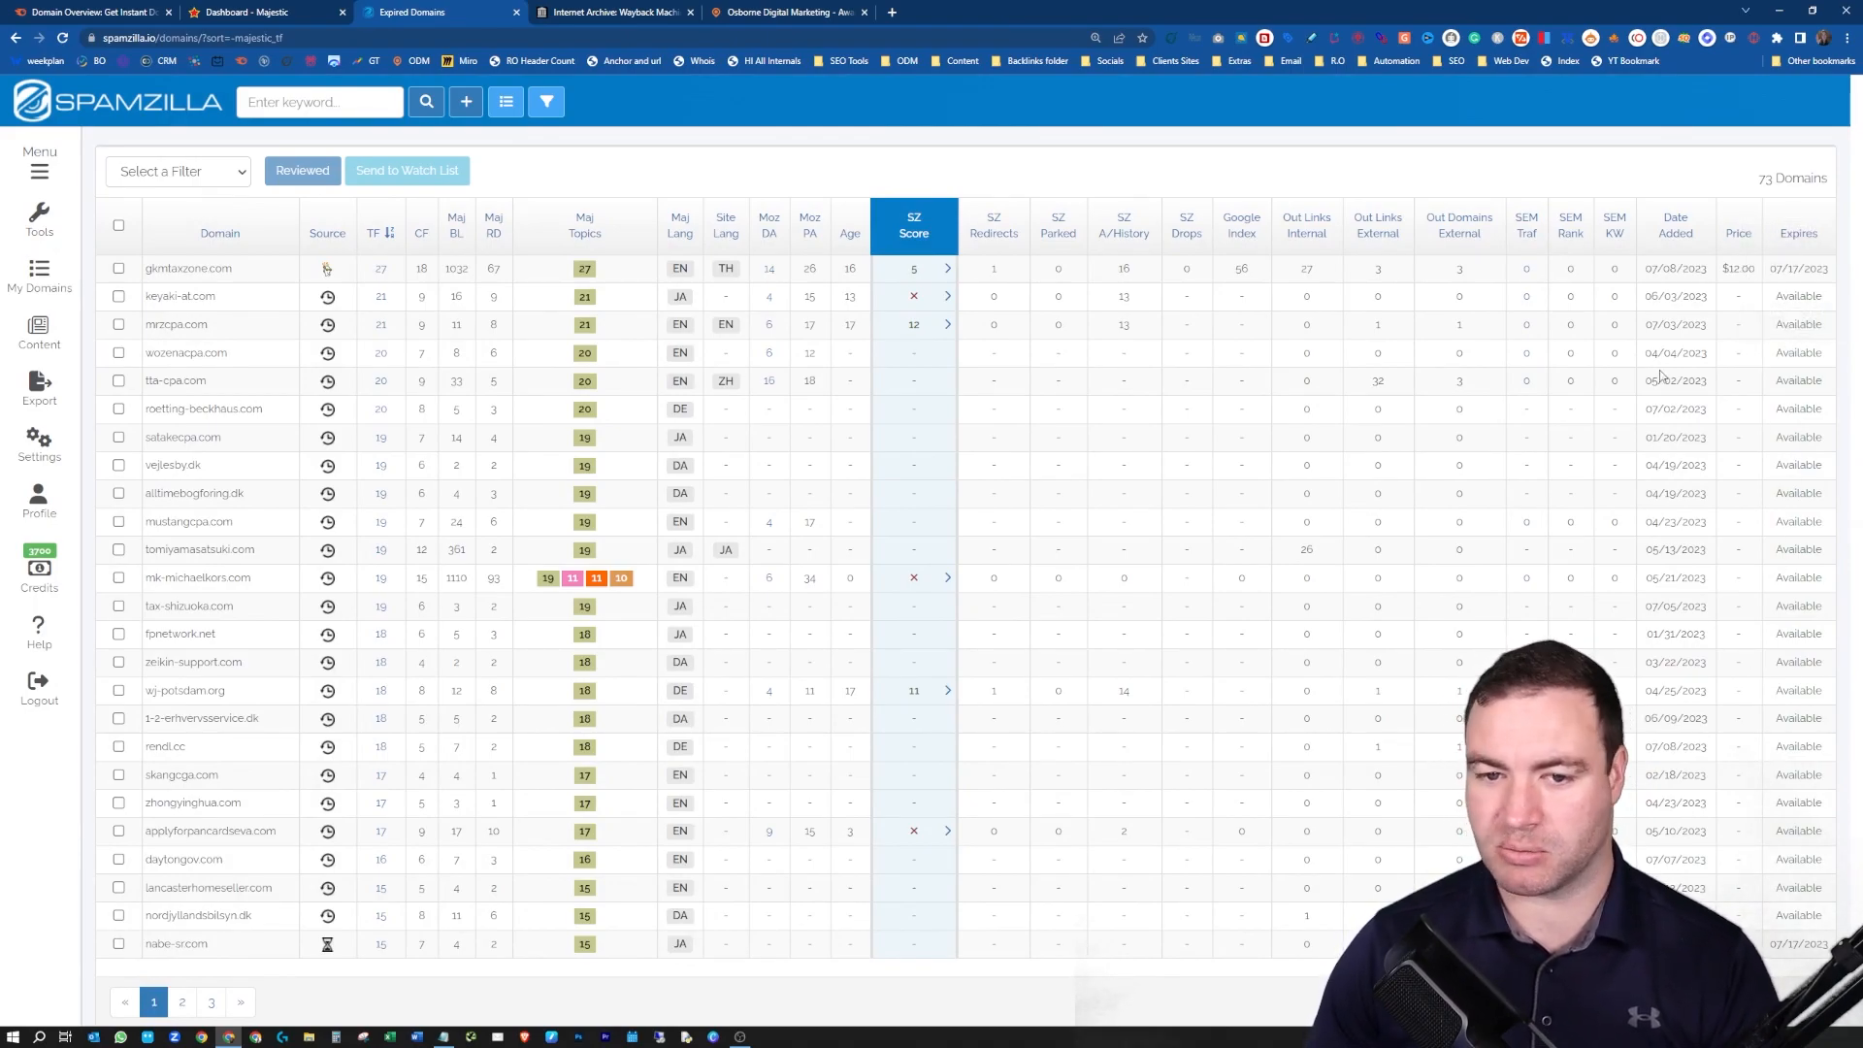
double_click(187, 268)
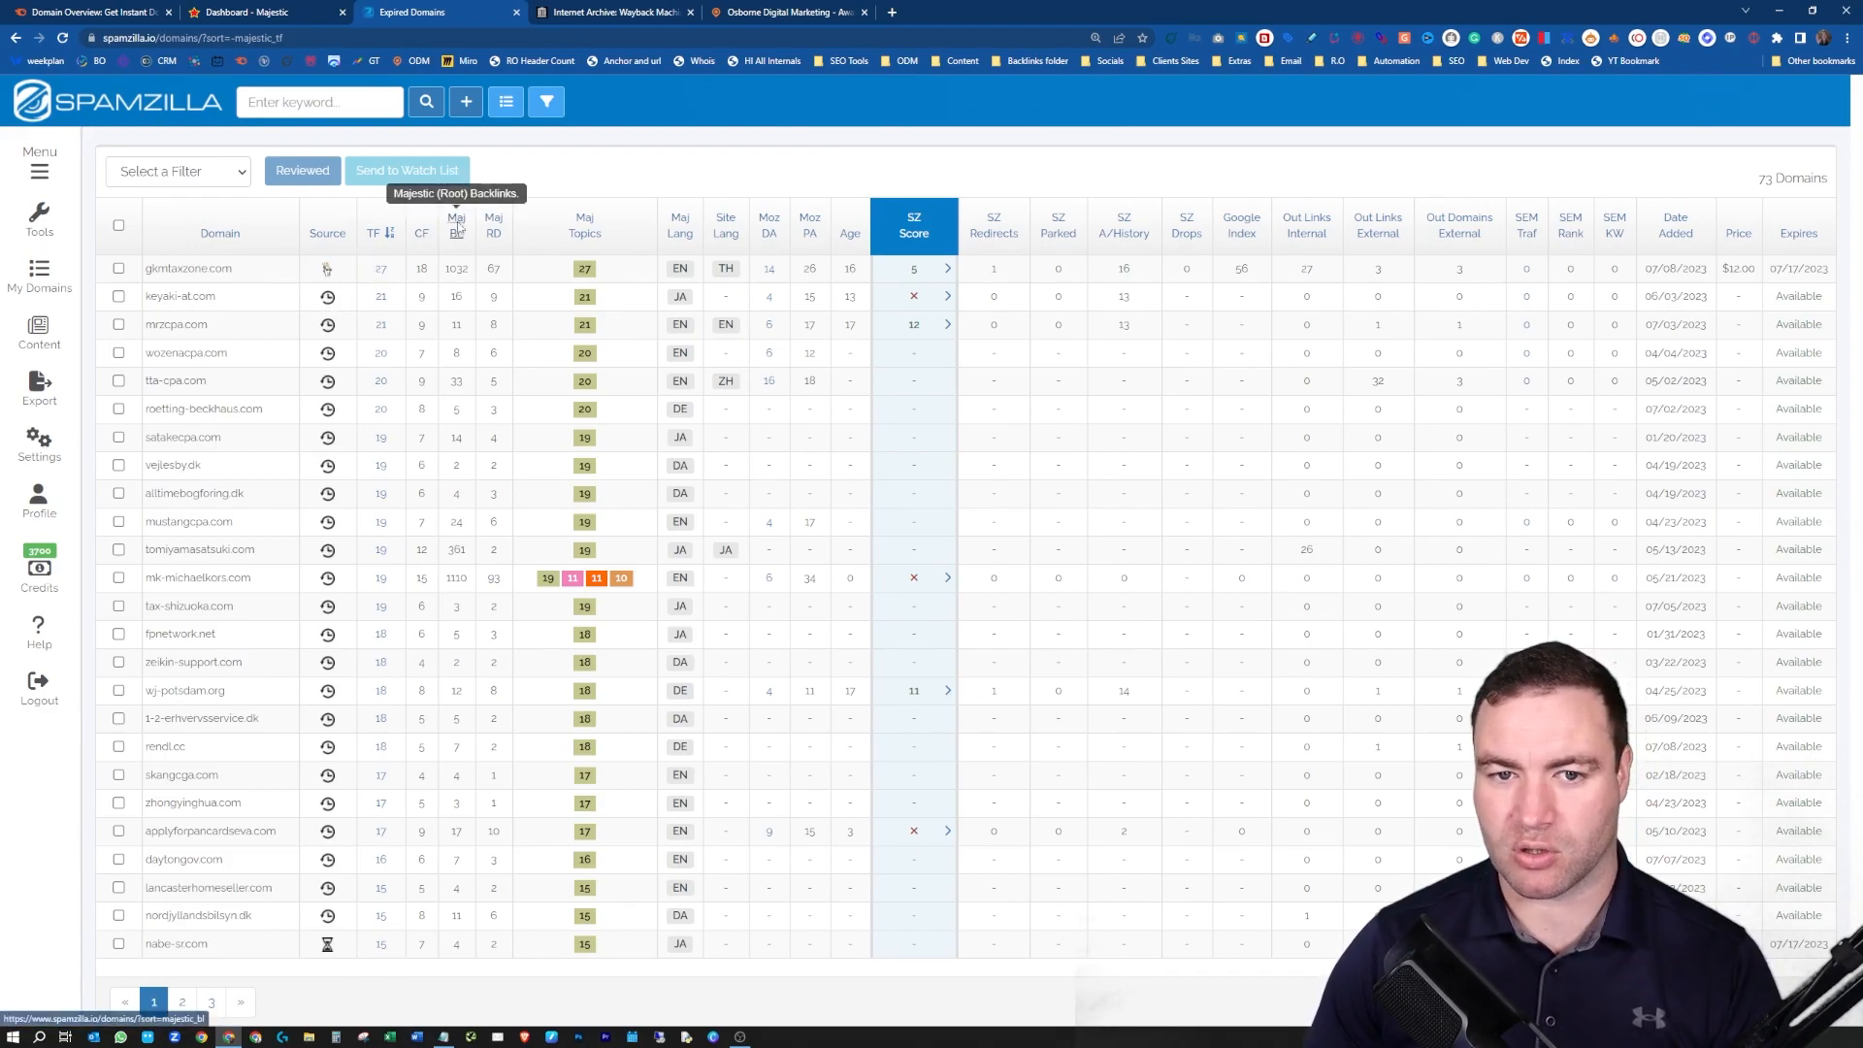
mouse_move(467, 345)
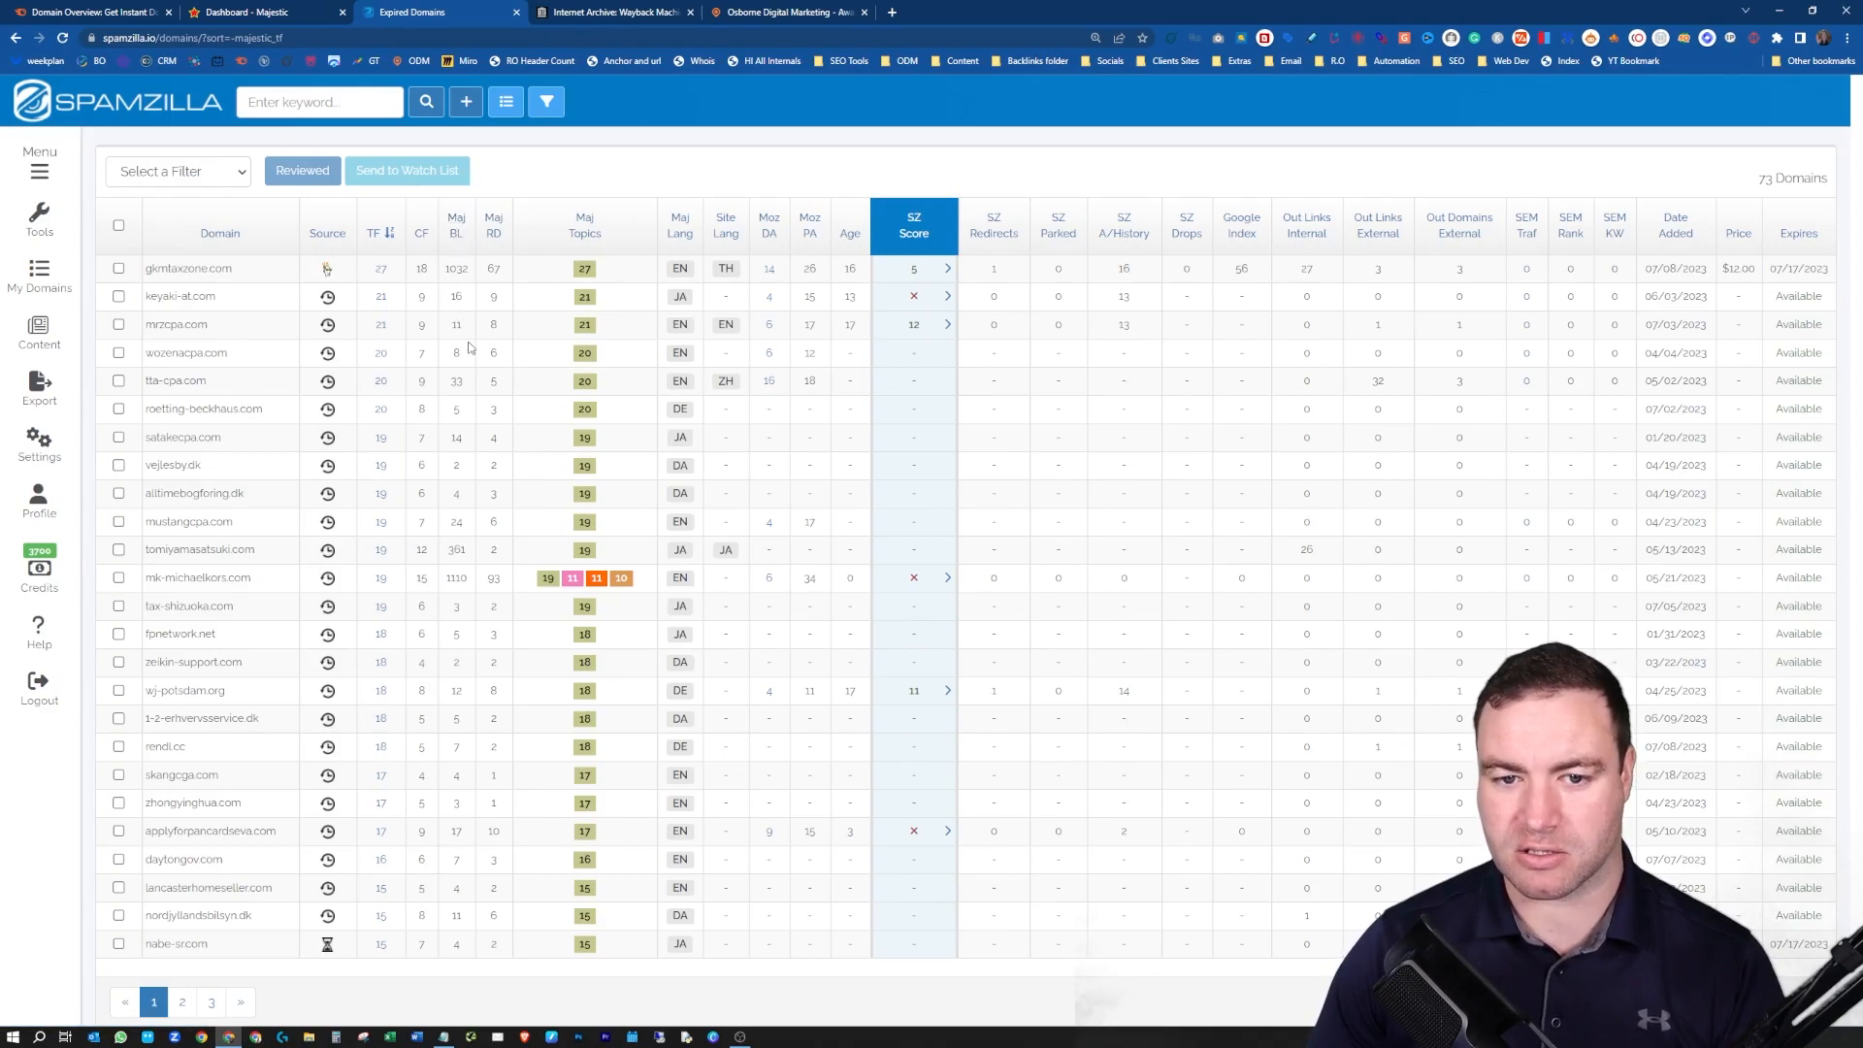
mouse_move(355, 605)
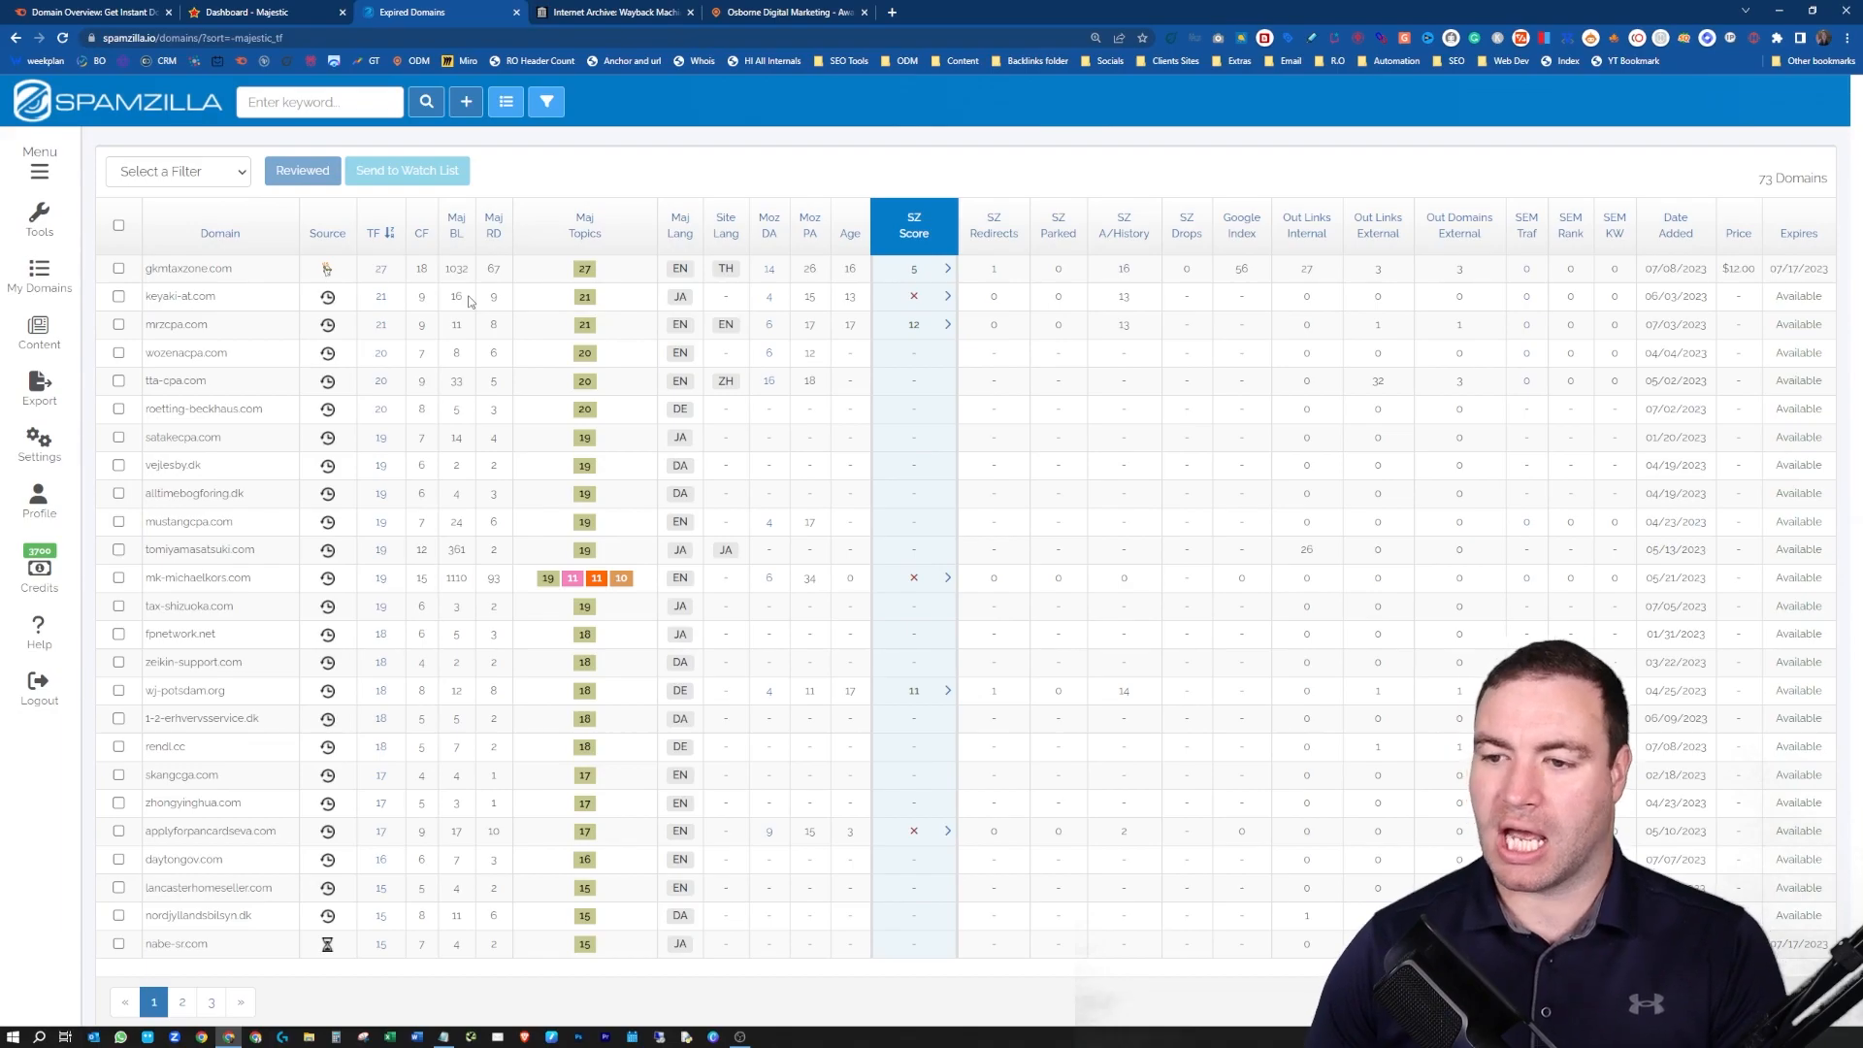
mouse_move(393, 338)
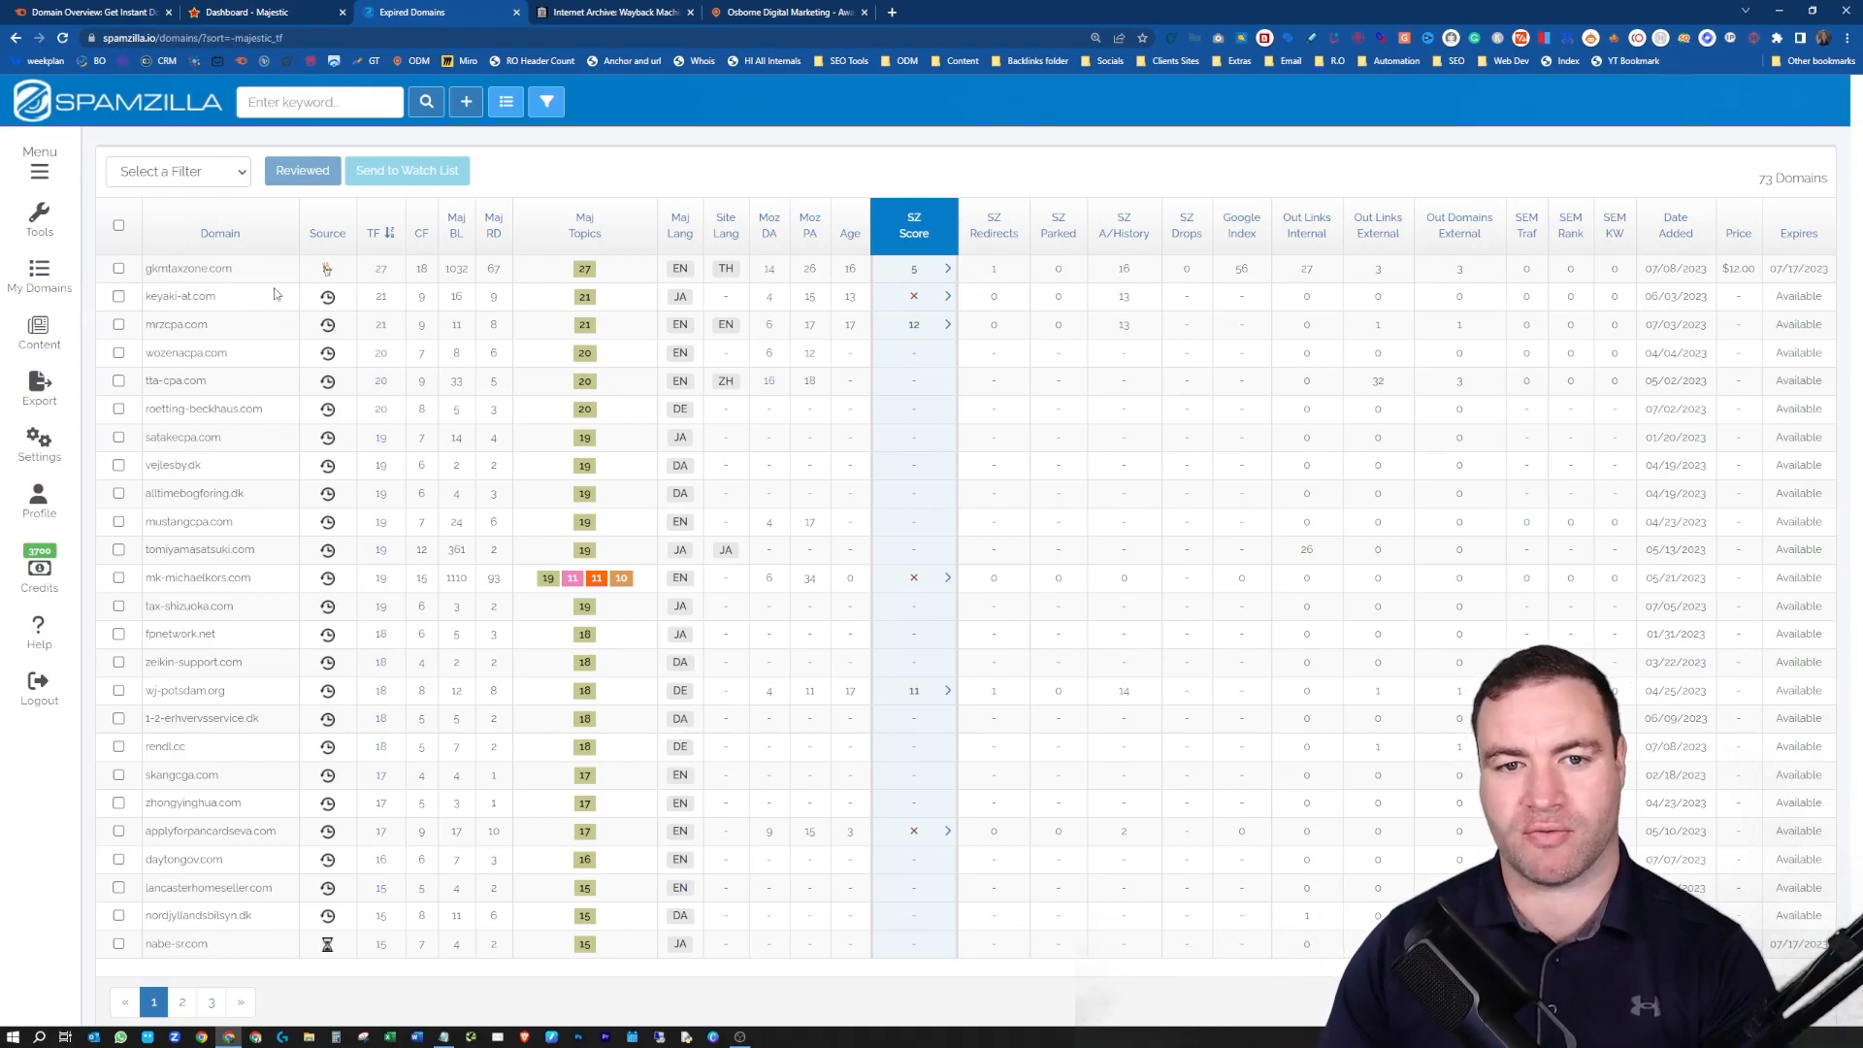
mouse_move(371, 232)
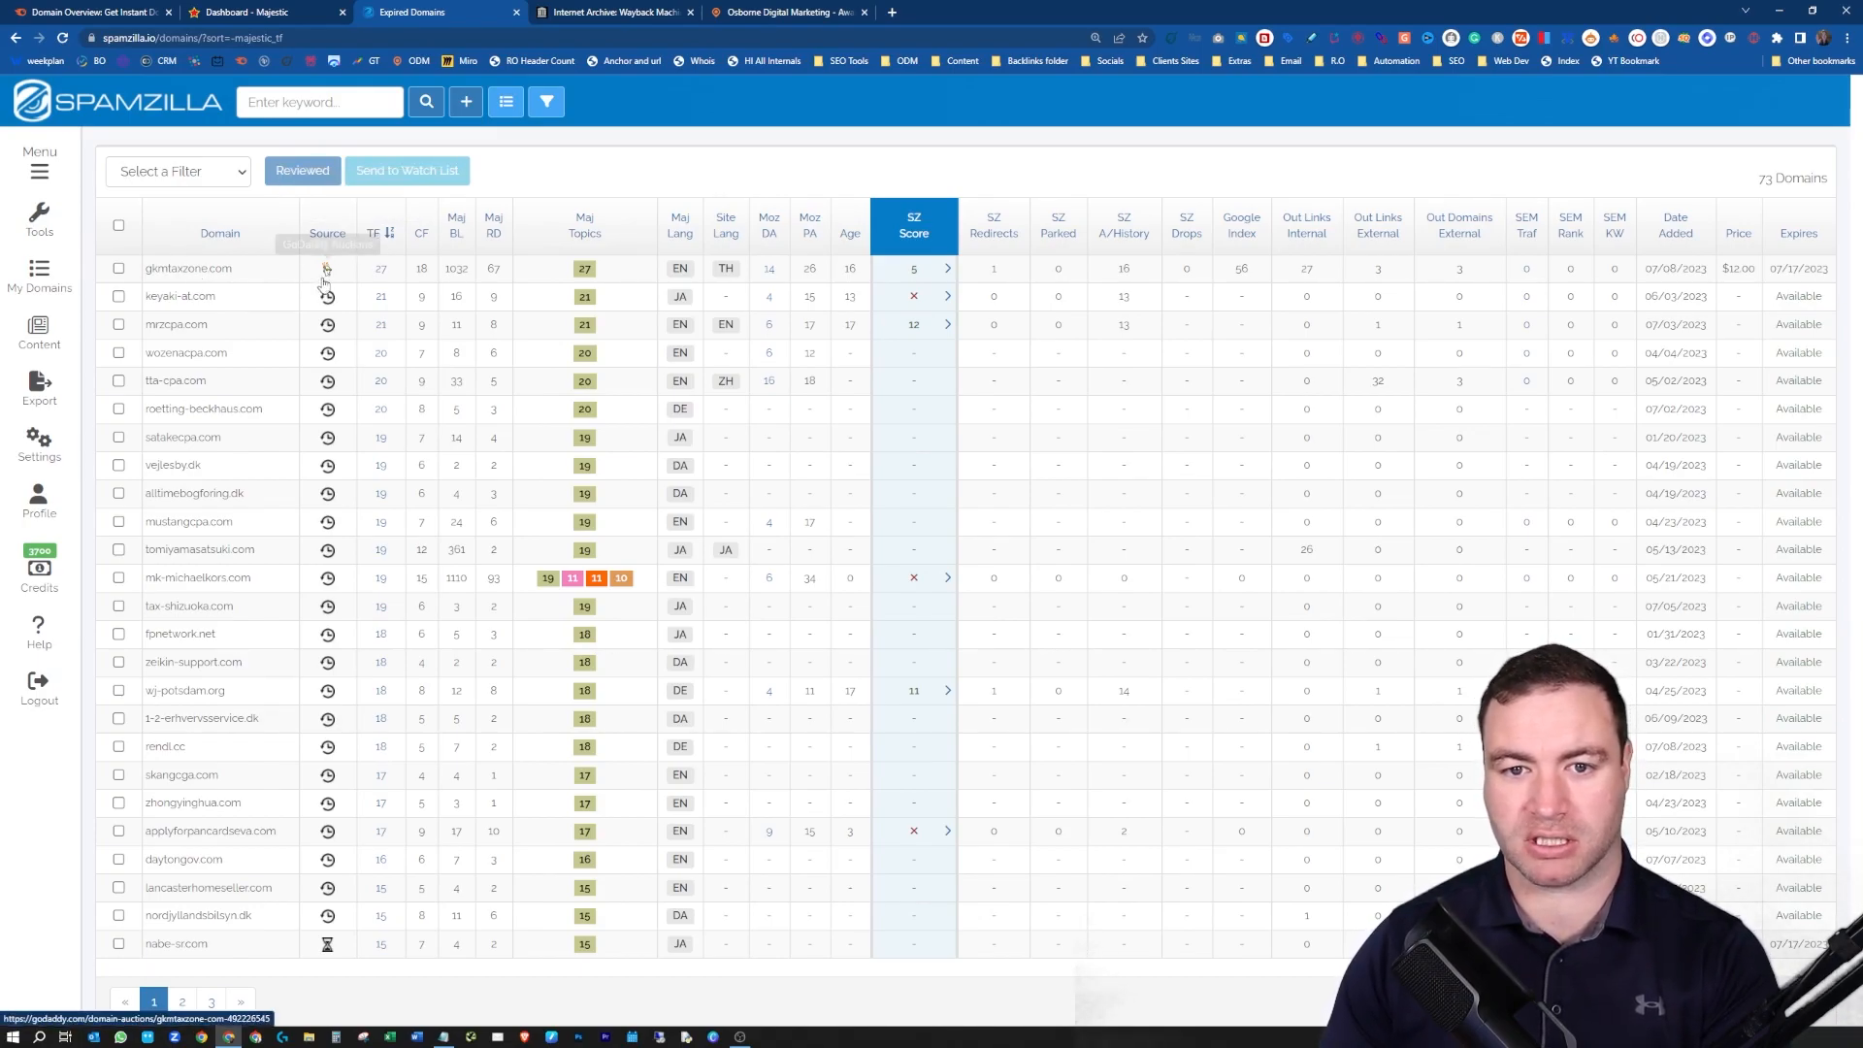
mouse_move(327, 269)
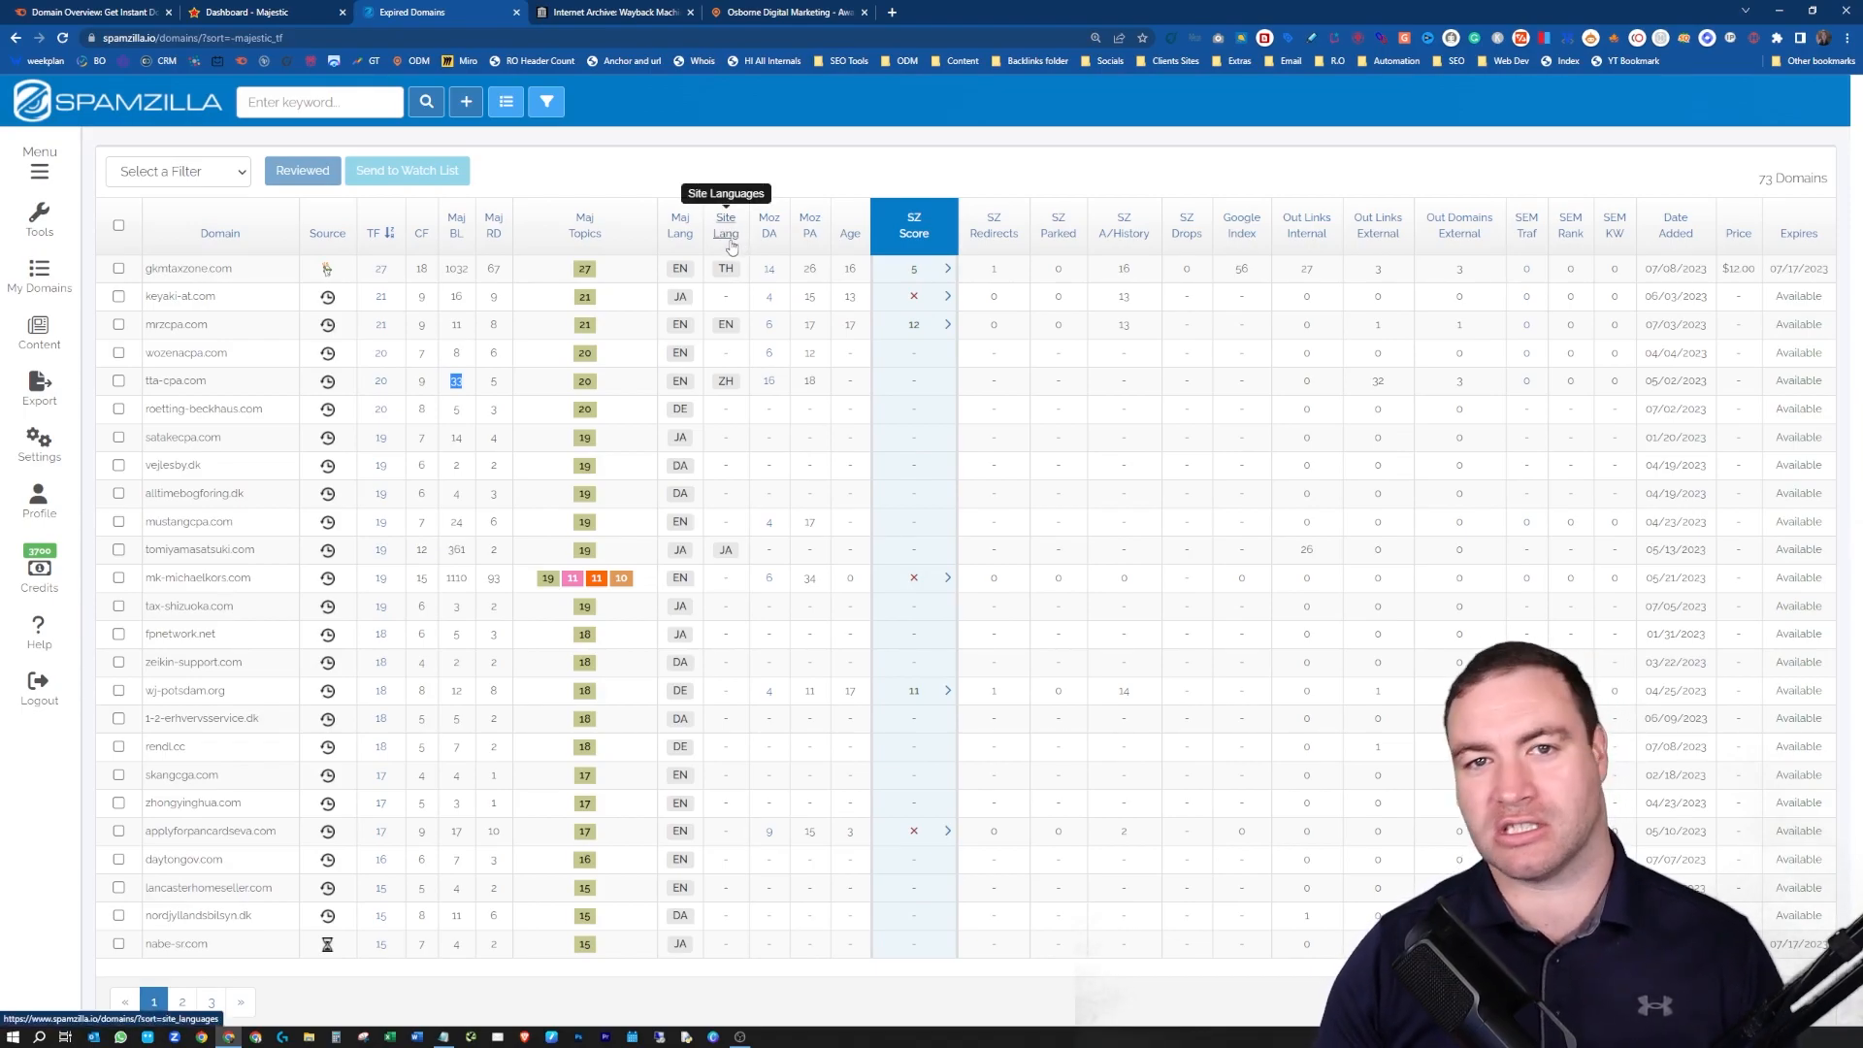
mouse_move(725, 380)
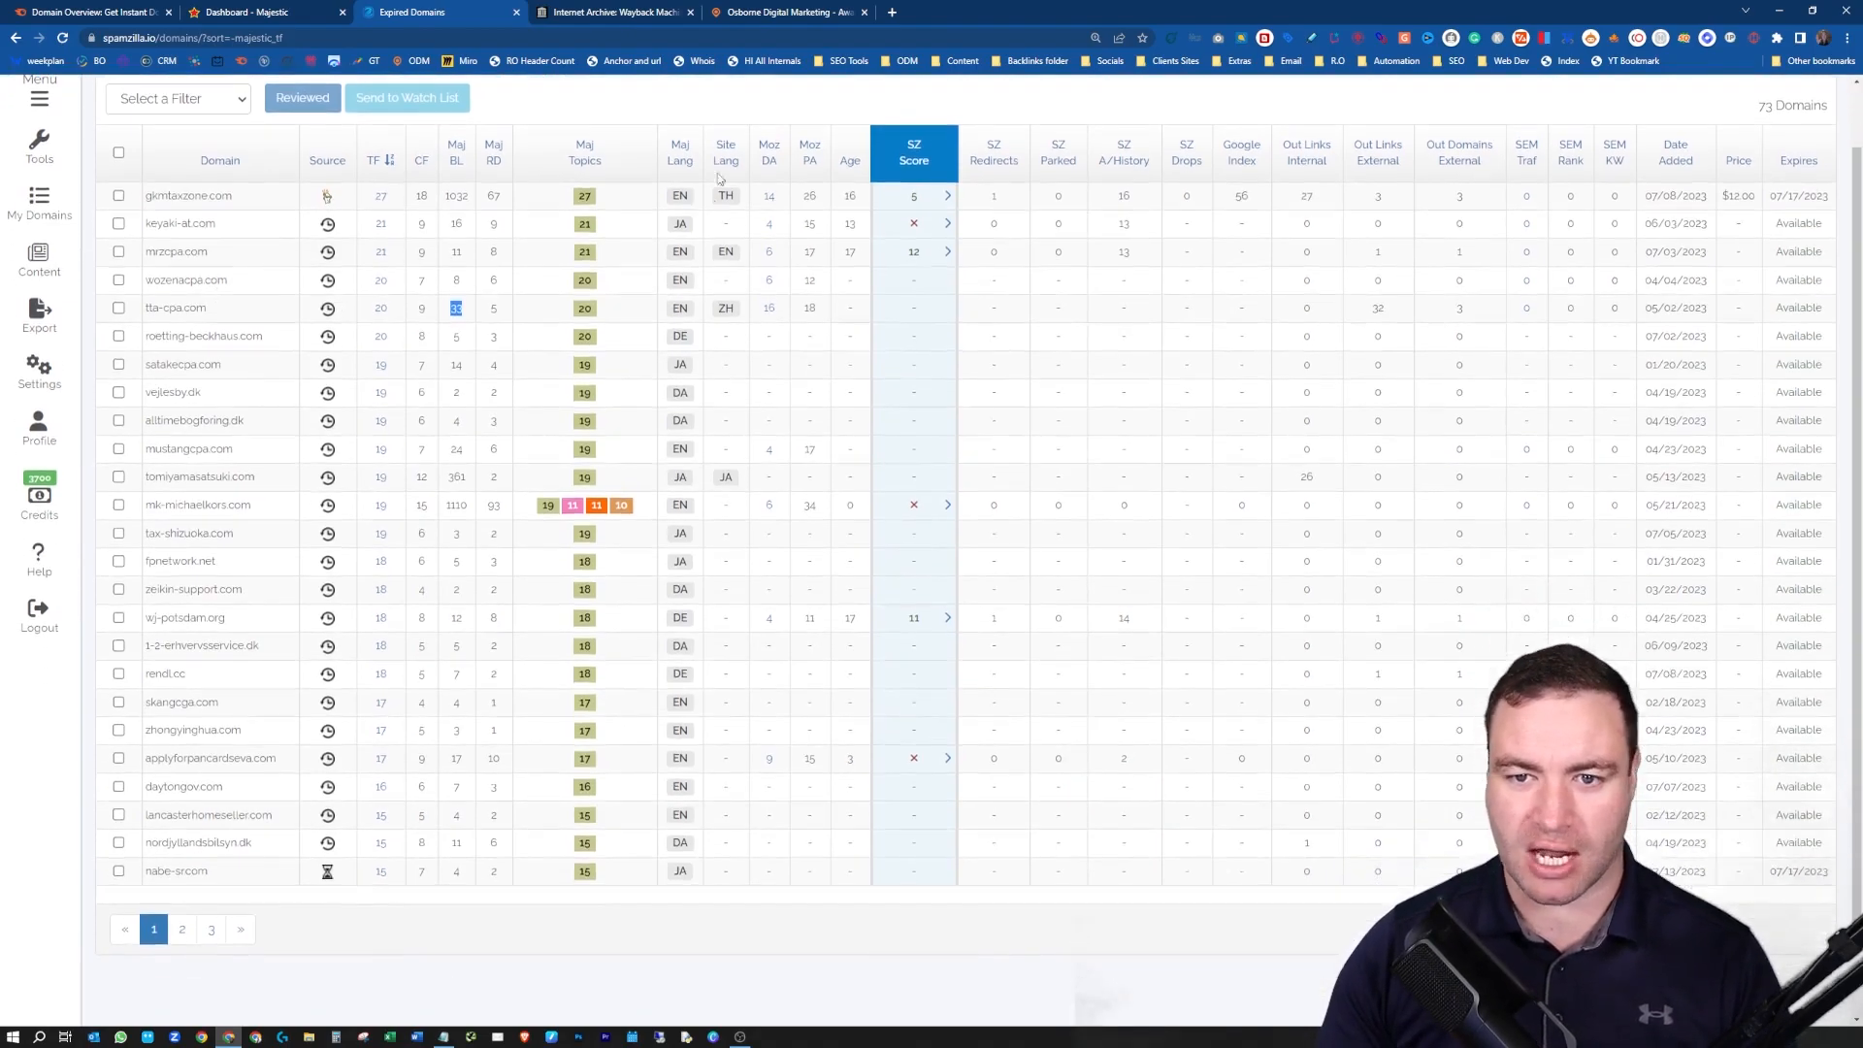
mouse_move(680, 161)
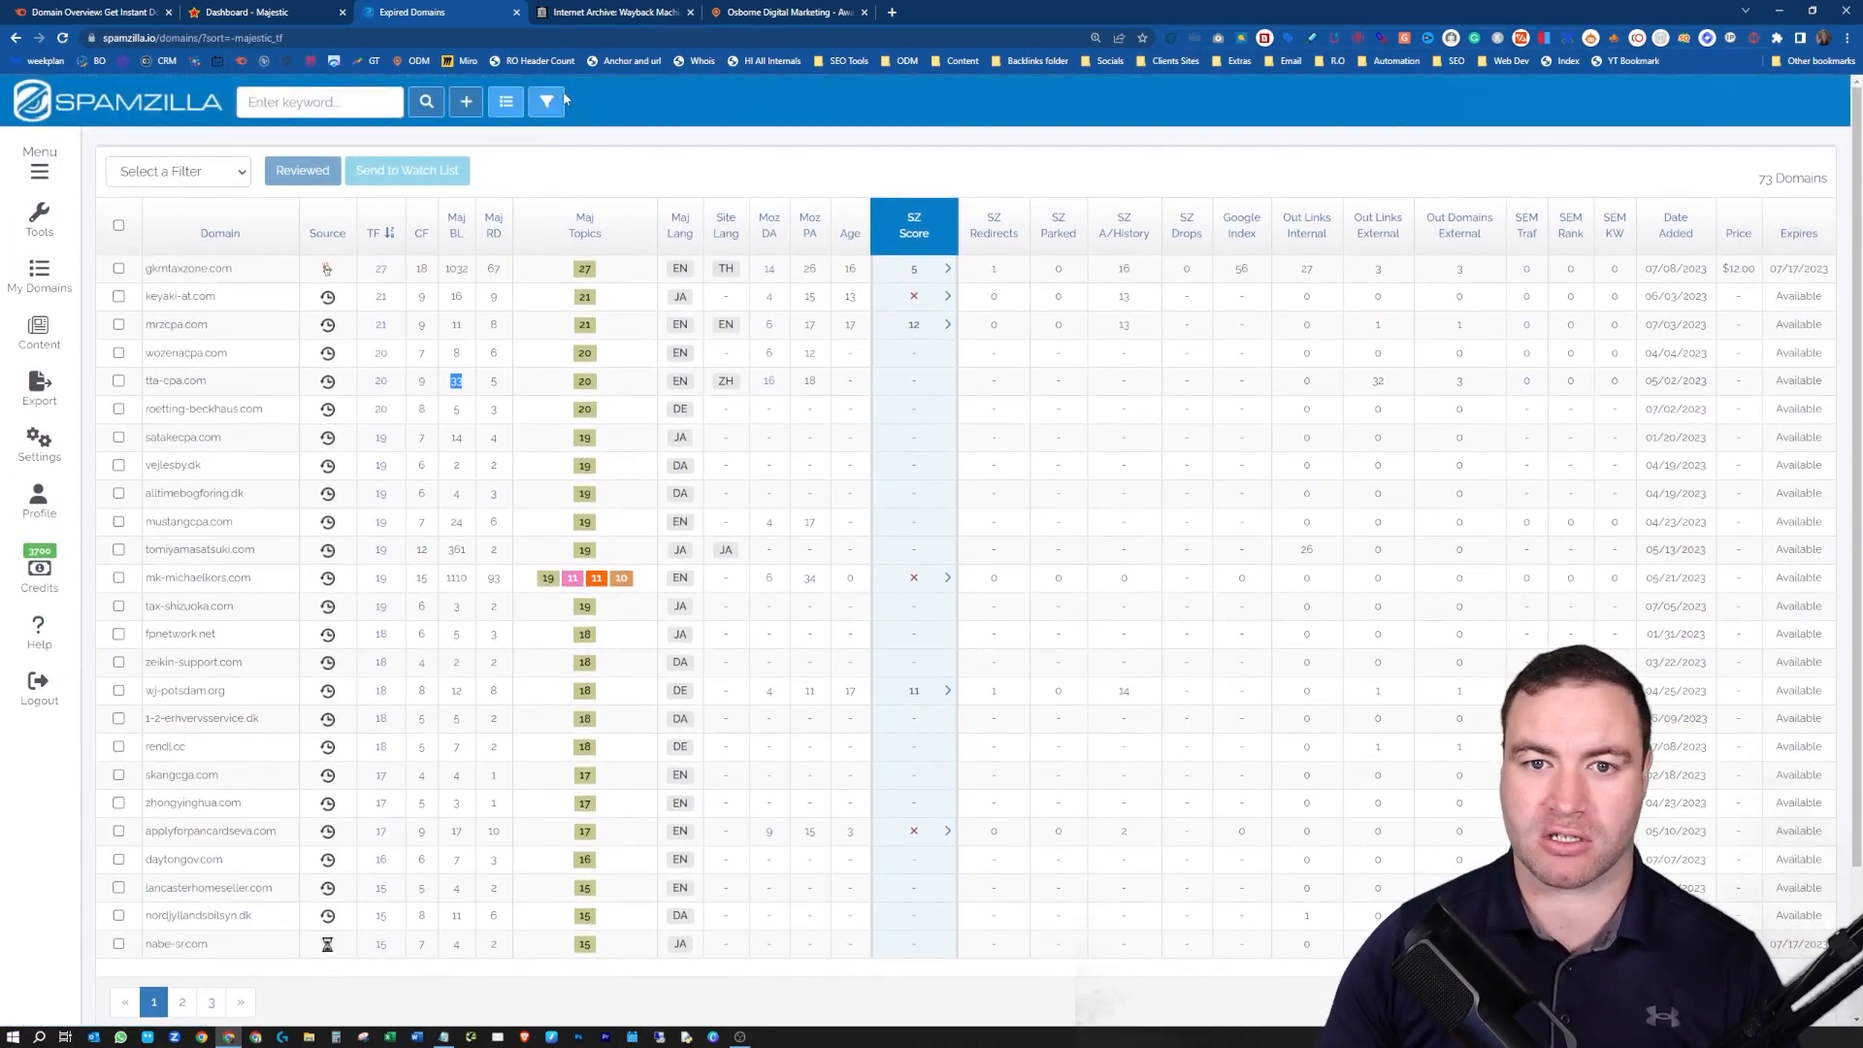
- Add an English site-language filter and reapply, narrowing SpamZilla's results to 3 domains
click(545, 101)
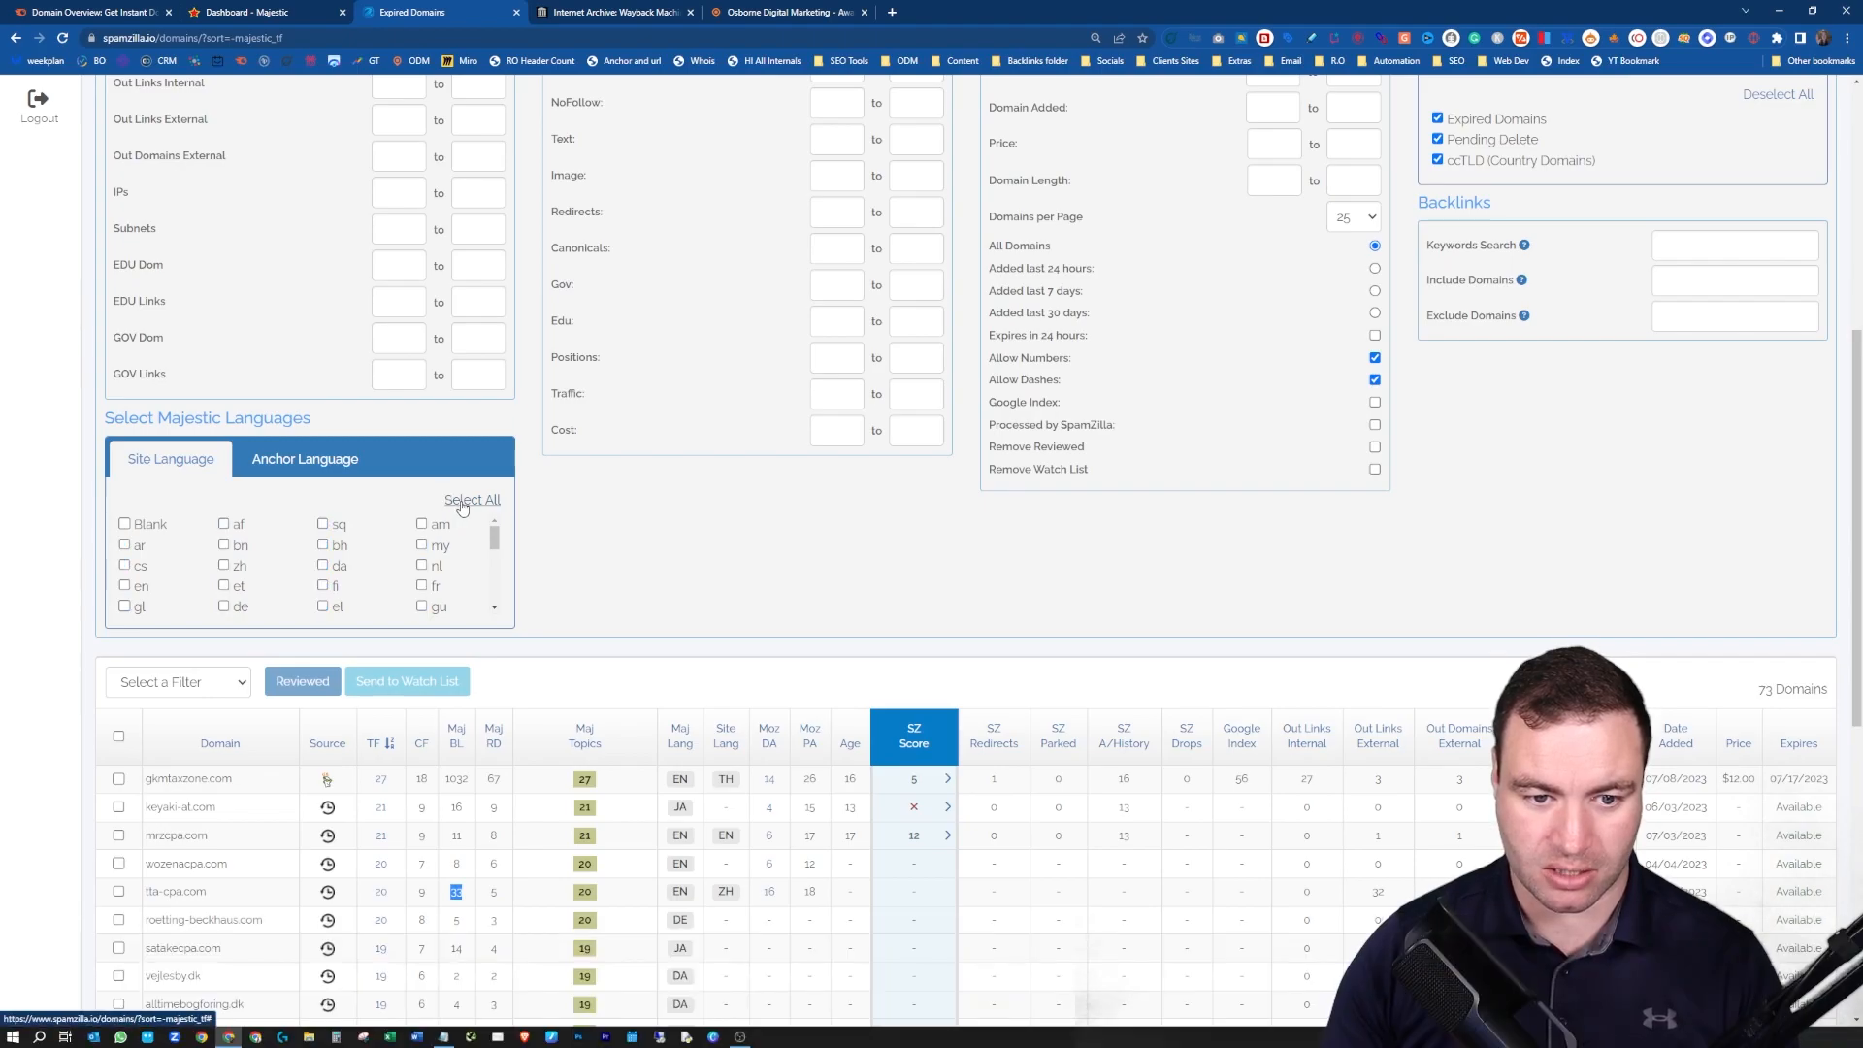
click(123, 584)
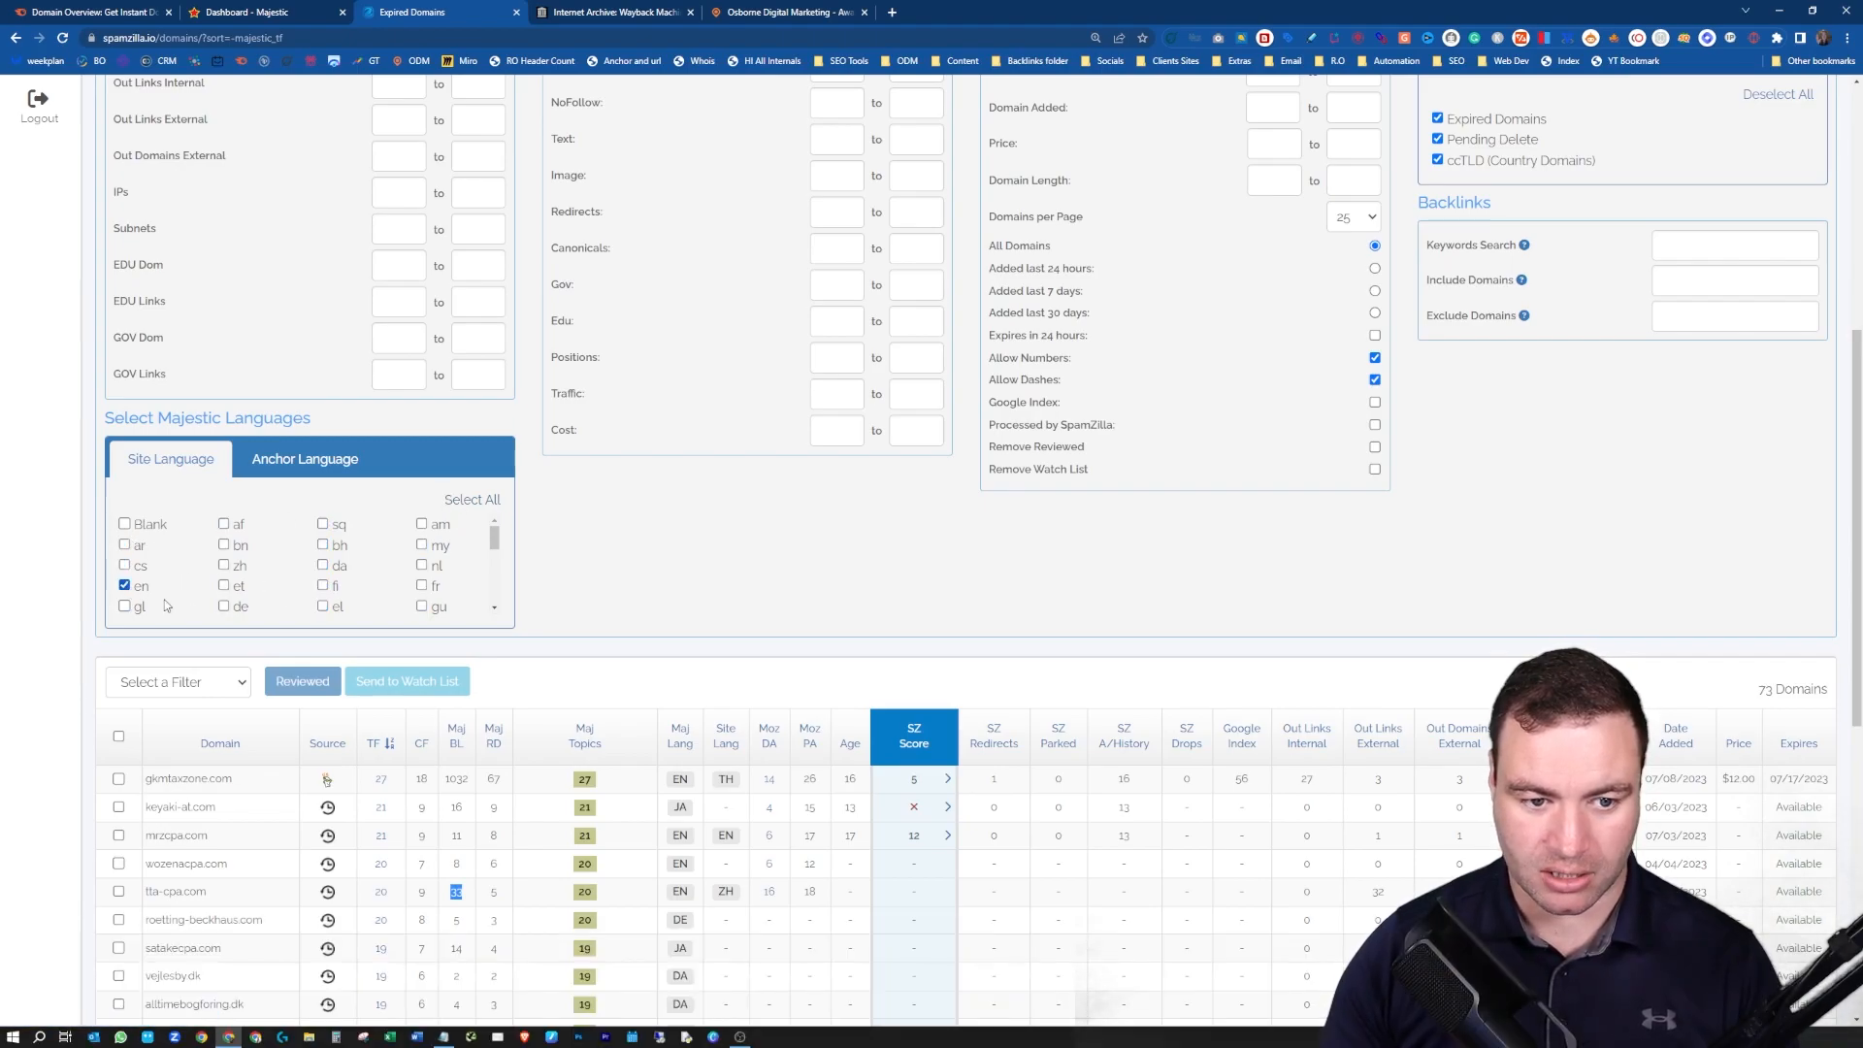
scroll(down, 3)
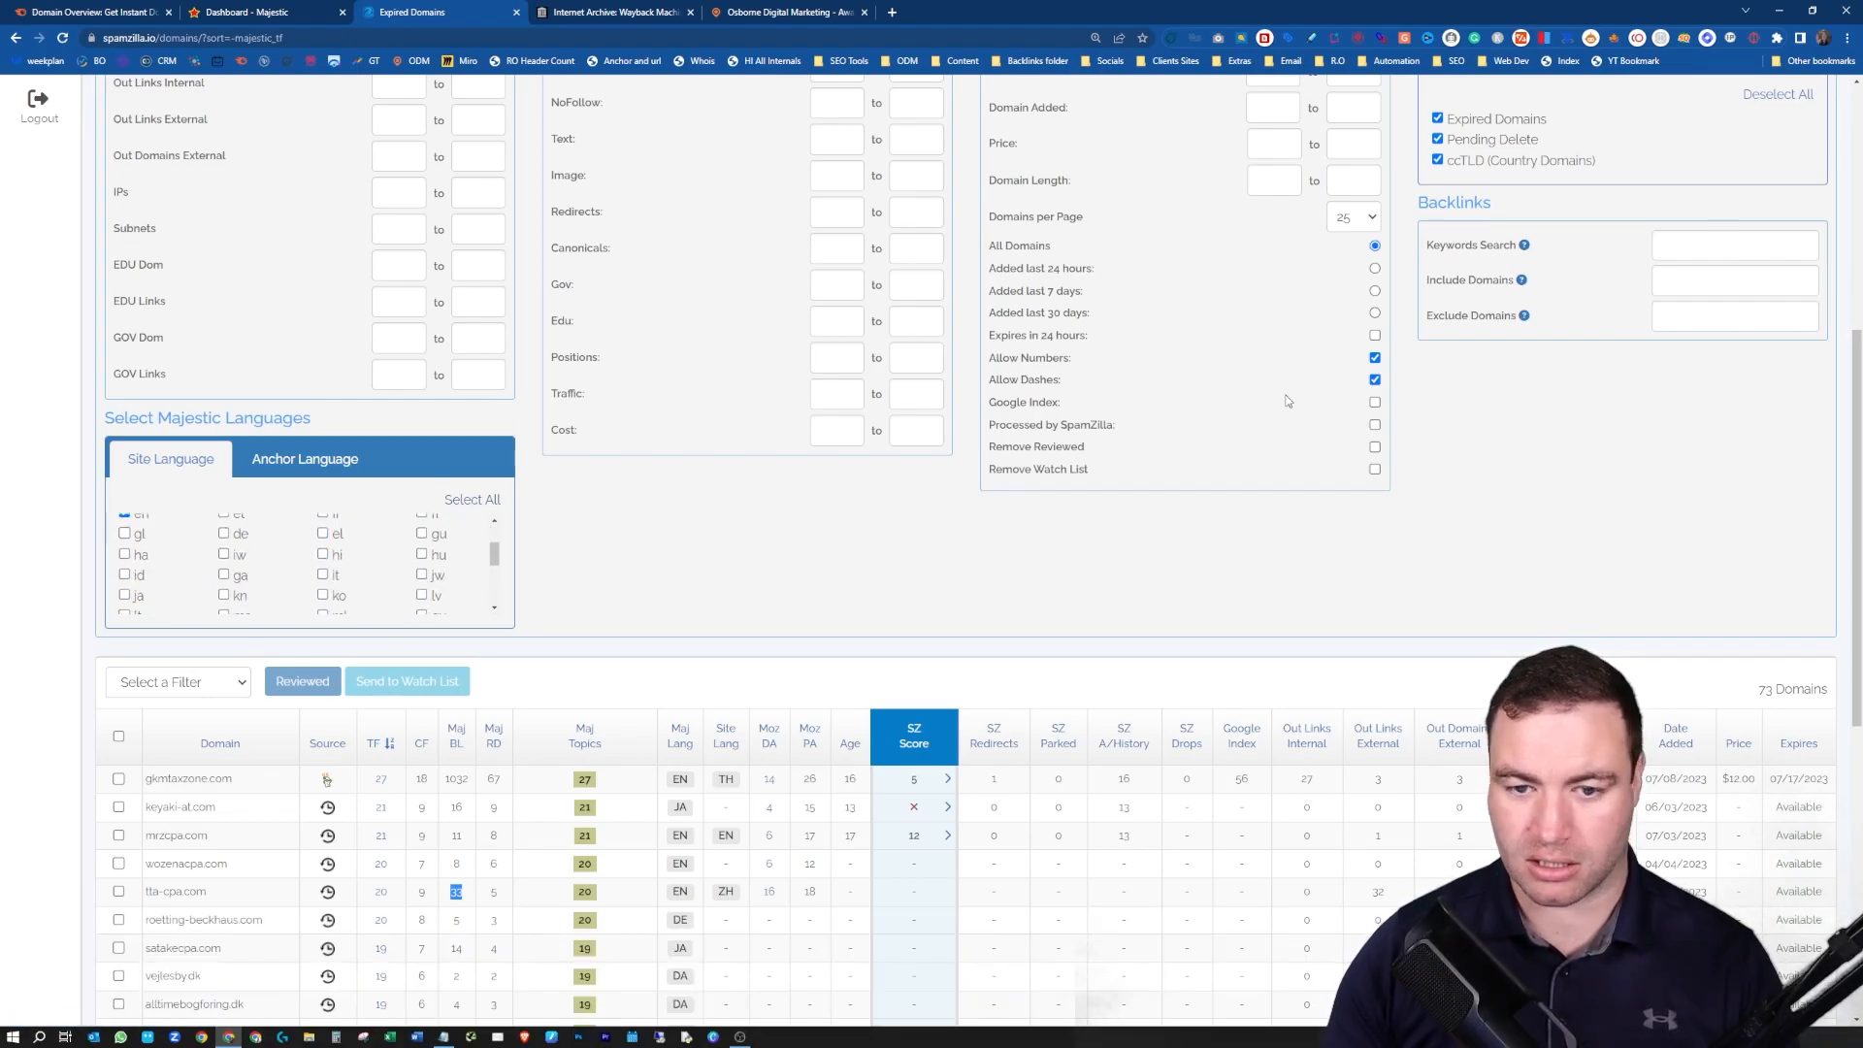
scroll(up, 3)
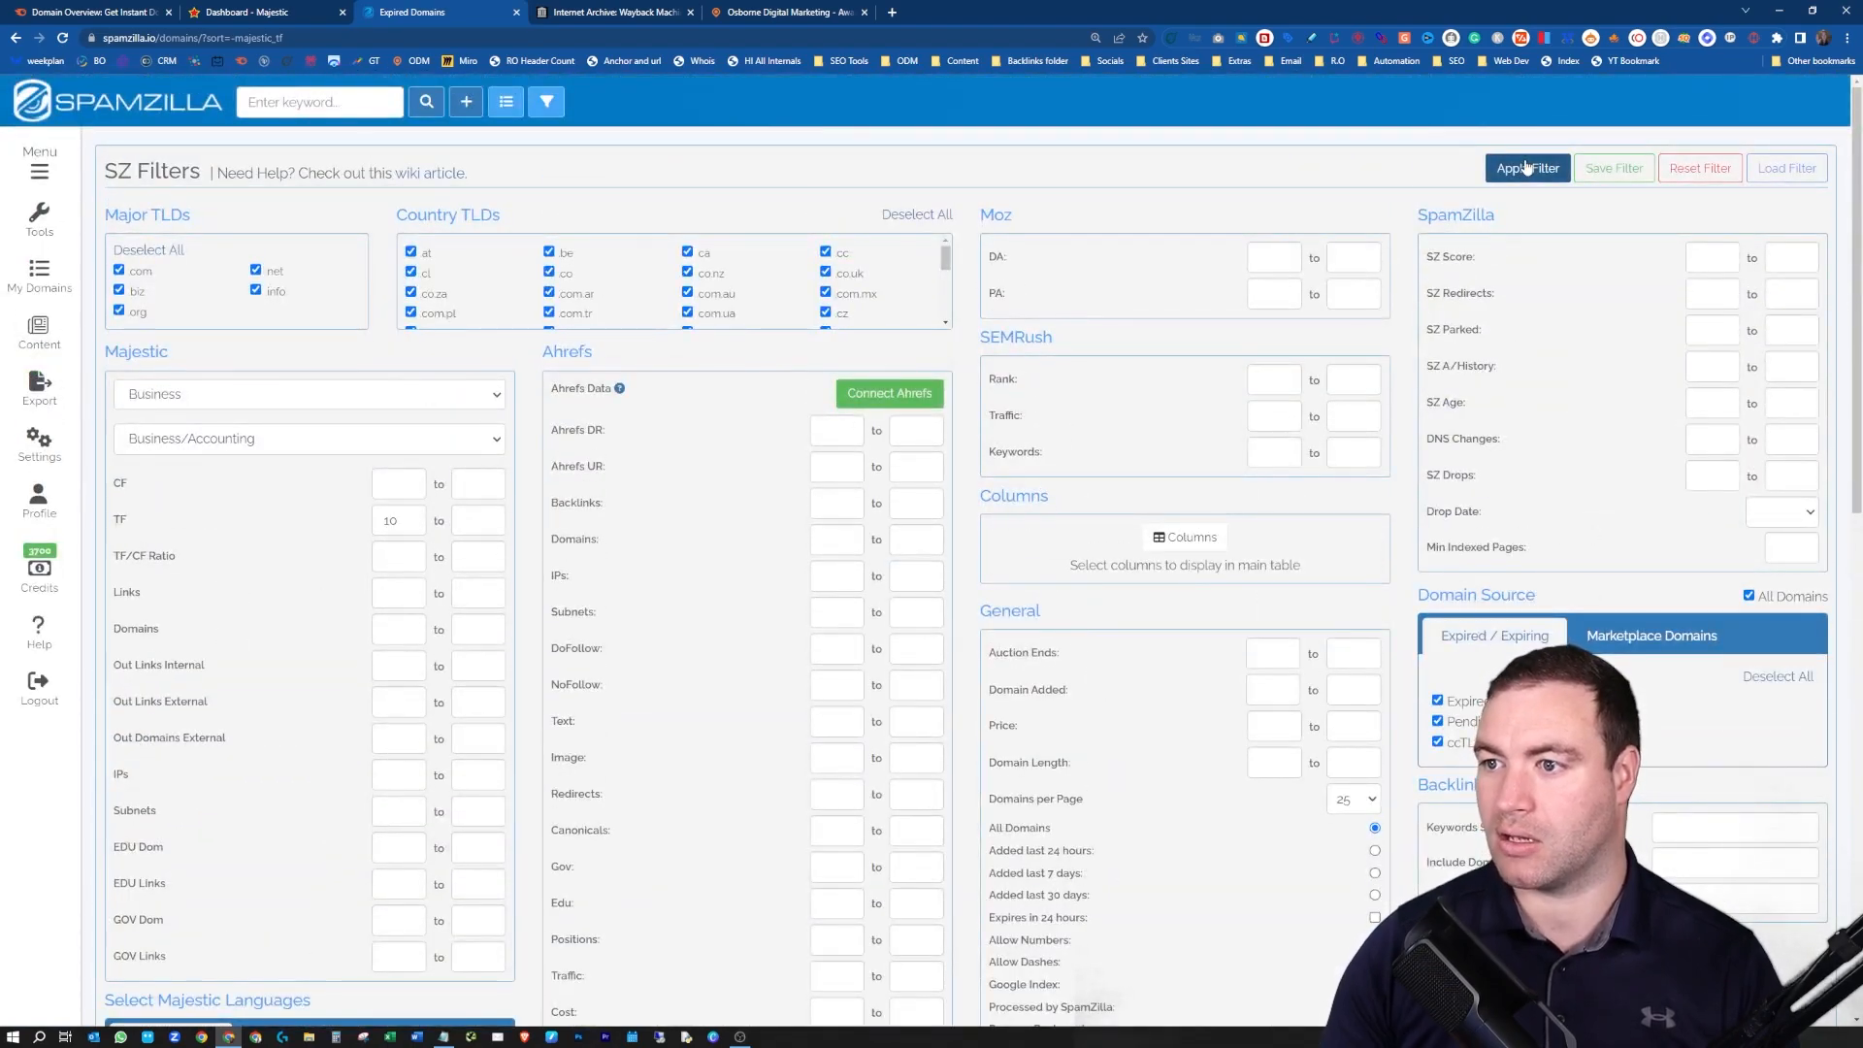
click(1528, 168)
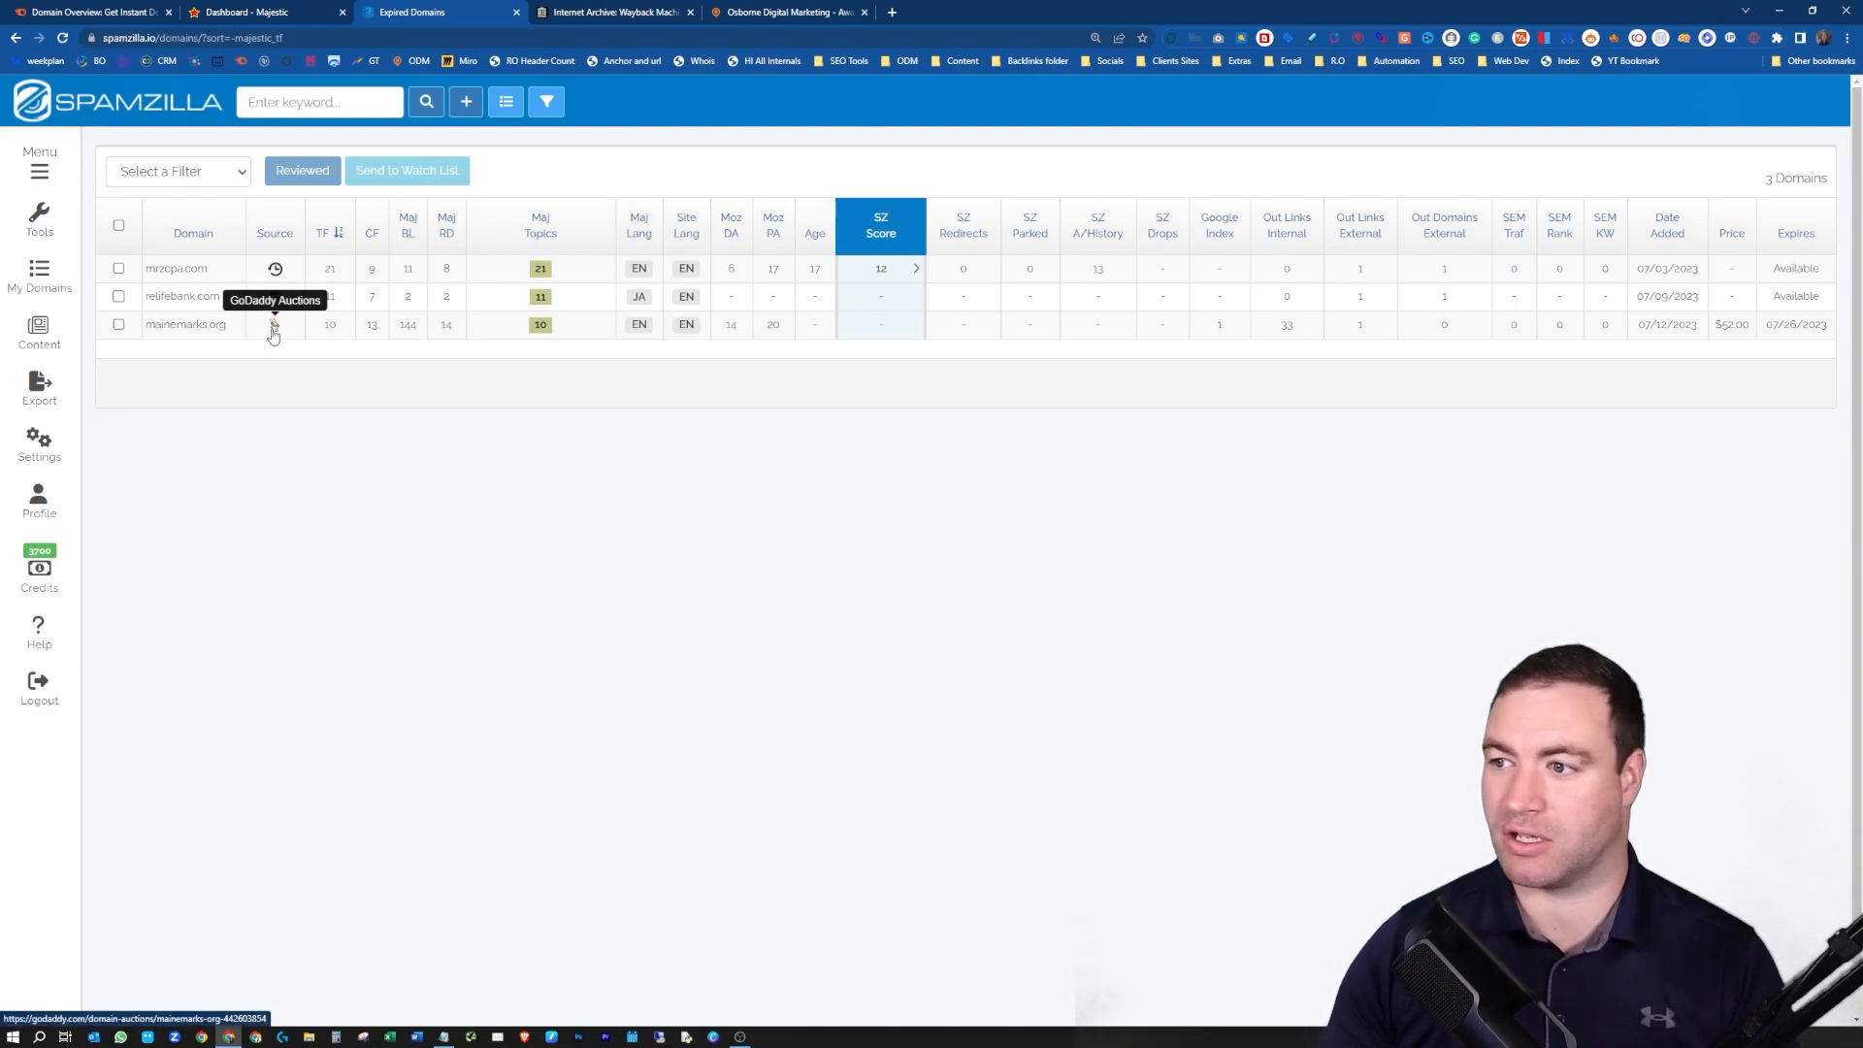
- Select and copy the candidate domain mrzcpa.com, then switch to the Semrush Domain Overview page
double_click(1796, 324)
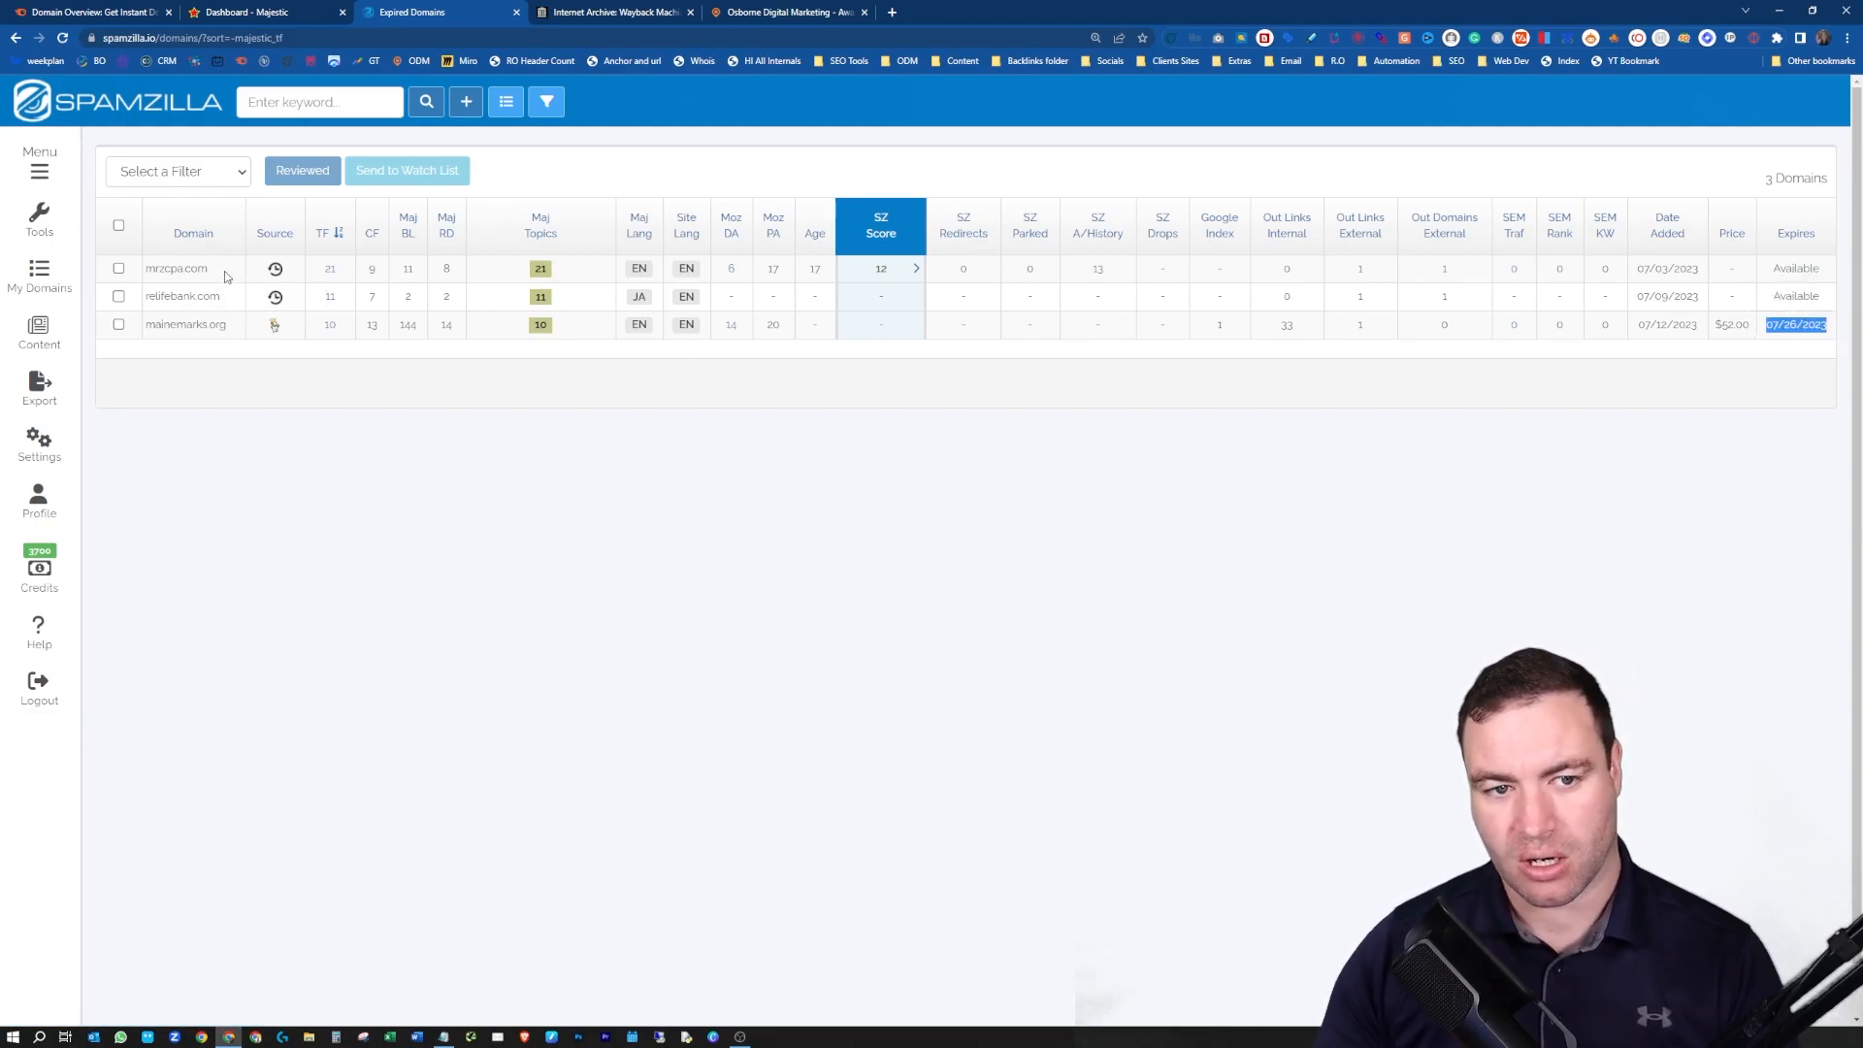
double_click(174, 268)
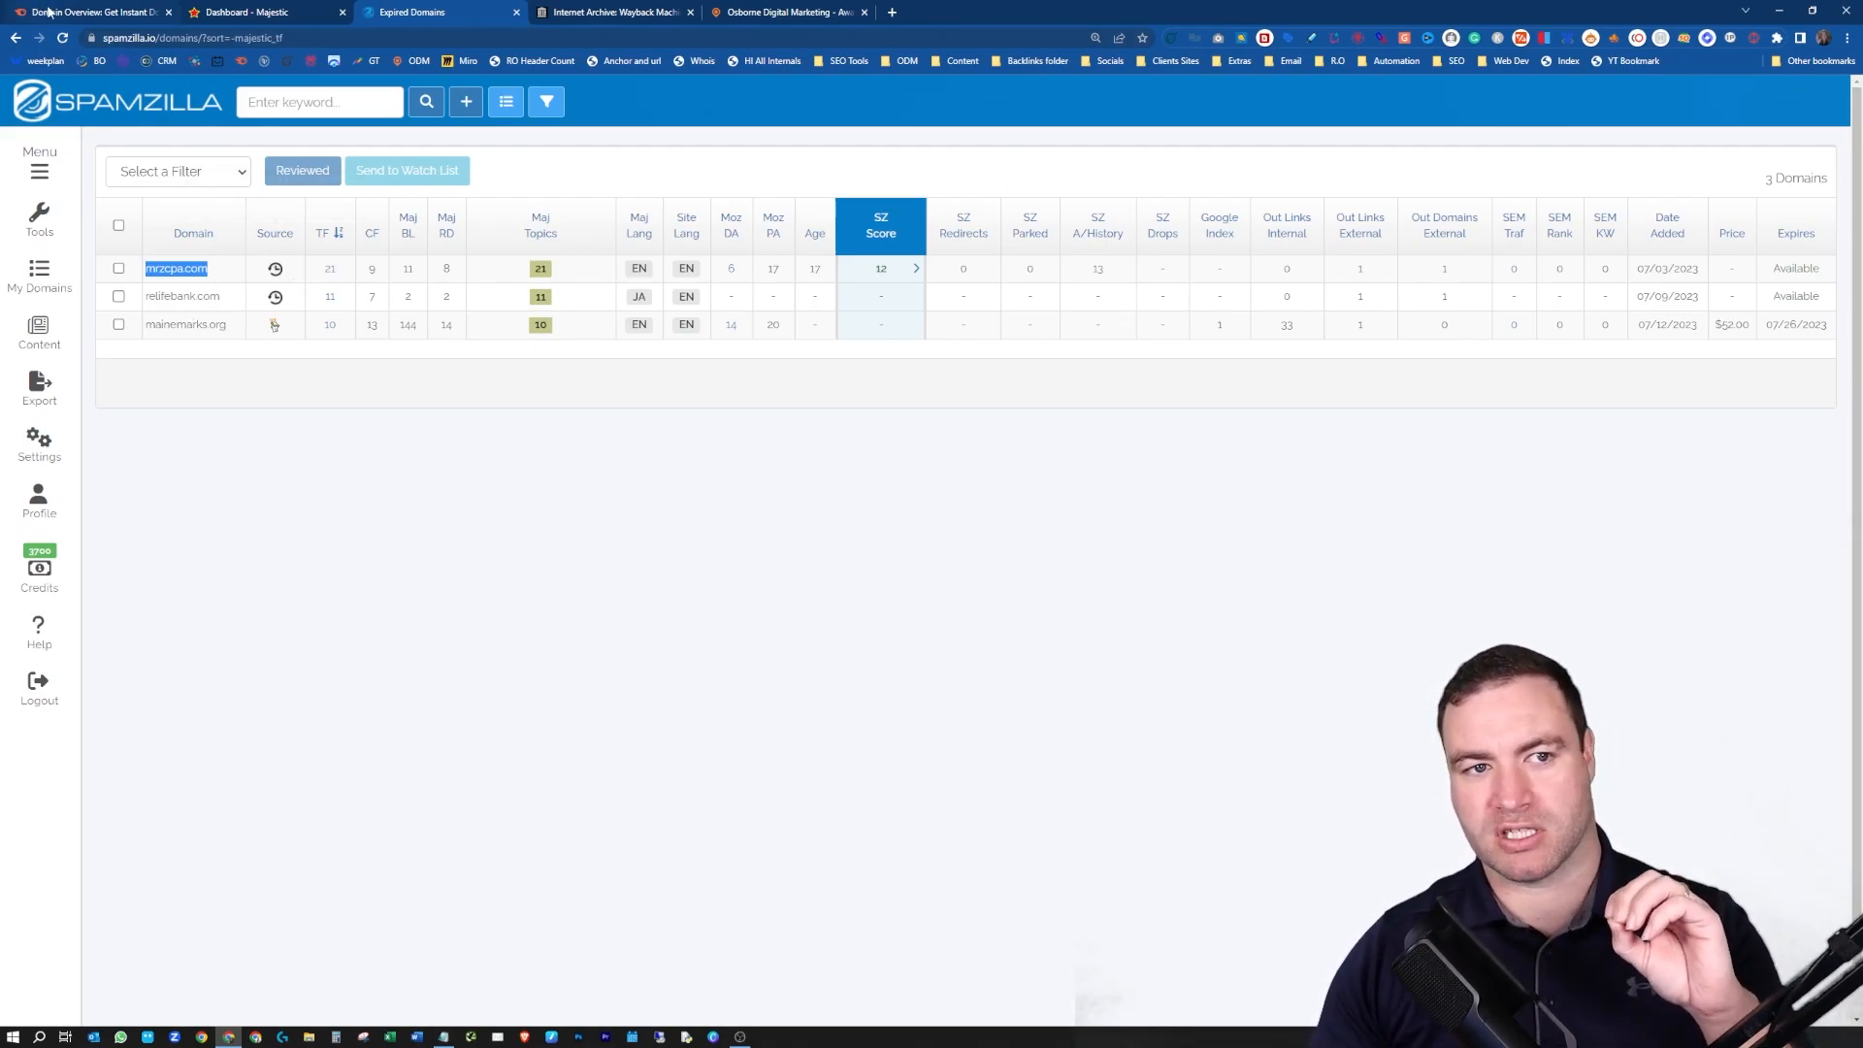
click(89, 12)
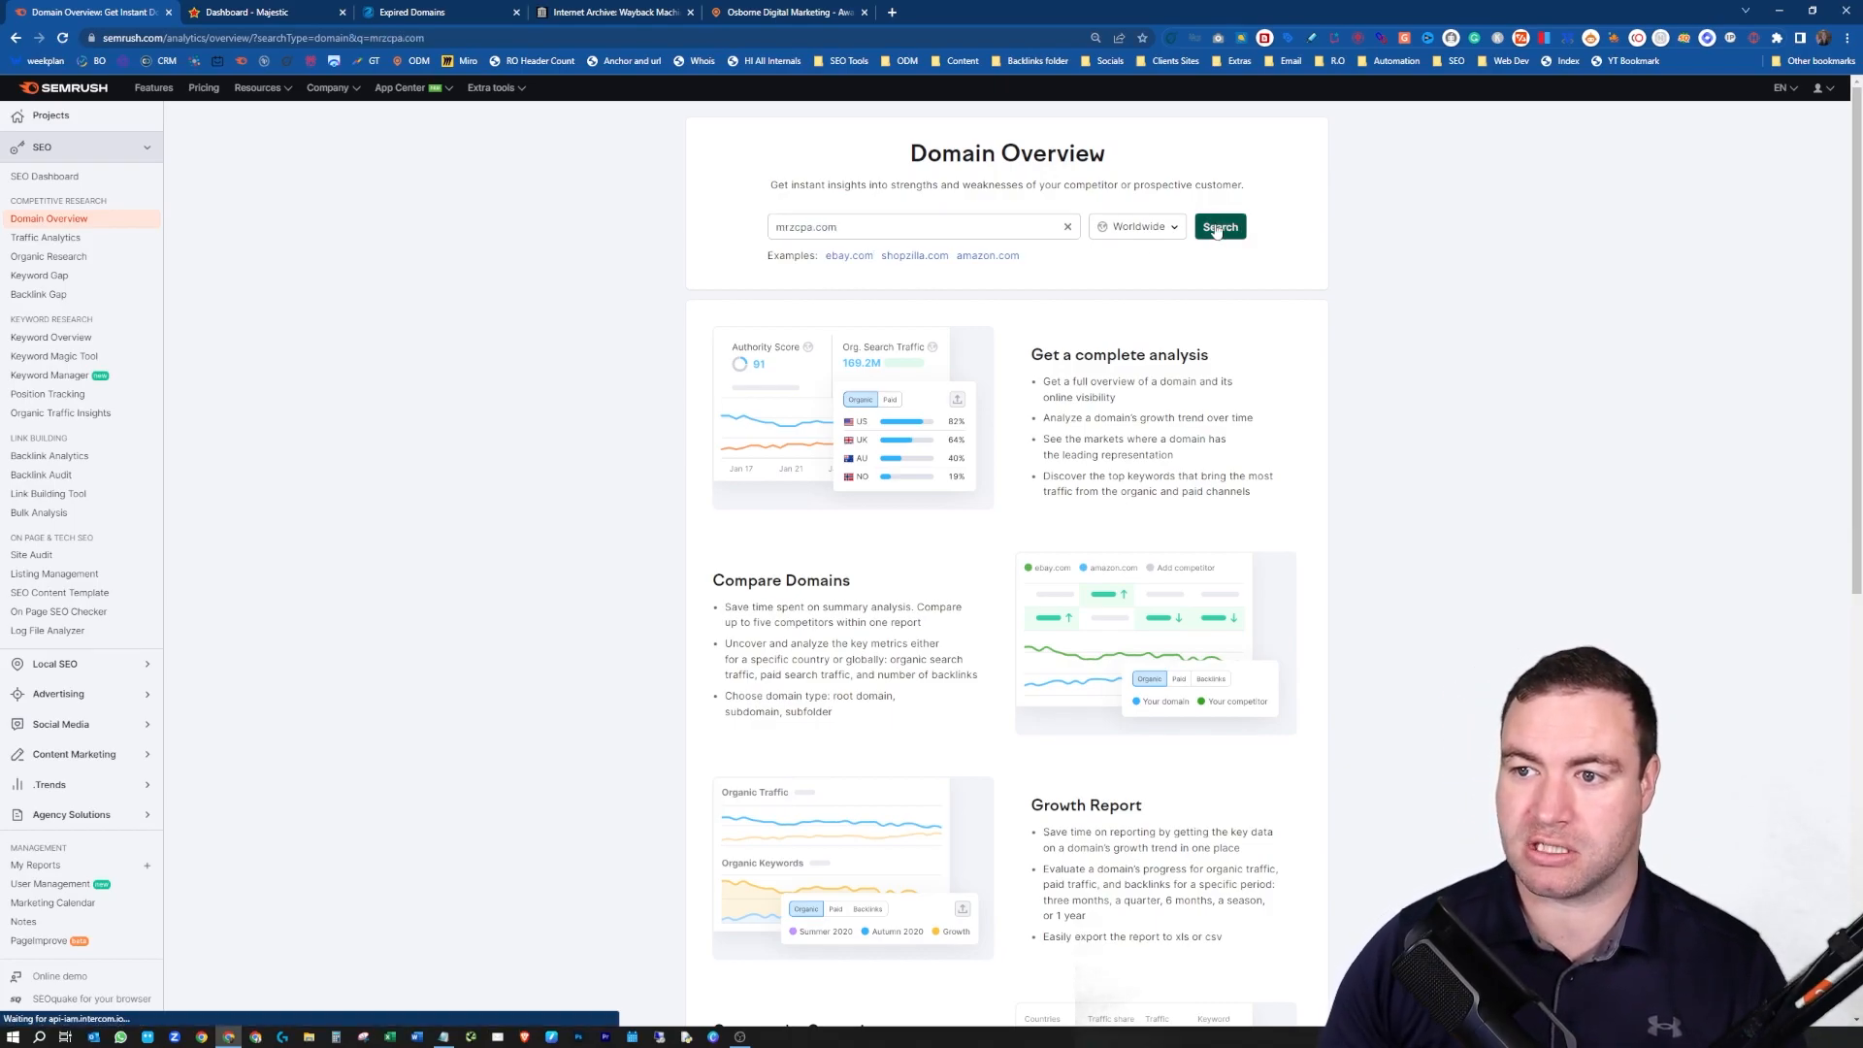
- Search mrzcpa.com, view its all-time history as of August 2016, and head to Referring Domains
click(1219, 227)
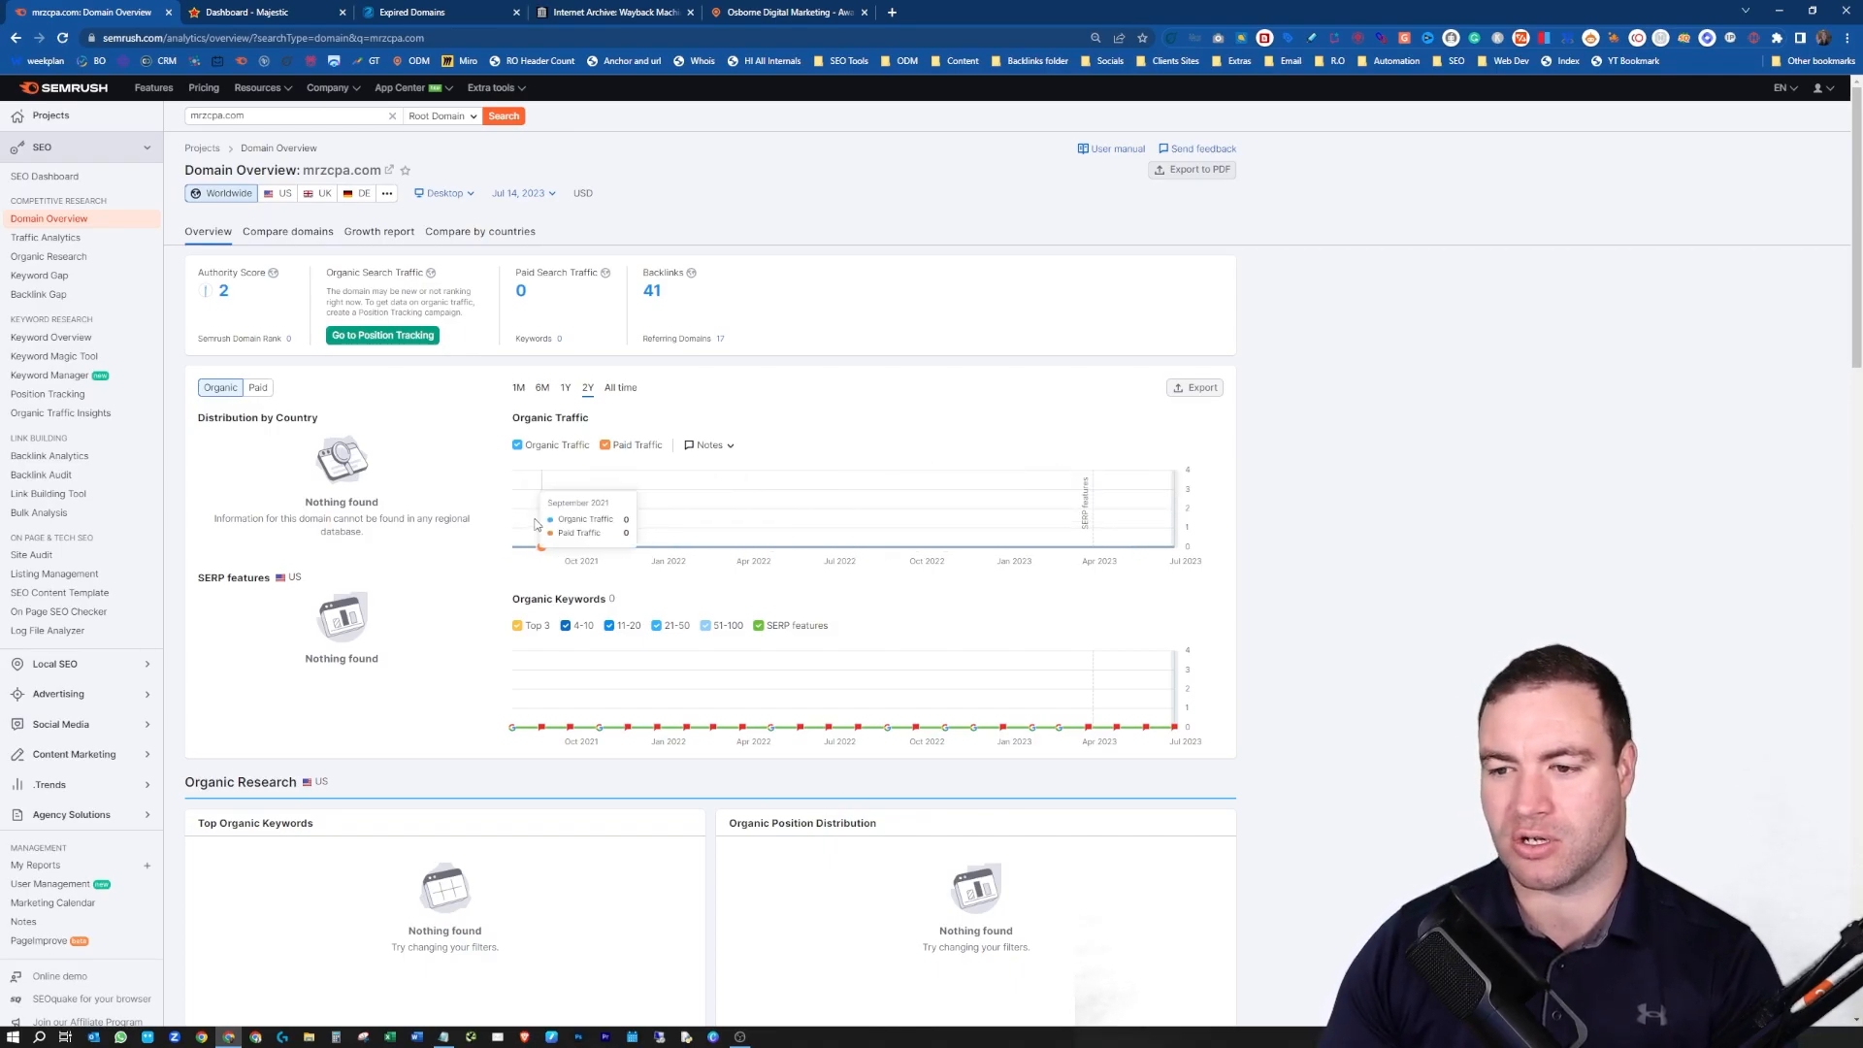
click(619, 387)
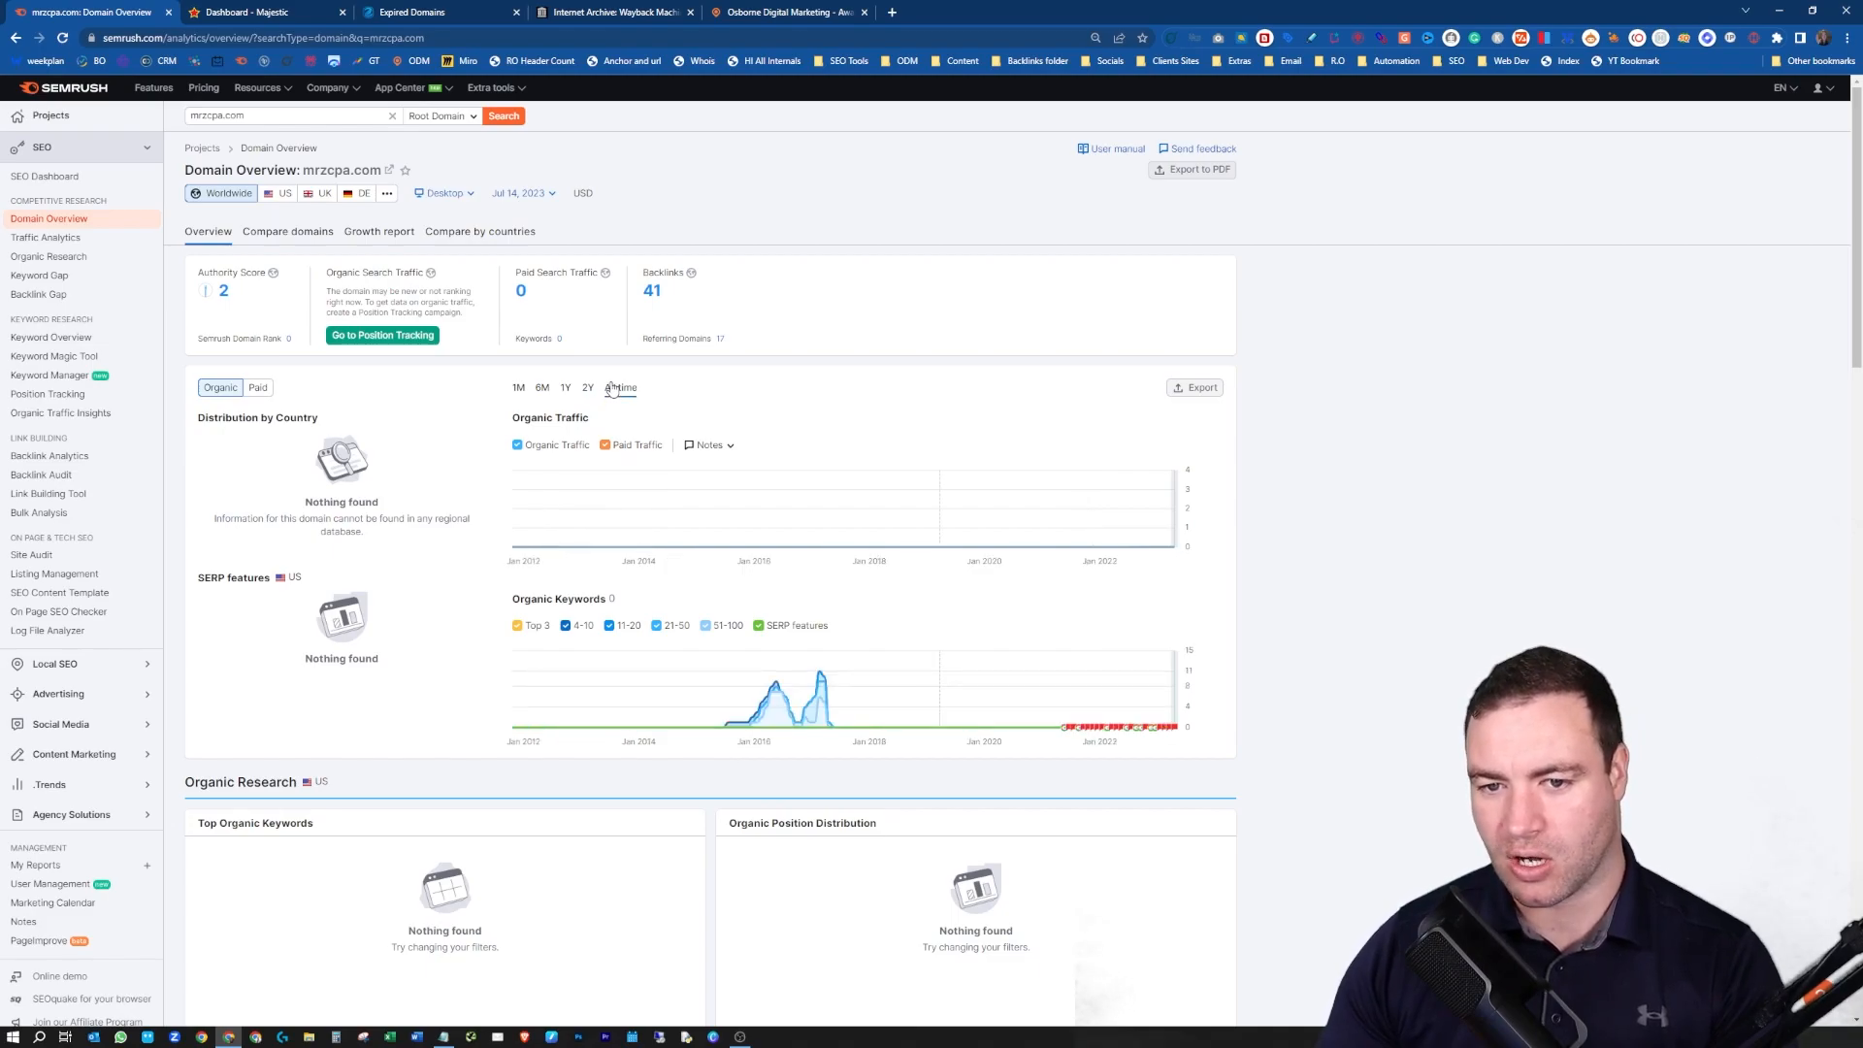
mouse_move(772, 695)
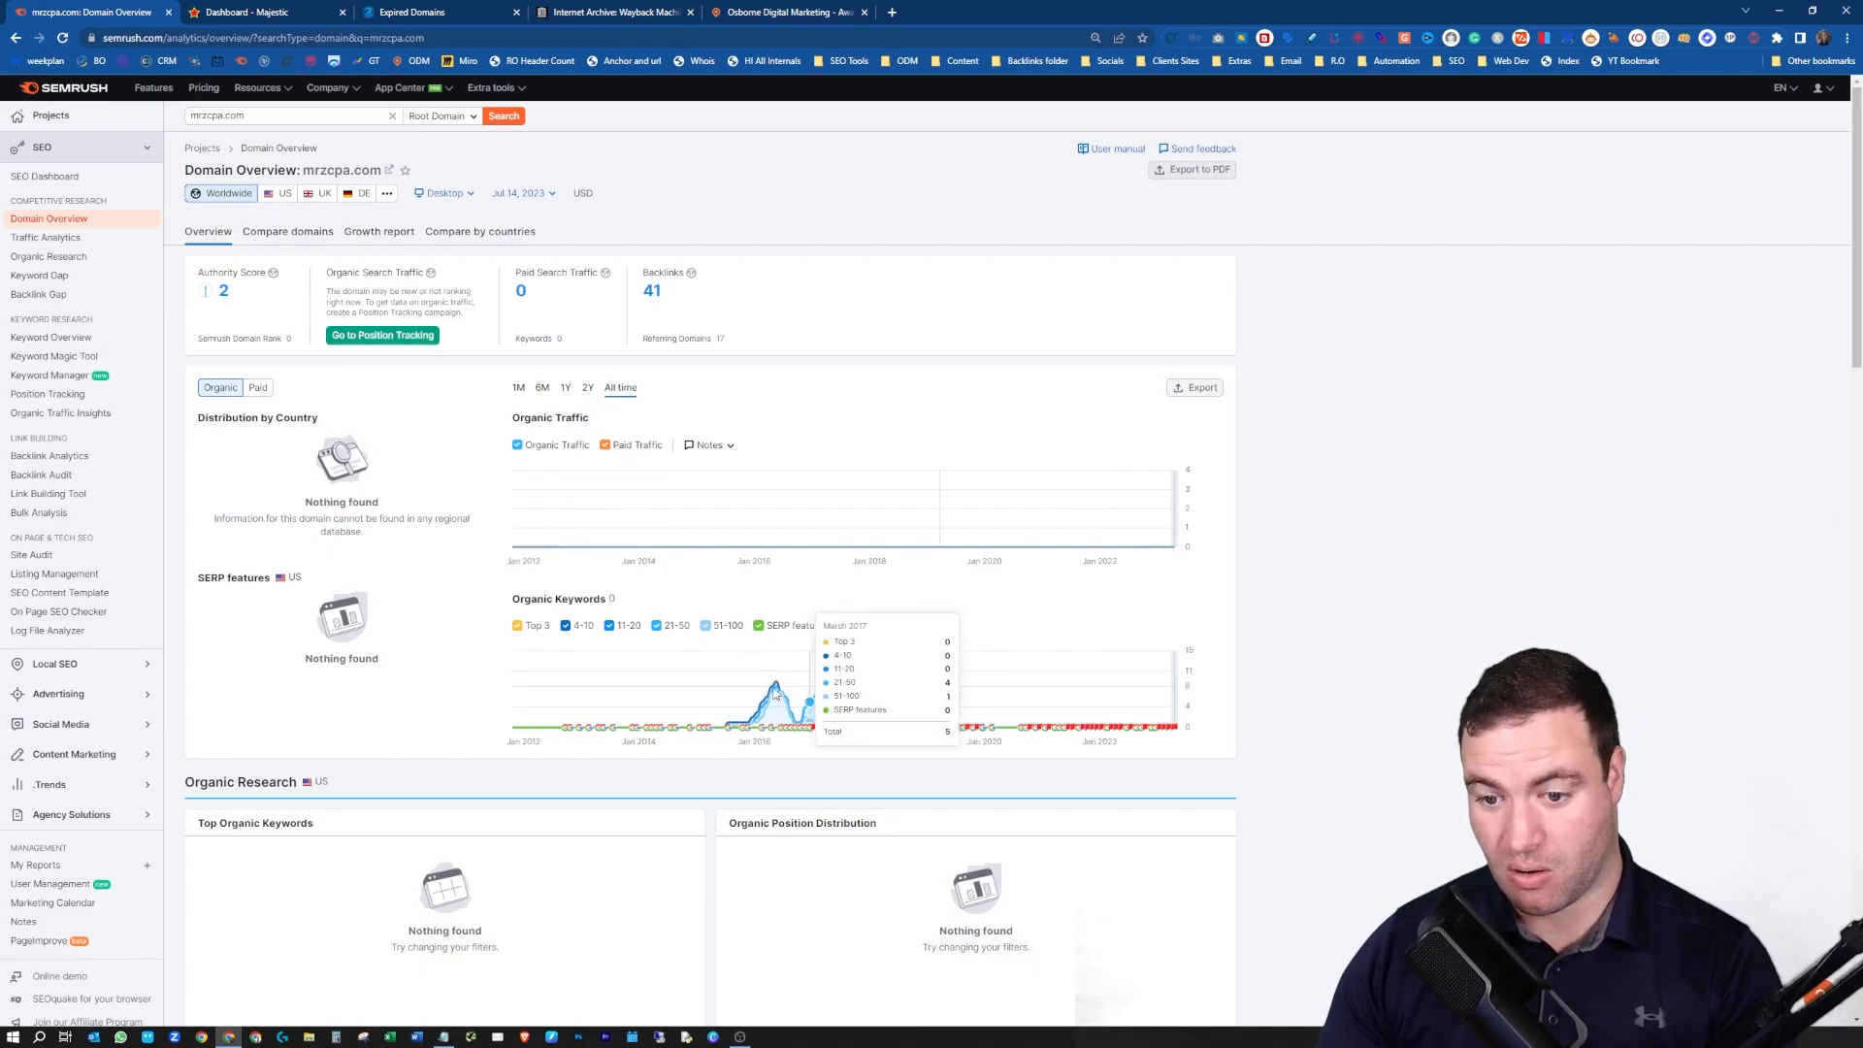
mouse_move(776, 689)
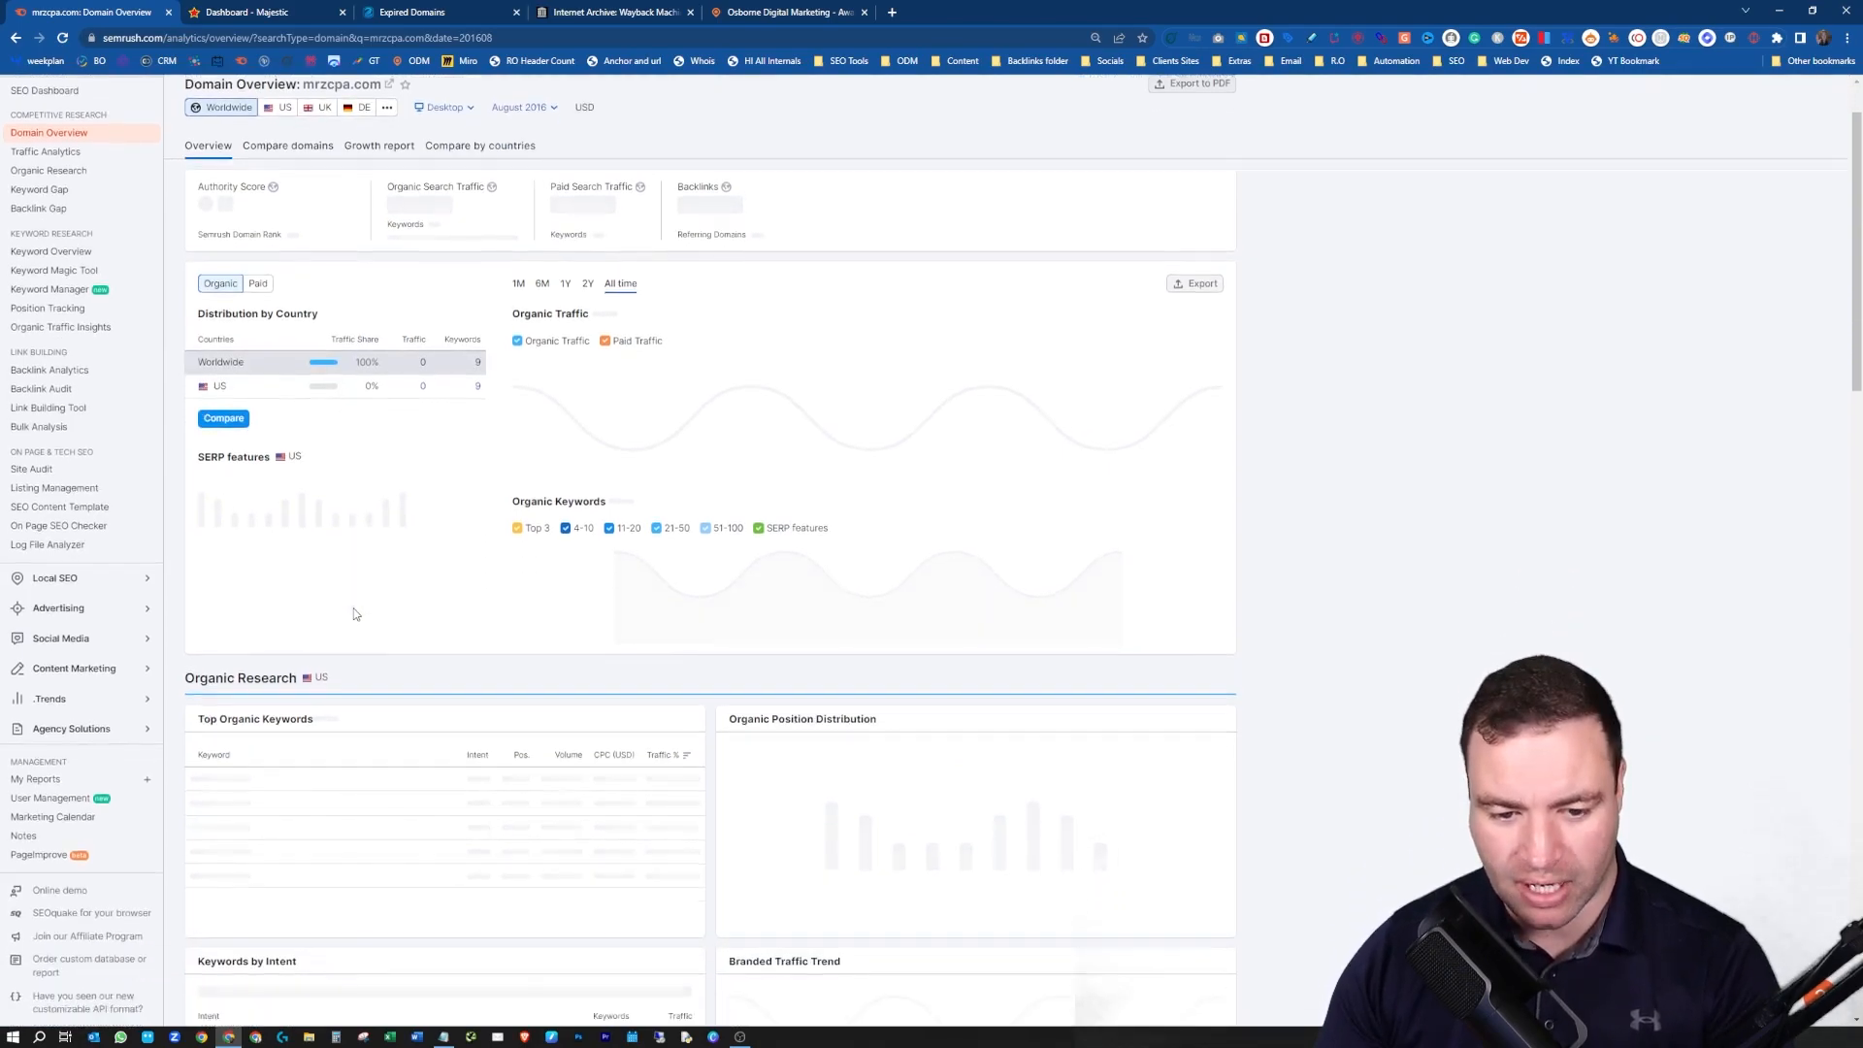
scroll(down, 3)
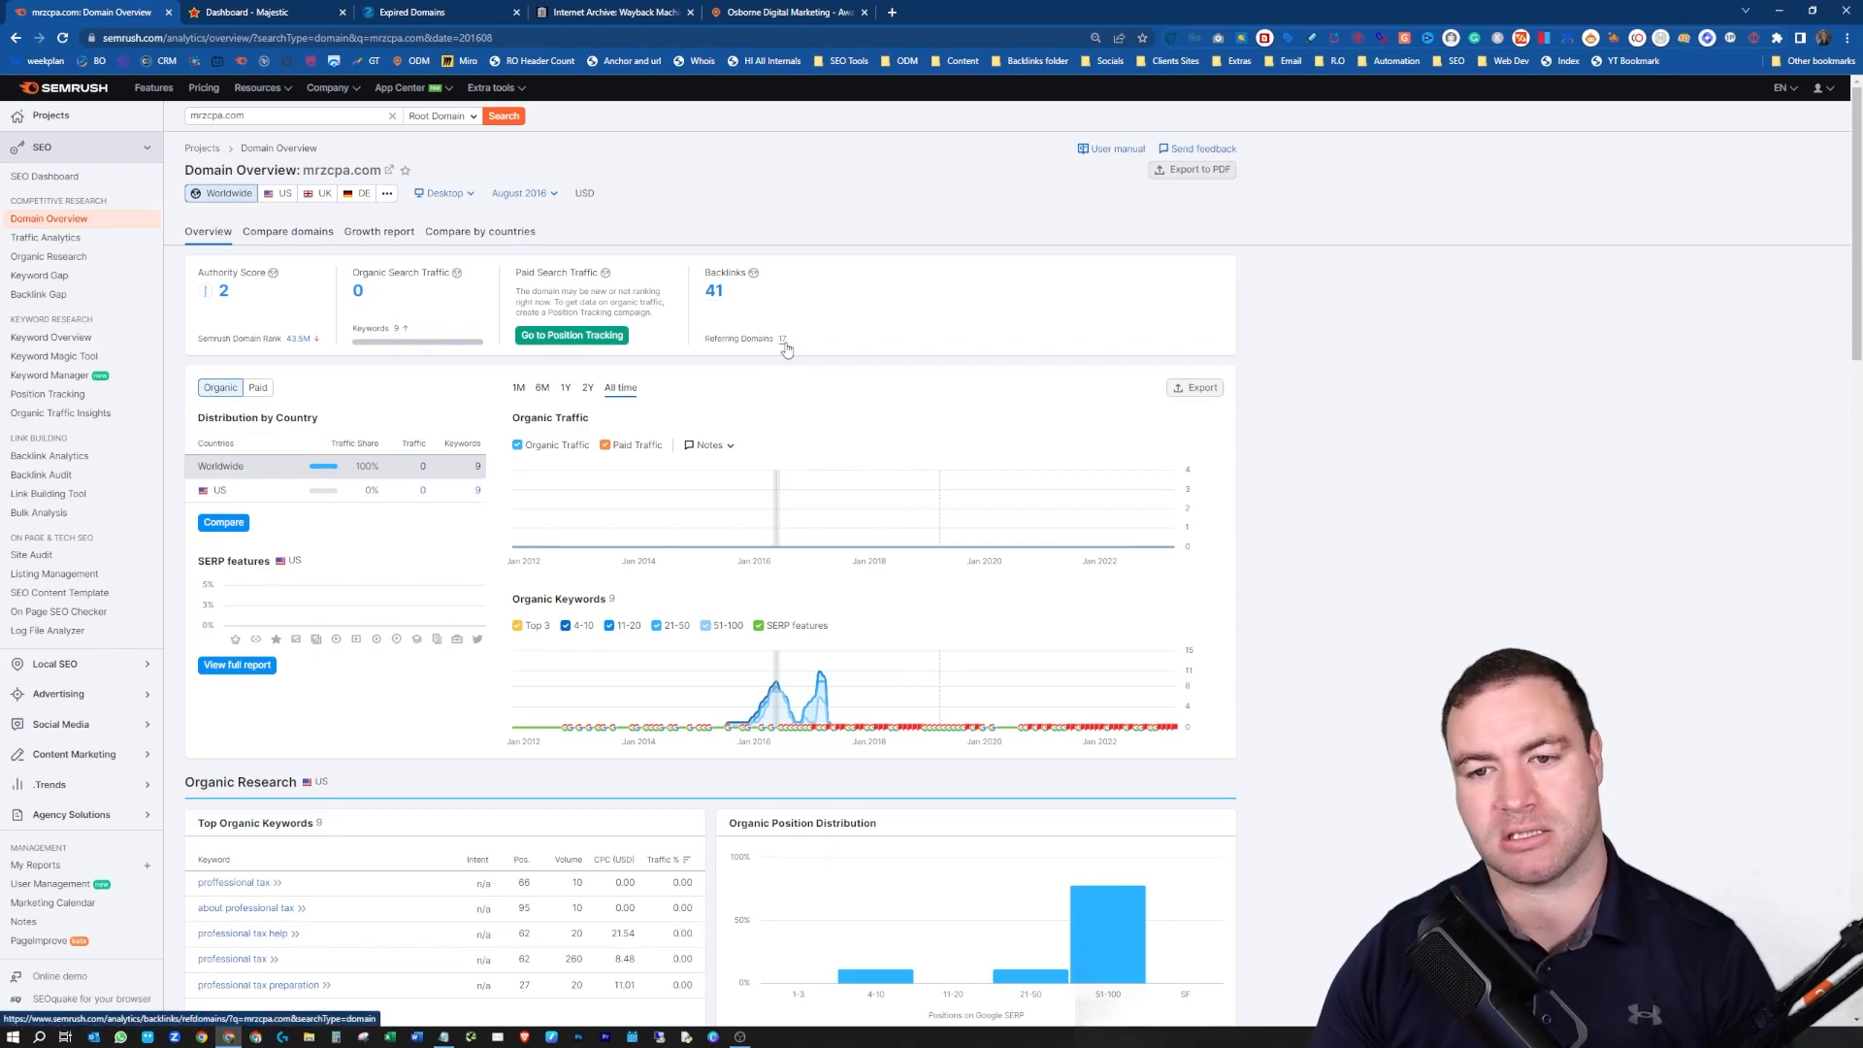
click(782, 338)
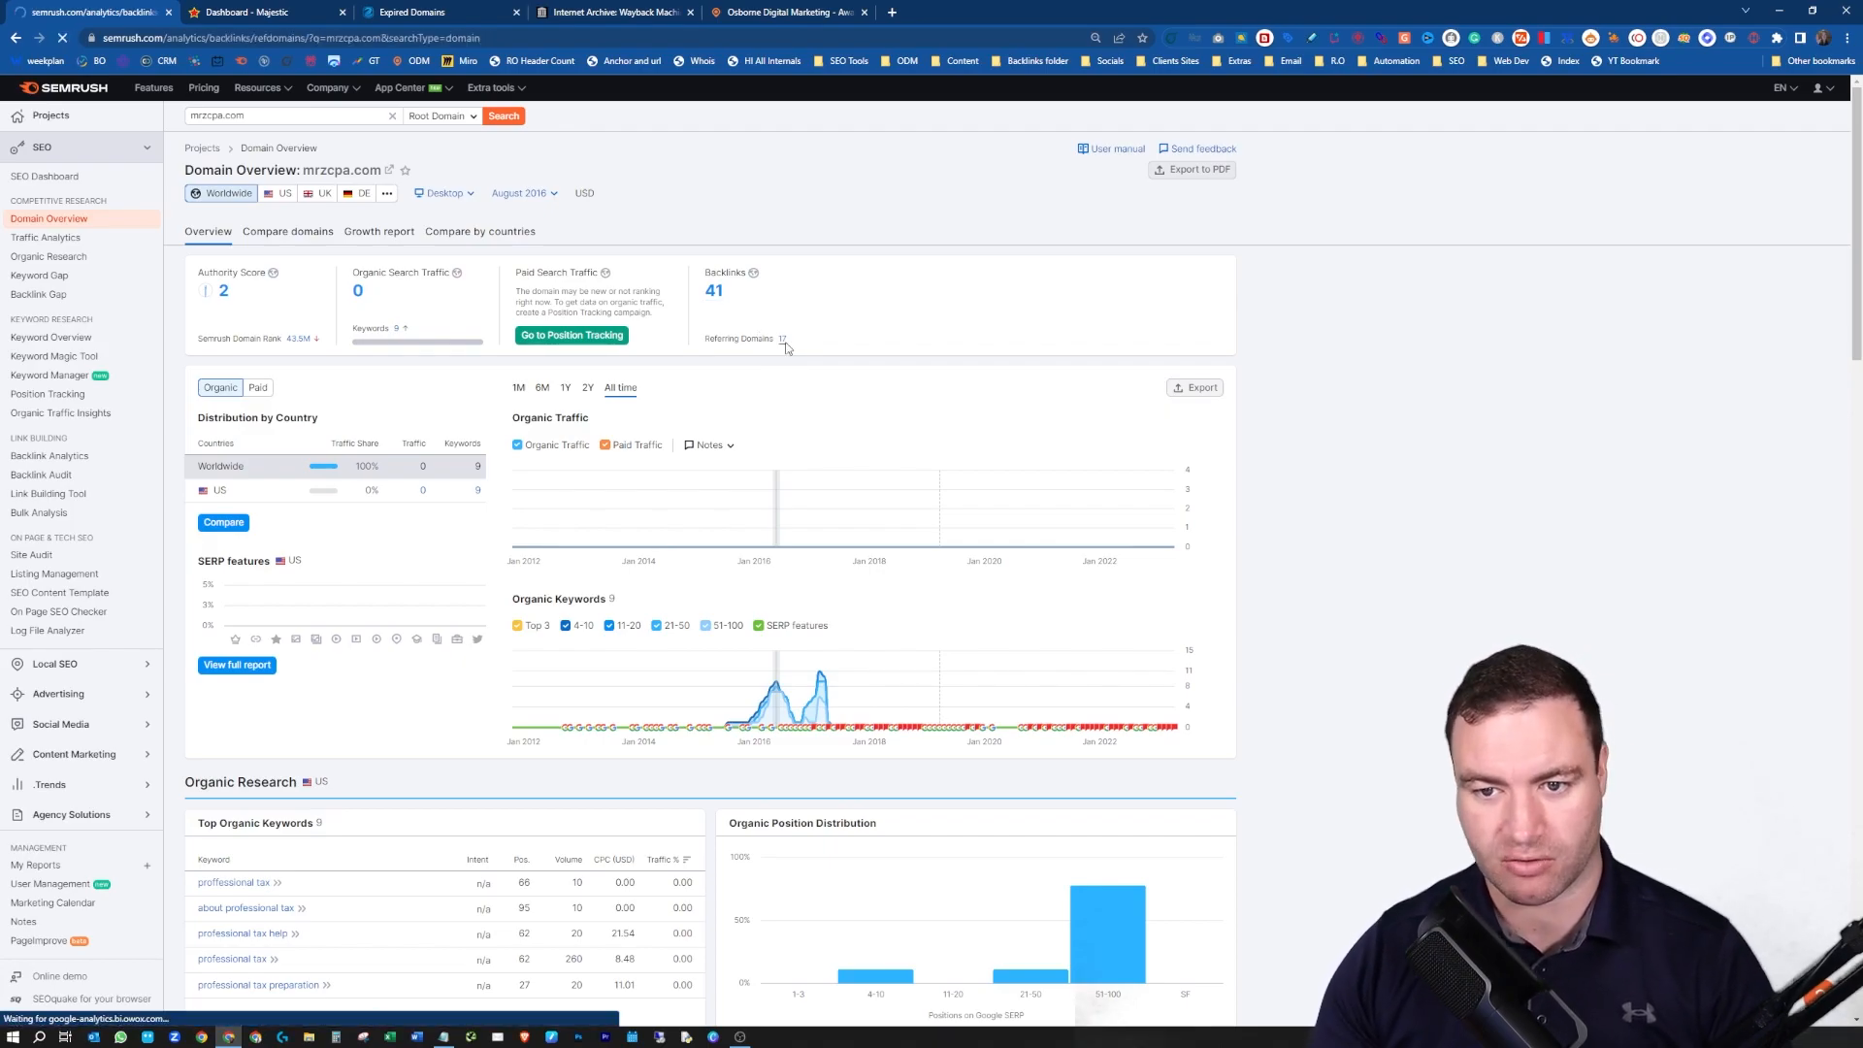
- Sort mrzcpa.com's 17 referring domains by Authority Score descending, dmoz-odp.org on top
click(49, 455)
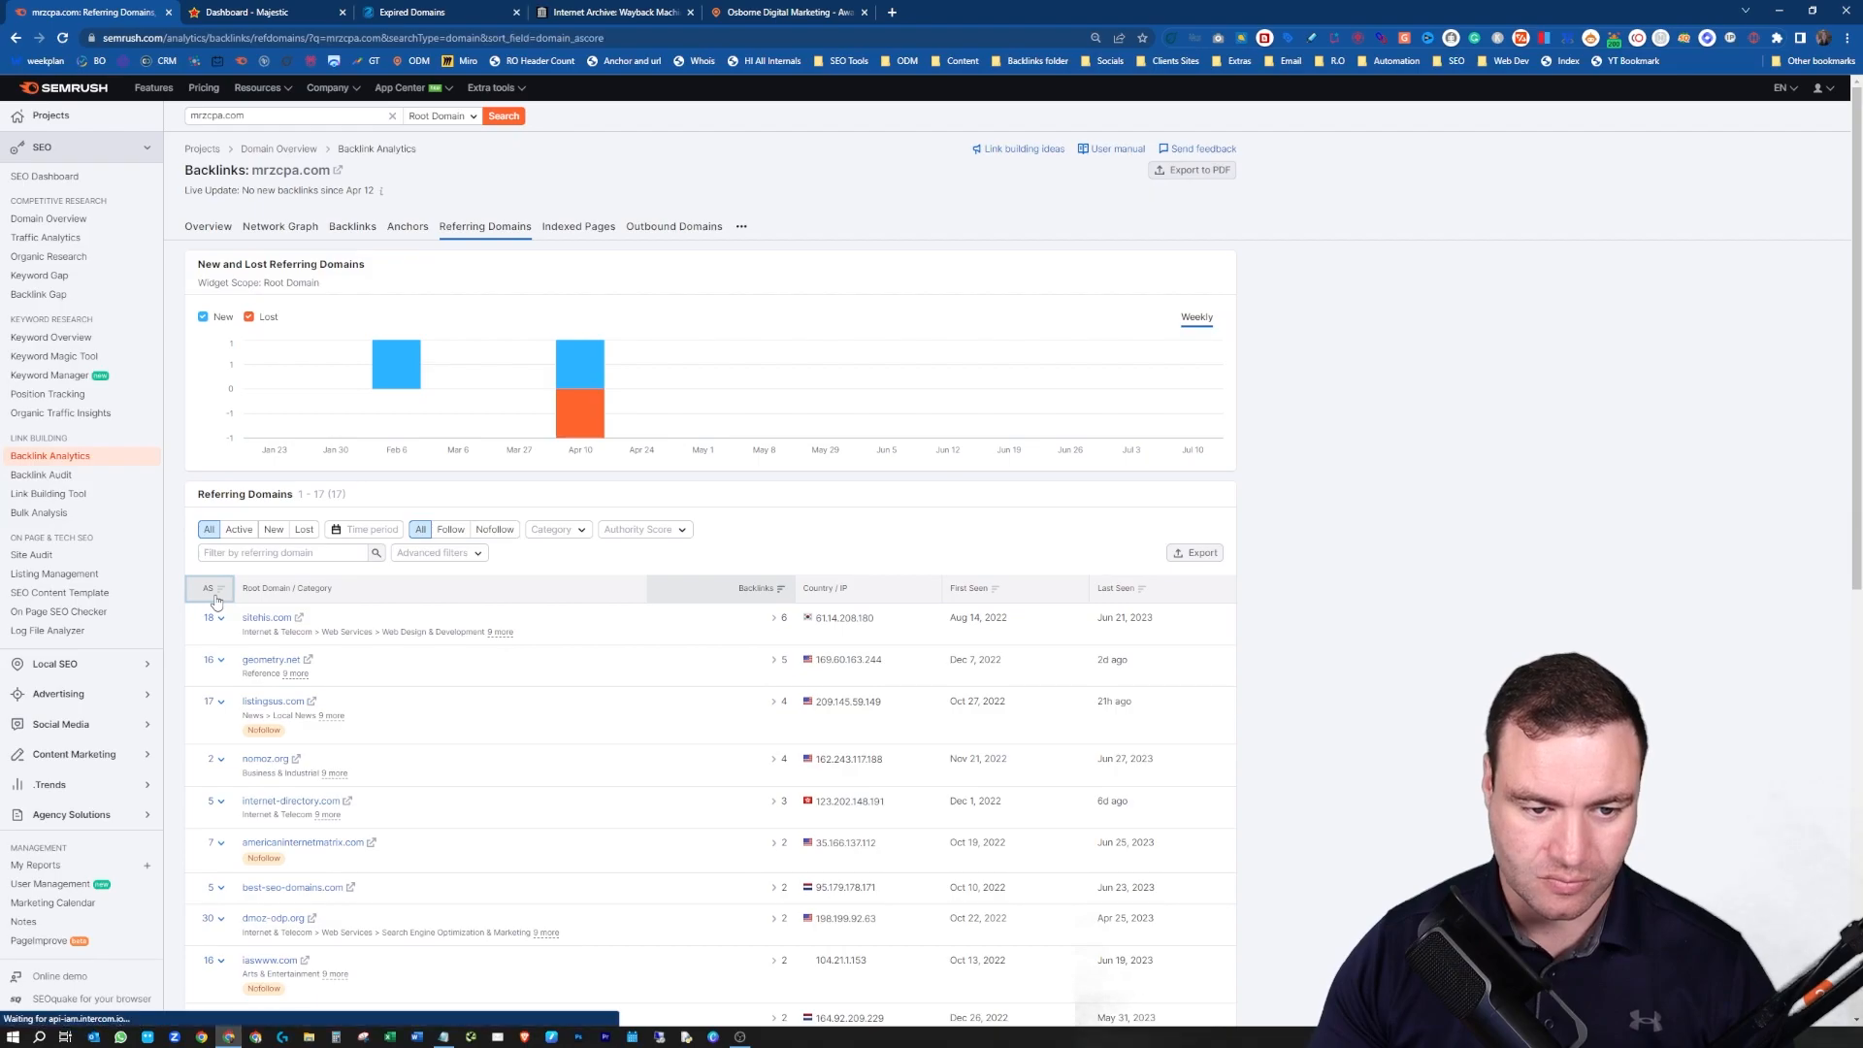
click(210, 588)
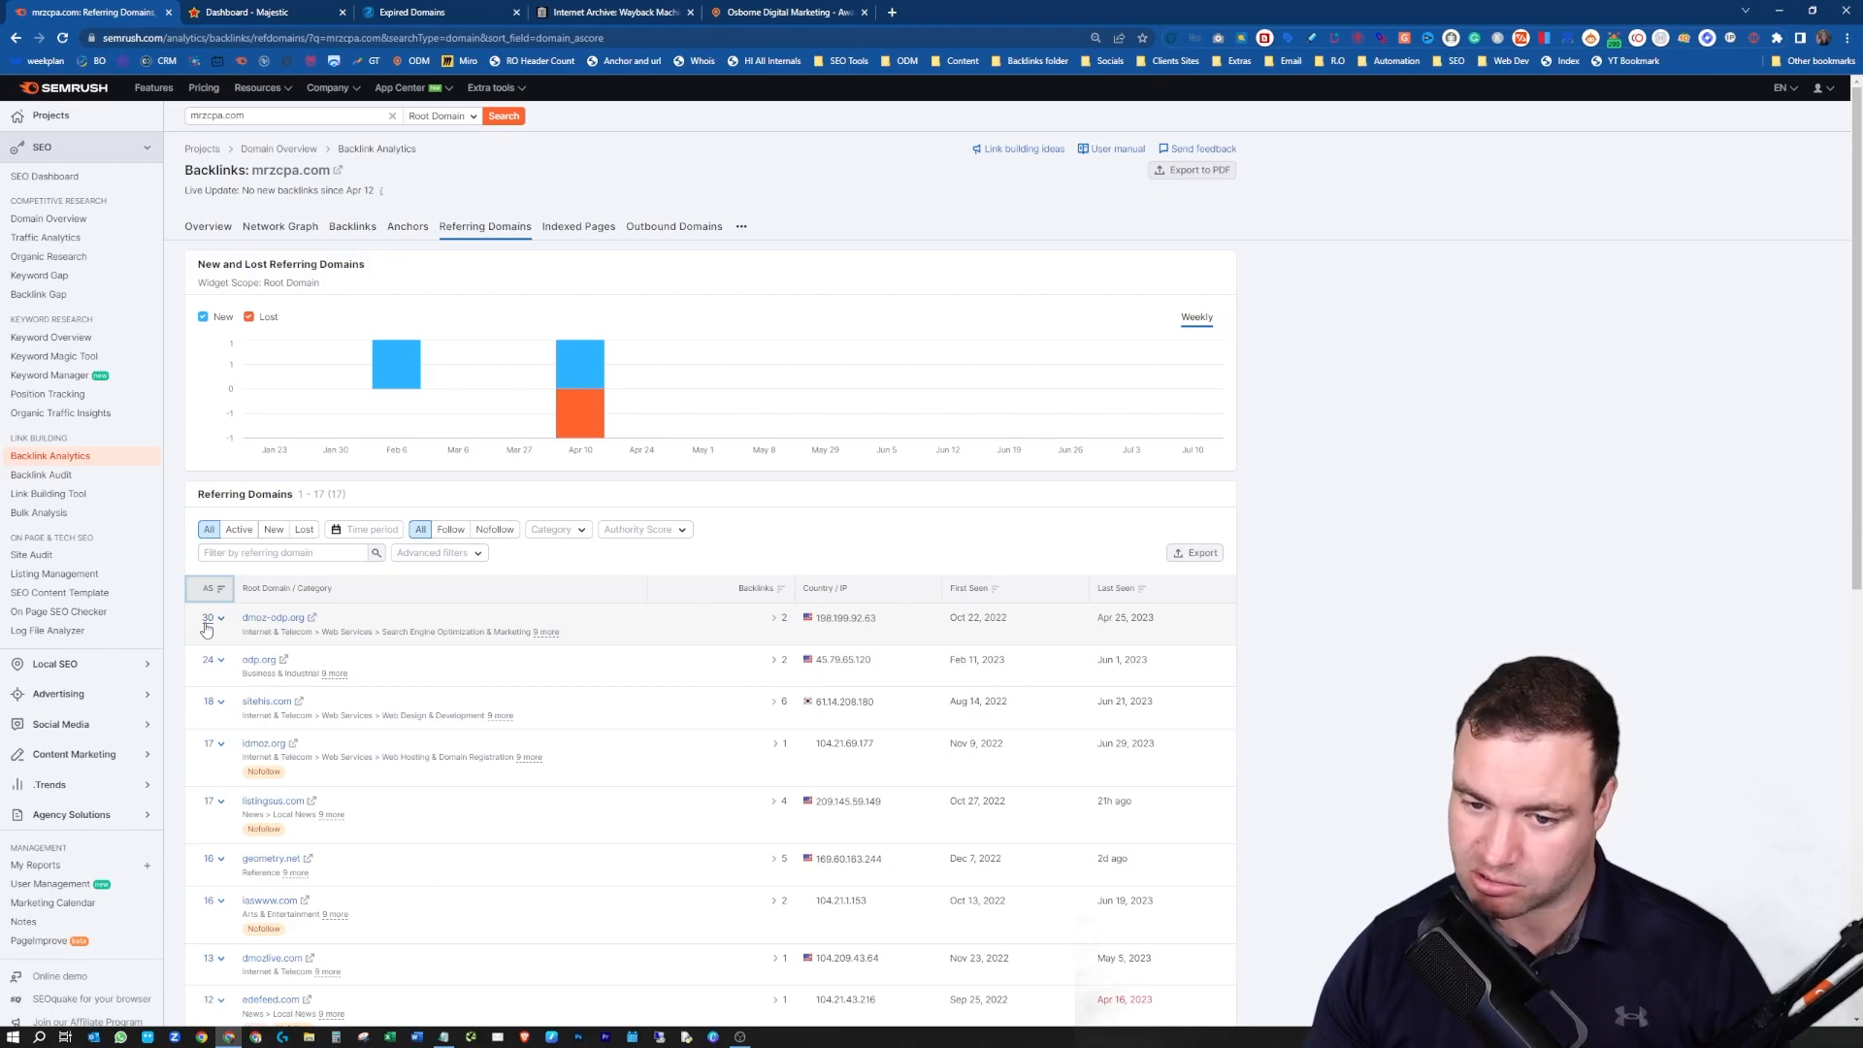
mouse_move(266, 684)
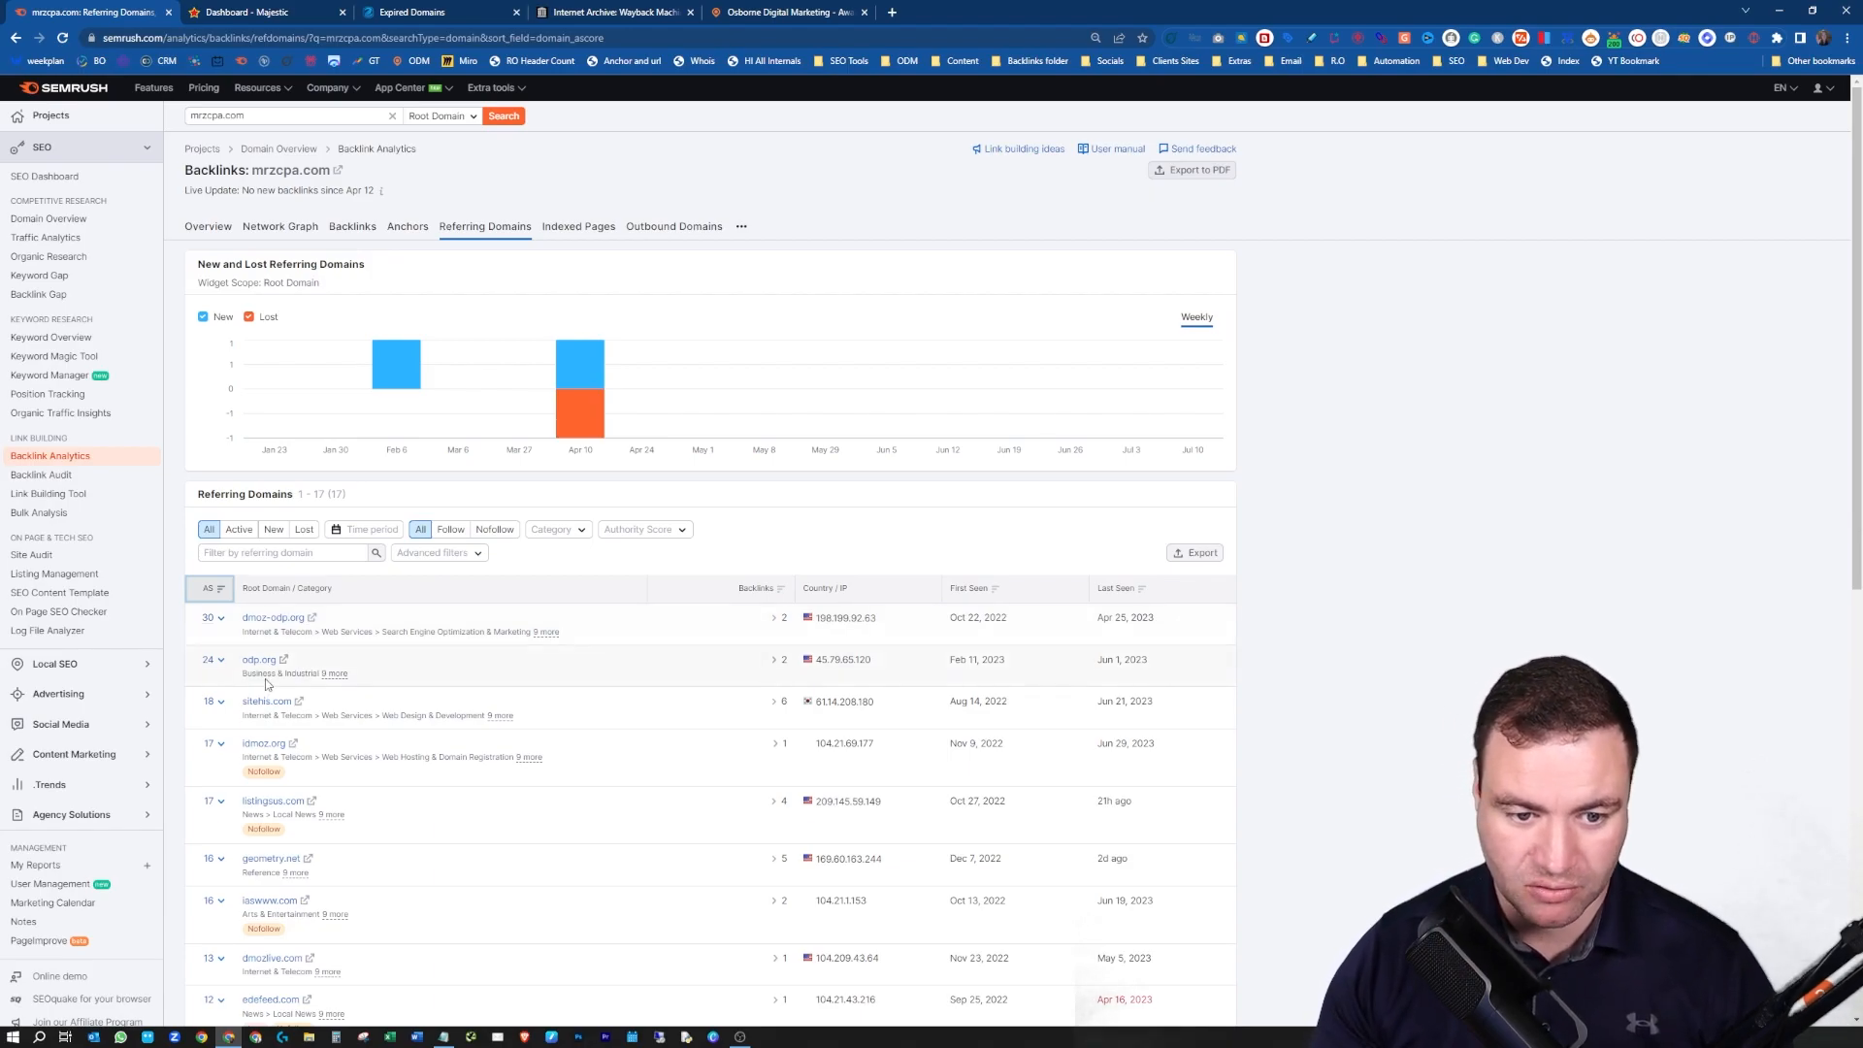
scroll(down, 3)
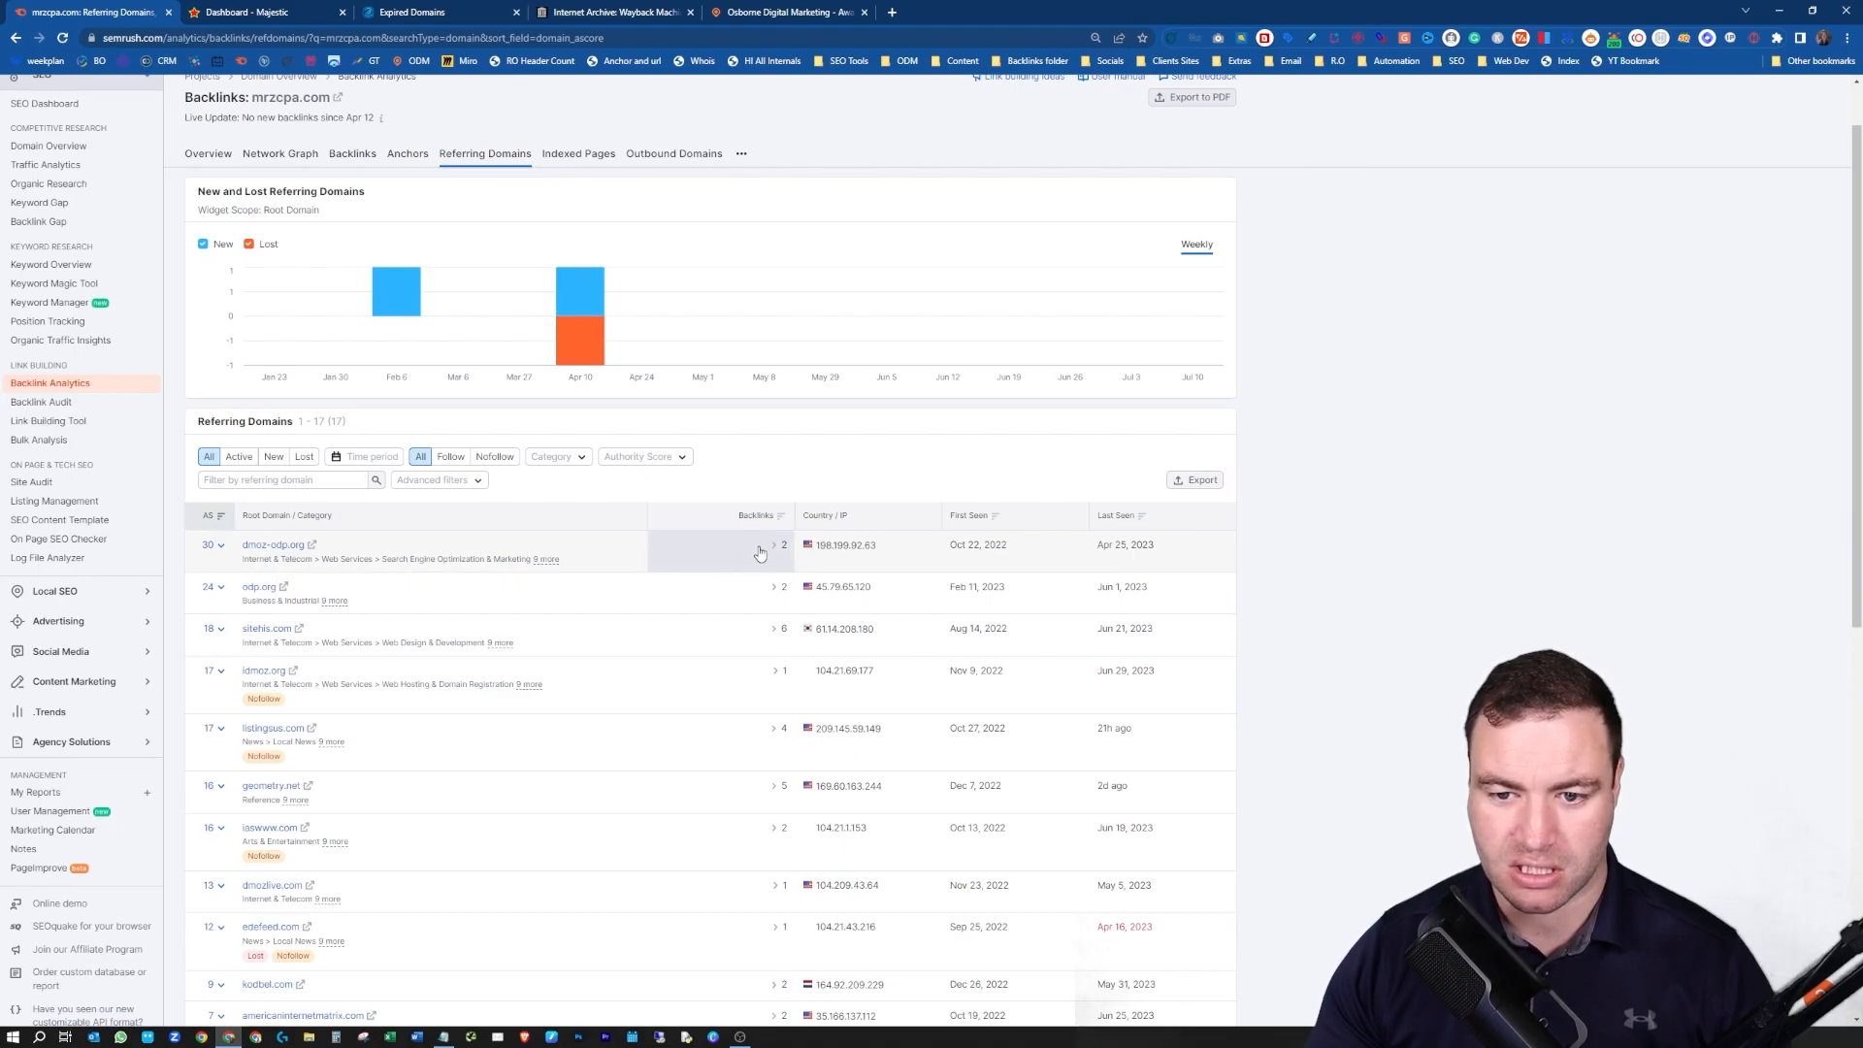
- Expand the backlink rows for dmoz-odp.org and odp.org and scan the New Jersey accountant directory listings
click(773, 545)
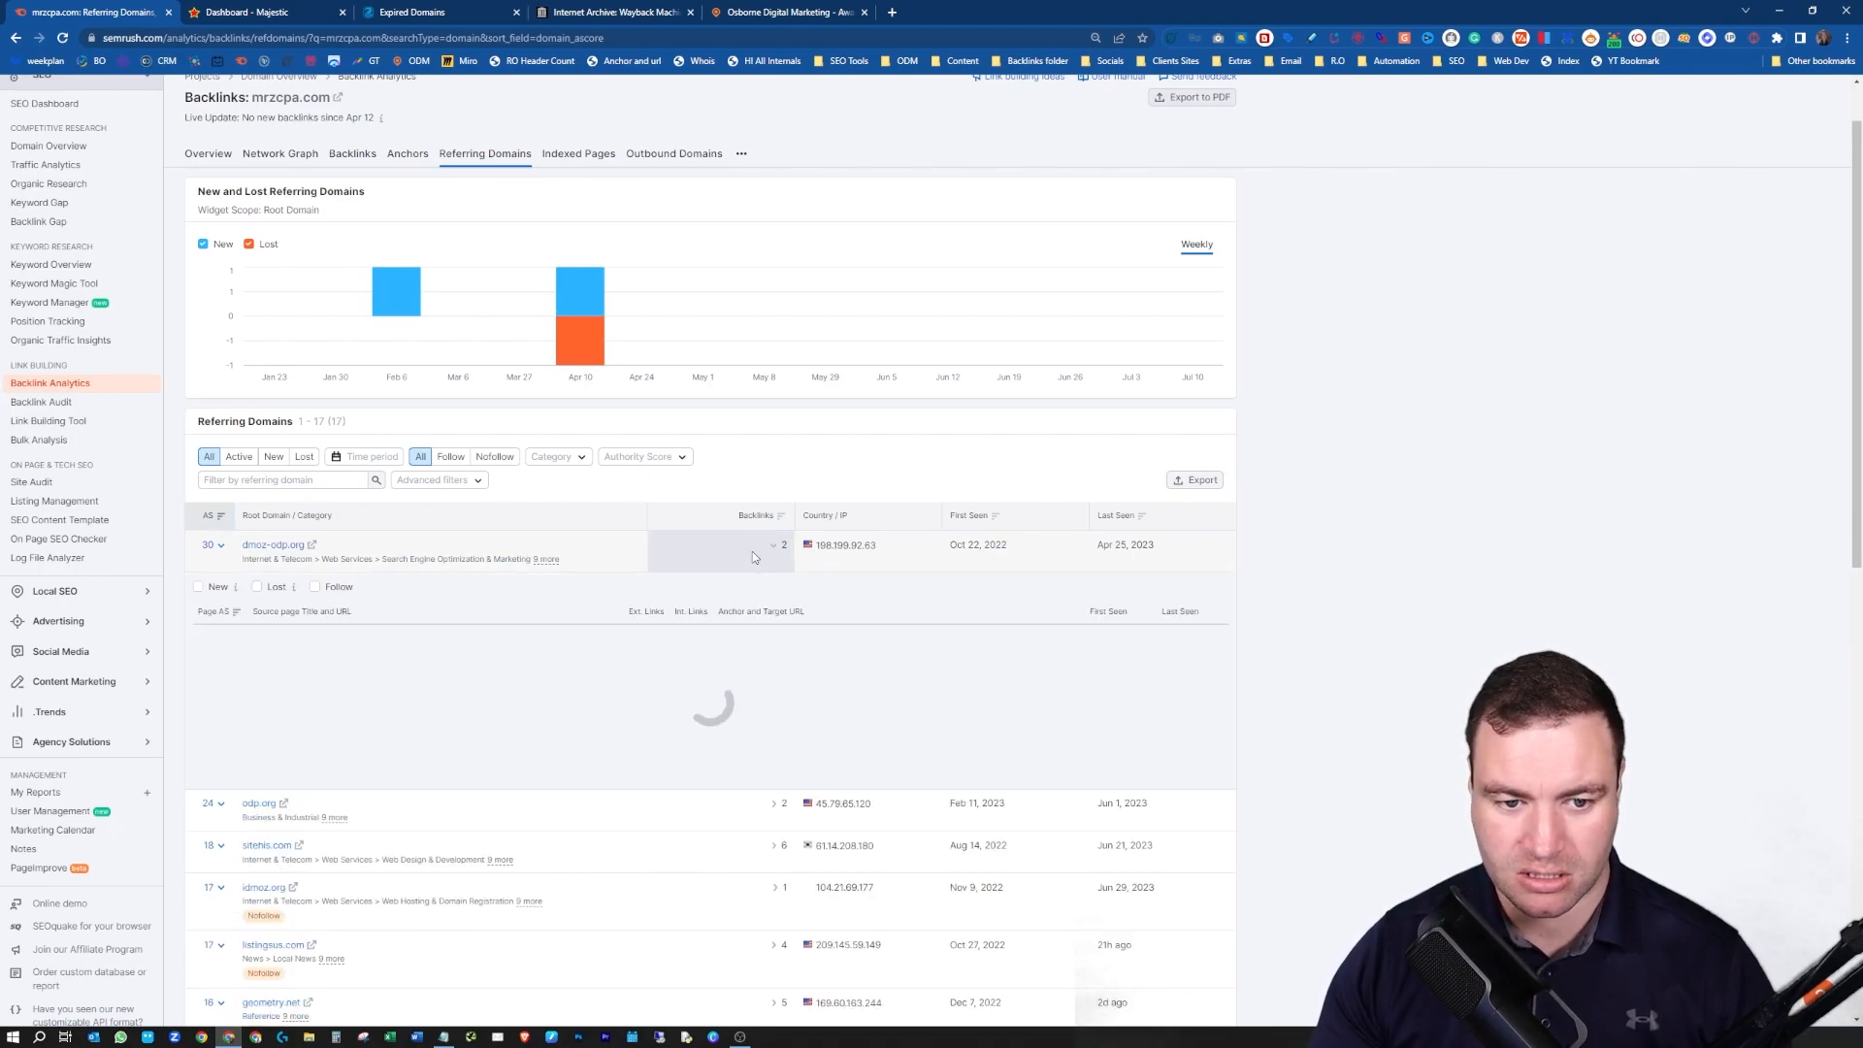
click(774, 544)
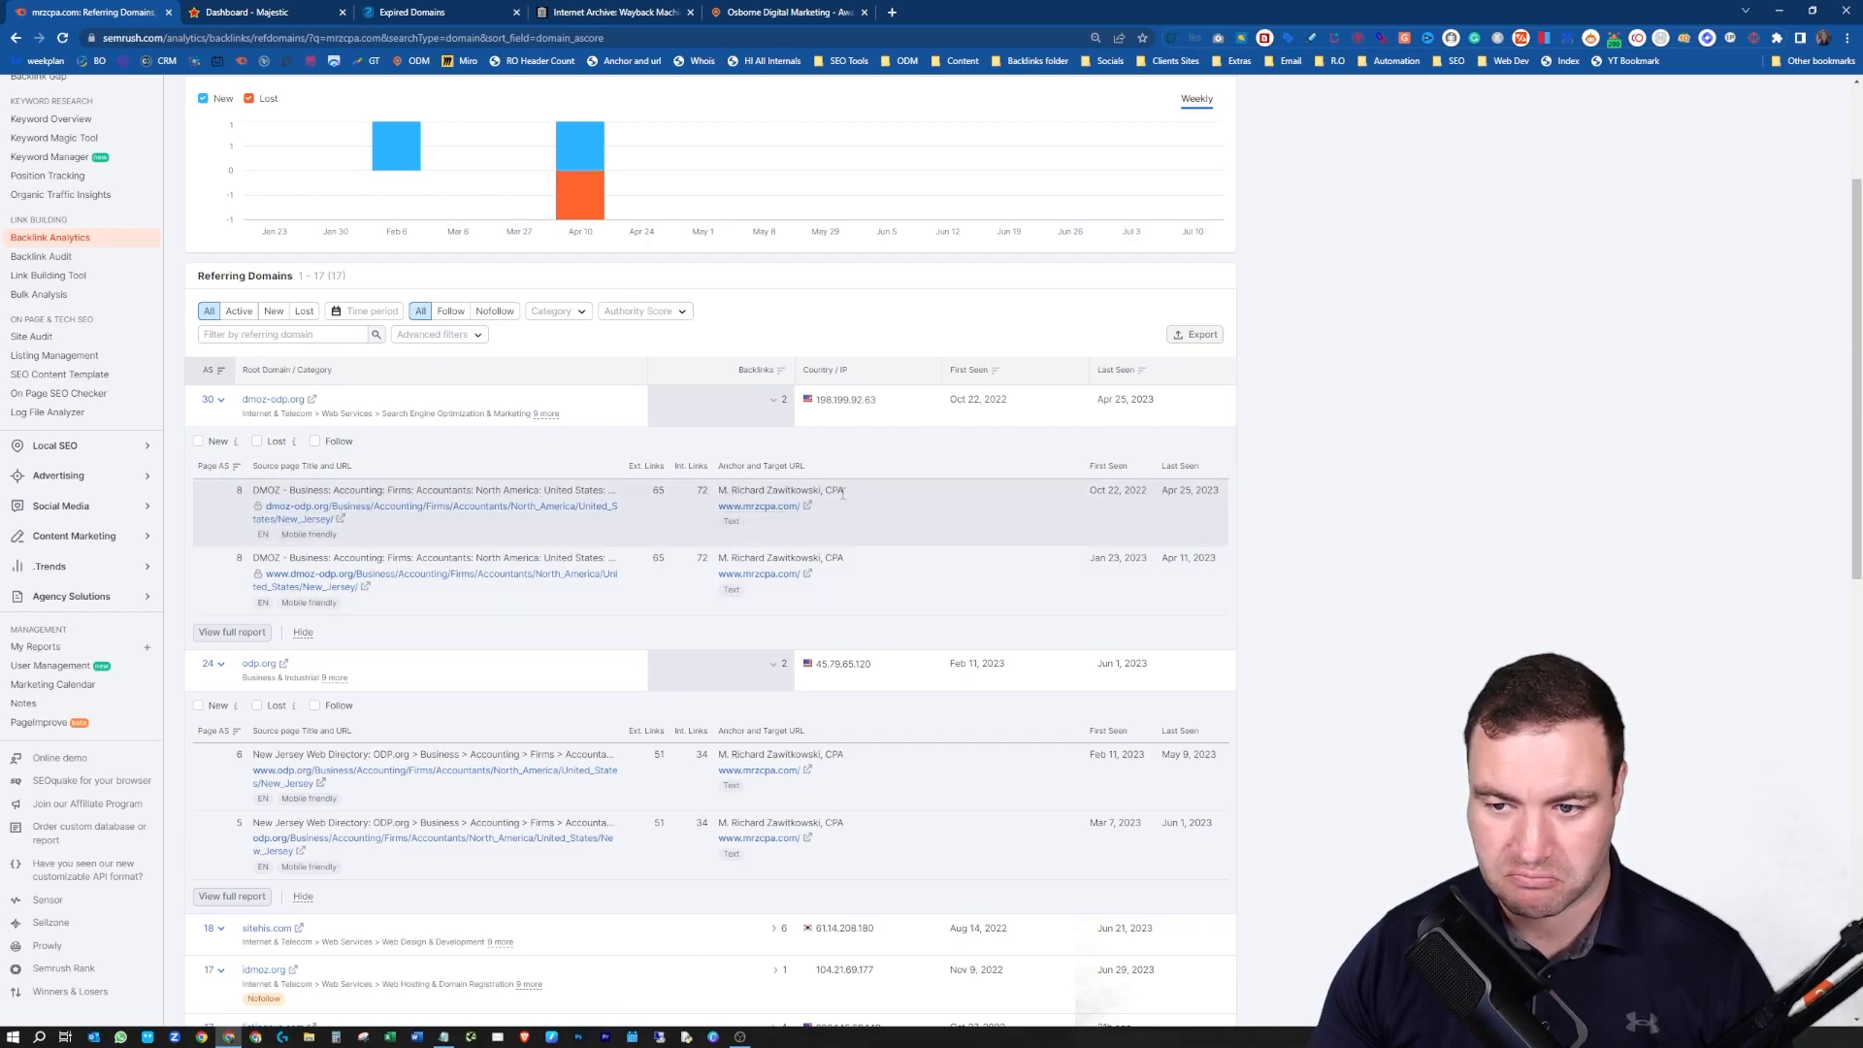
scroll(down, 3)
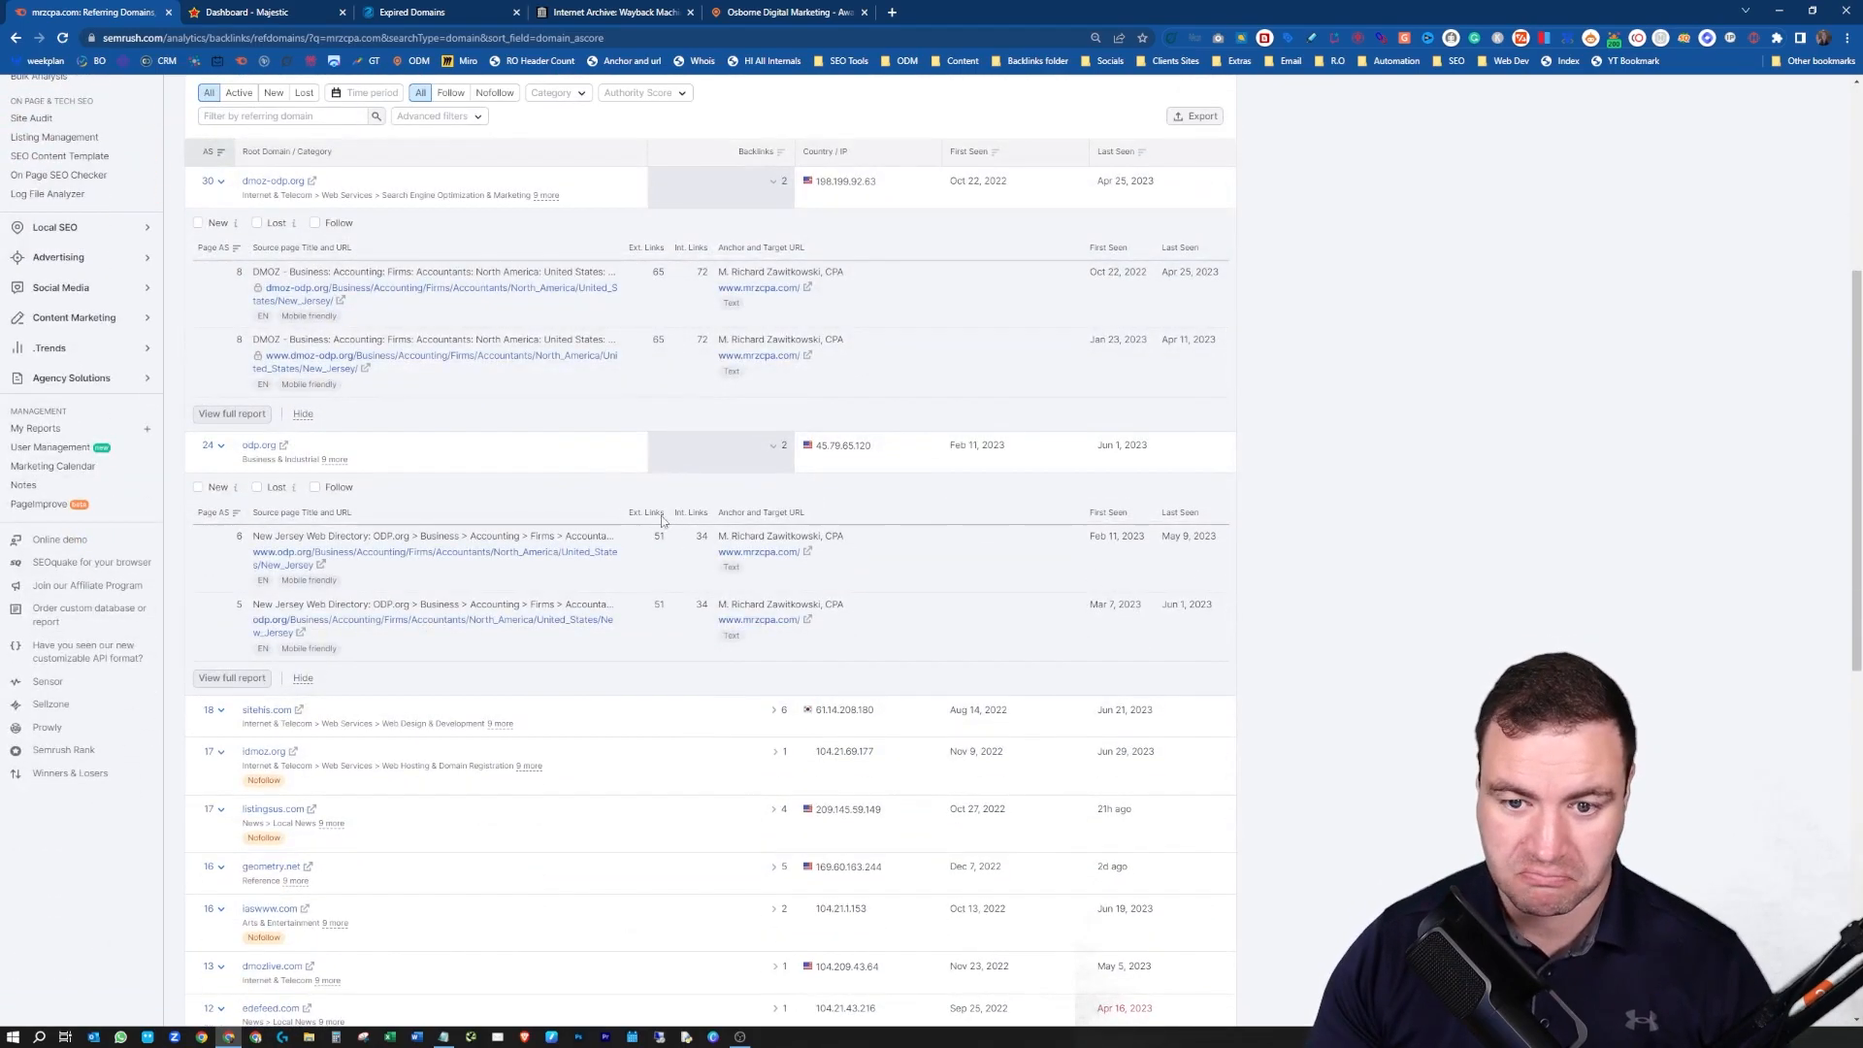
scroll(down, 3)
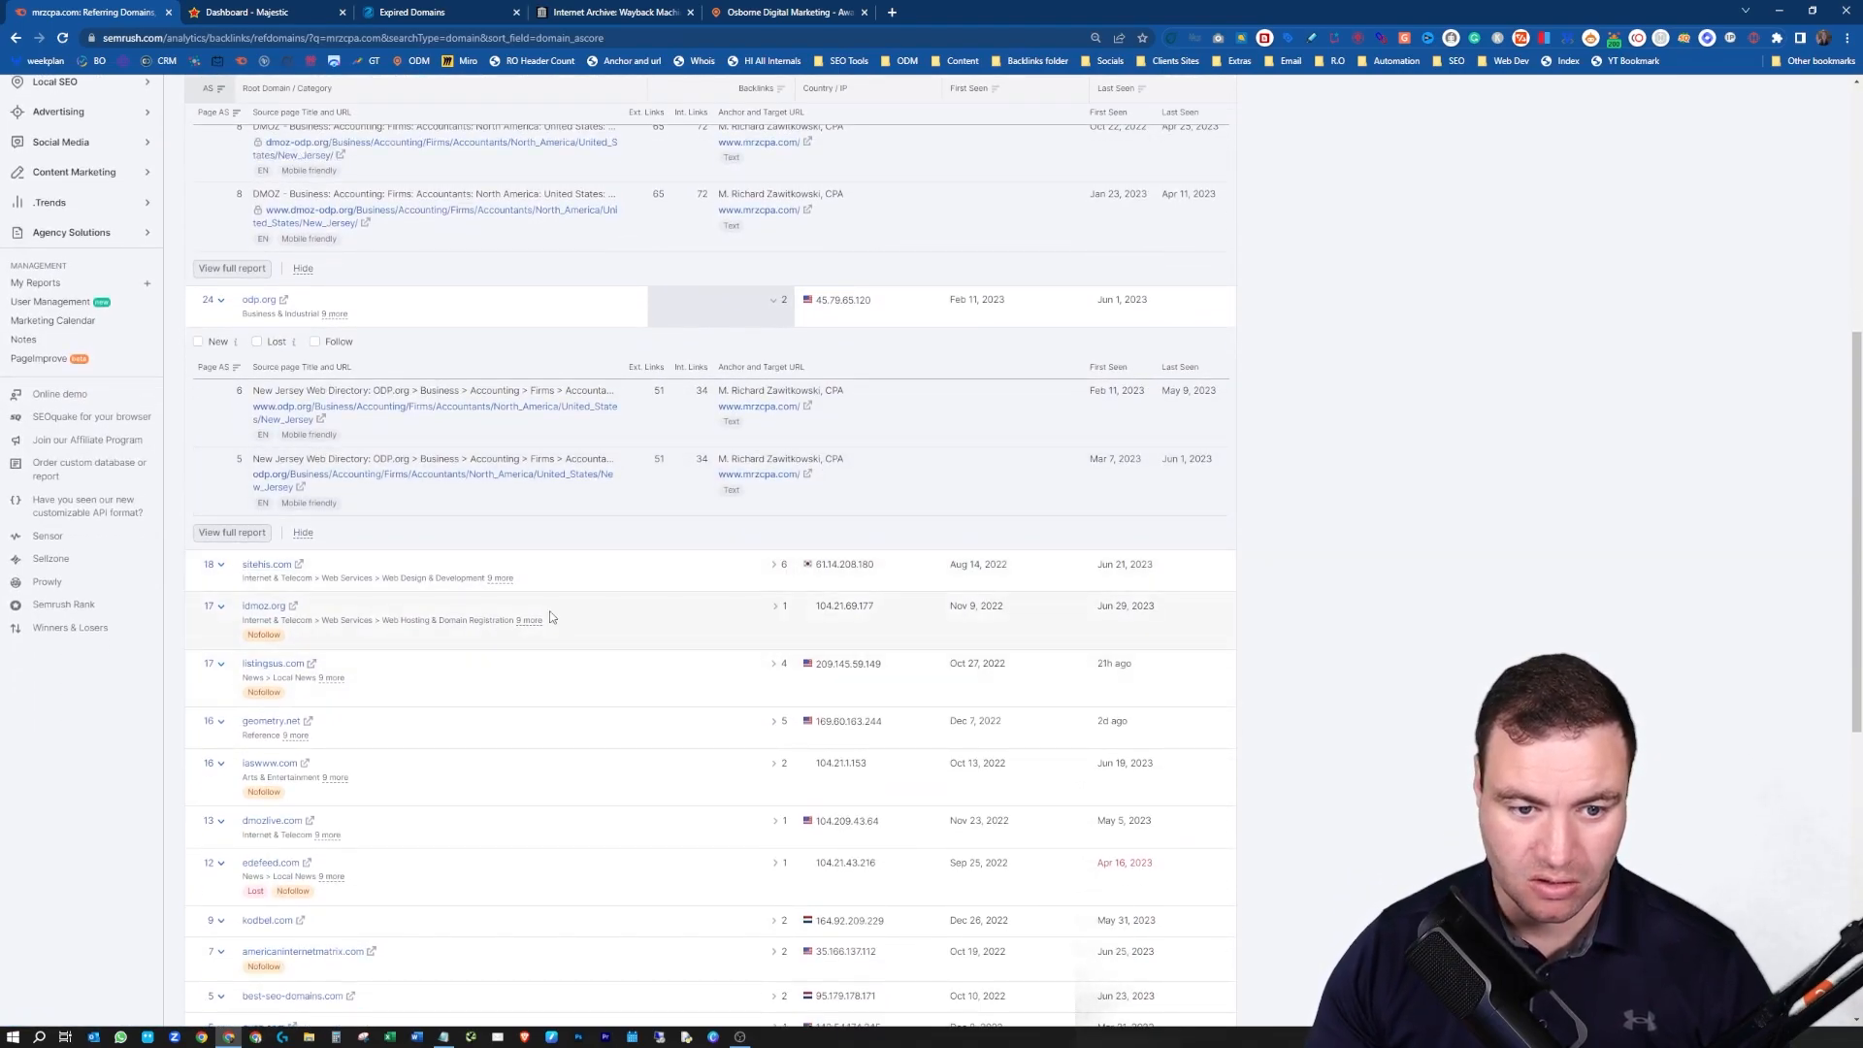
scroll(down, 3)
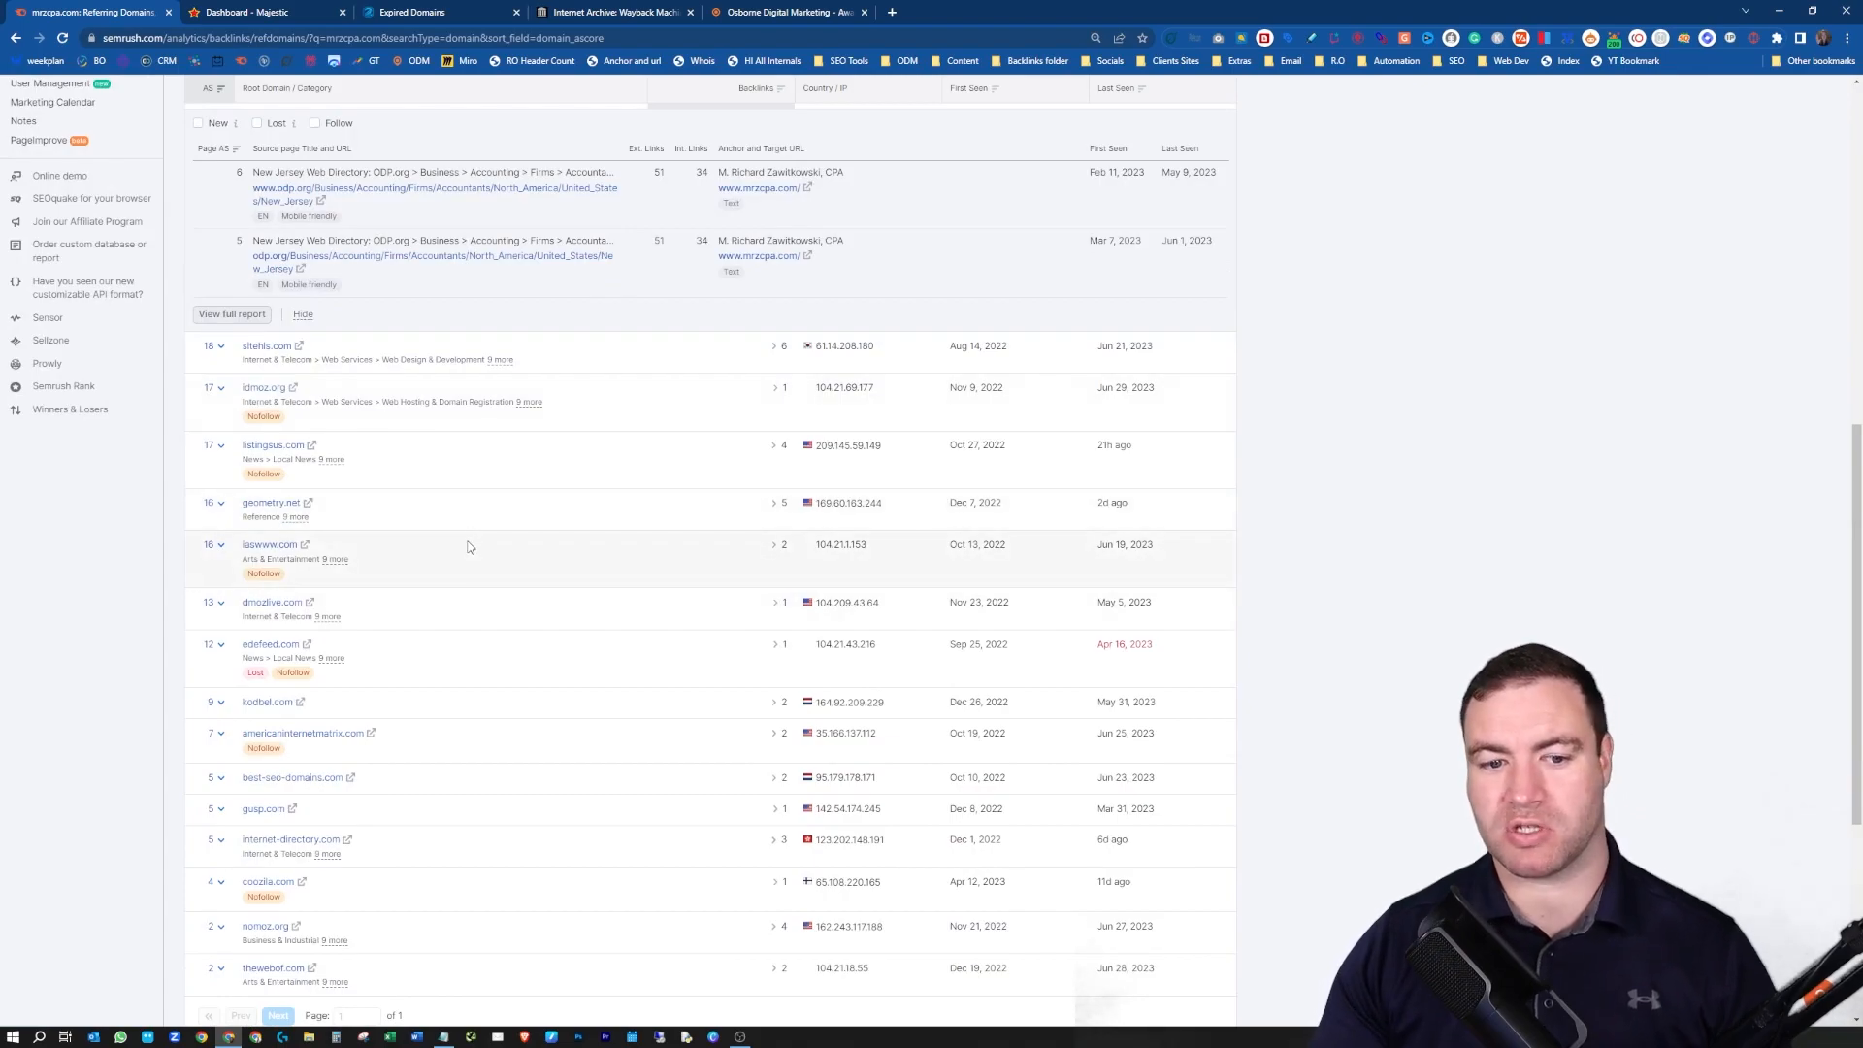
mouse_move(639, 537)
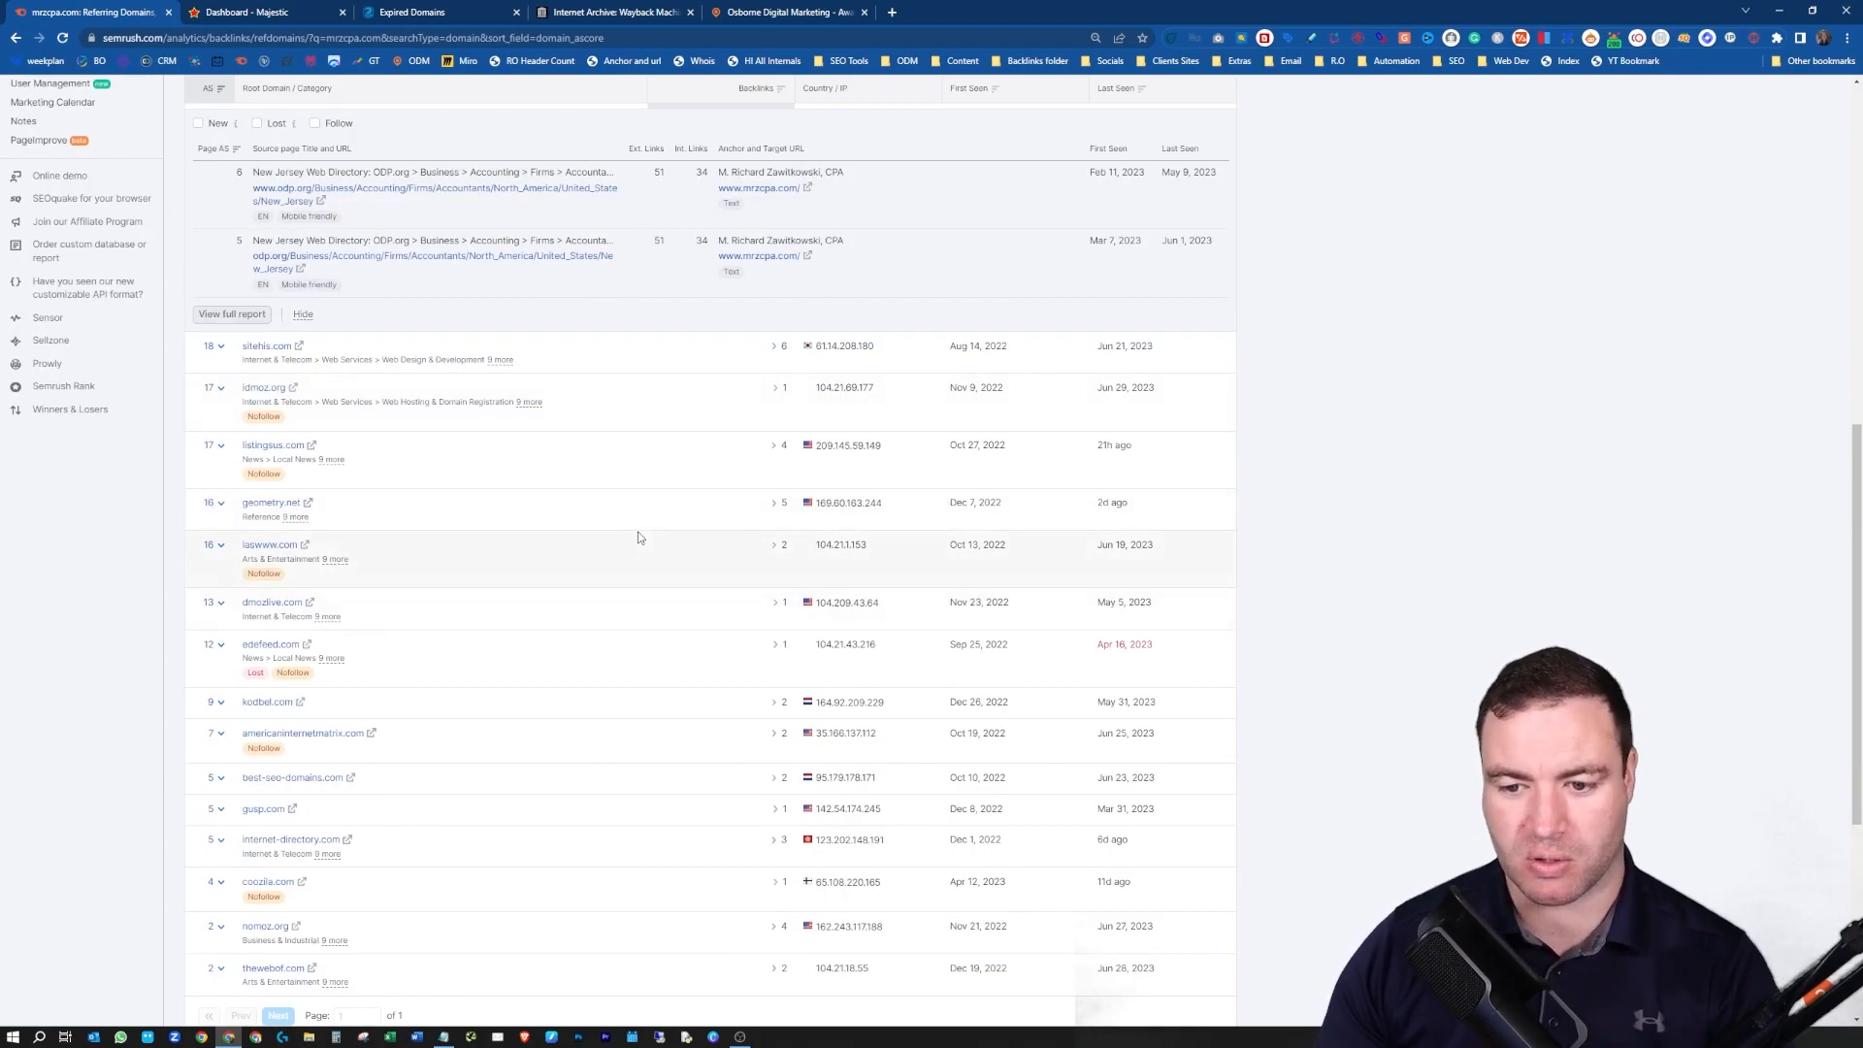
mouse_move(624, 554)
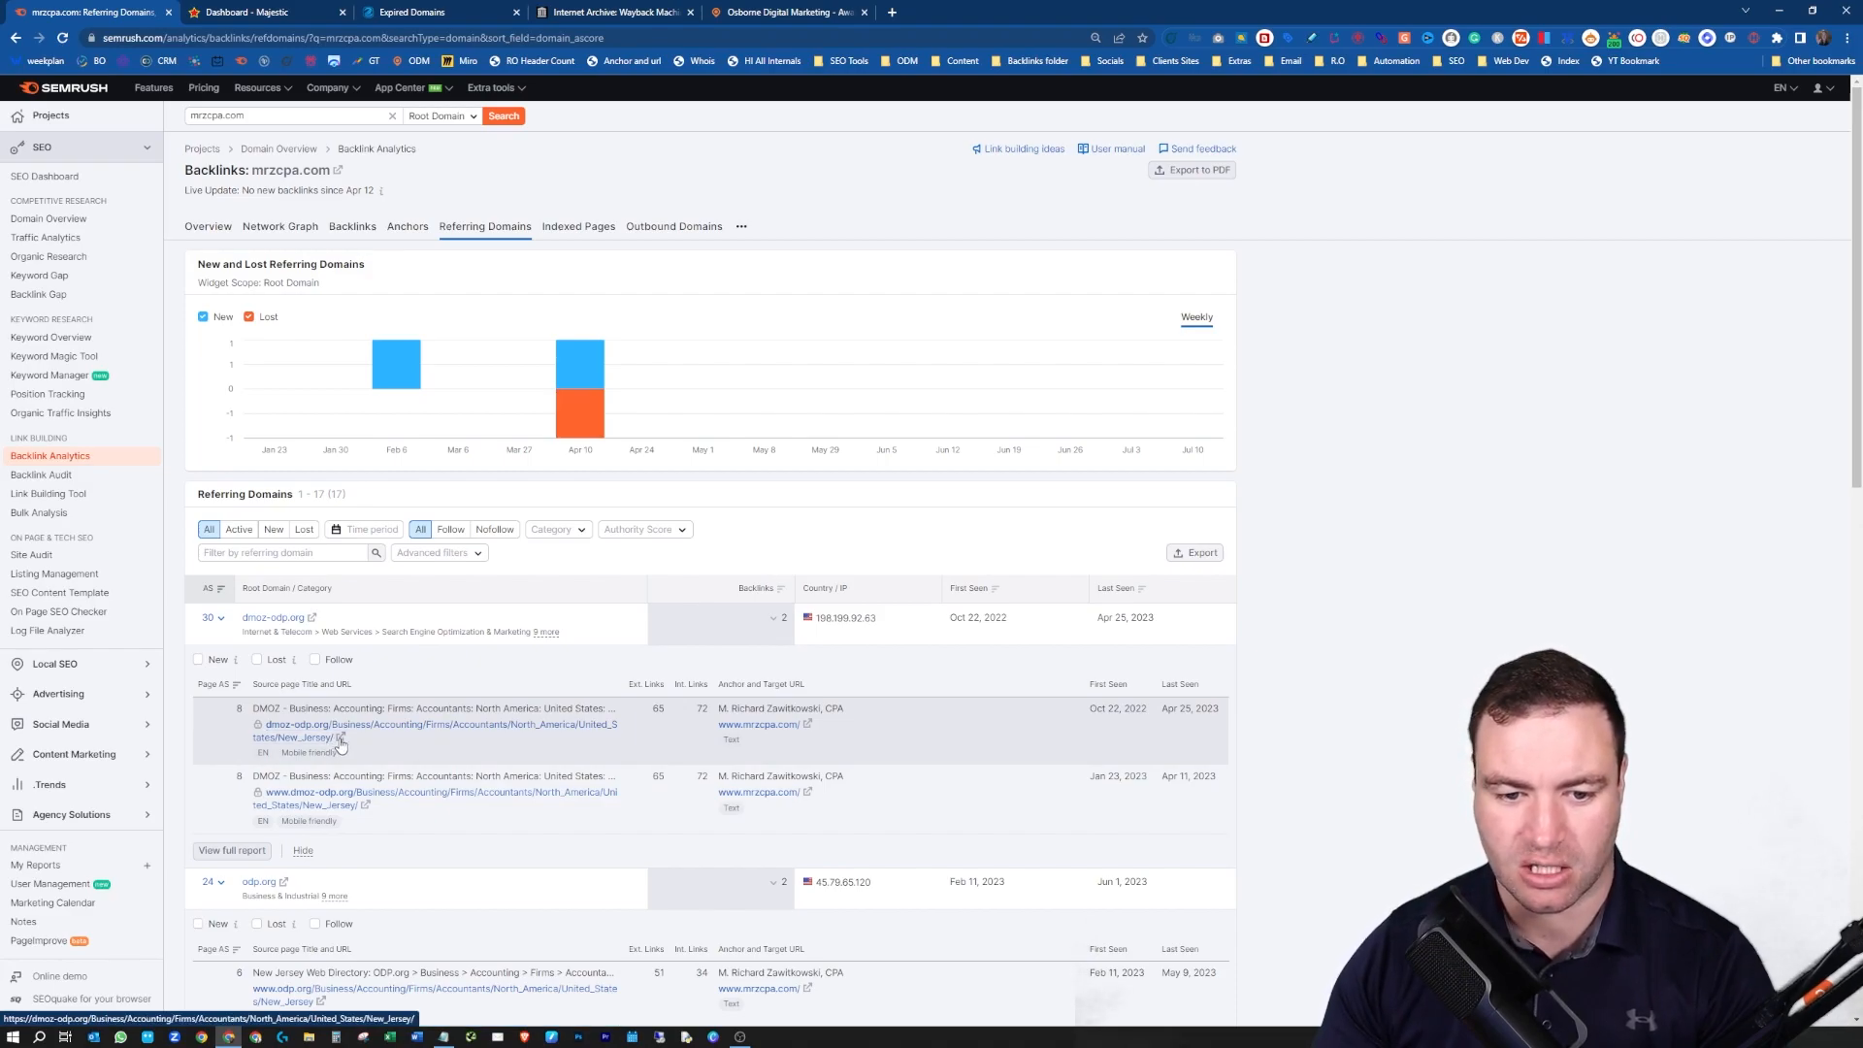
- Visit the DMOZ New Jersey accountants category linking to mrzcpa.com, then return to Semrush
click(341, 737)
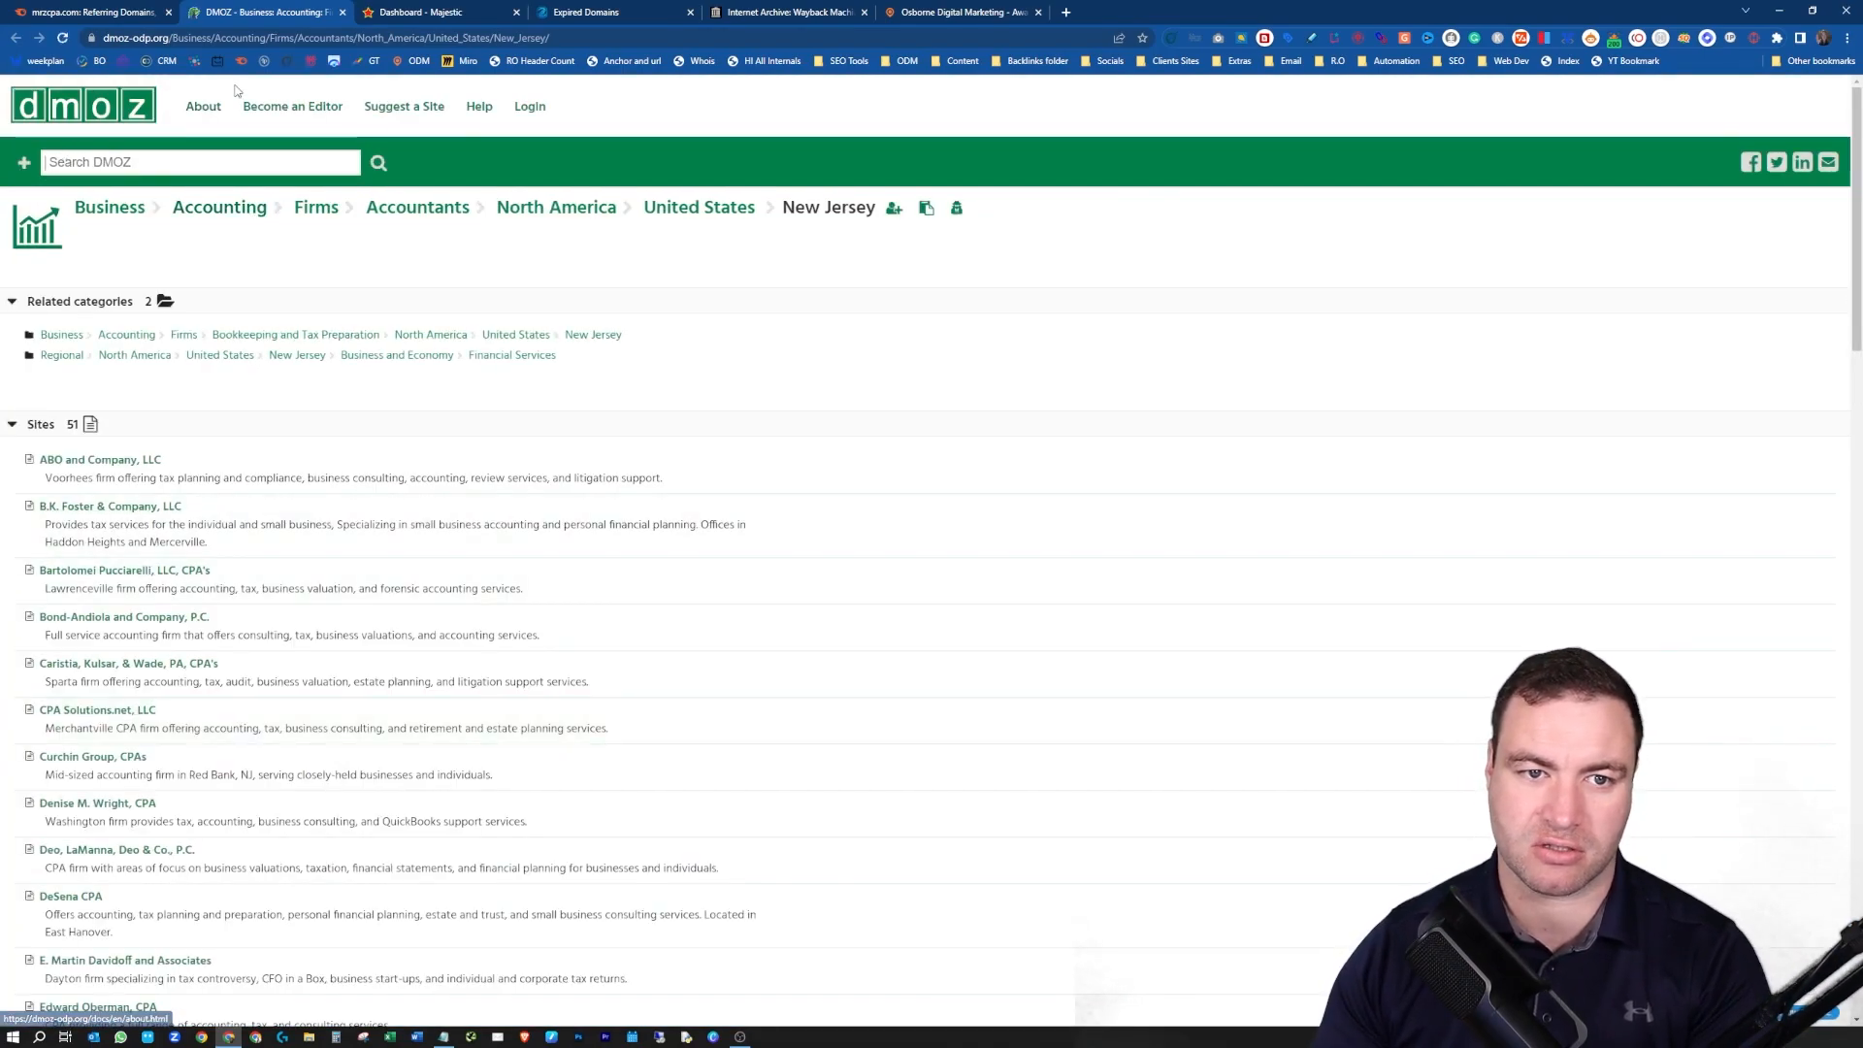
scroll(down, 3)
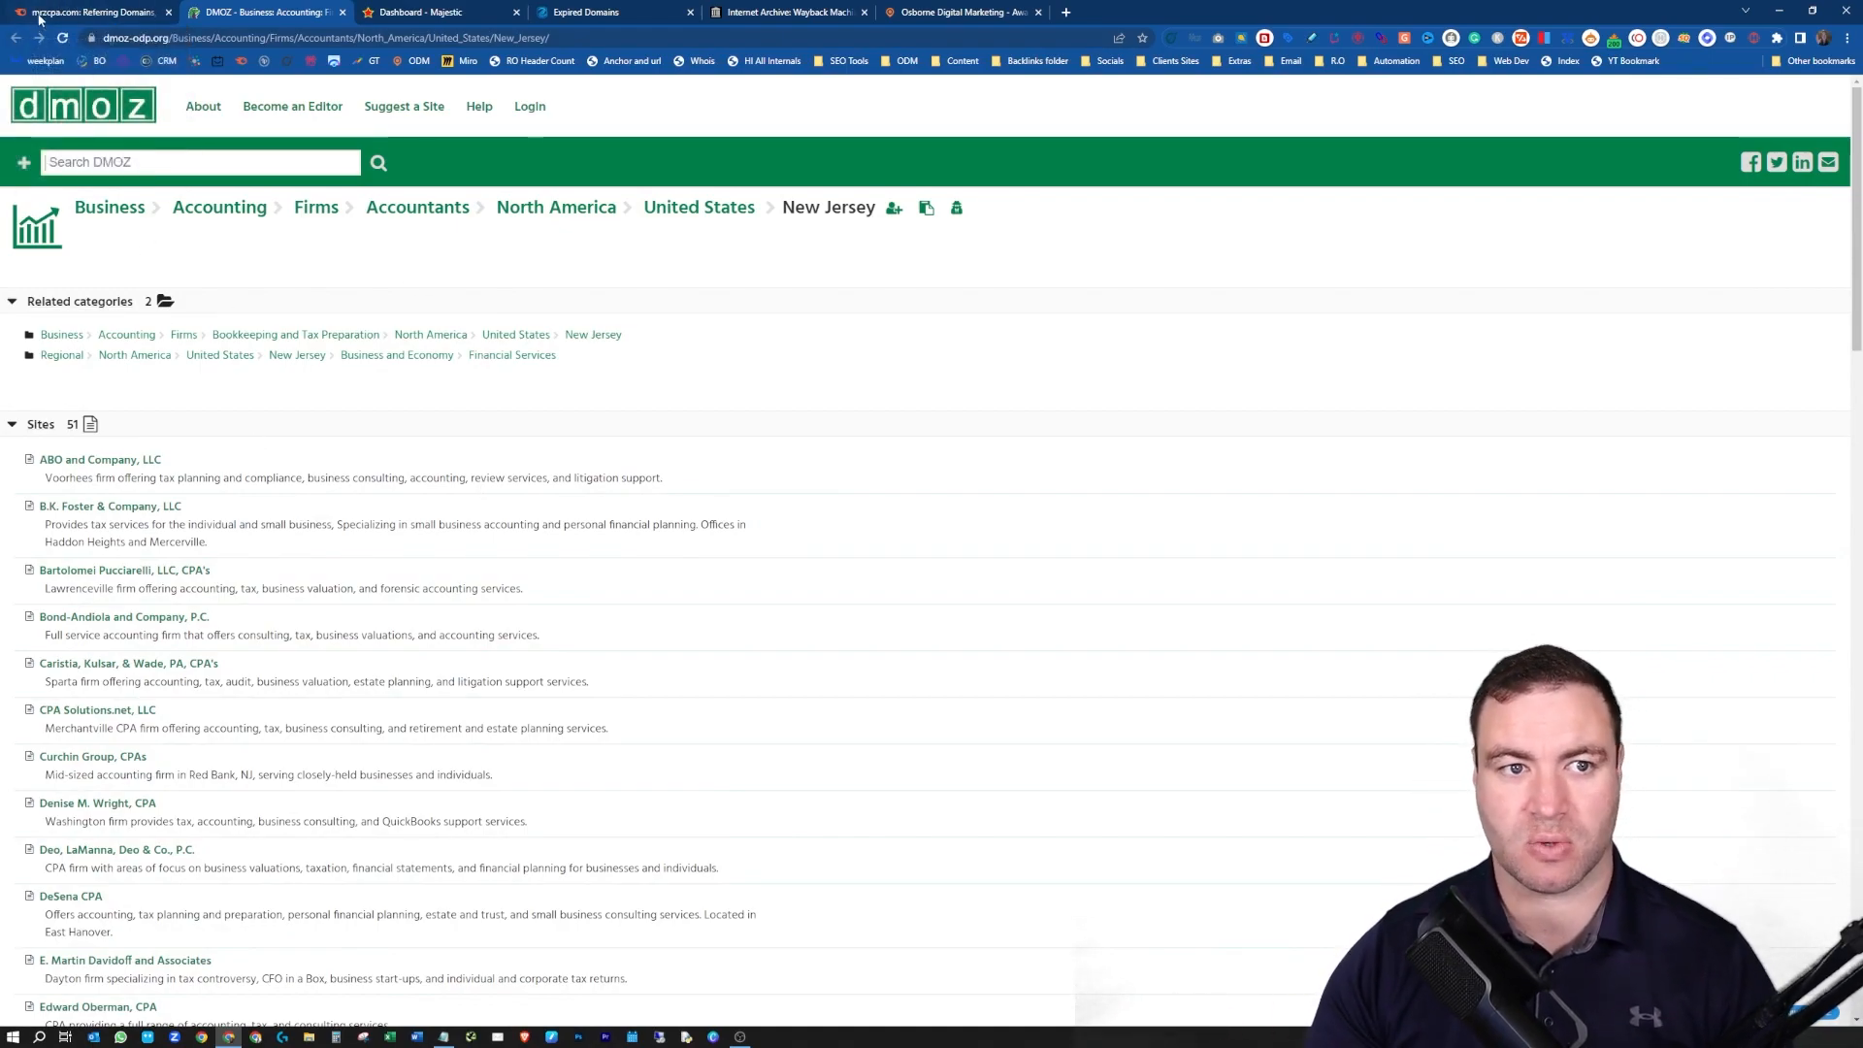
click(89, 12)
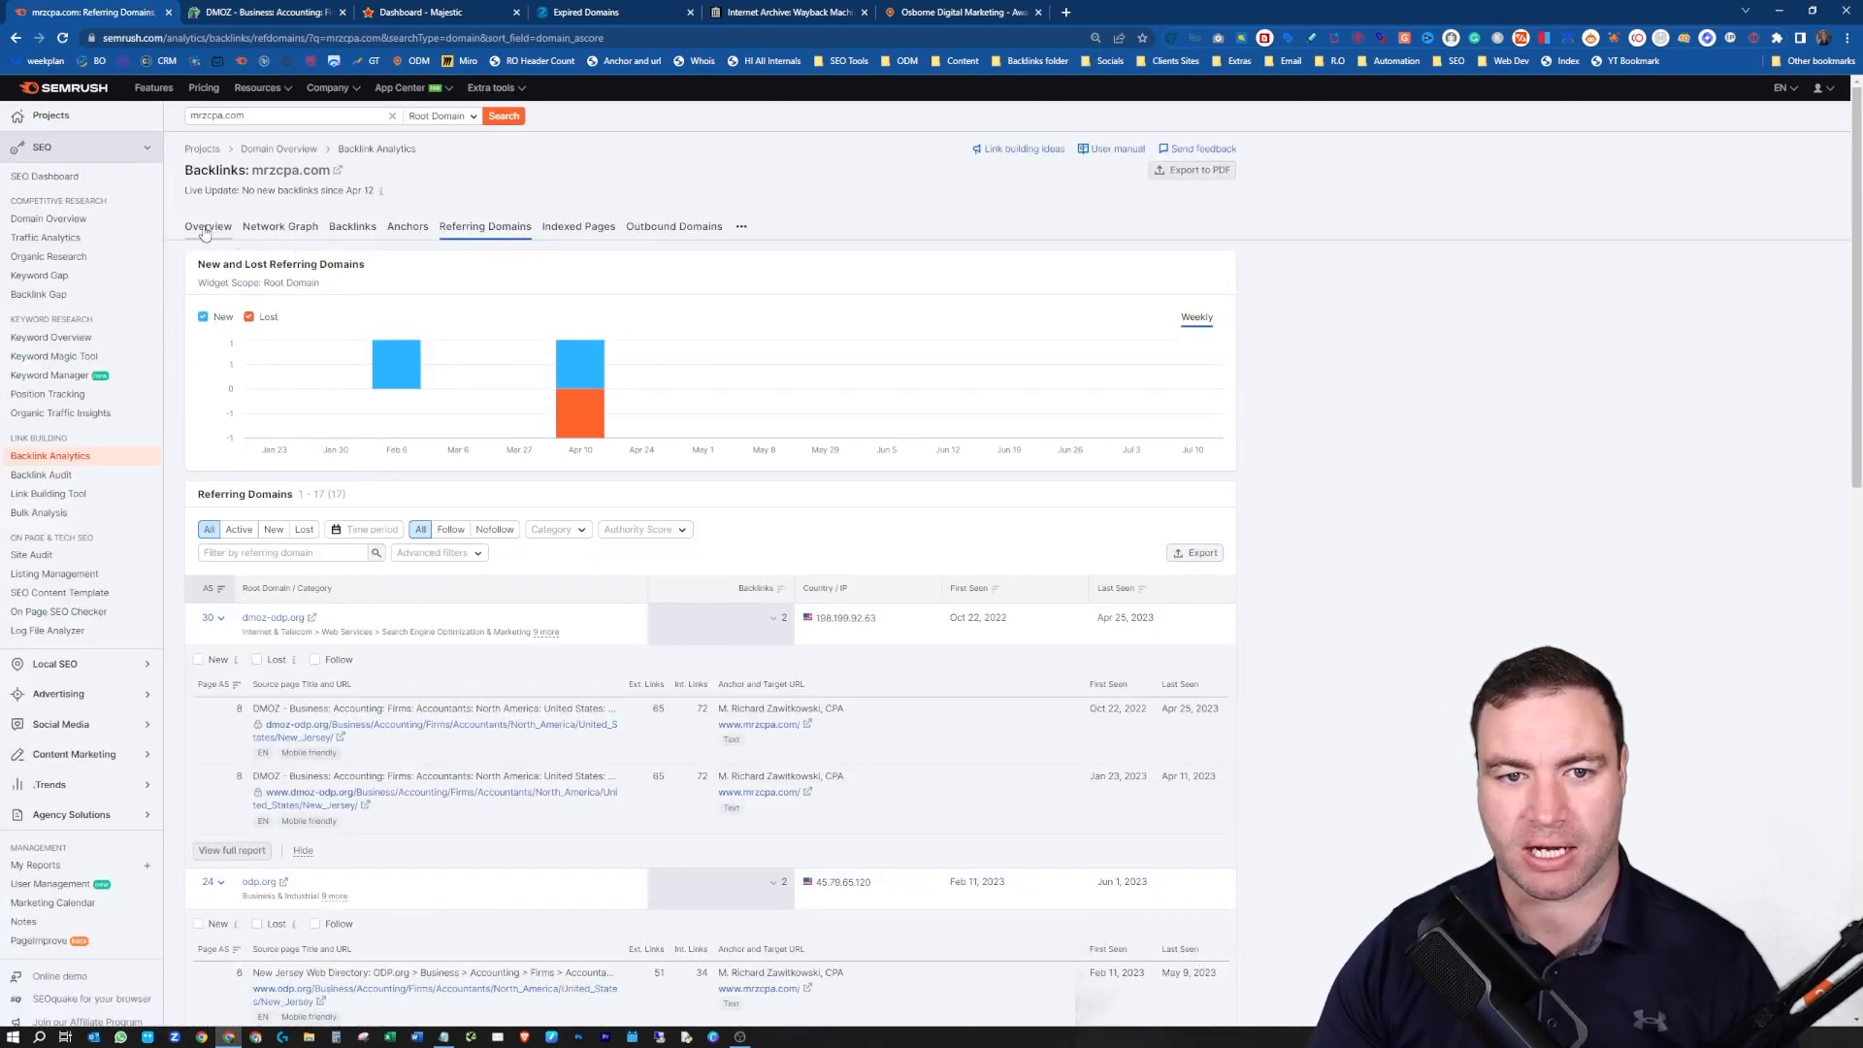
- View the Anchors report listing 16 anchor texts led by "m. richard zawitkowski, cpa"
click(407, 226)
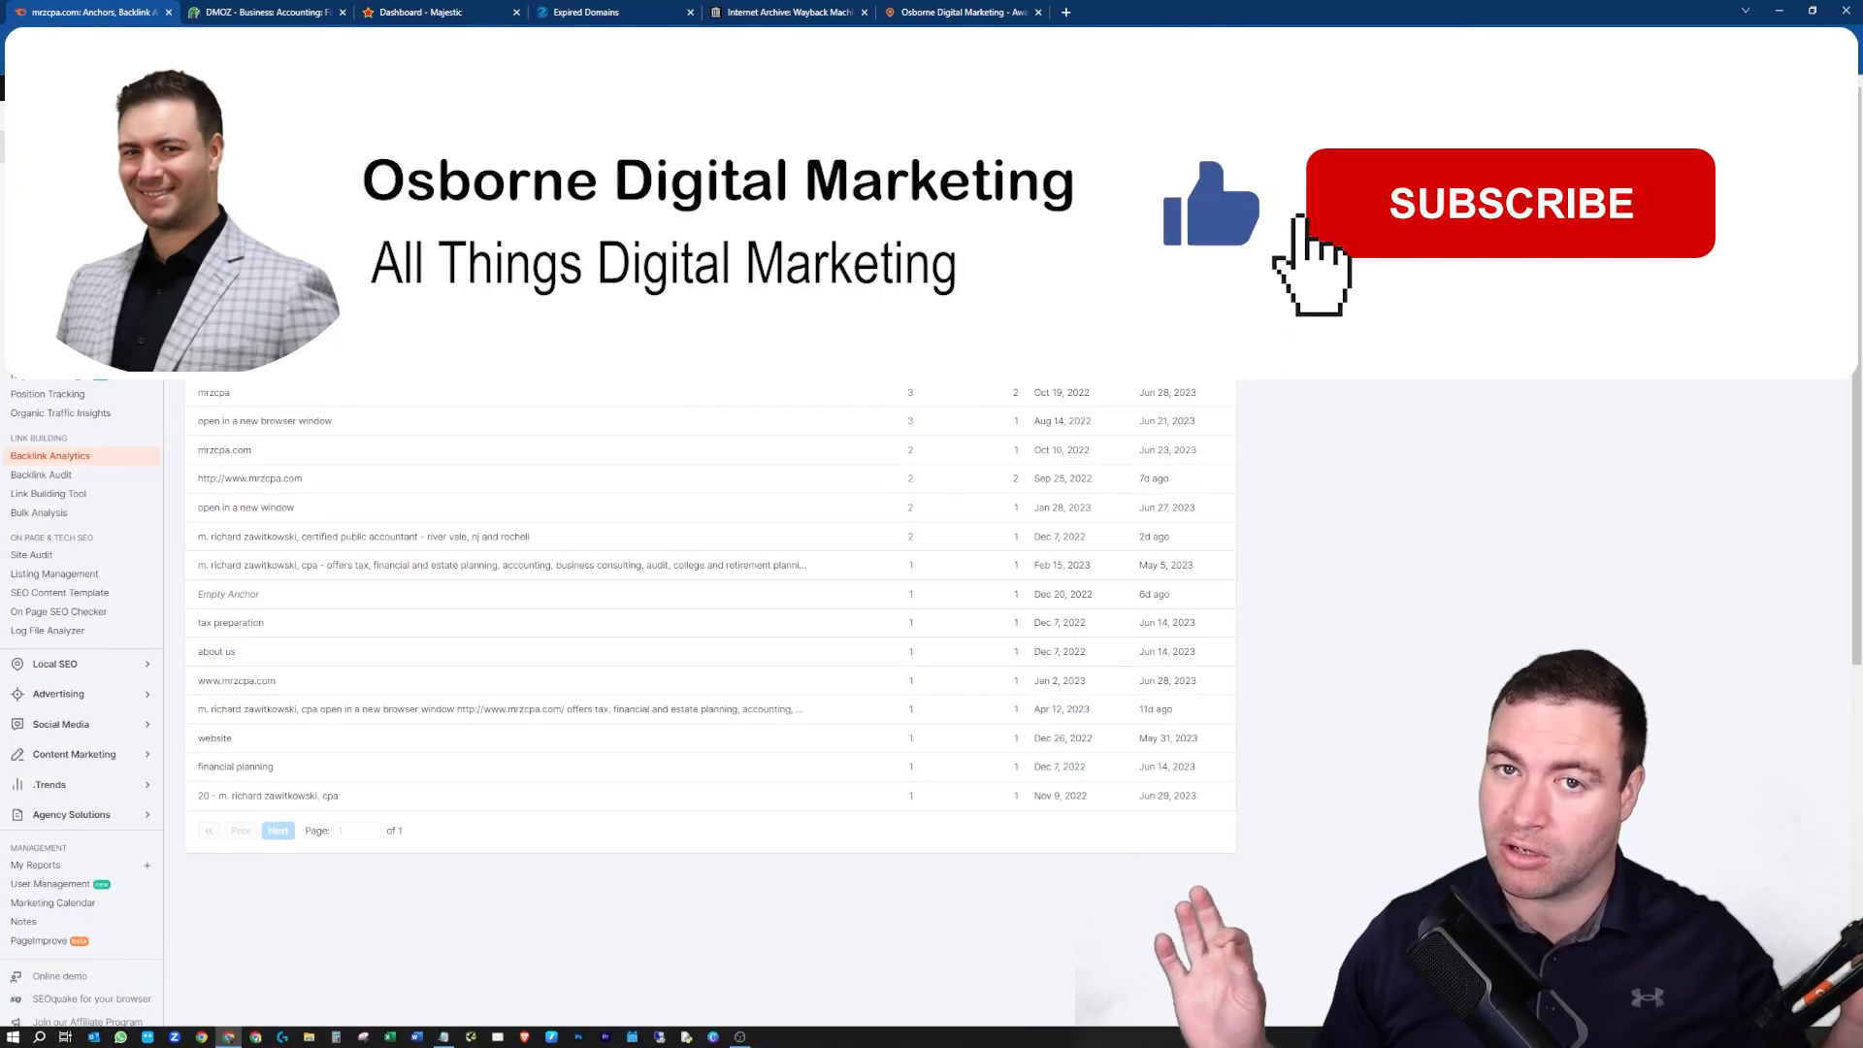
click(1509, 202)
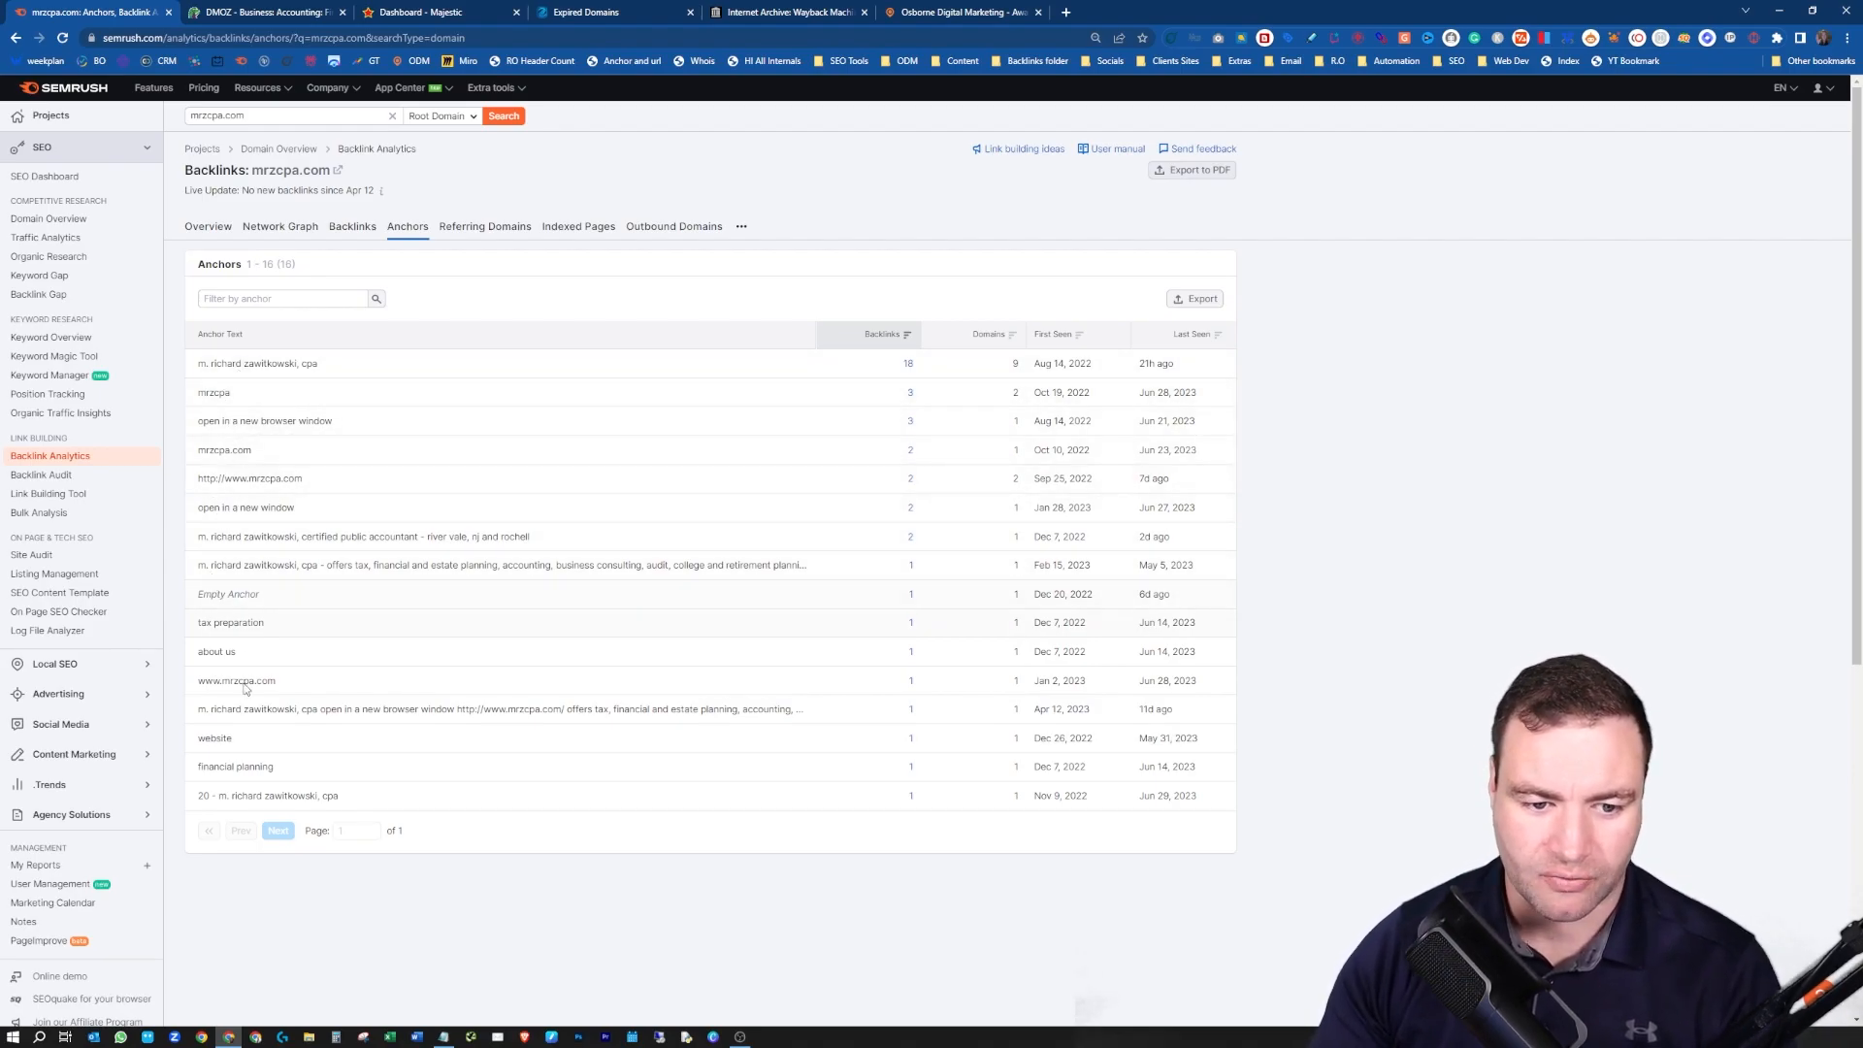
mouse_move(232, 743)
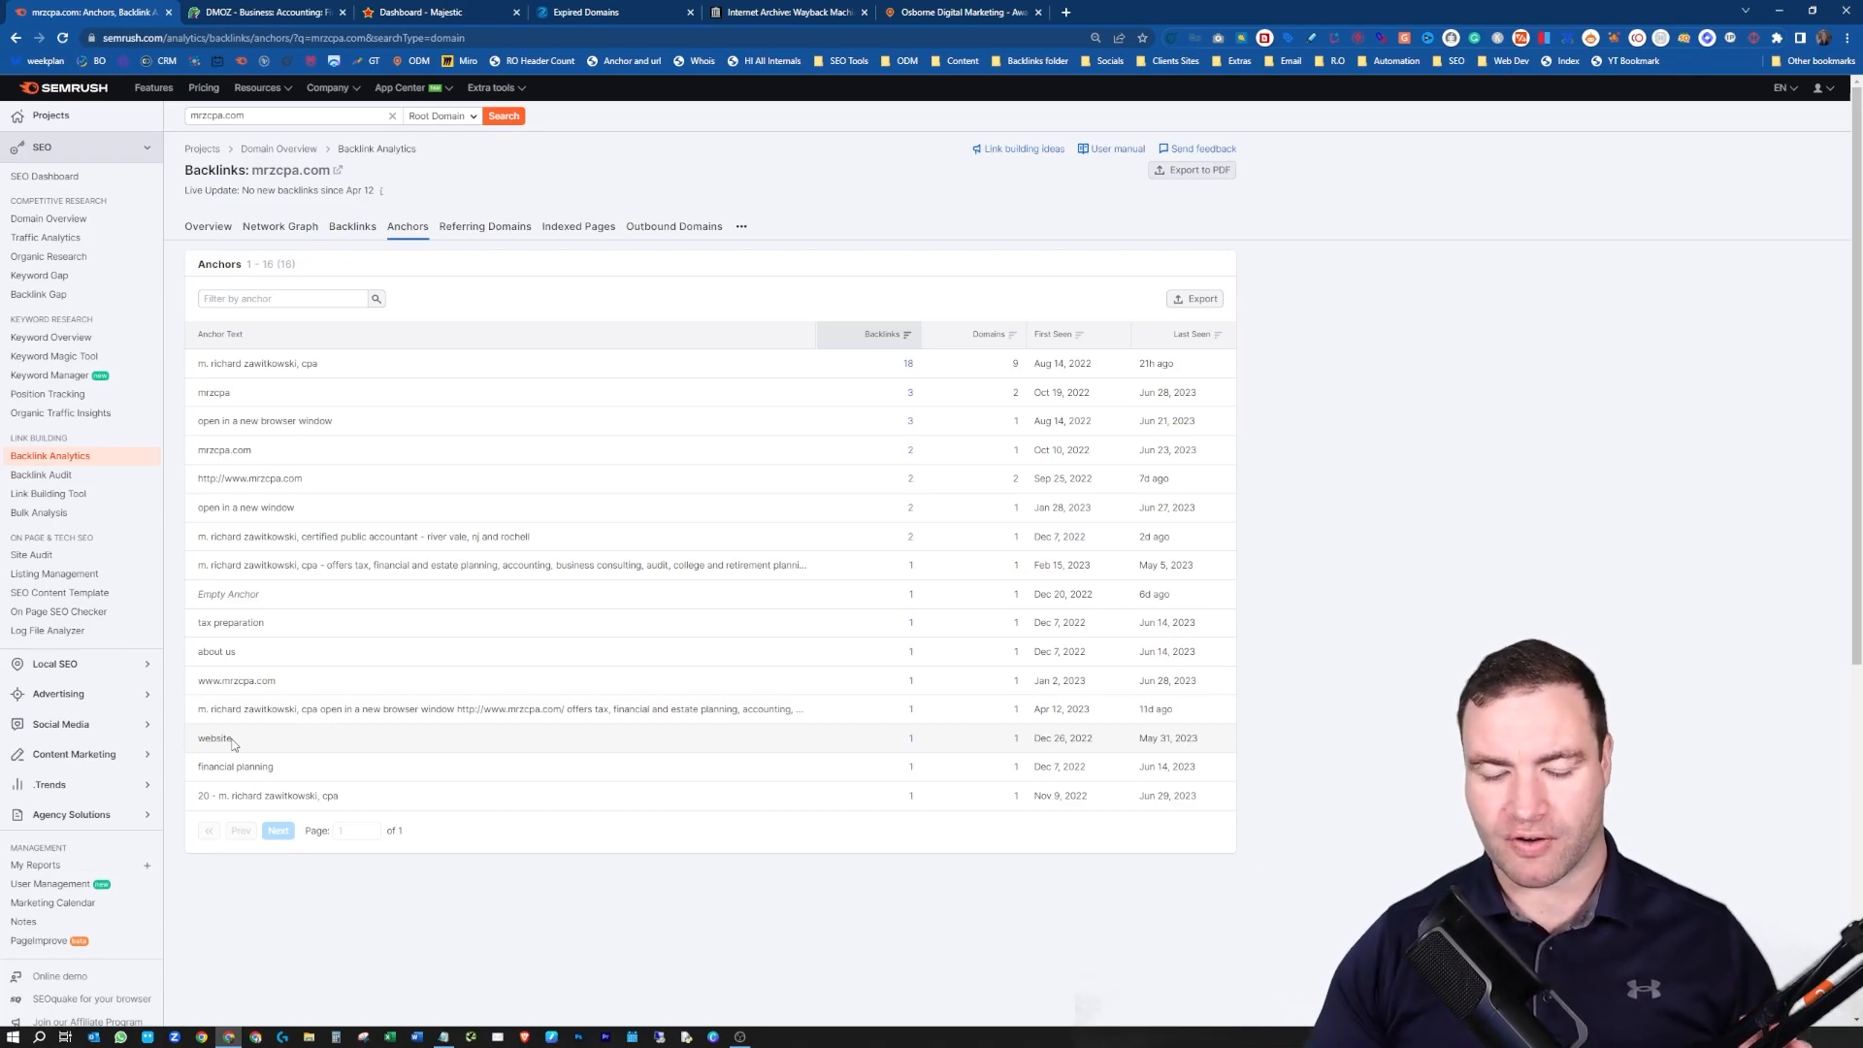
mouse_move(285, 414)
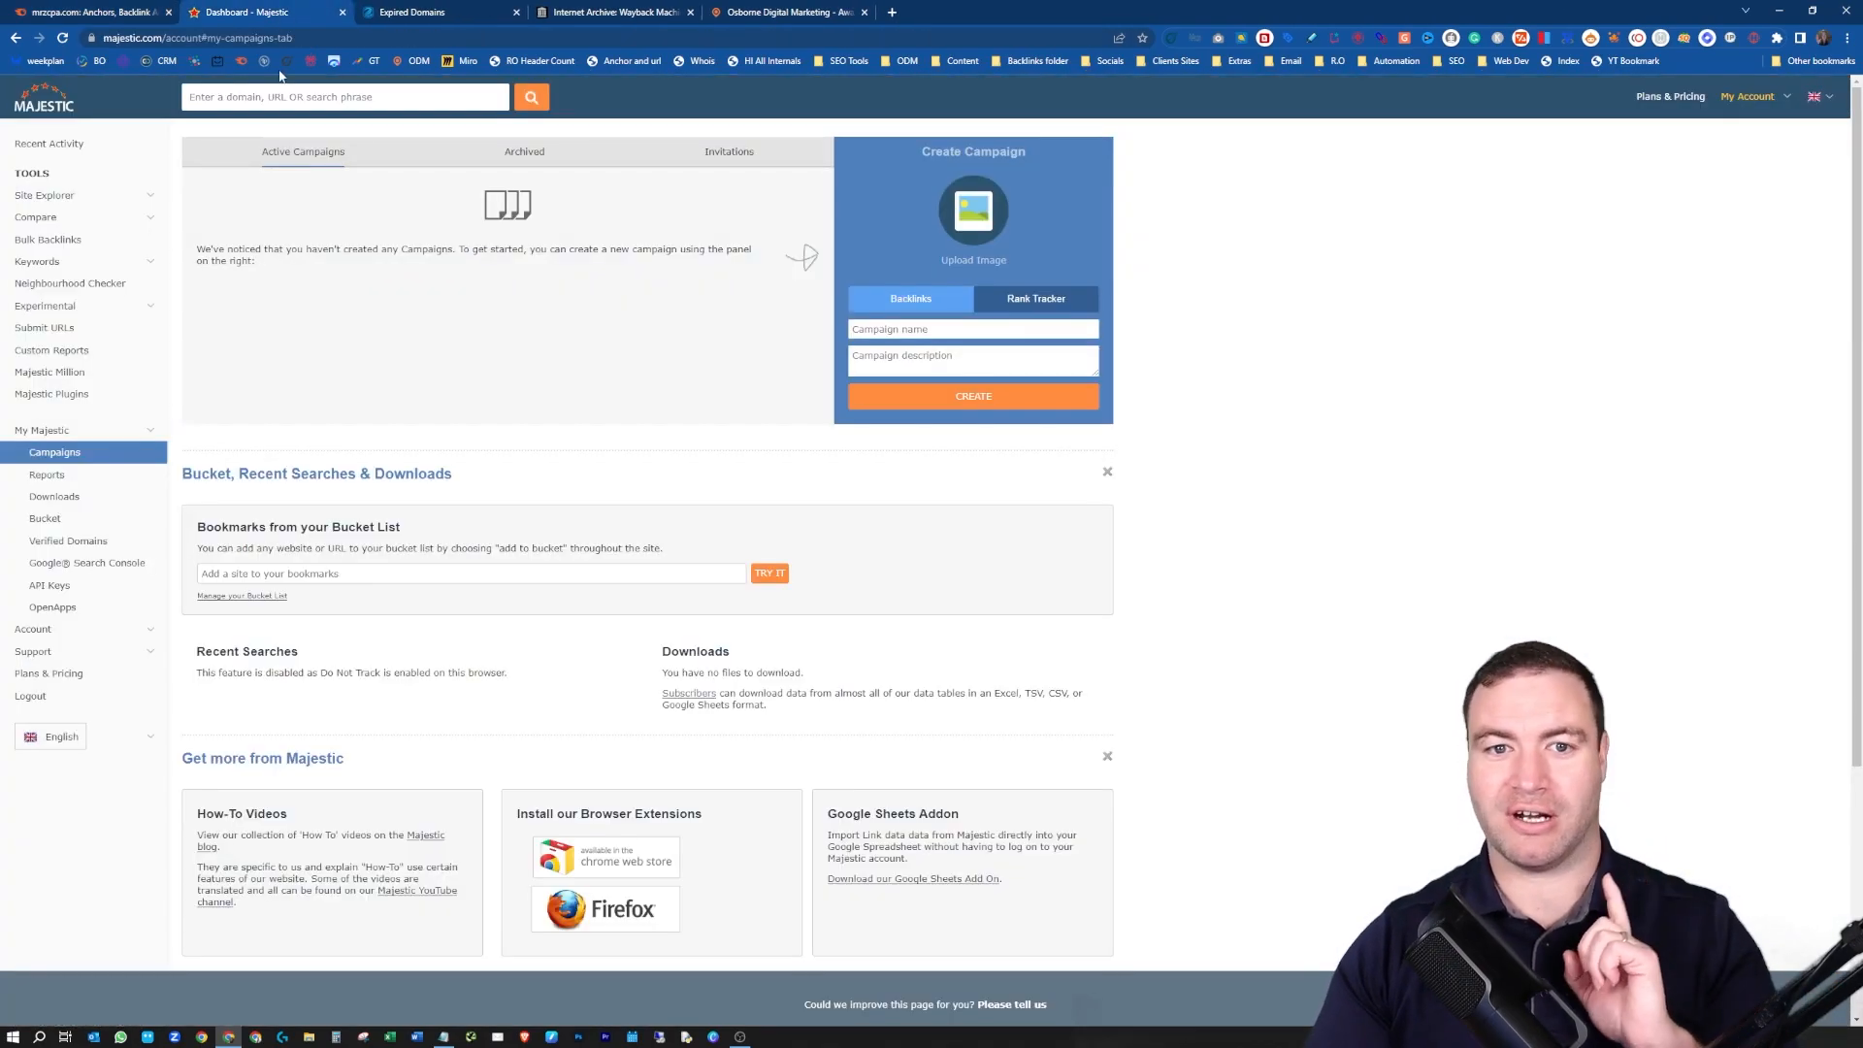
- Look up mrzcpa.com in Majestic Site Explorer, showing Trust Flow 21 and Citation Flow 9
text(mrzcpa.com)
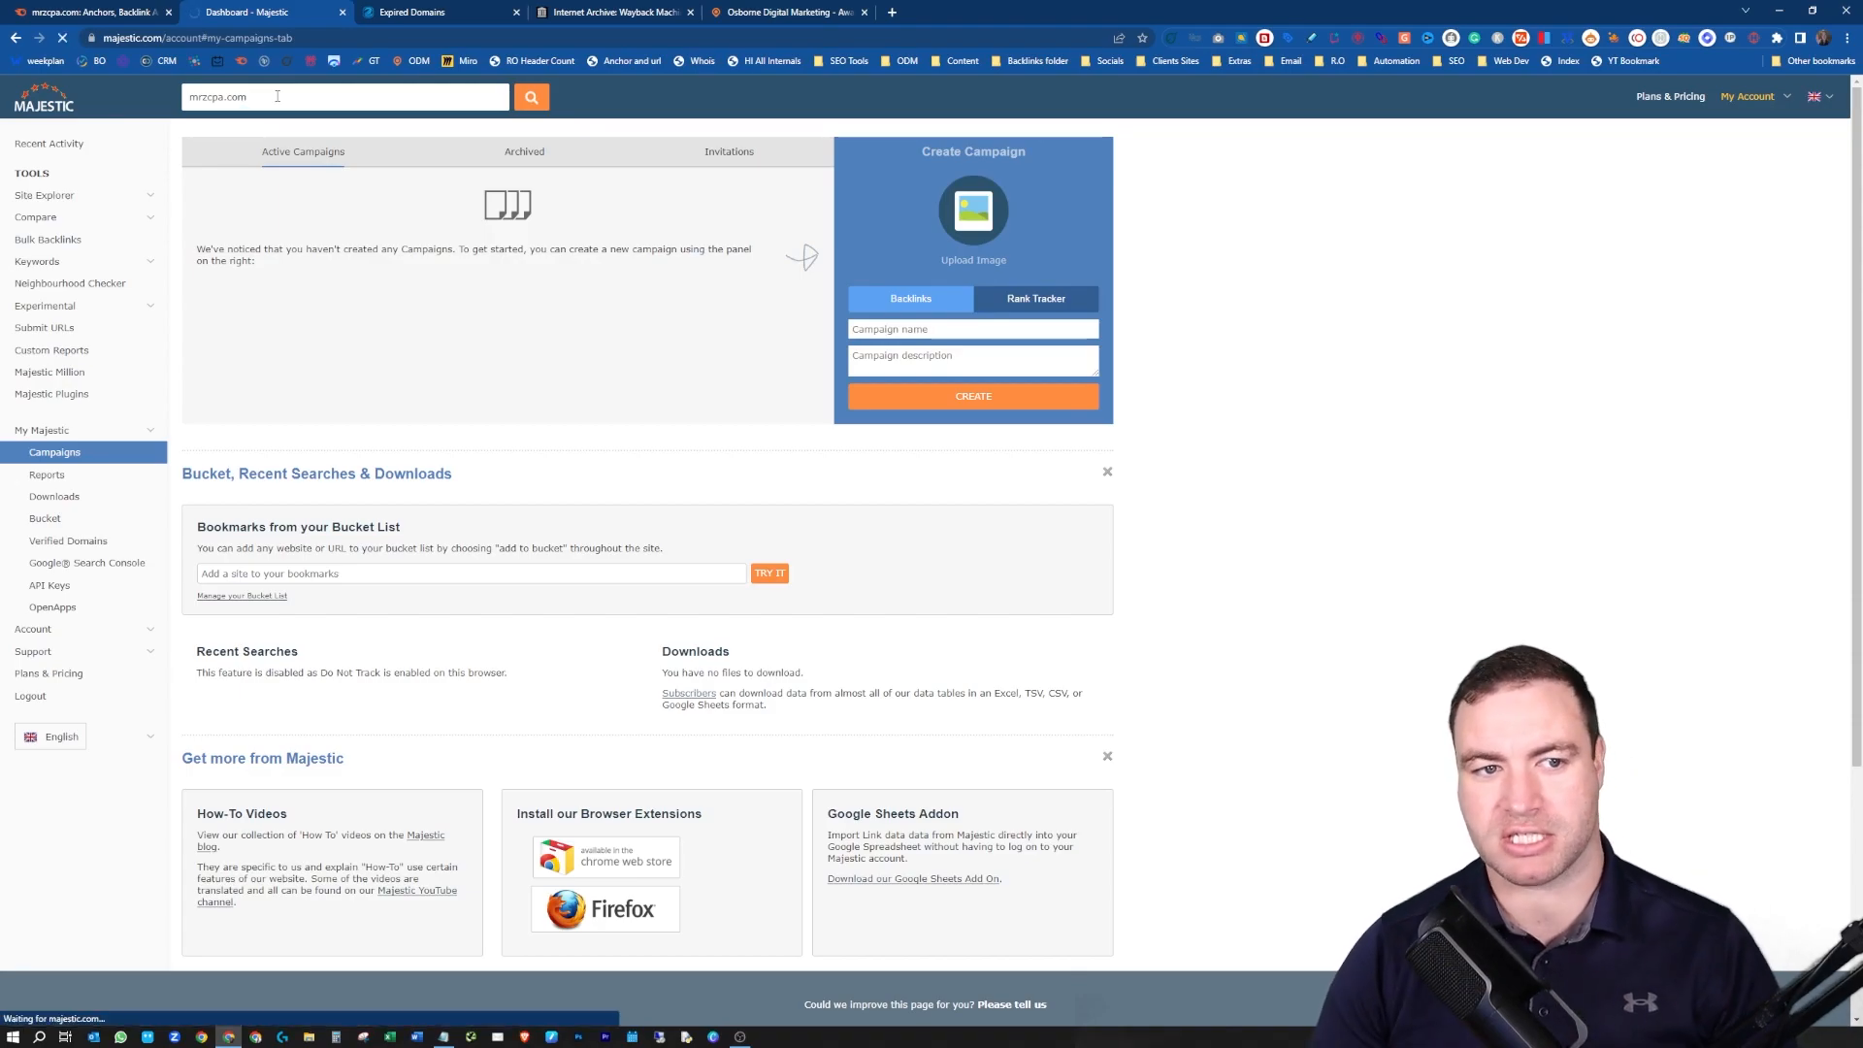
click(530, 96)
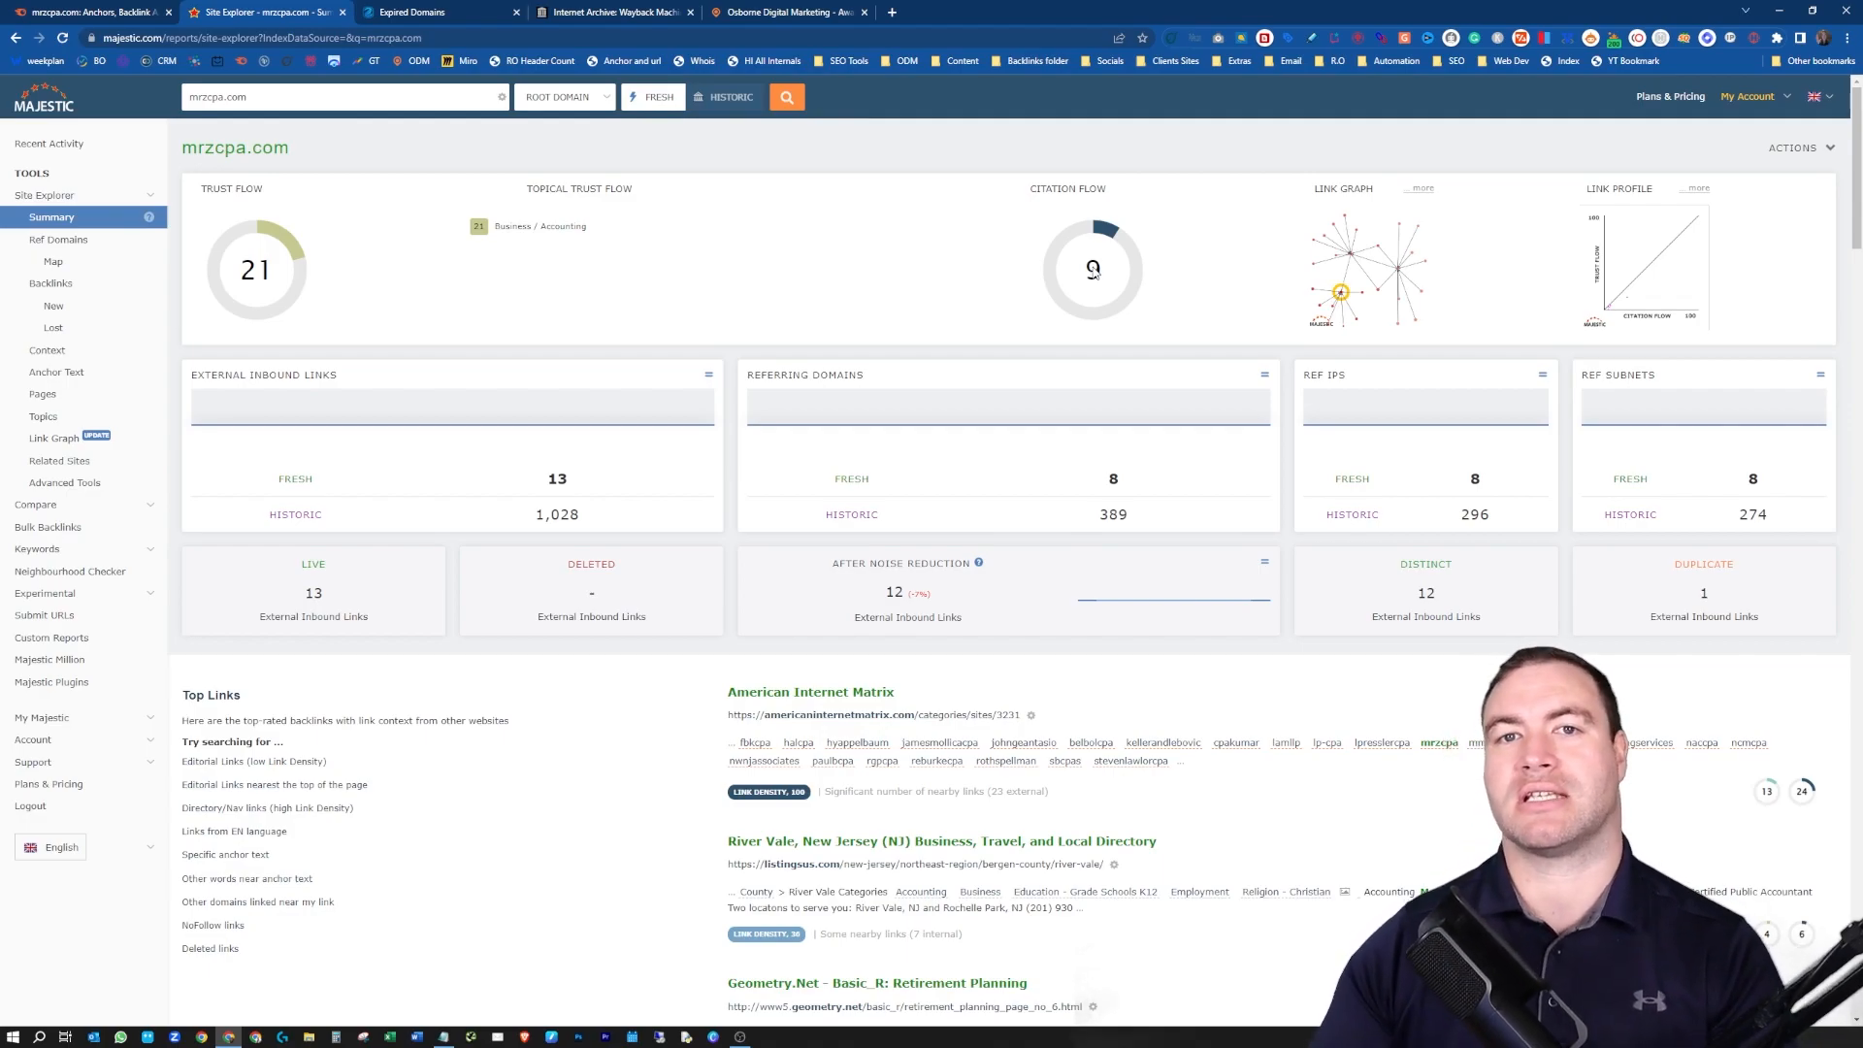
mouse_move(1138, 228)
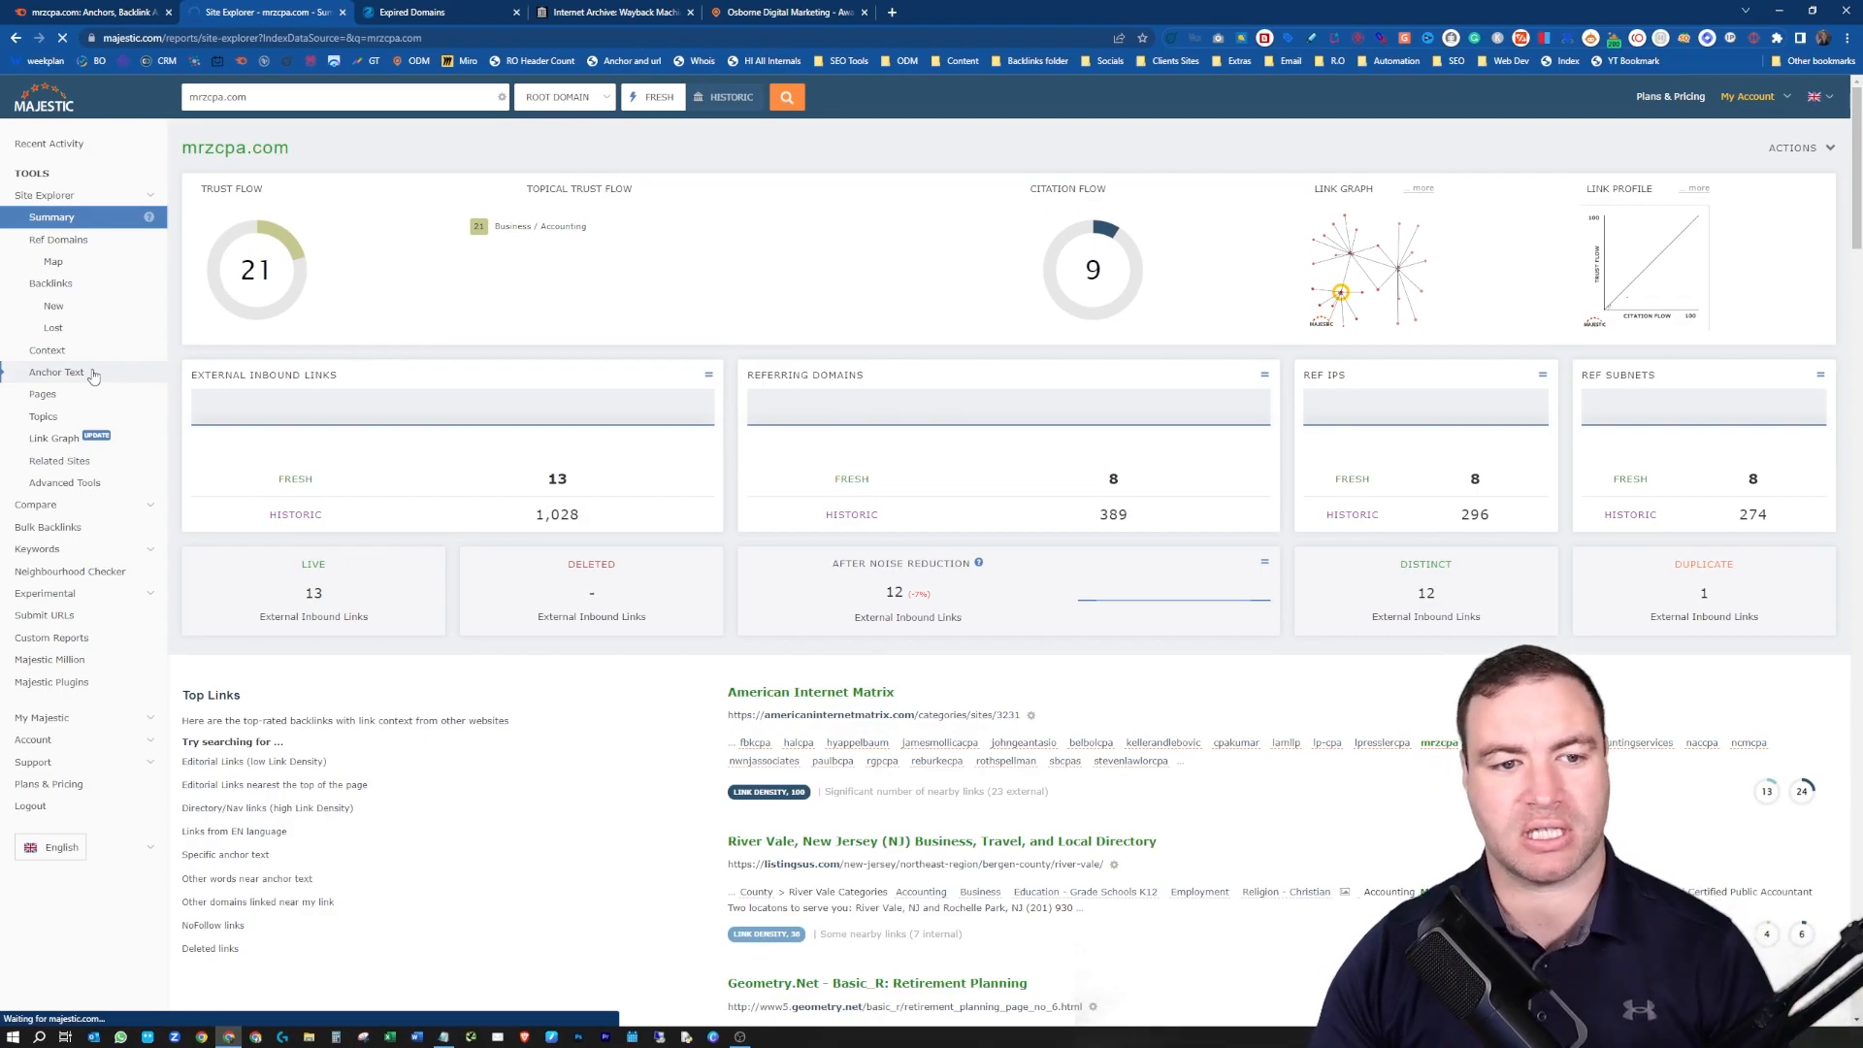
- View Majestic's Anchor Text word cloud for mrzcpa.com led by "m. richard zawitkowski, cpa"
click(56, 372)
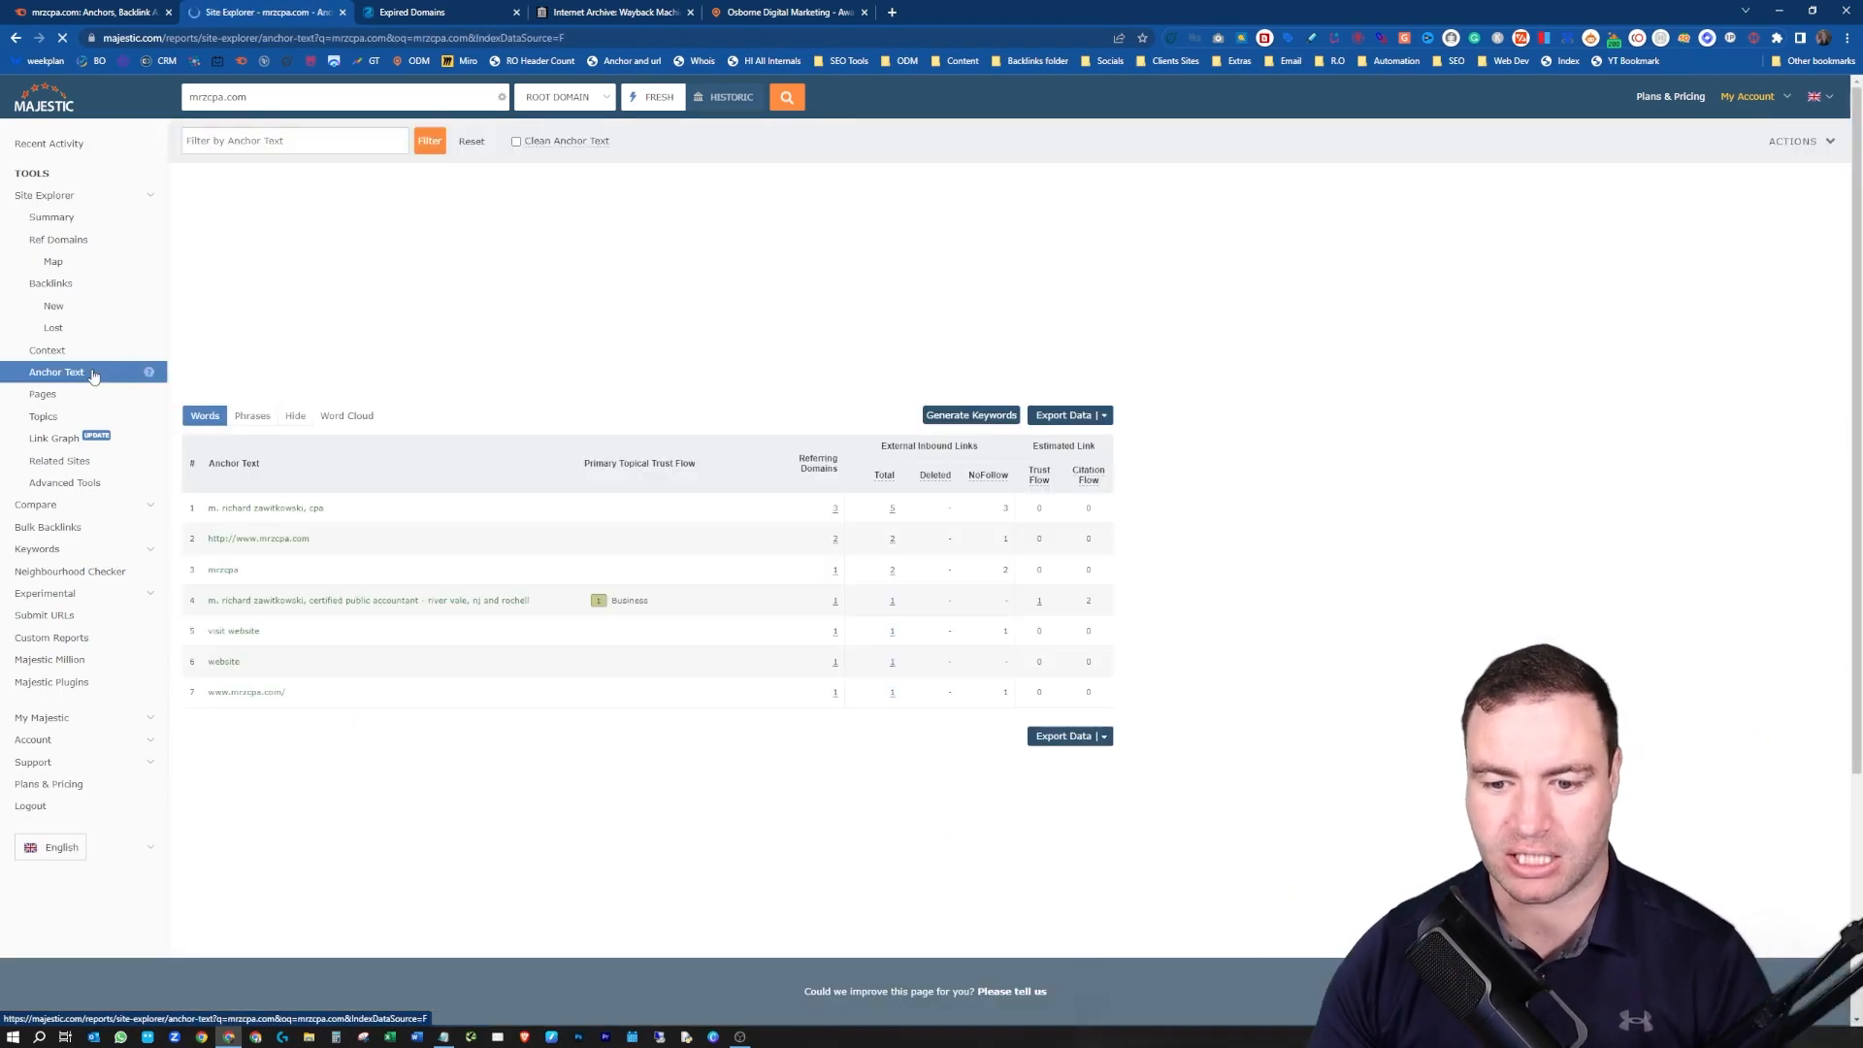
click(345, 415)
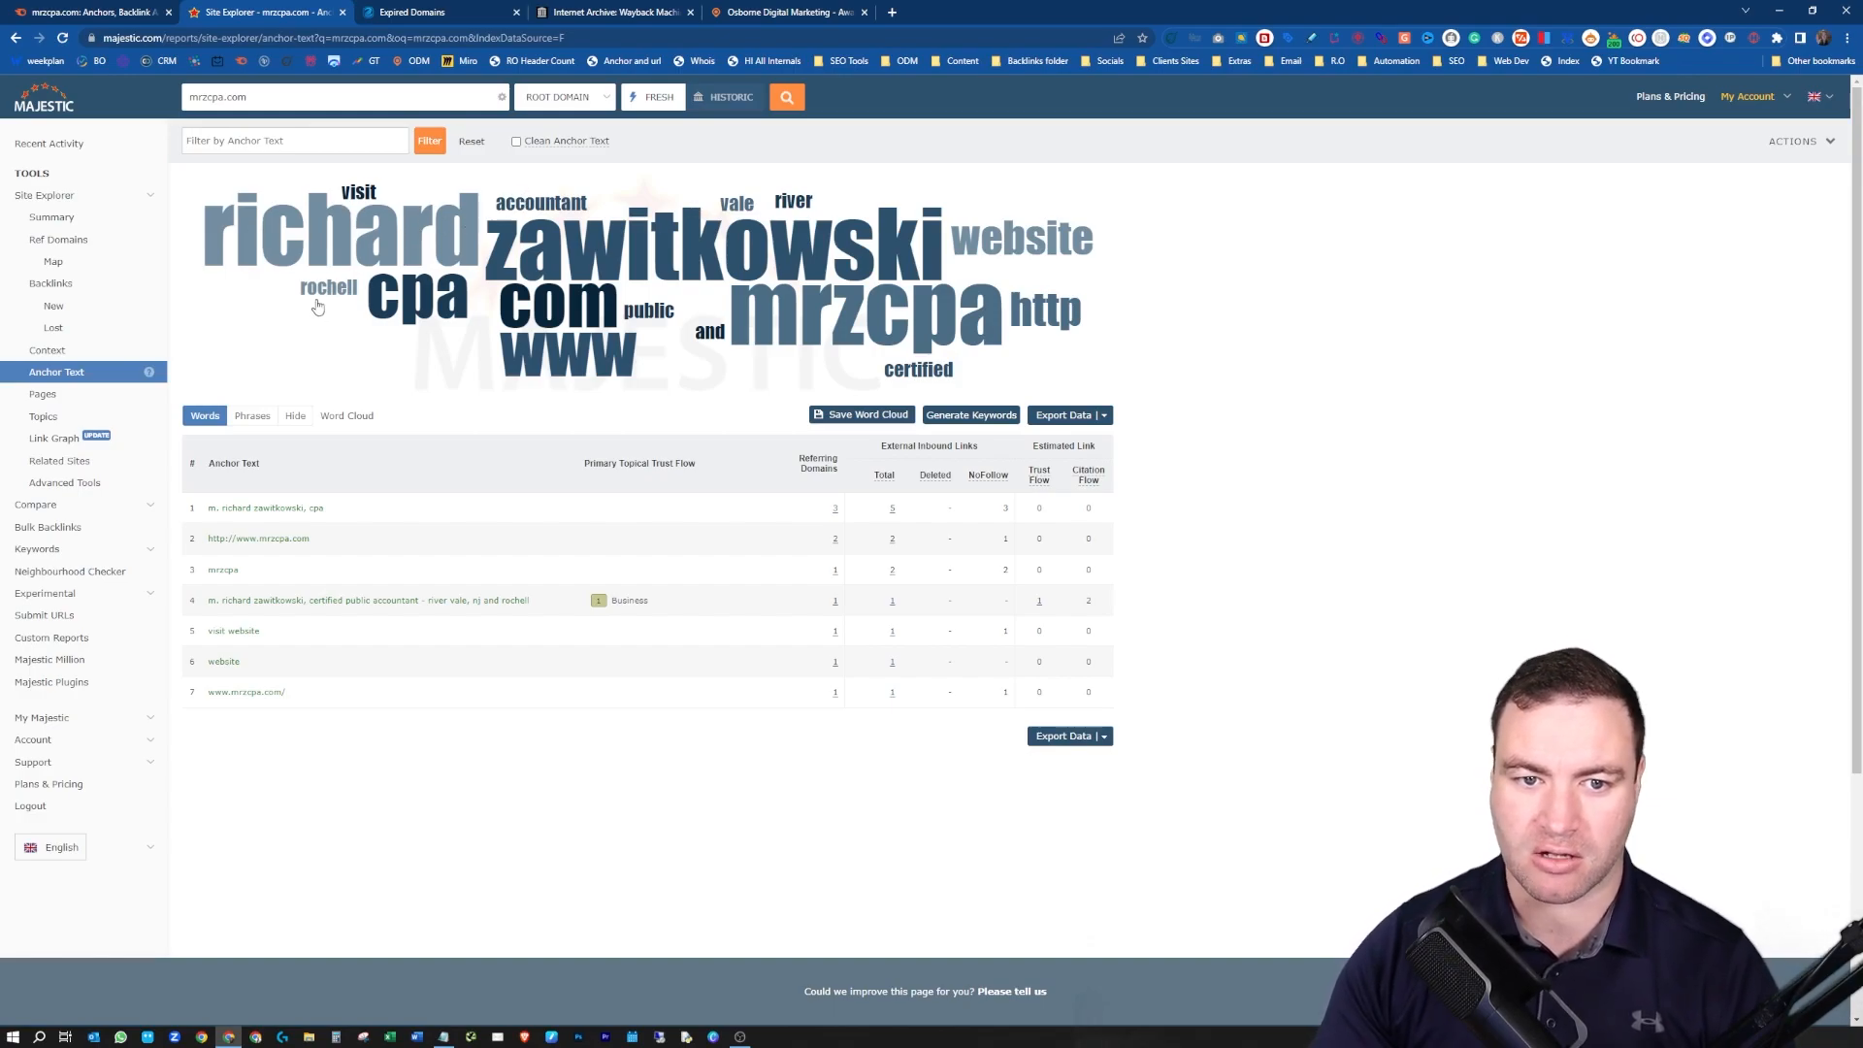
mouse_move(978, 306)
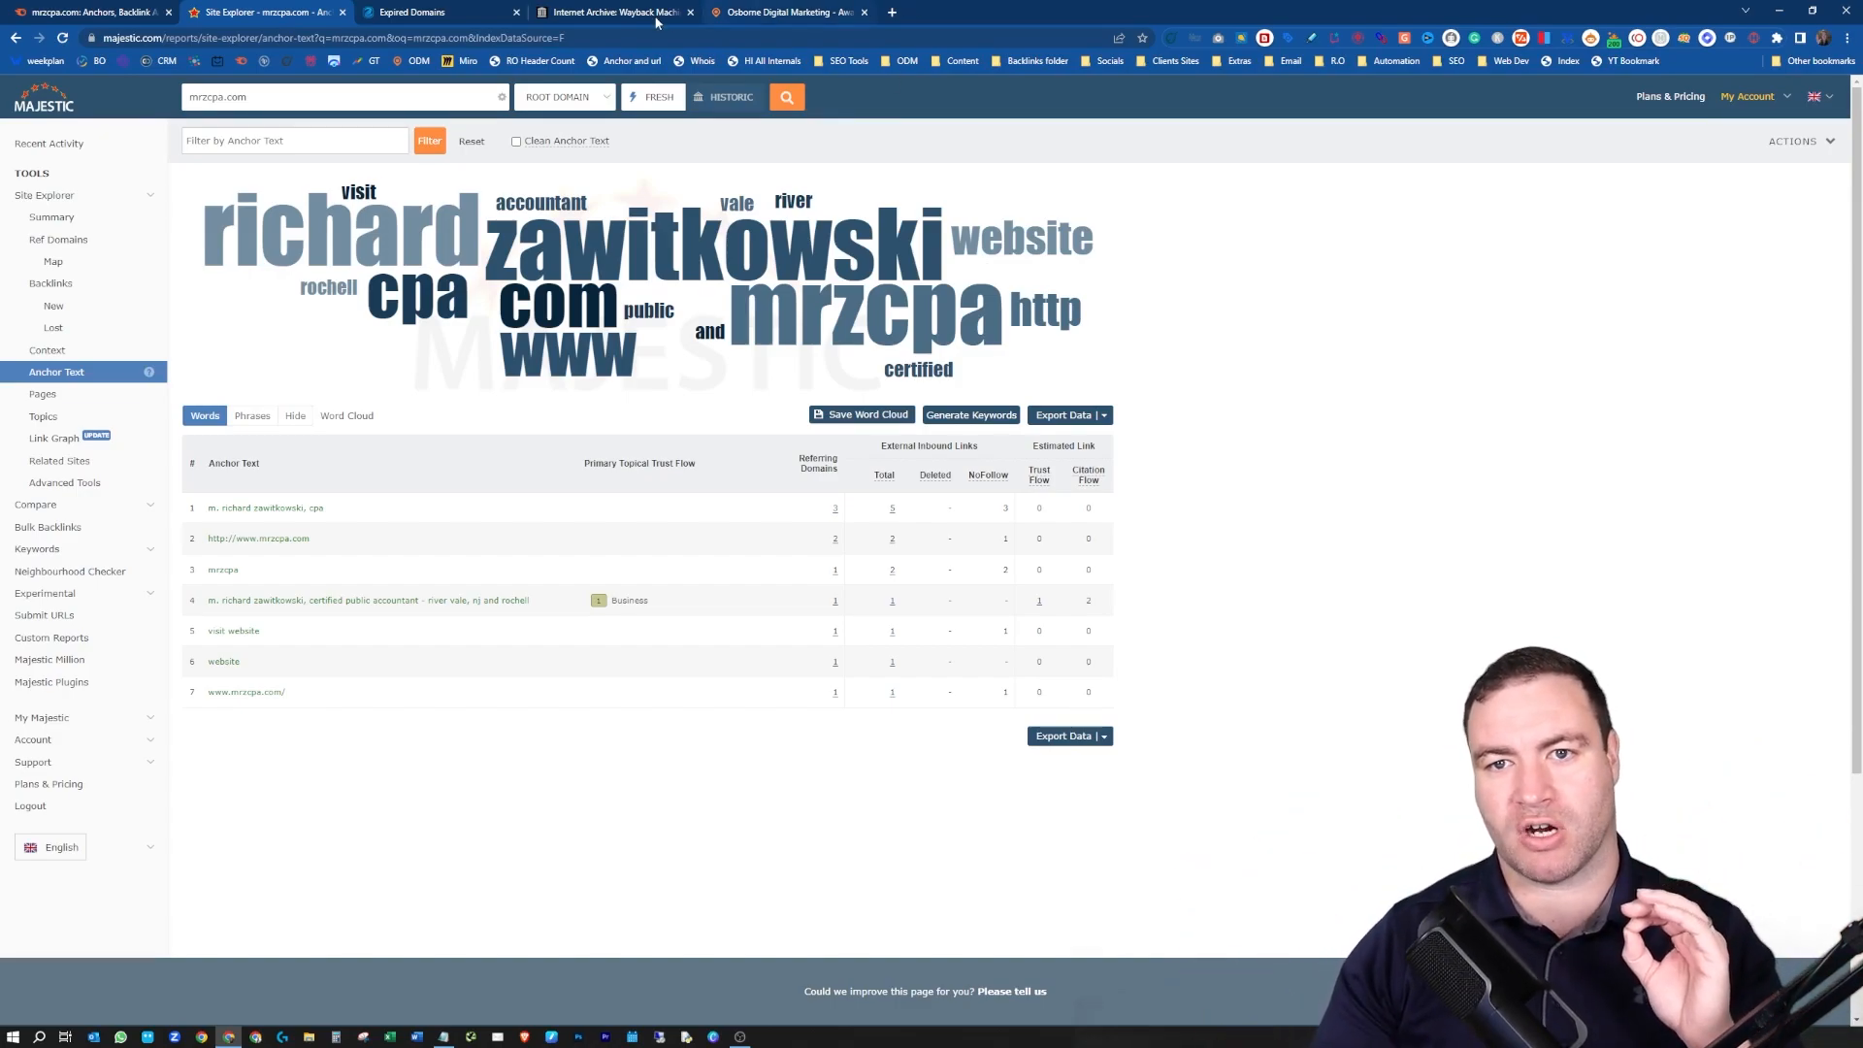
mouse_move(615, 12)
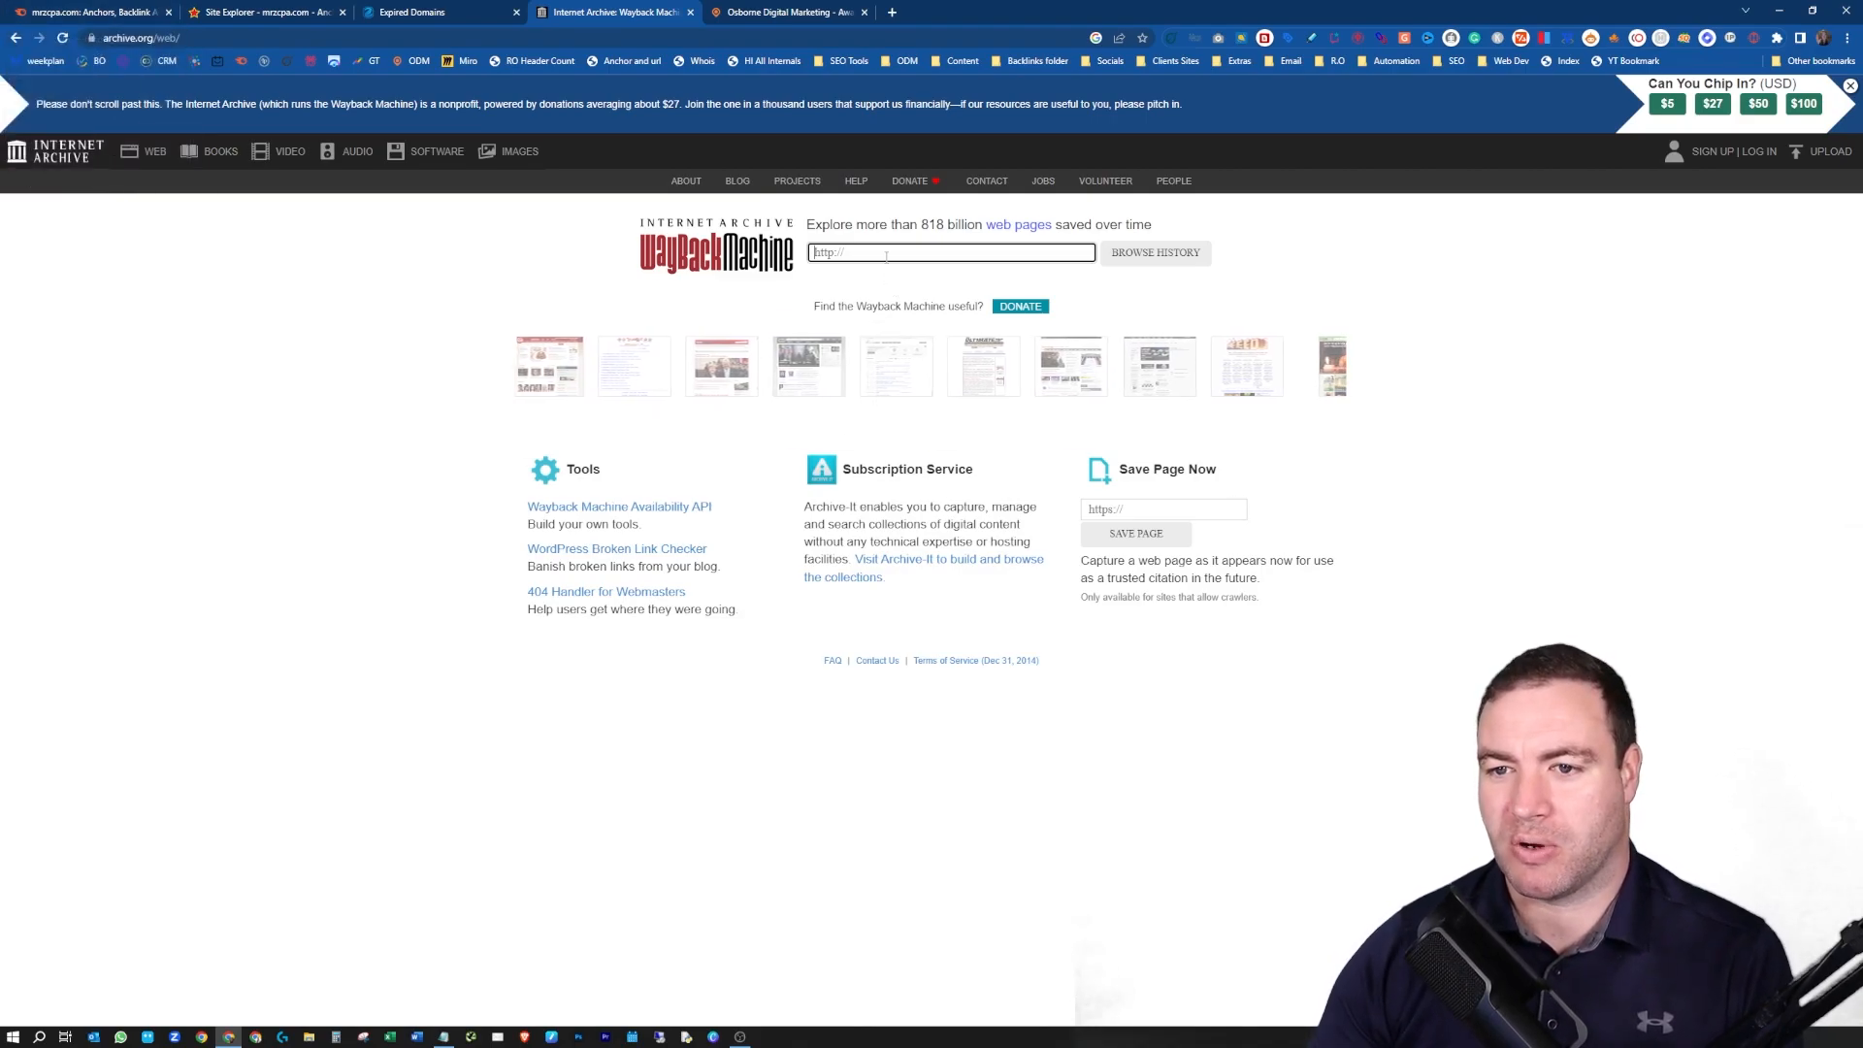
- Browse mrzcpa.com's Wayback history and open the March 21, 2016 12:34:26 snapshot
text(mrzcpa.com)
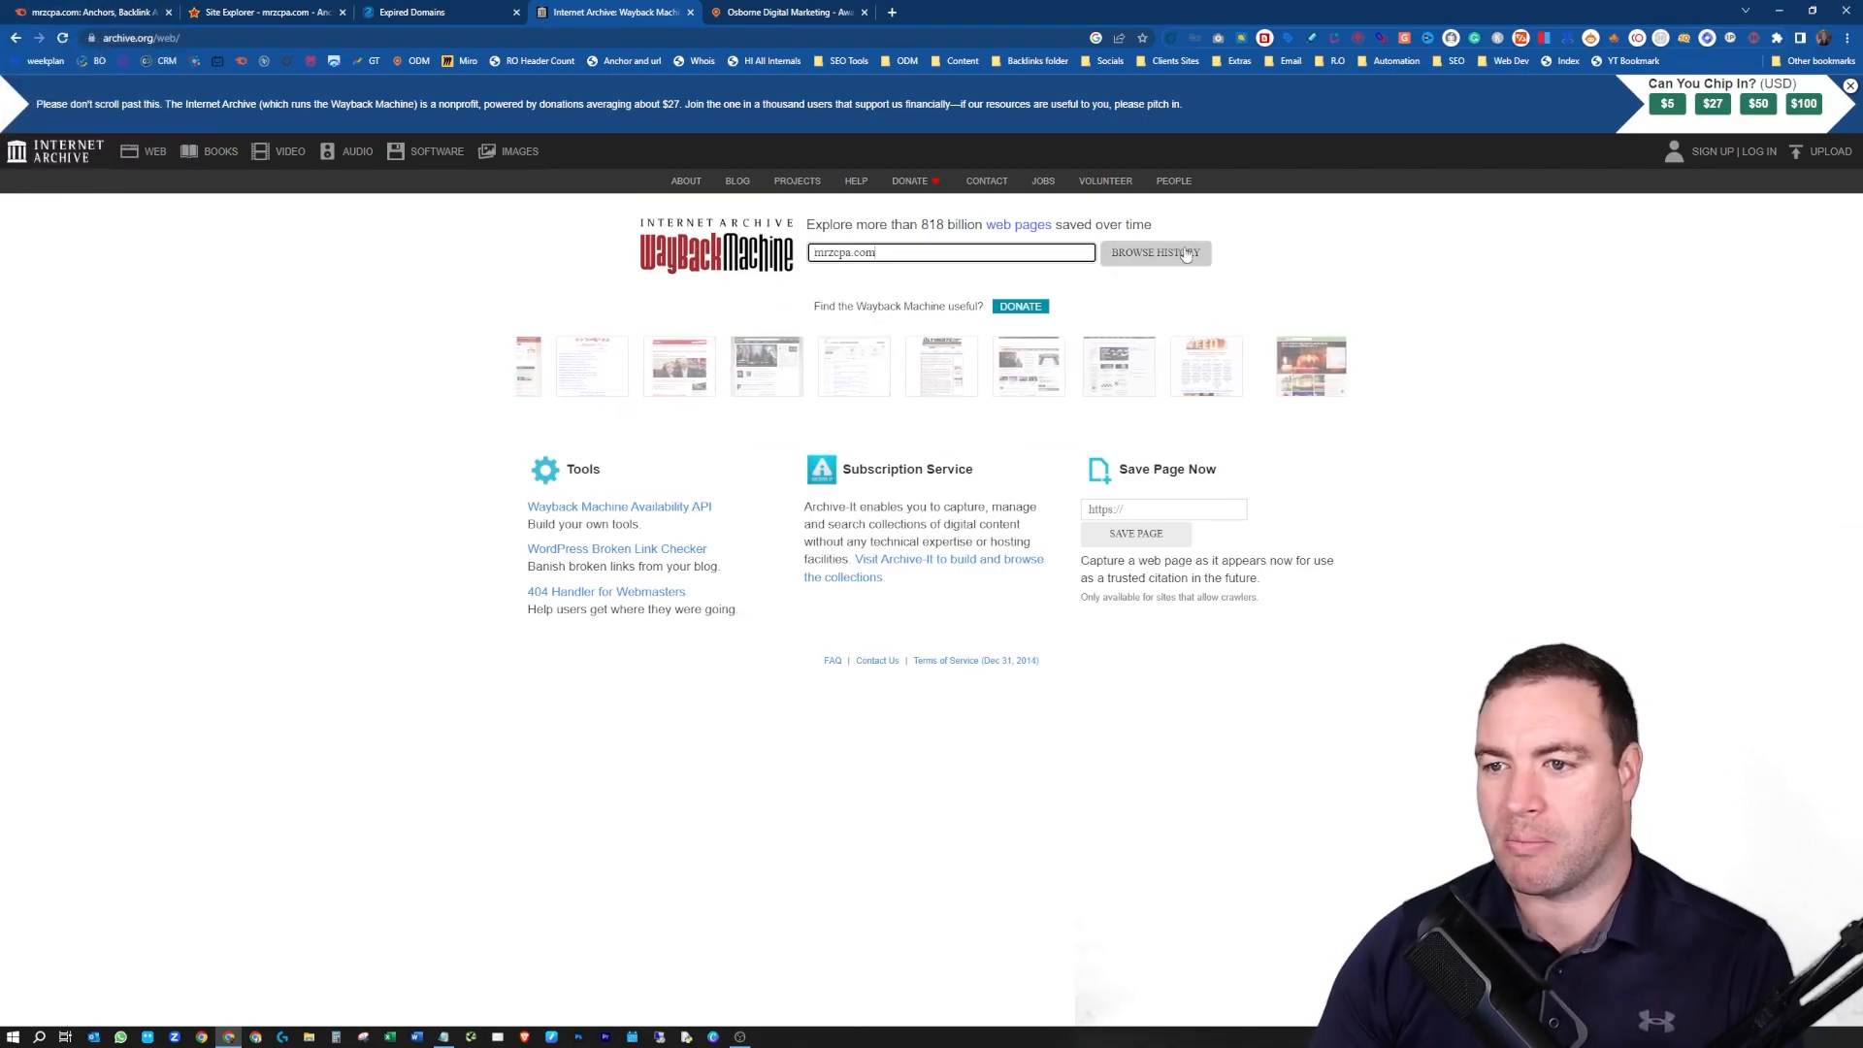
click(1155, 253)
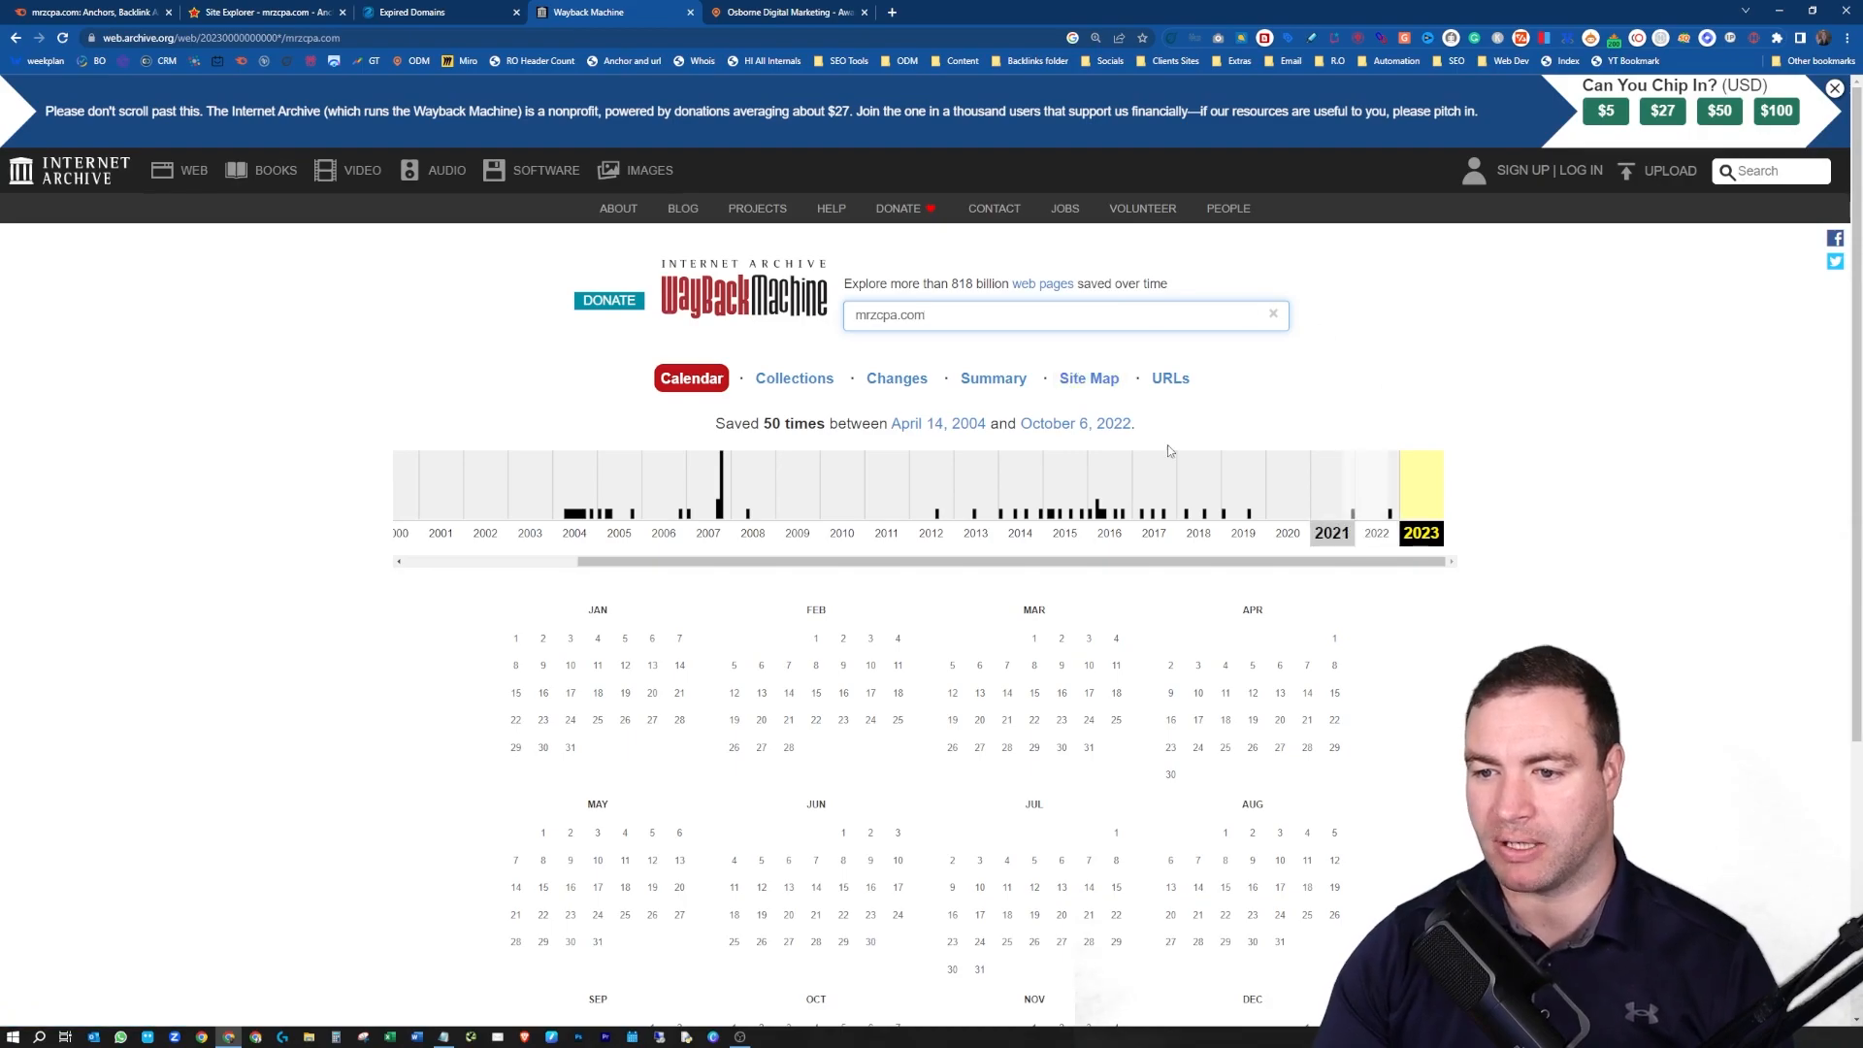
mouse_move(1106, 496)
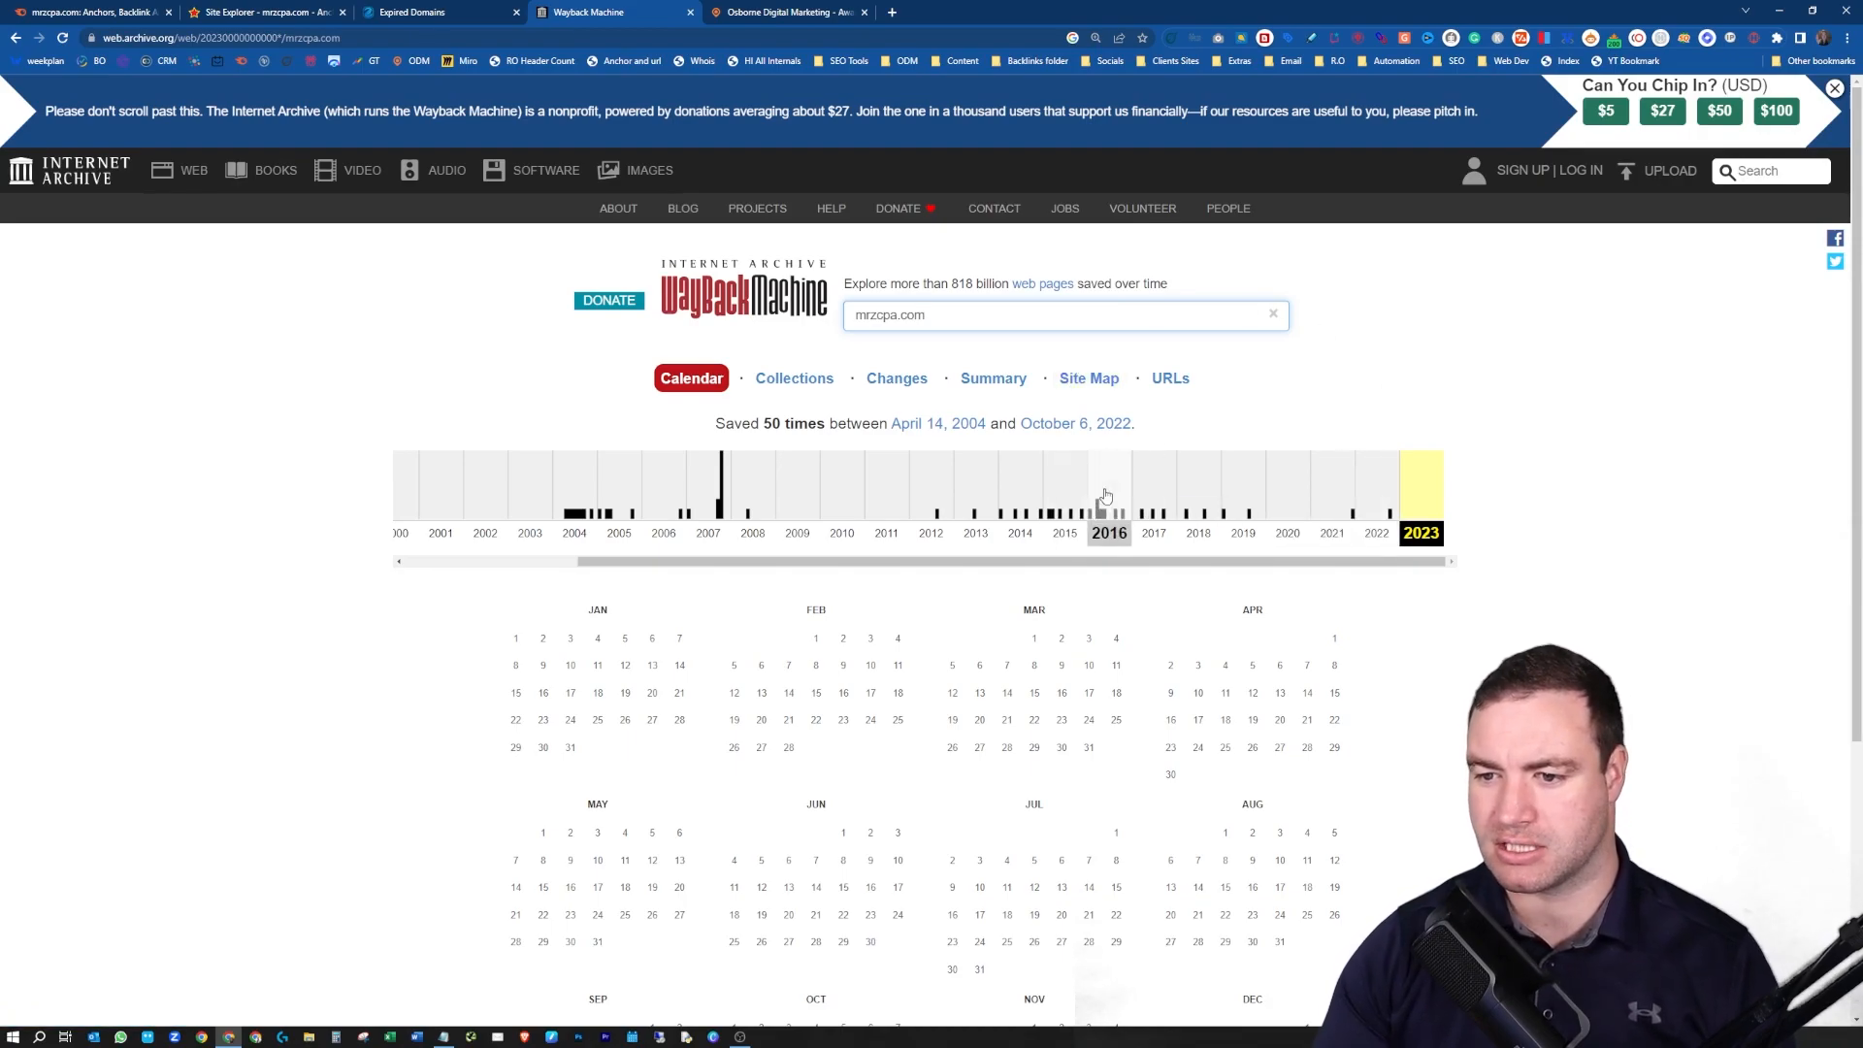
click(1107, 496)
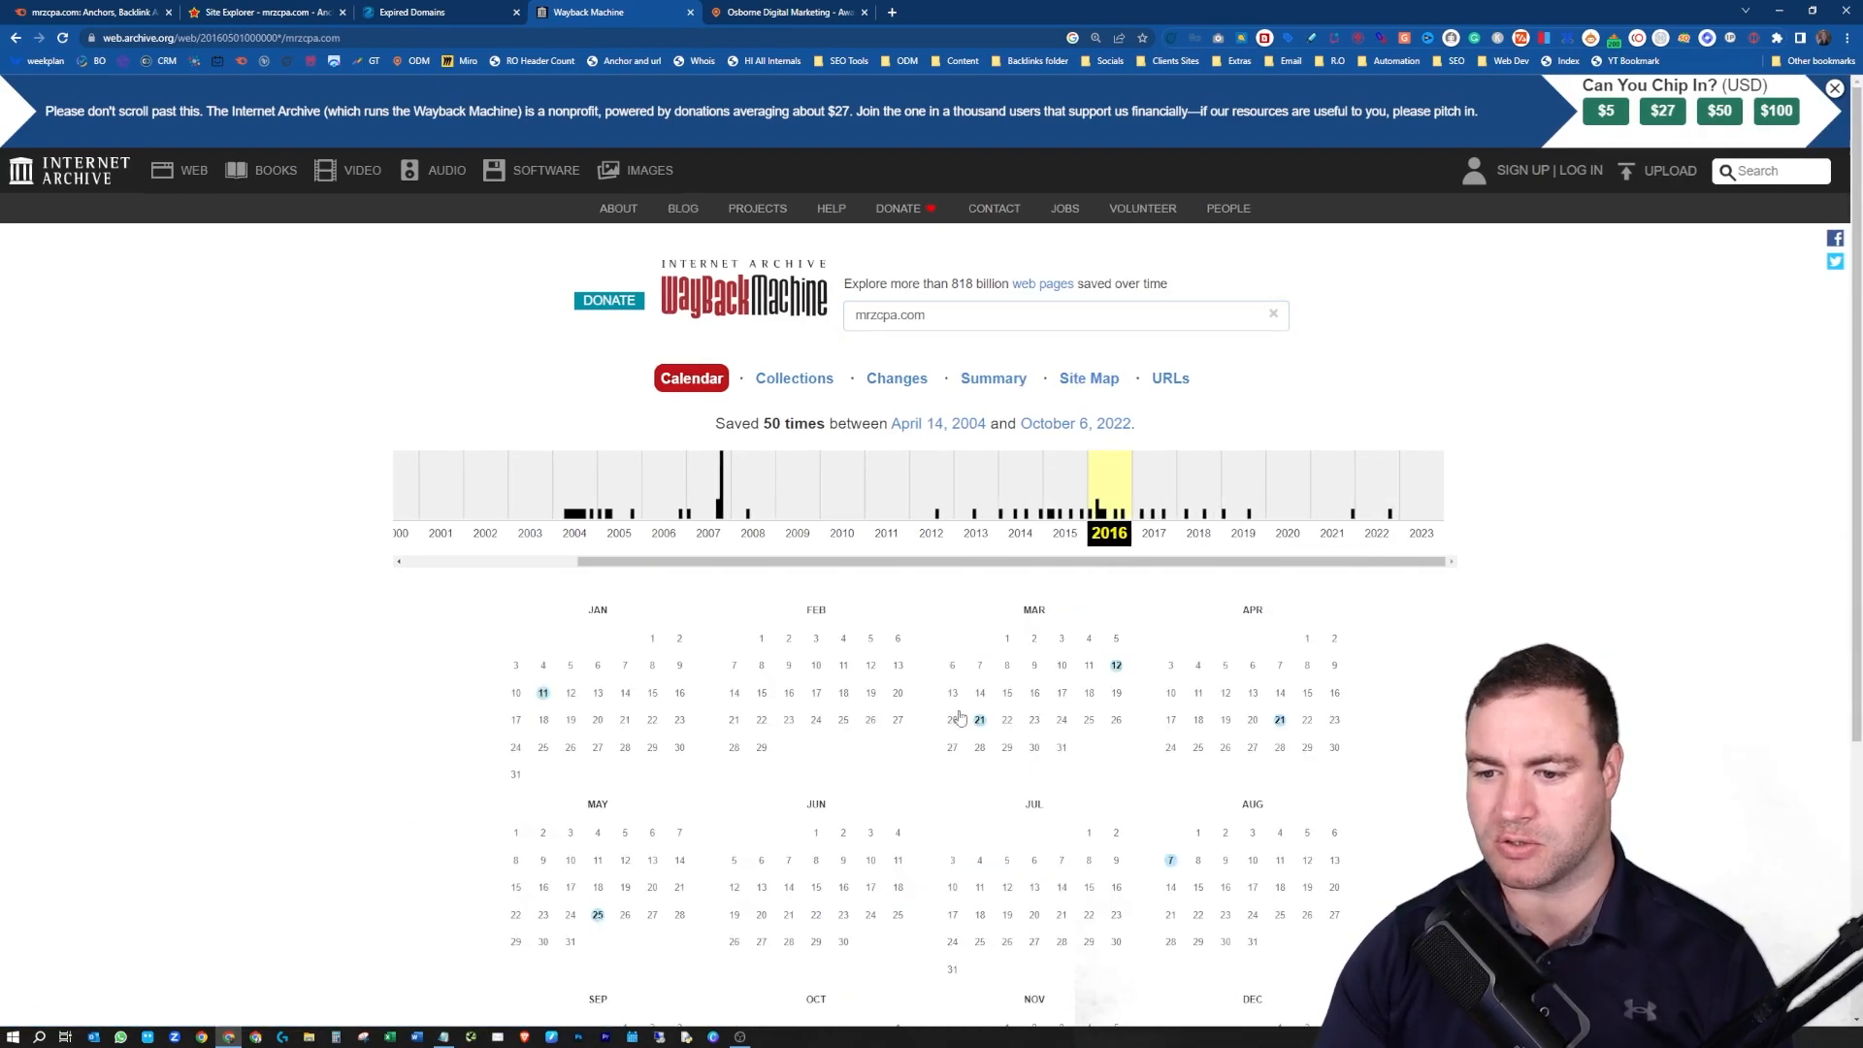
mouse_move(979, 719)
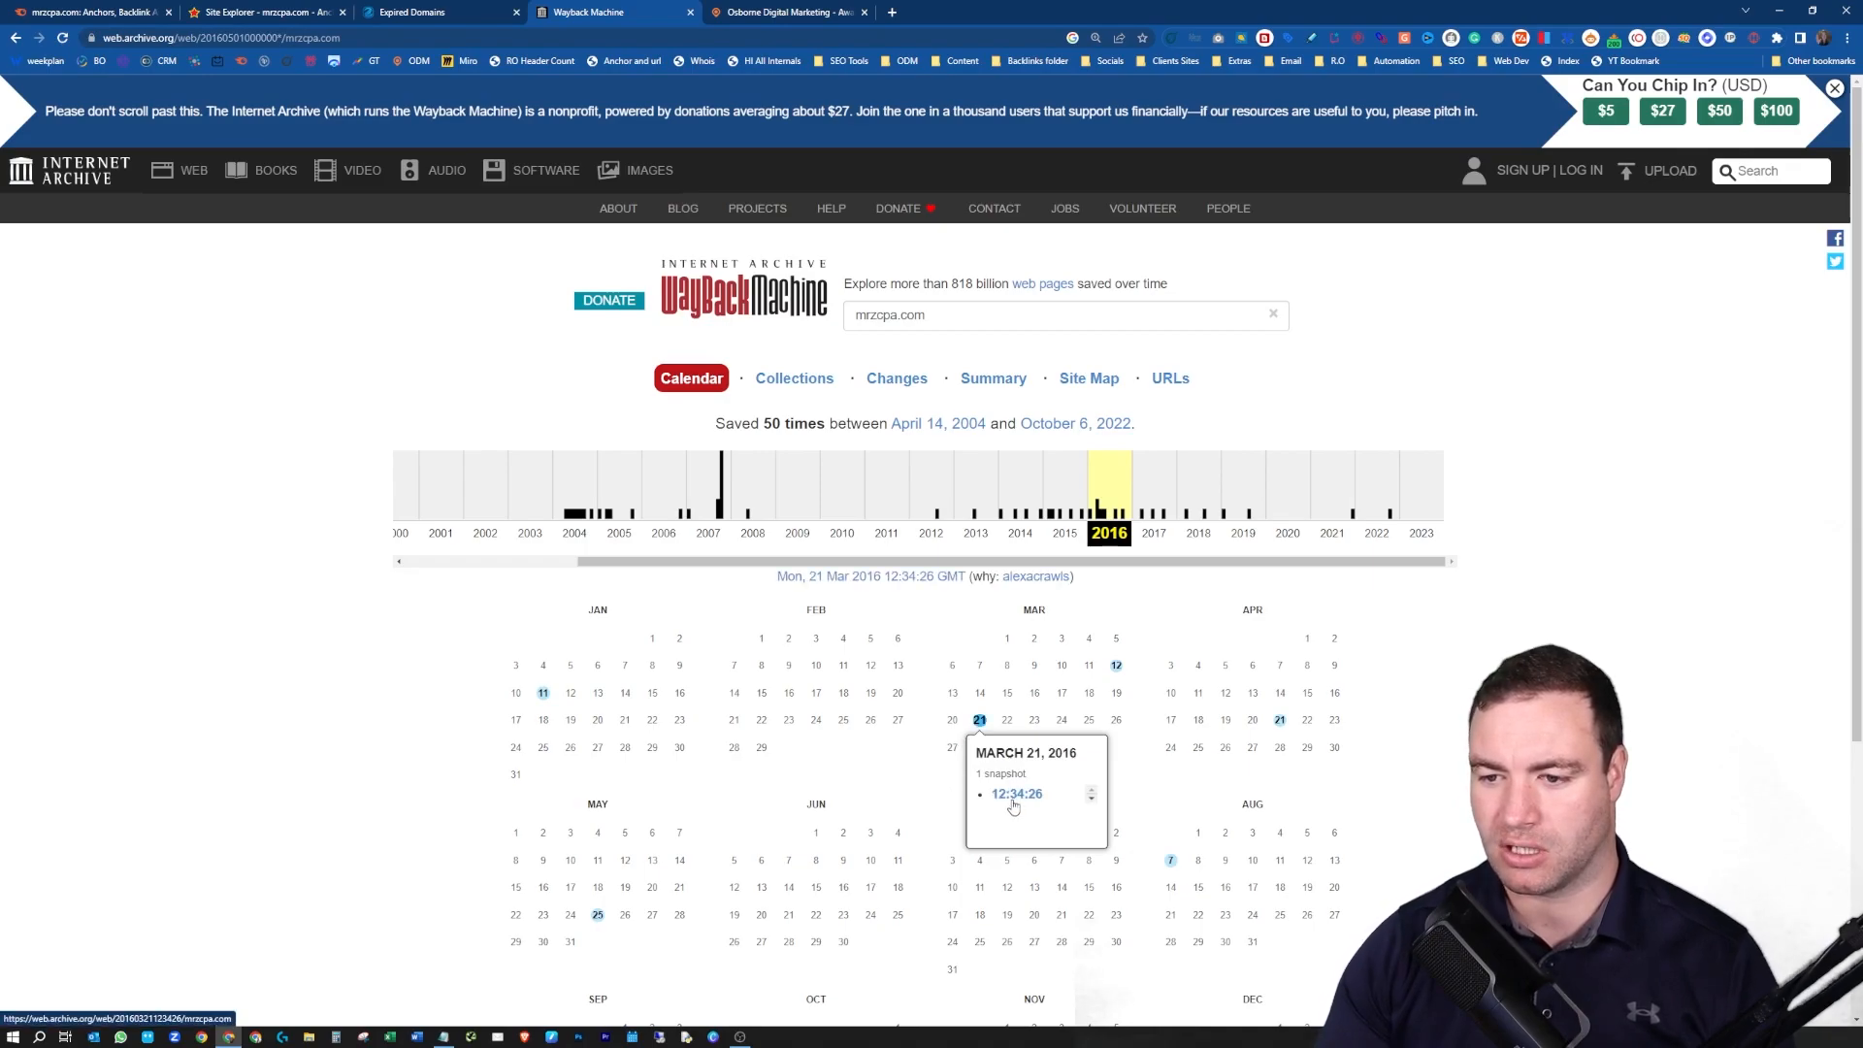
mouse_move(1102, 499)
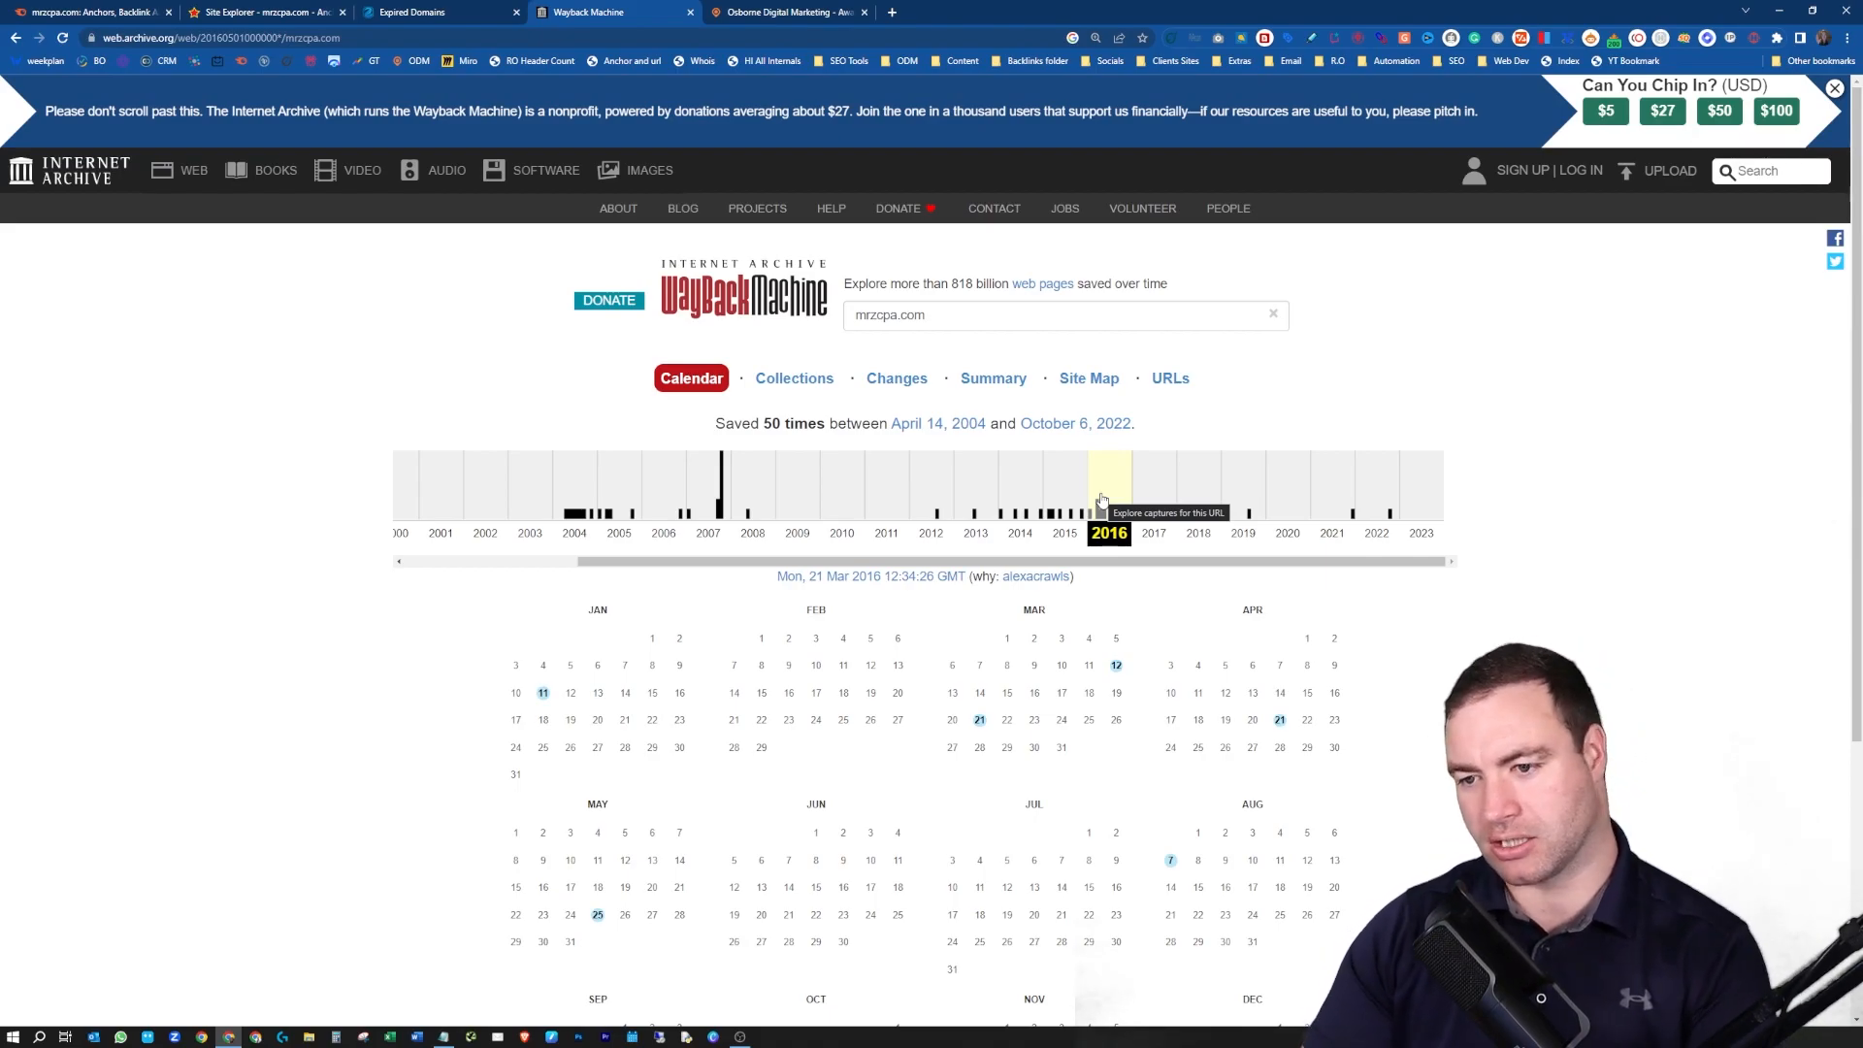
click(979, 719)
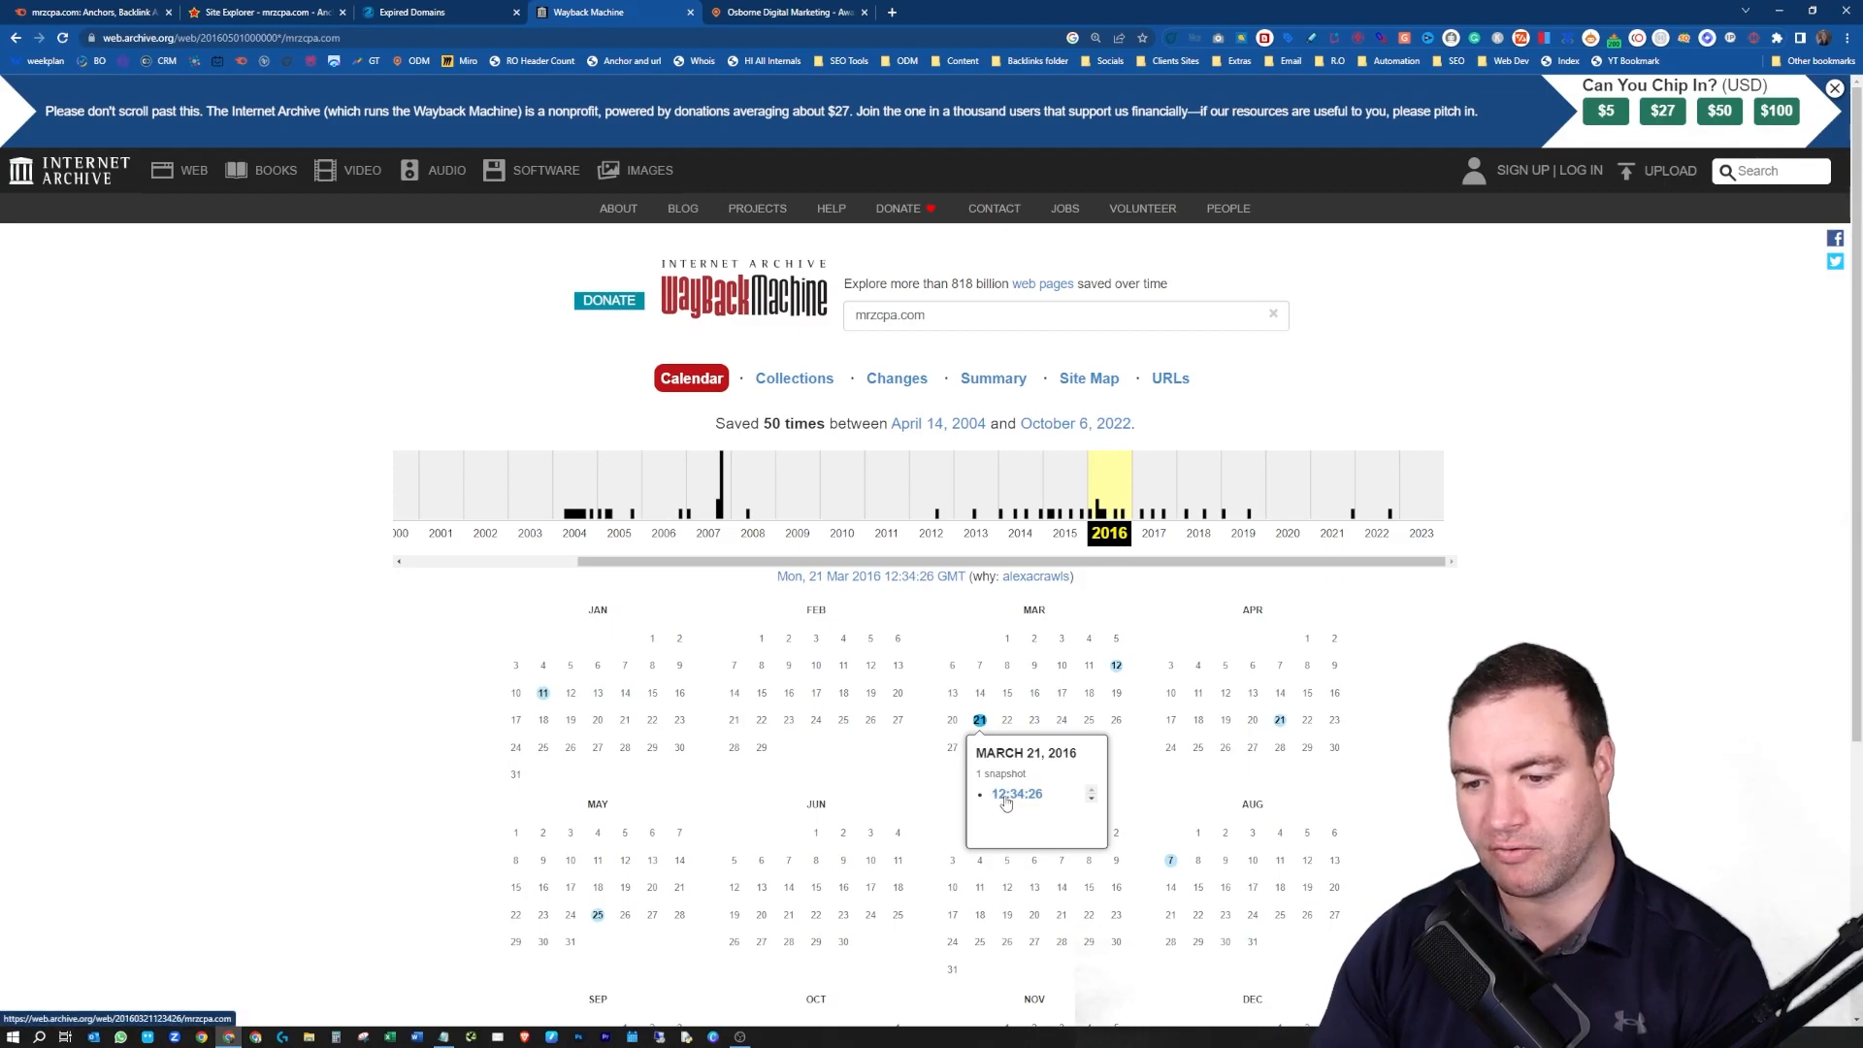
click(1015, 794)
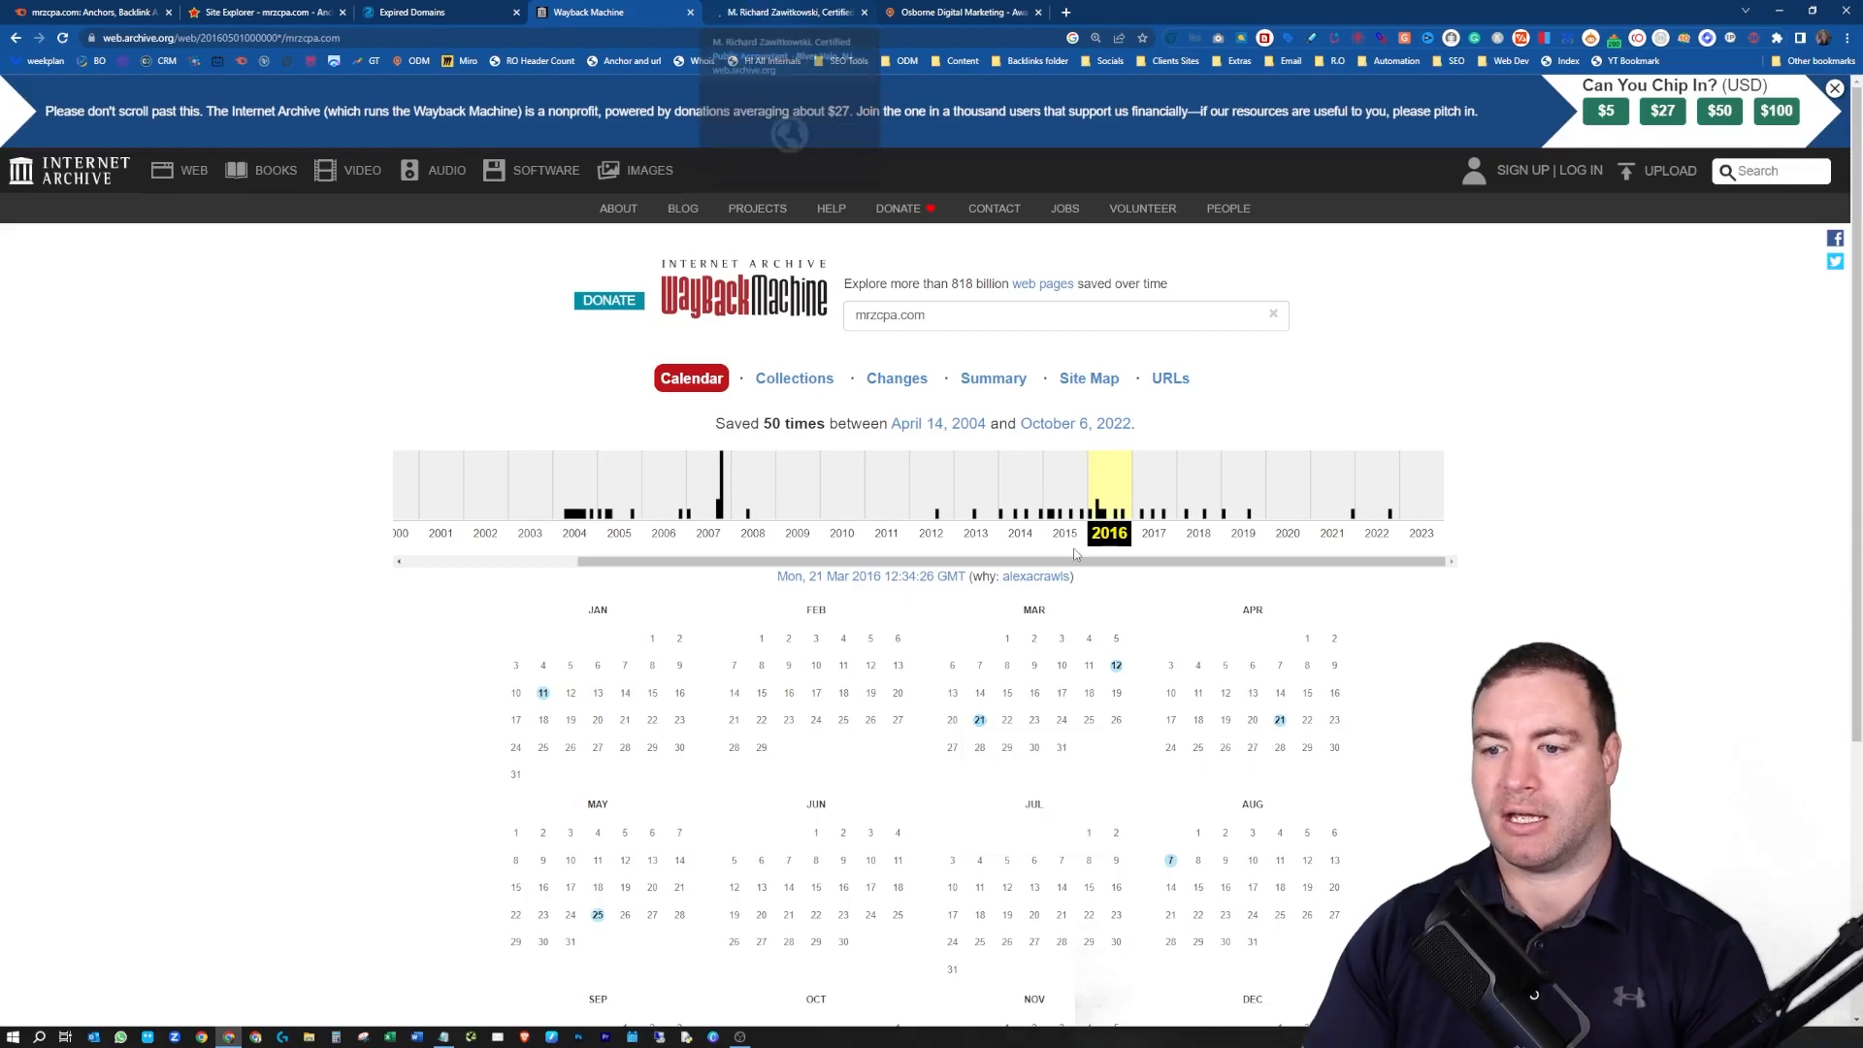
- Inspect the 2016 CPA firm site, then open the October 6, 2022 capture of mrzcpa.com
scroll(down, 3)
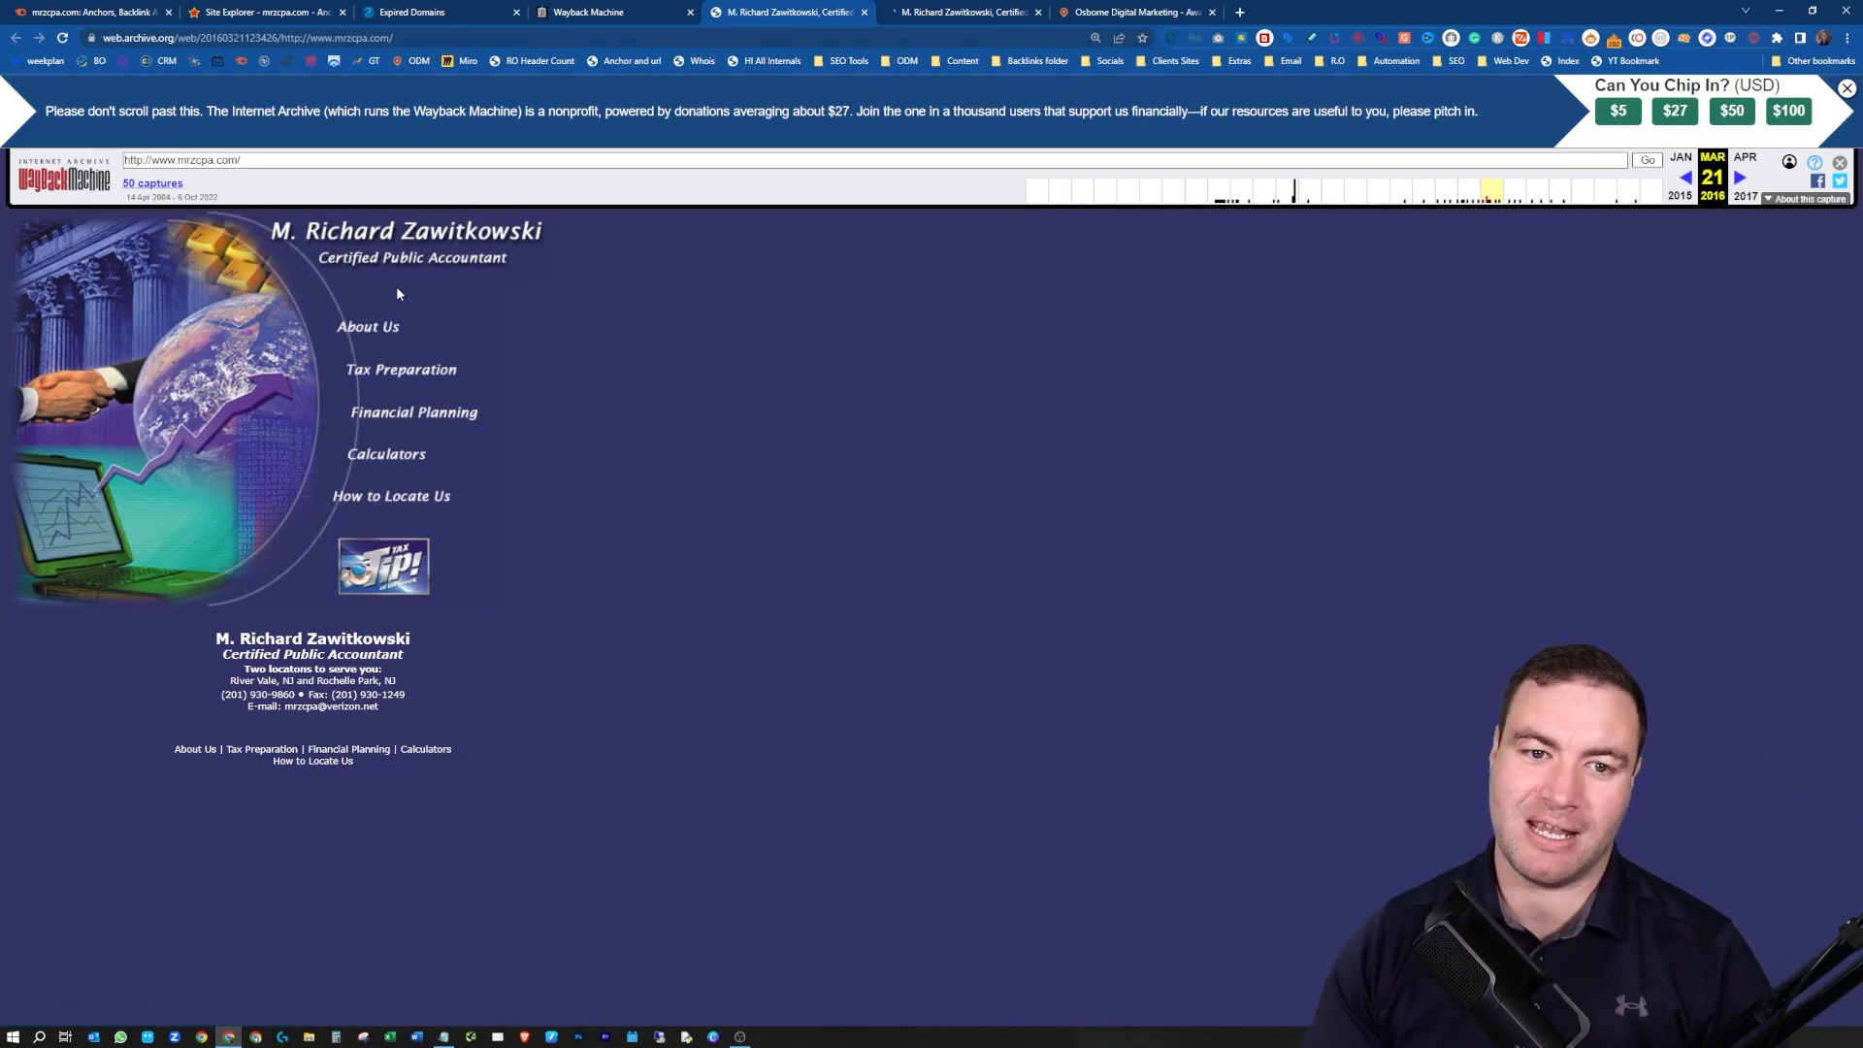
mouse_move(369, 332)
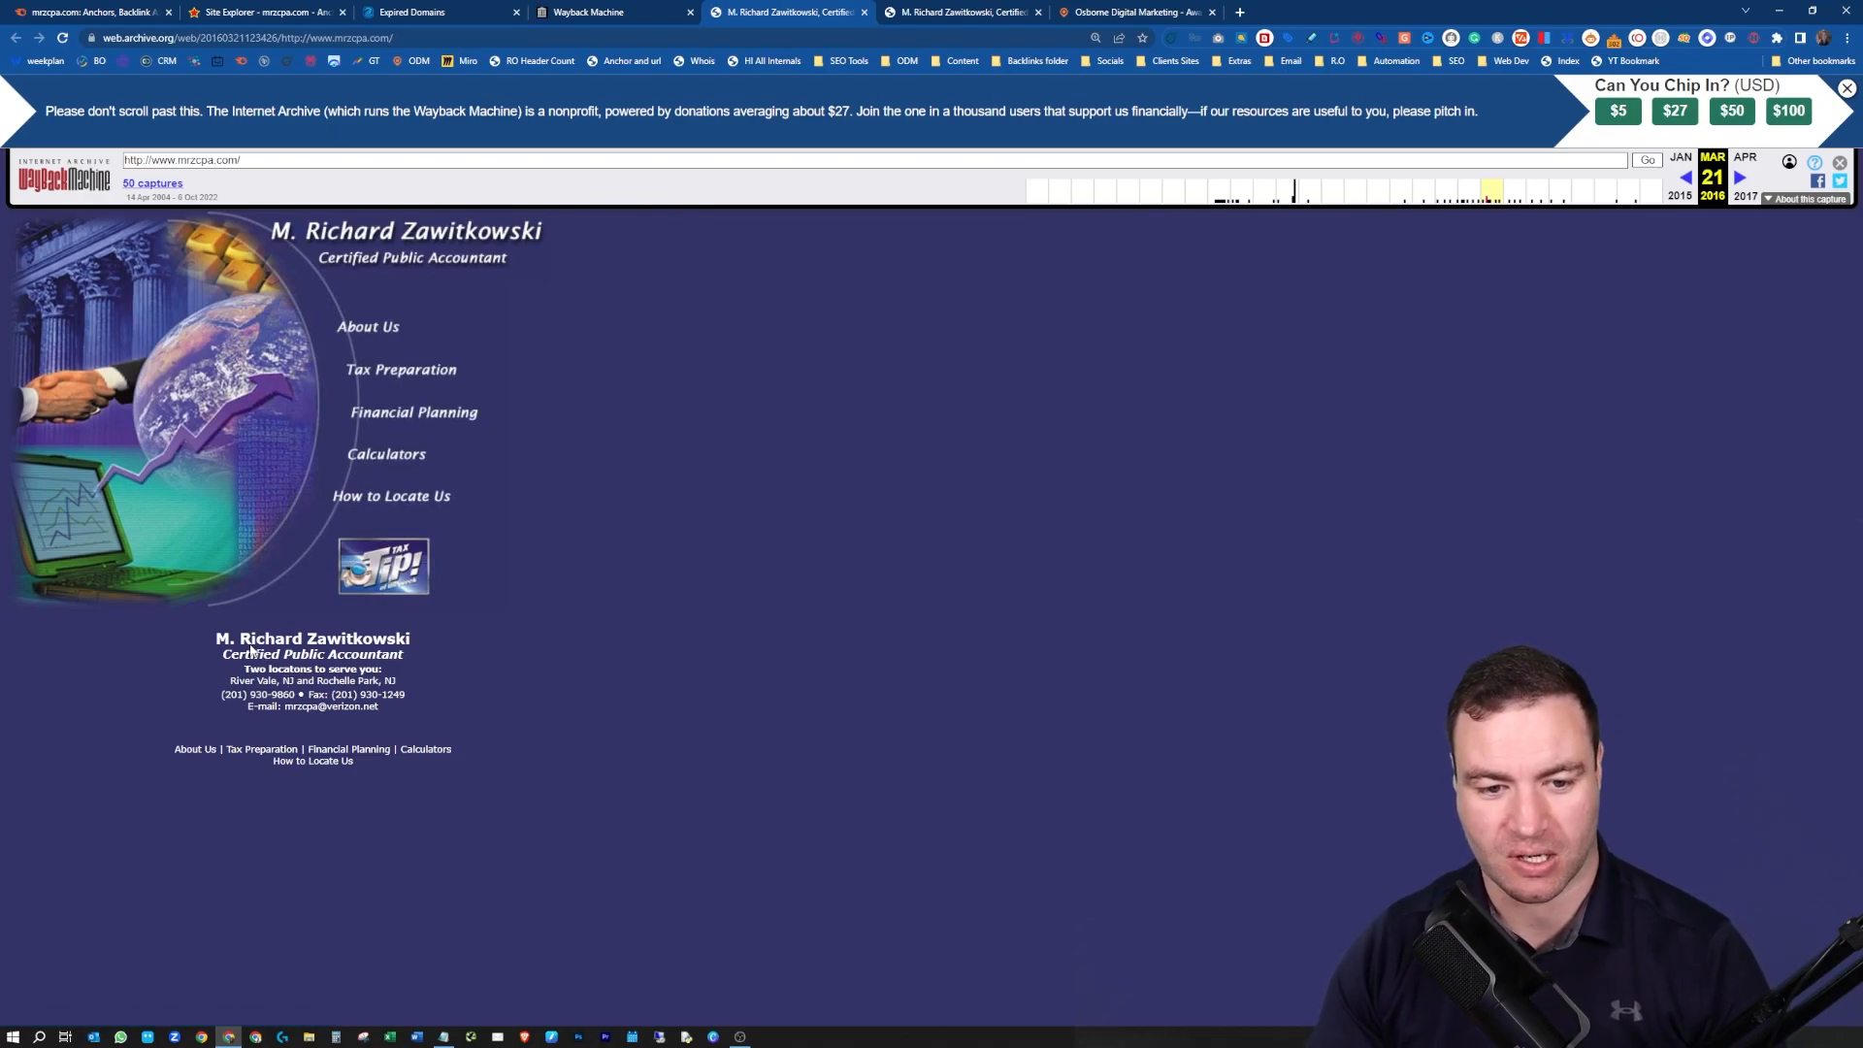
drag(238, 638, 404, 706)
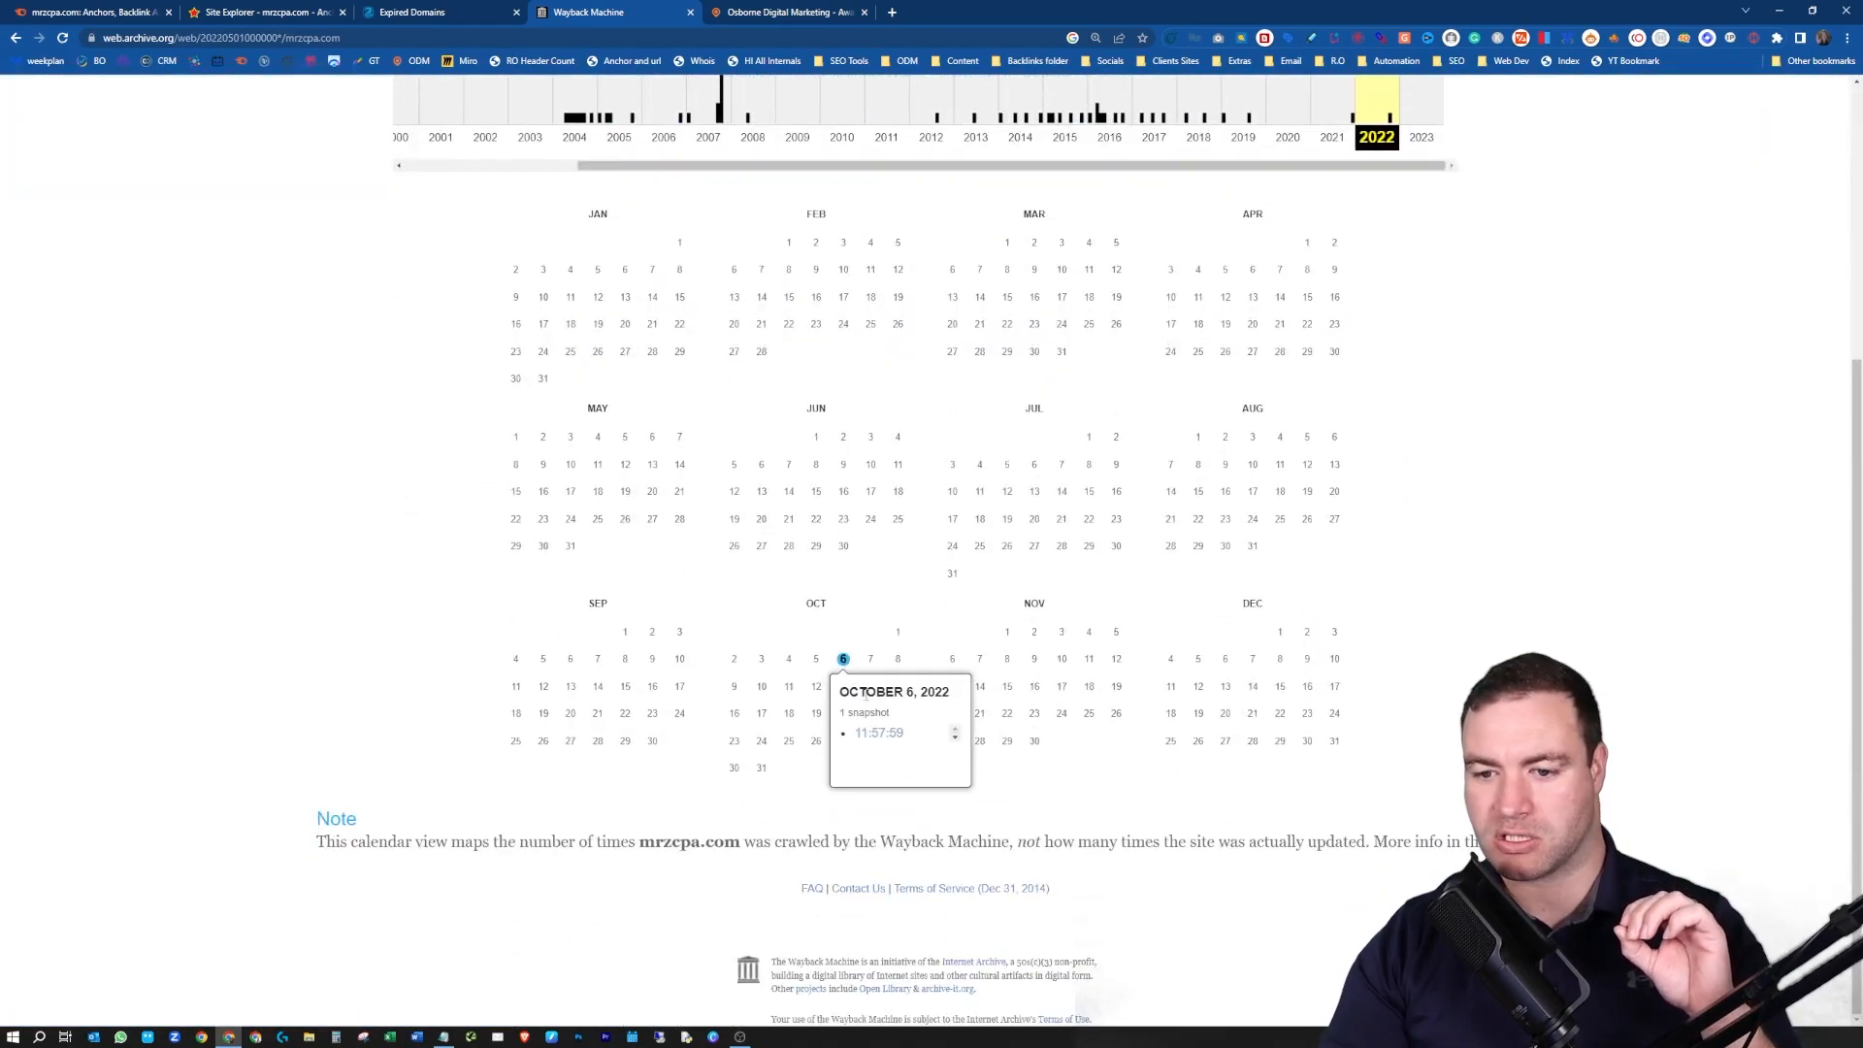
click(879, 731)
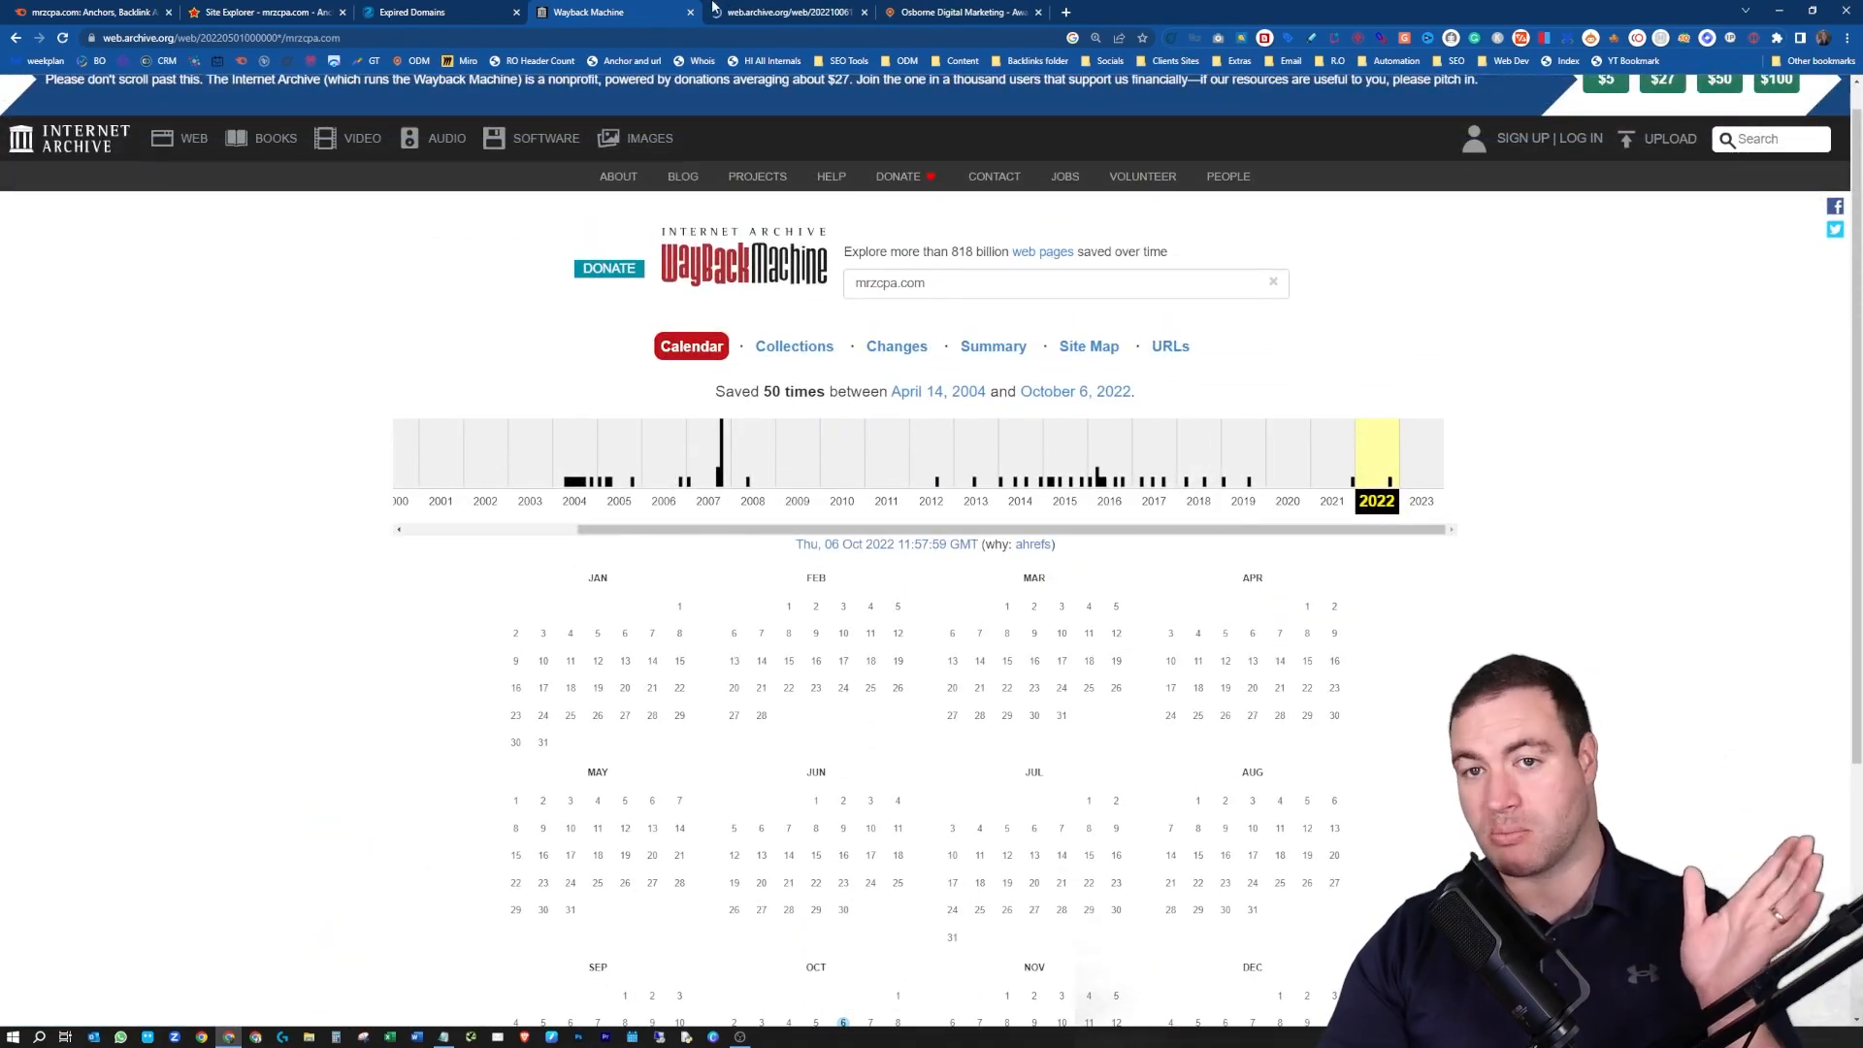
click(844, 1021)
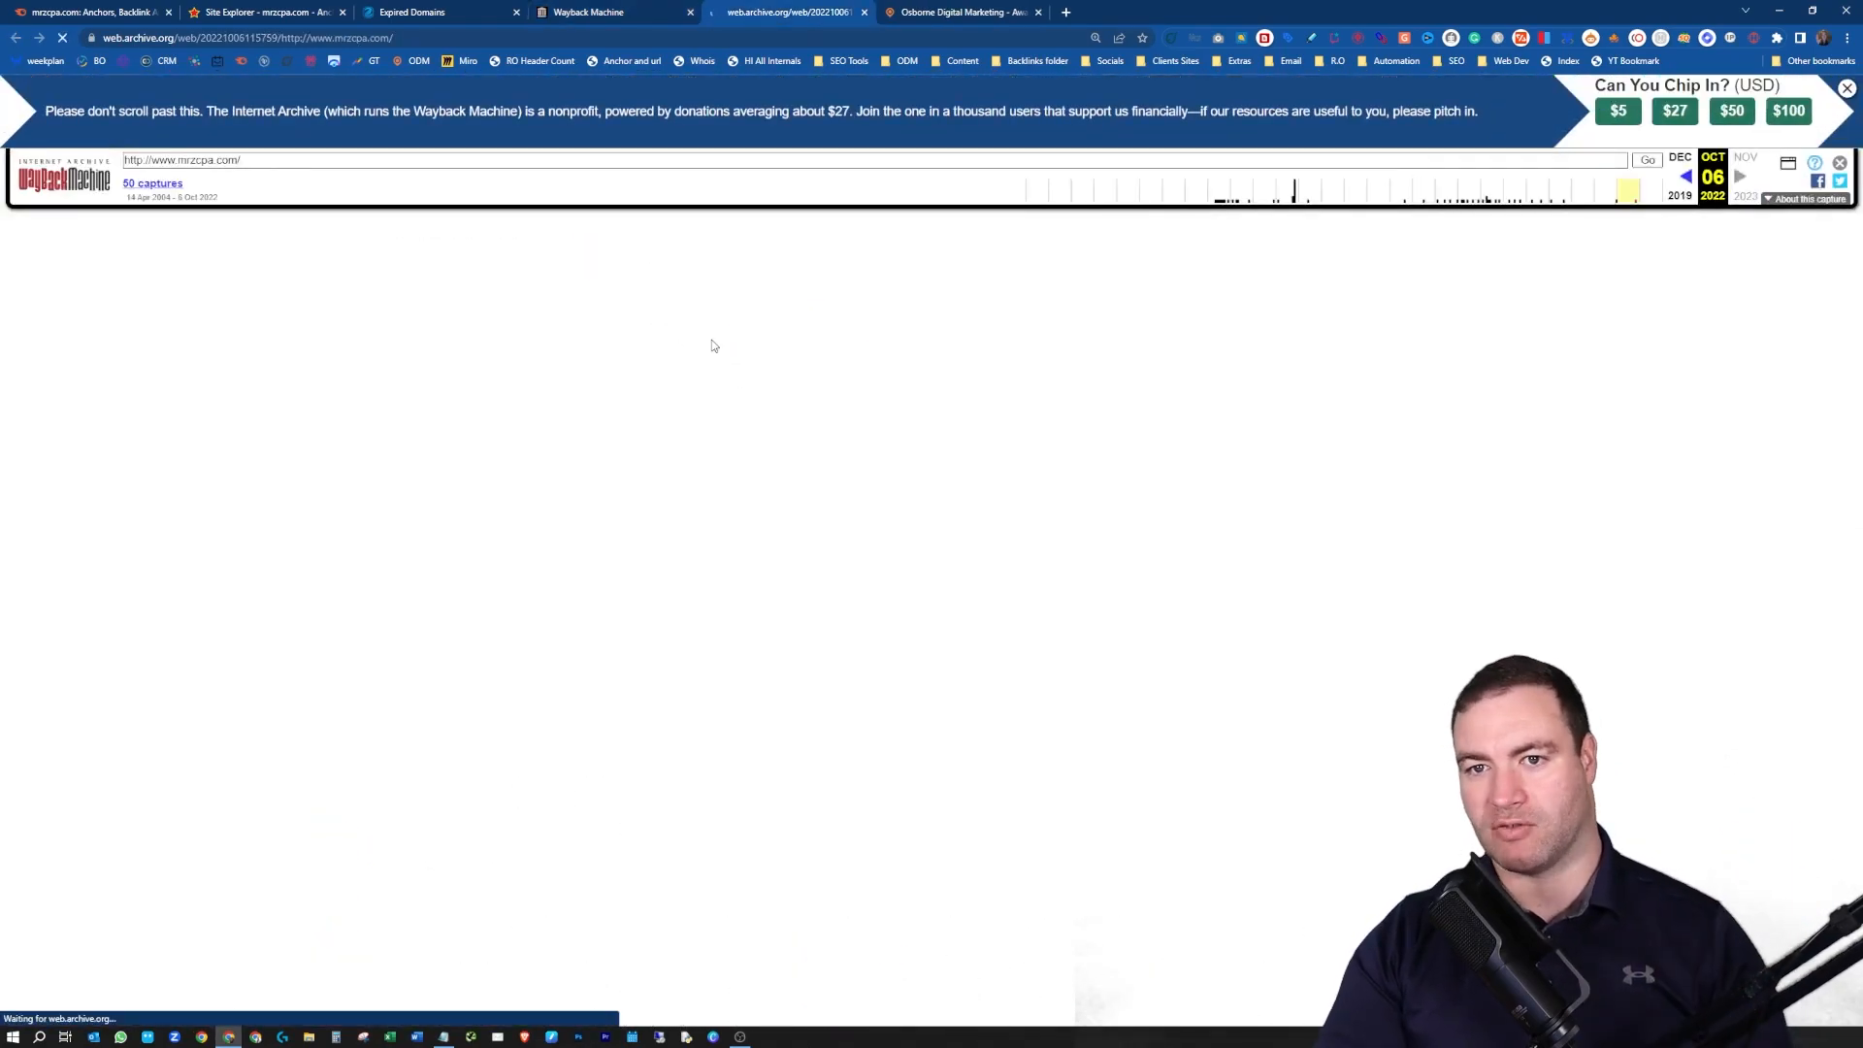